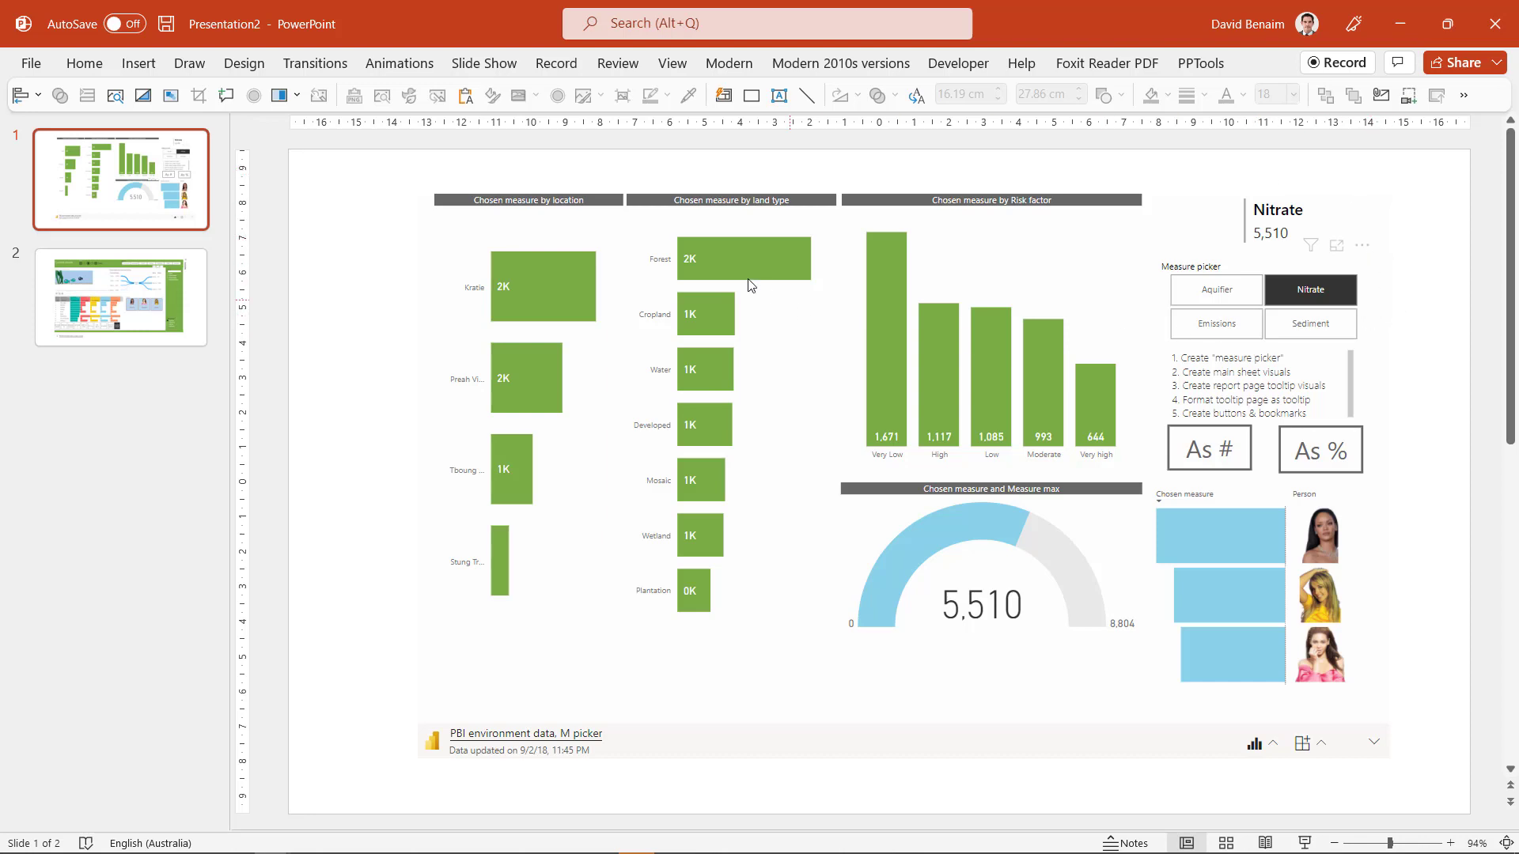
pyautogui.moveTo(1347, 302)
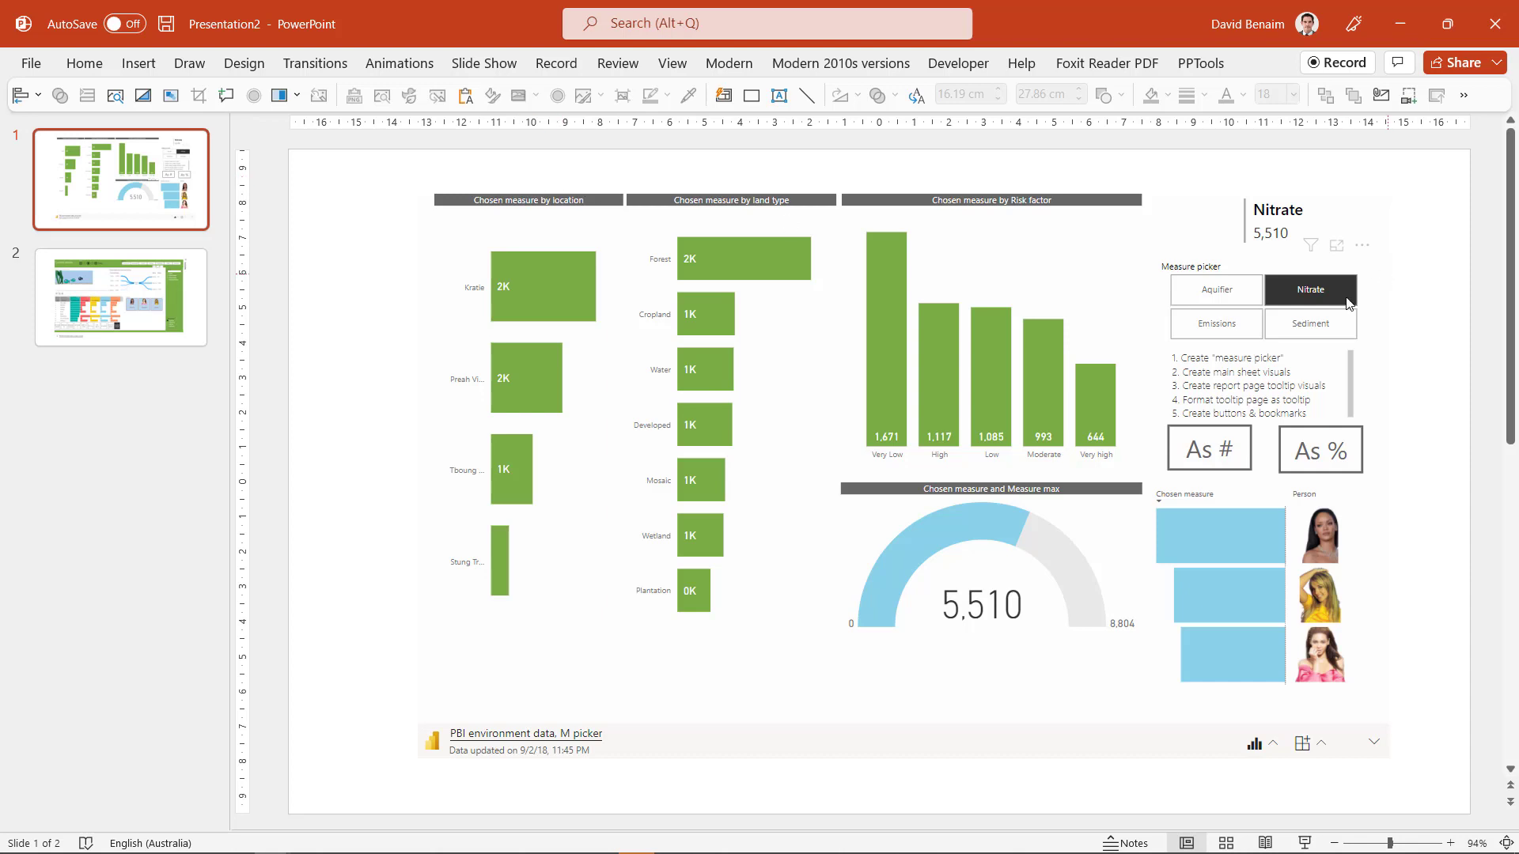
# Step: Switch the embedded report from Emissions to the Aquifier measure and clear the Kratie highlight
pyautogui.click(1215, 323)
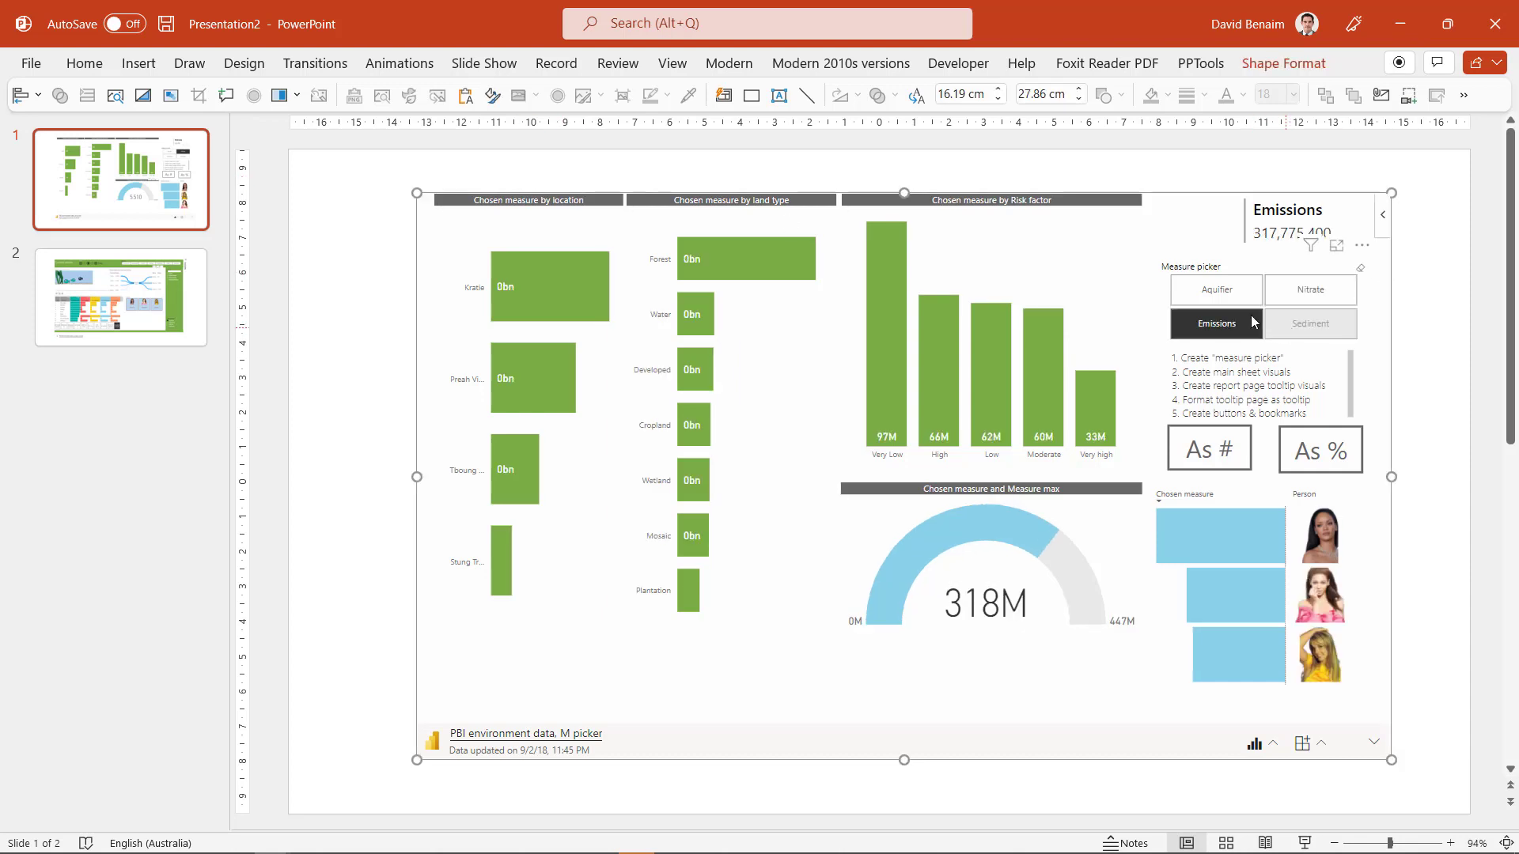
pyautogui.click(1215, 289)
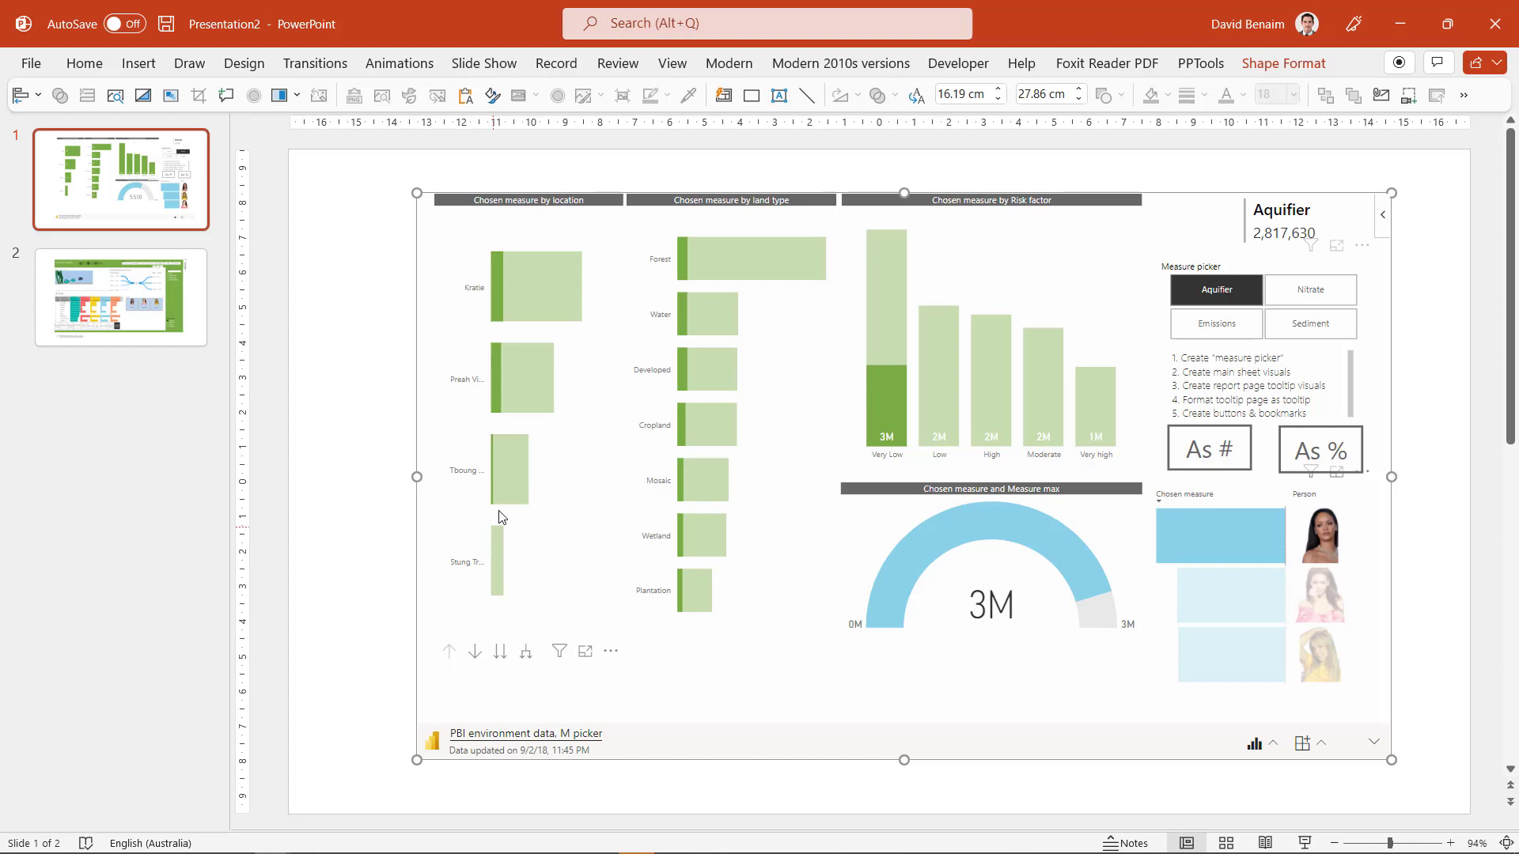
pyautogui.rightClick(532, 286)
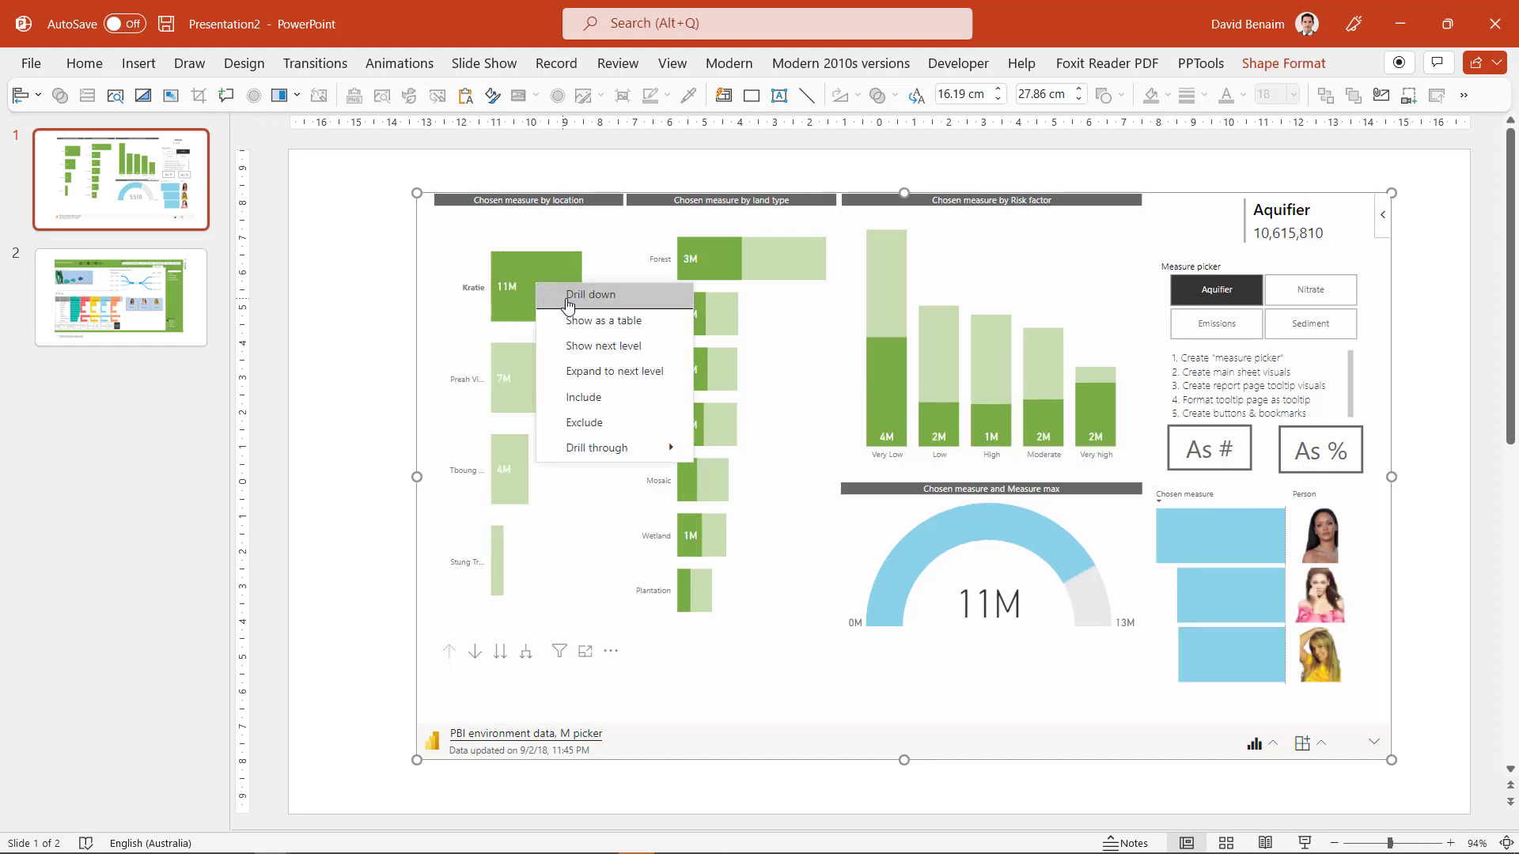
pyautogui.click(589, 295)
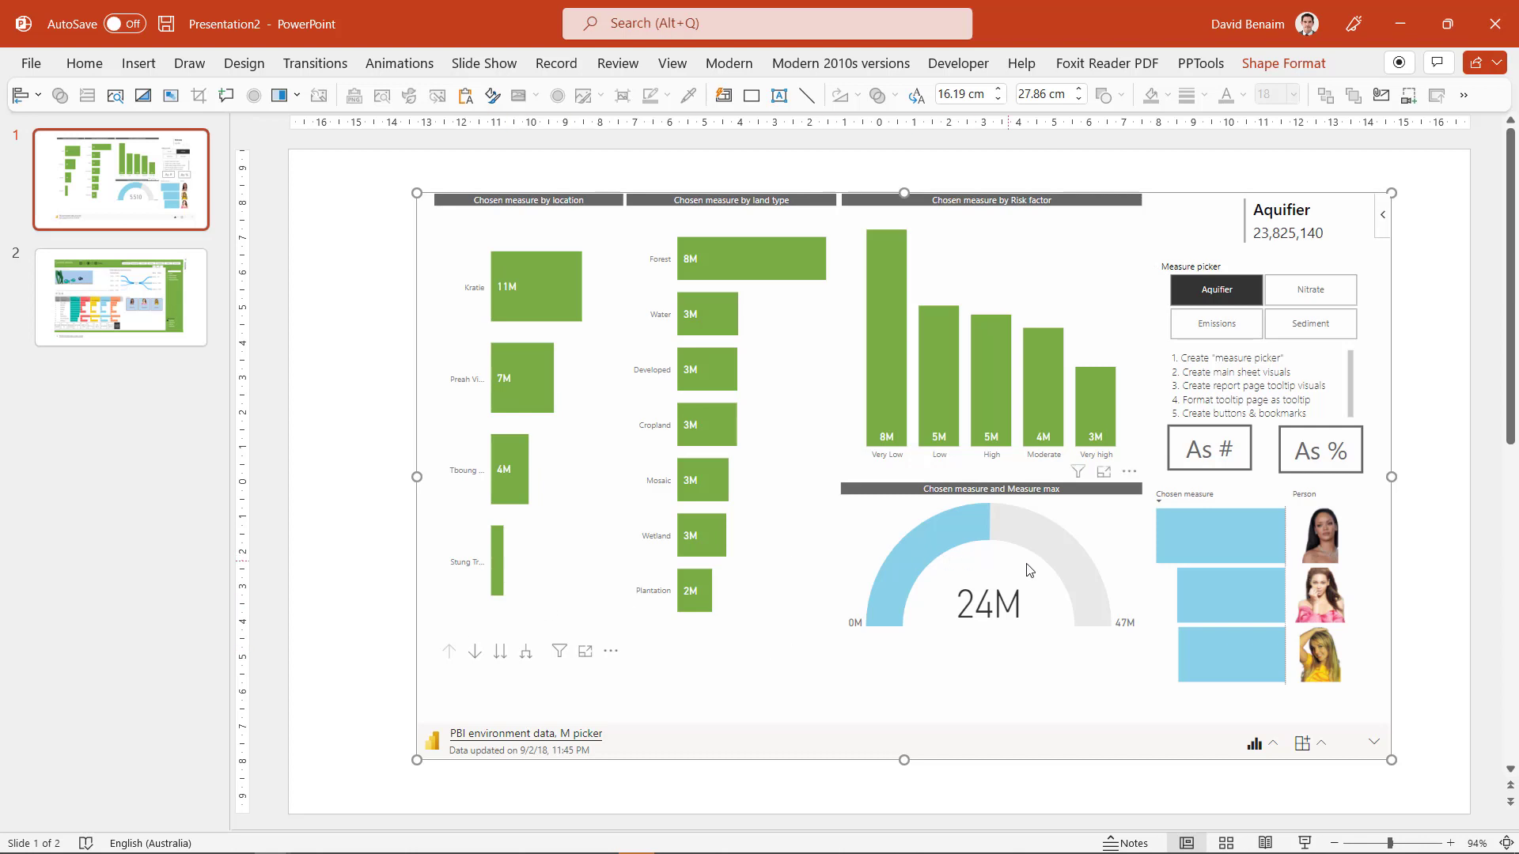
pyautogui.moveTo(782, 271)
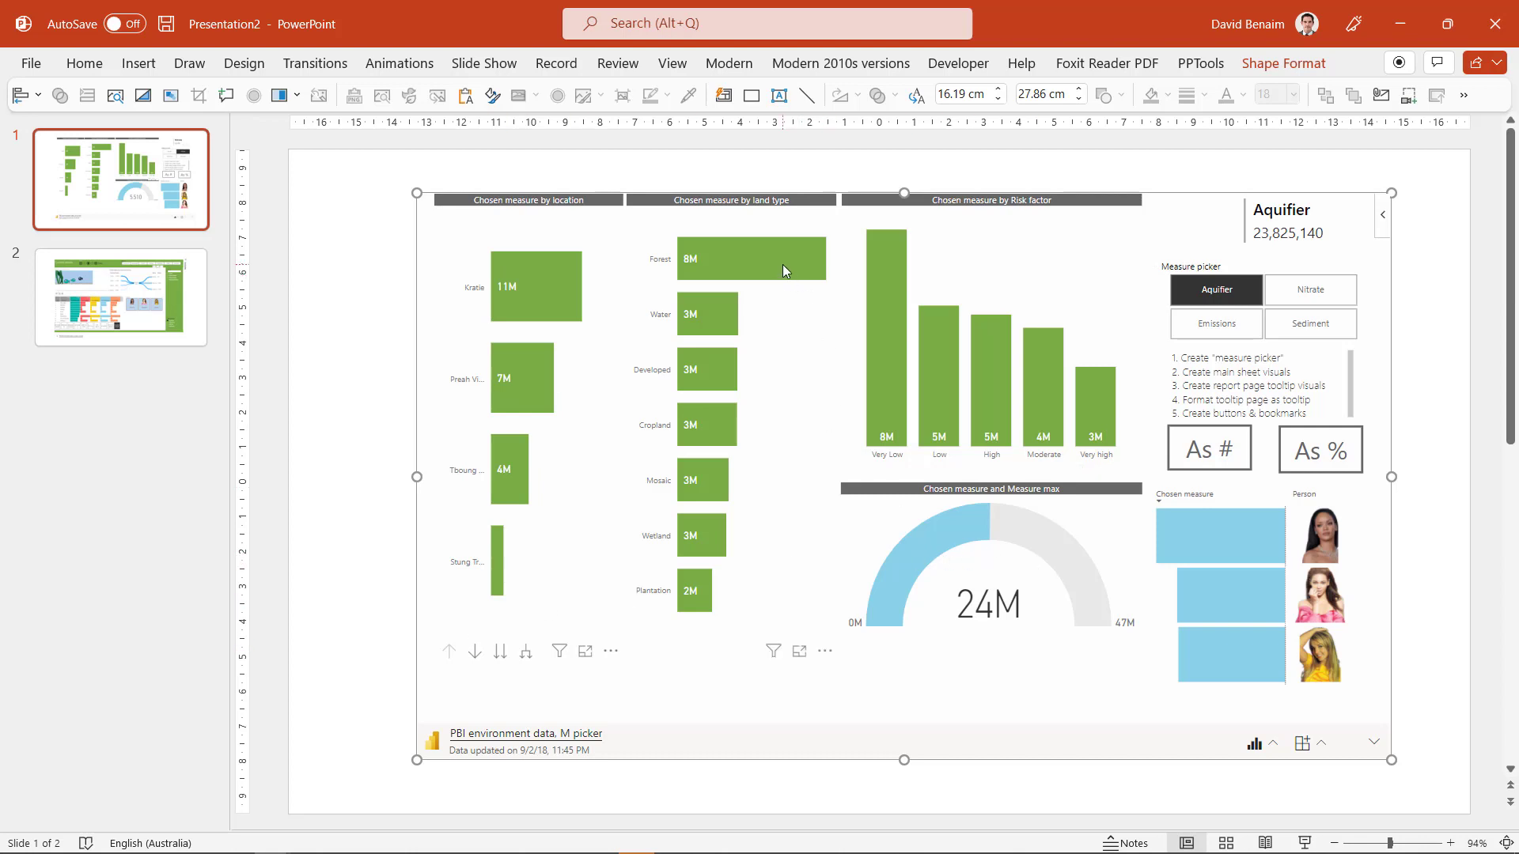
pyautogui.moveTo(729, 314)
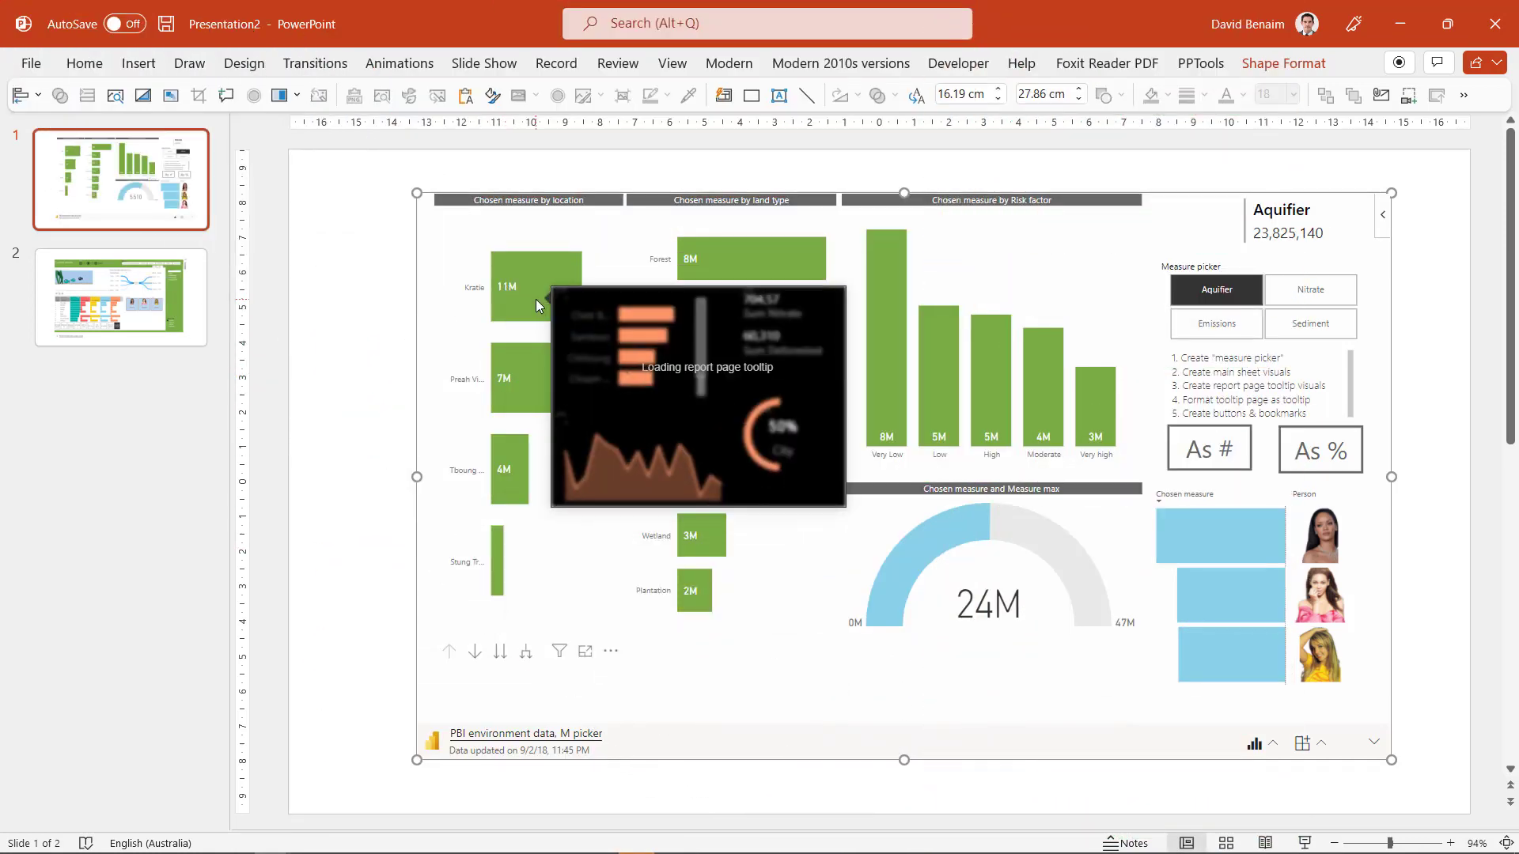
# Step: Drill through from the Kratie bar to the Drill thru detail page, then return to the main page
pyautogui.rightClick(536, 305)
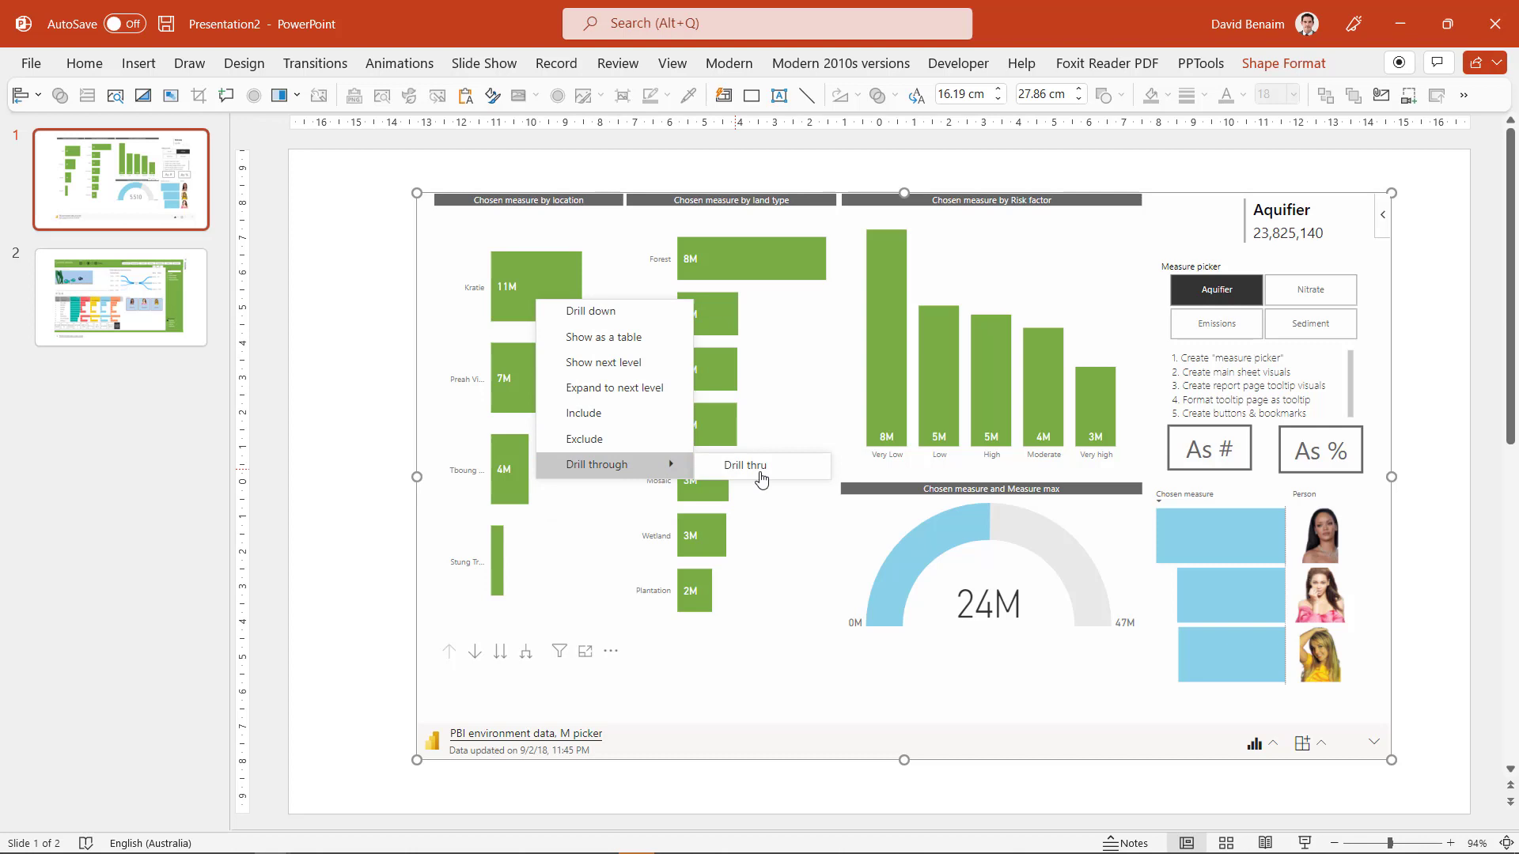
pyautogui.click(746, 466)
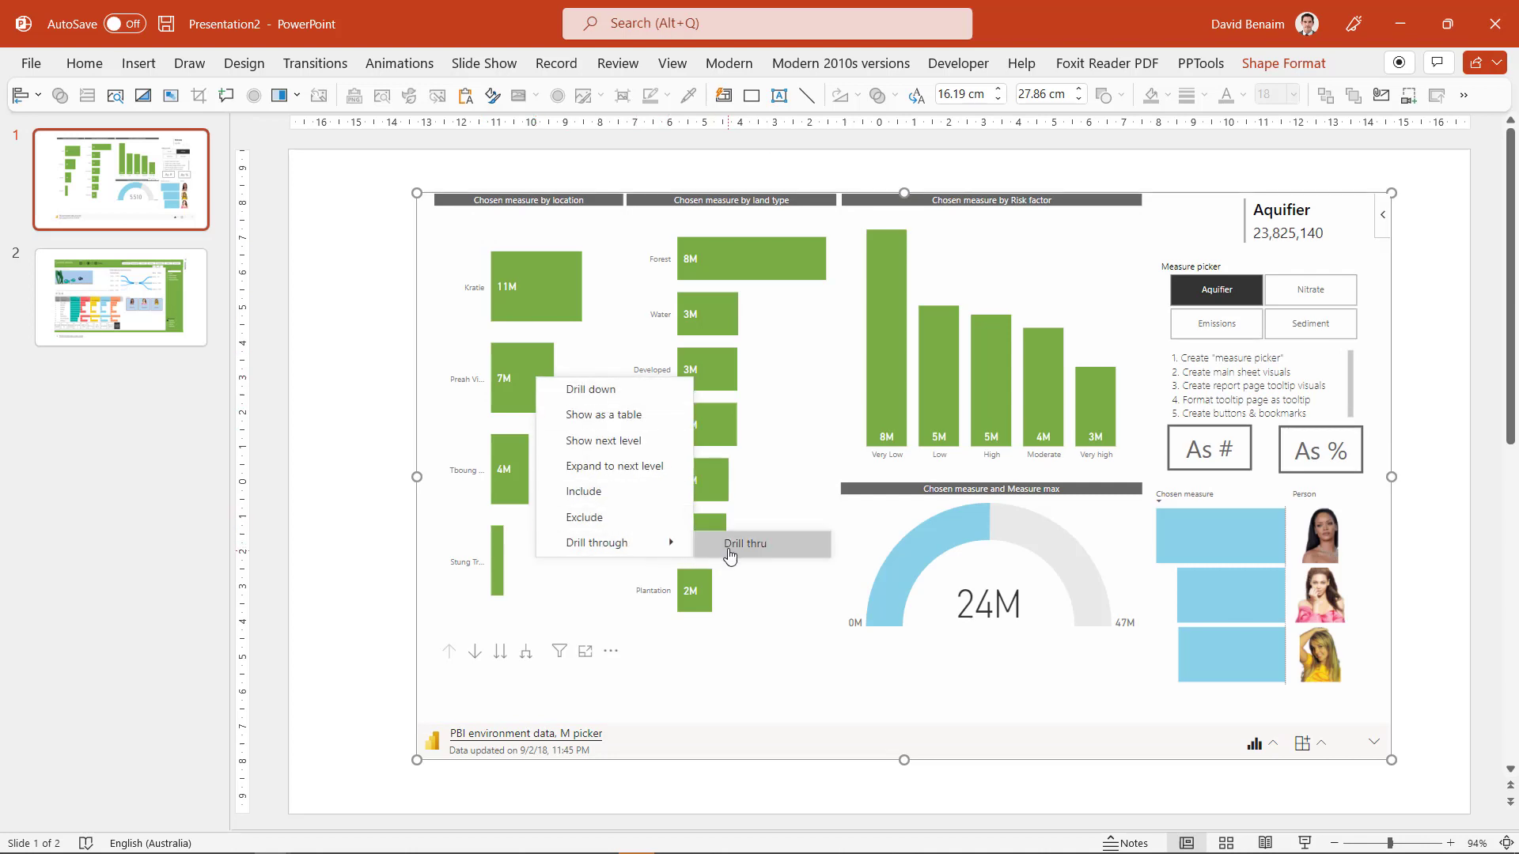
pyautogui.click(746, 543)
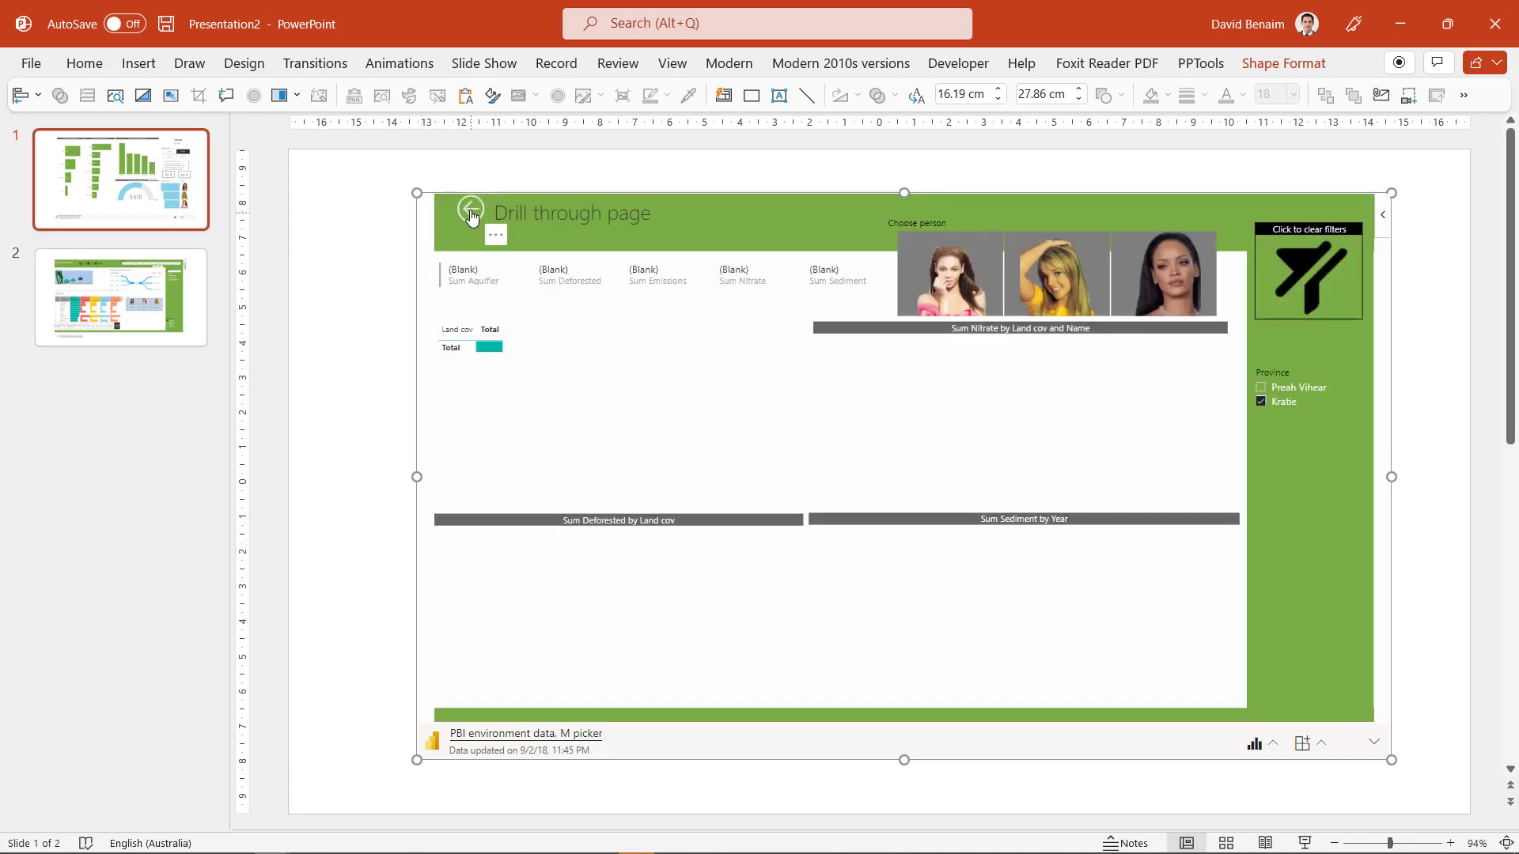
pyautogui.click(471, 208)
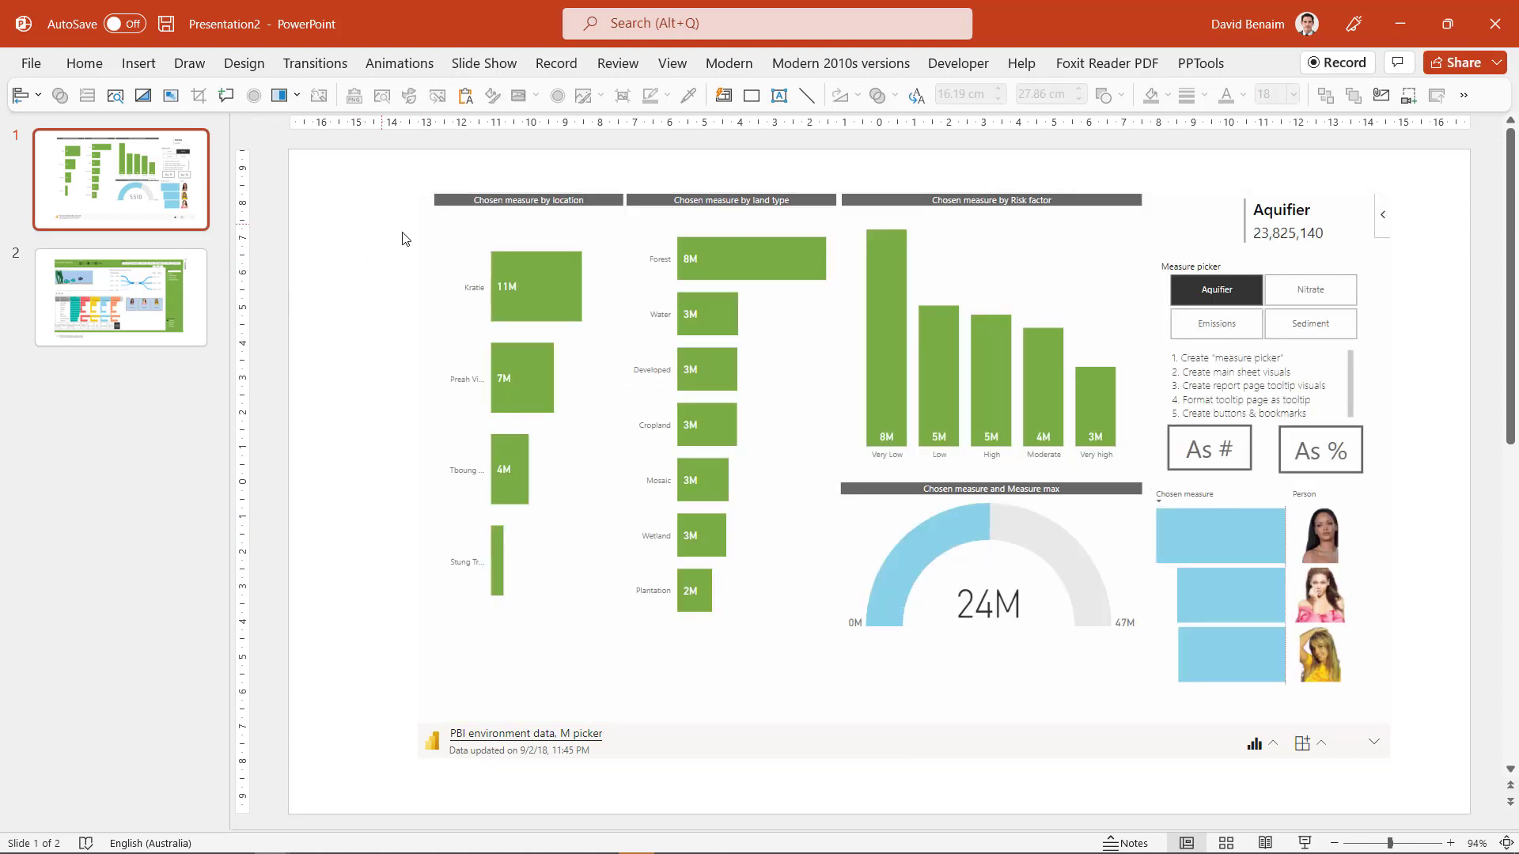
pyautogui.moveTo(411, 337)
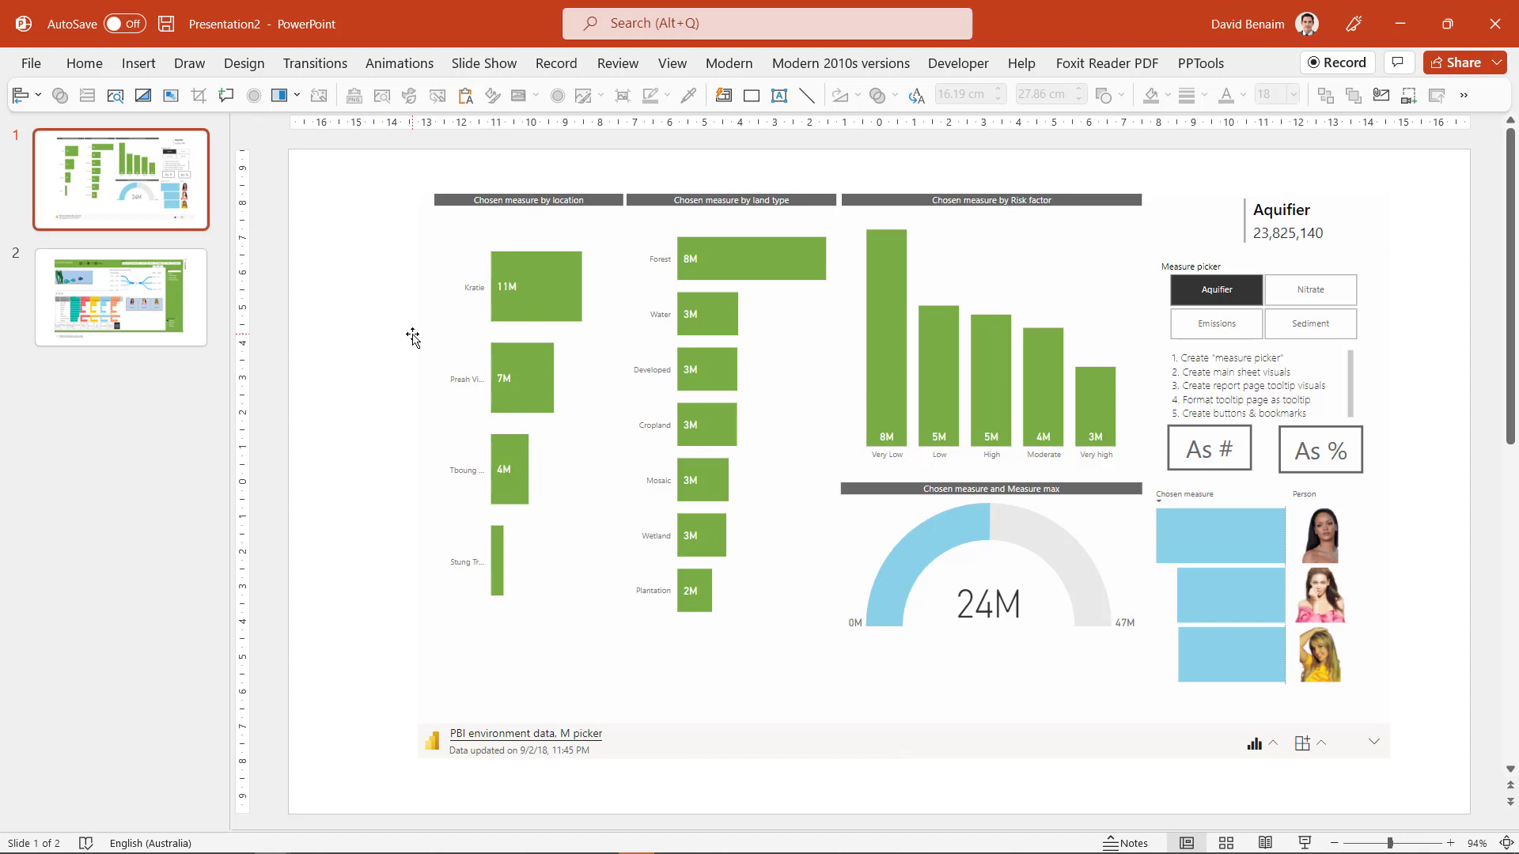
pyautogui.moveTo(460, 343)
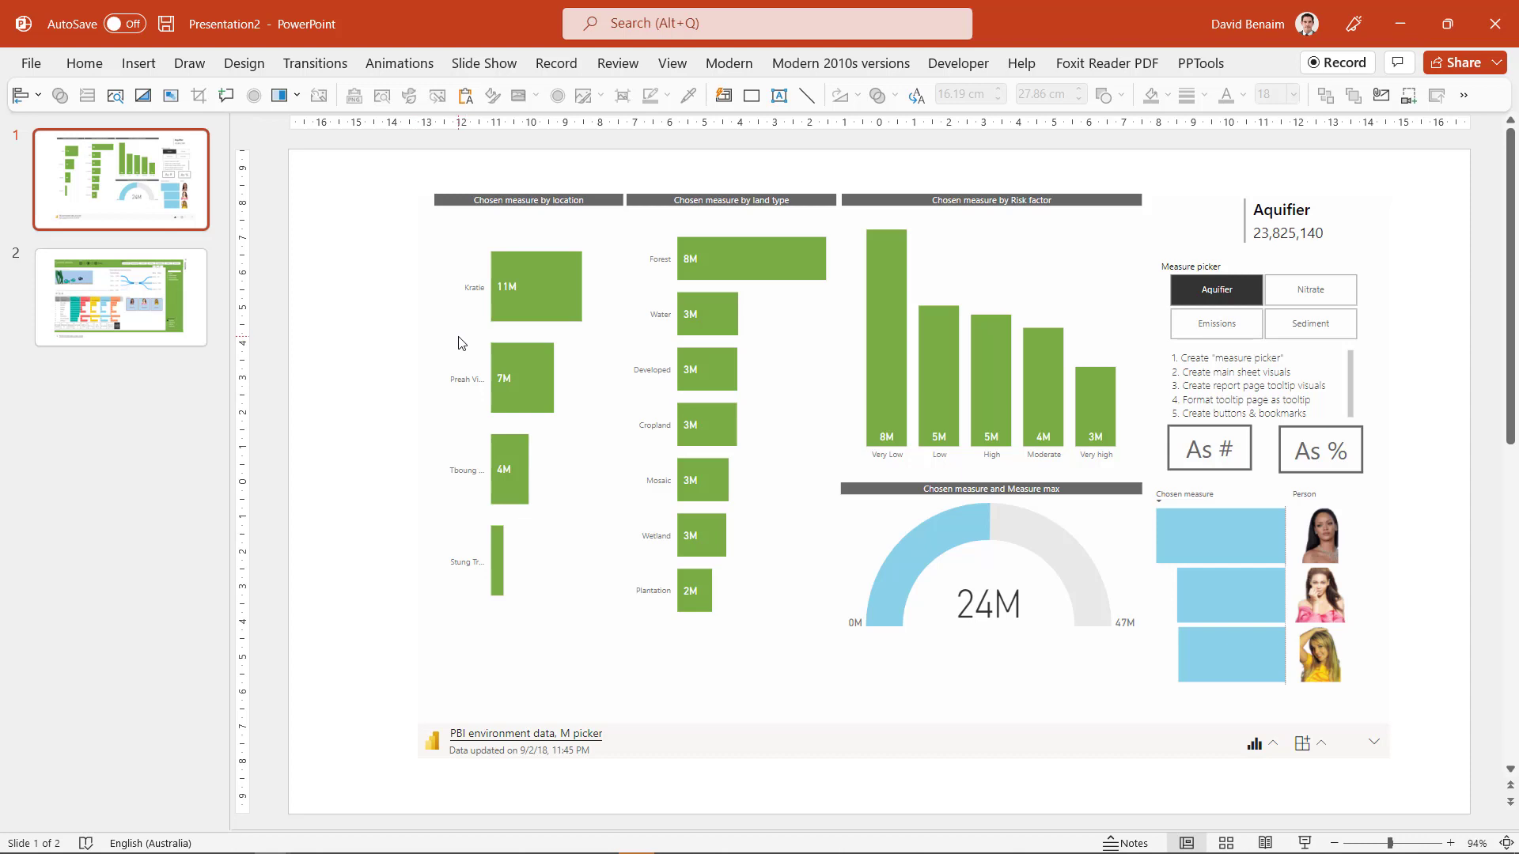
pyautogui.moveTo(583, 365)
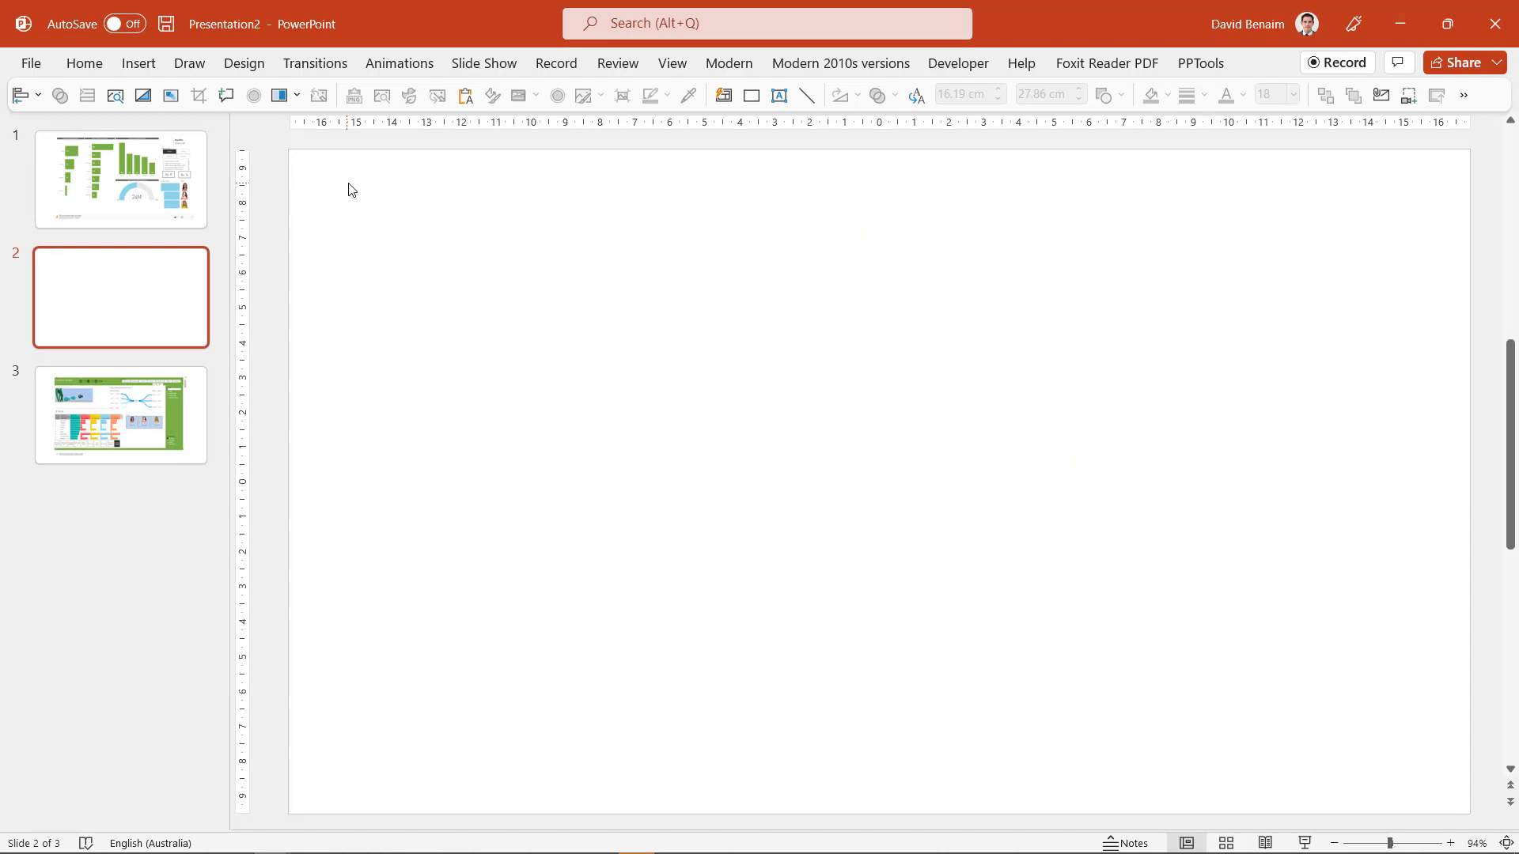
# Step: Insert a Power BI placeholder on the new slide and copy the report page link from Edge
pyautogui.click(138, 63)
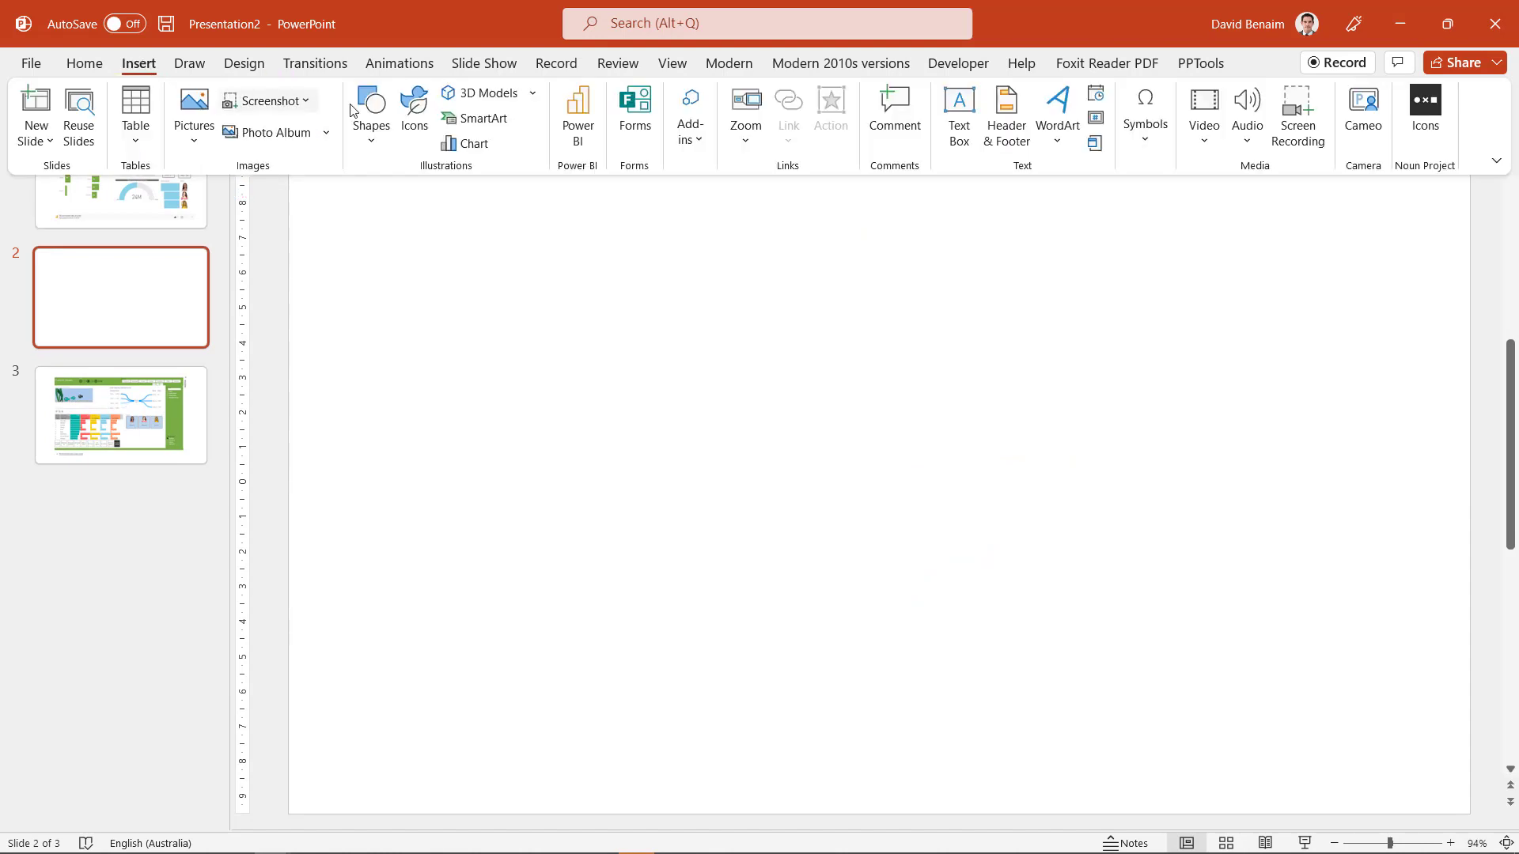
pyautogui.moveTo(578, 112)
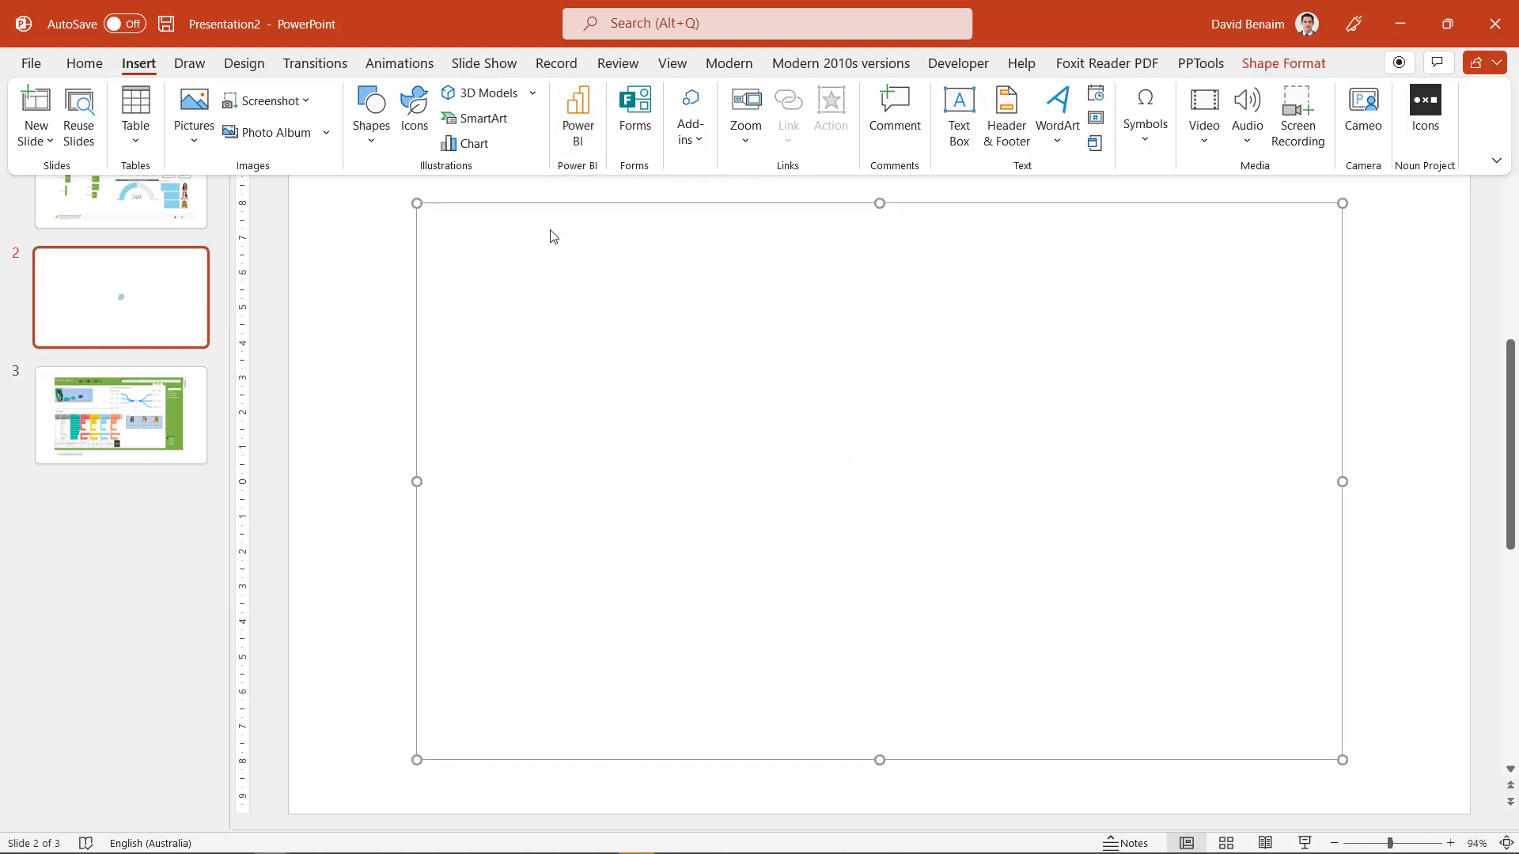
pyautogui.click(577, 114)
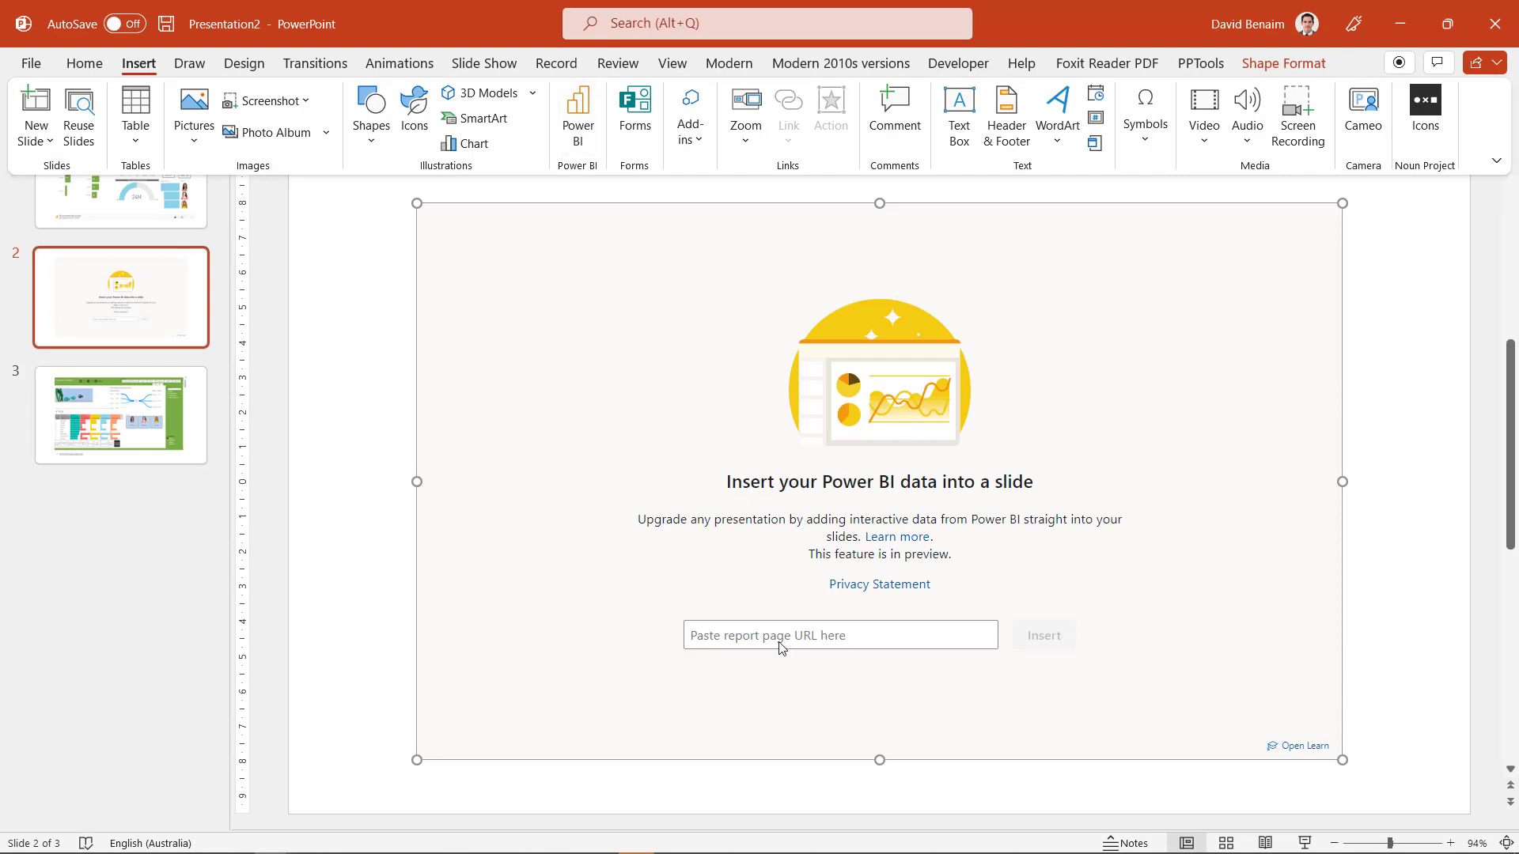
pyautogui.click(838, 635)
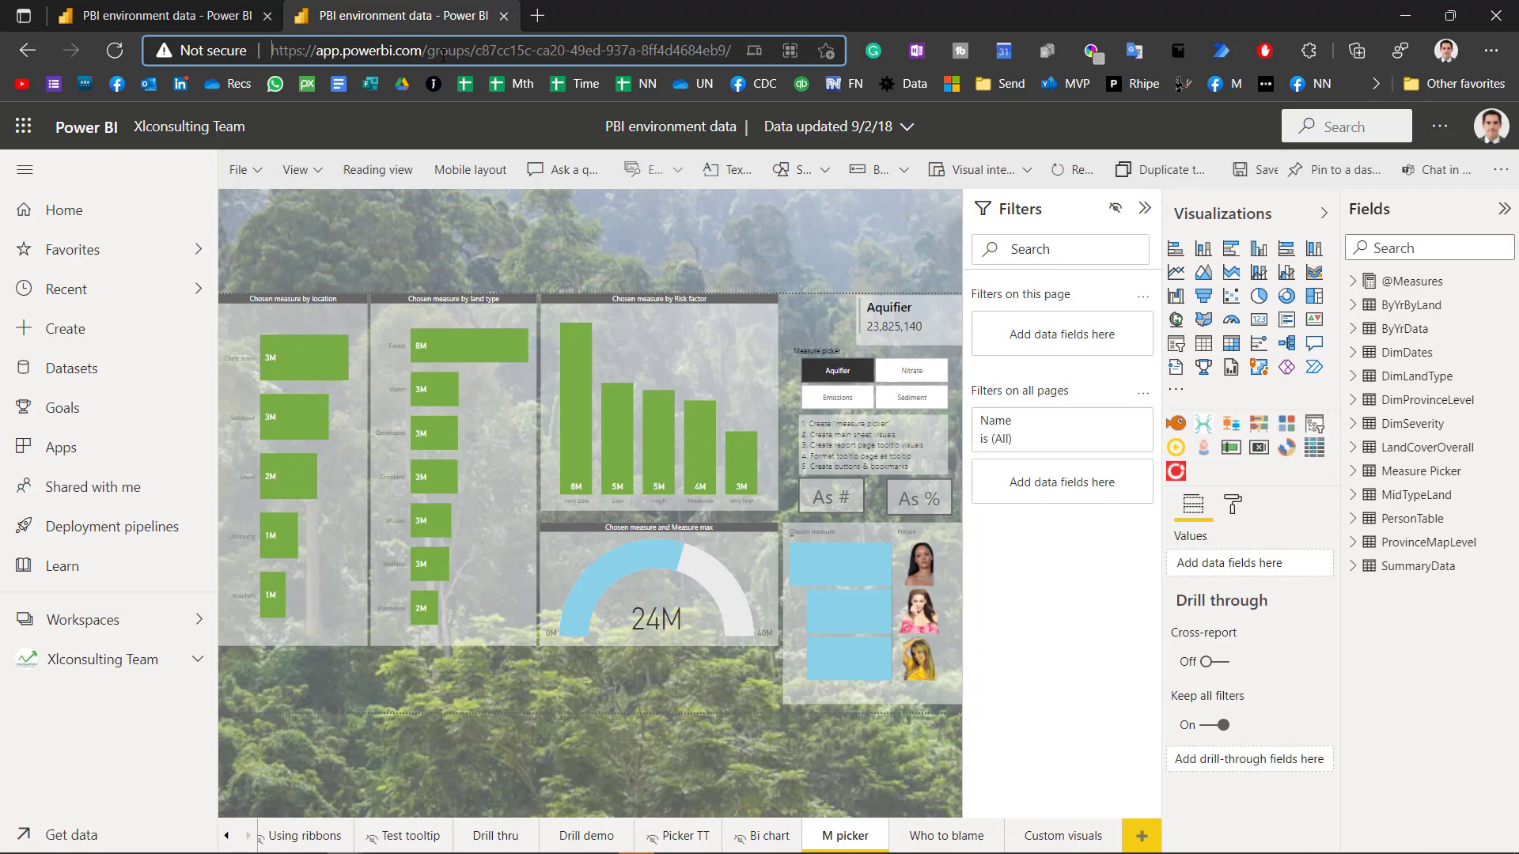
pyautogui.click(499, 51)
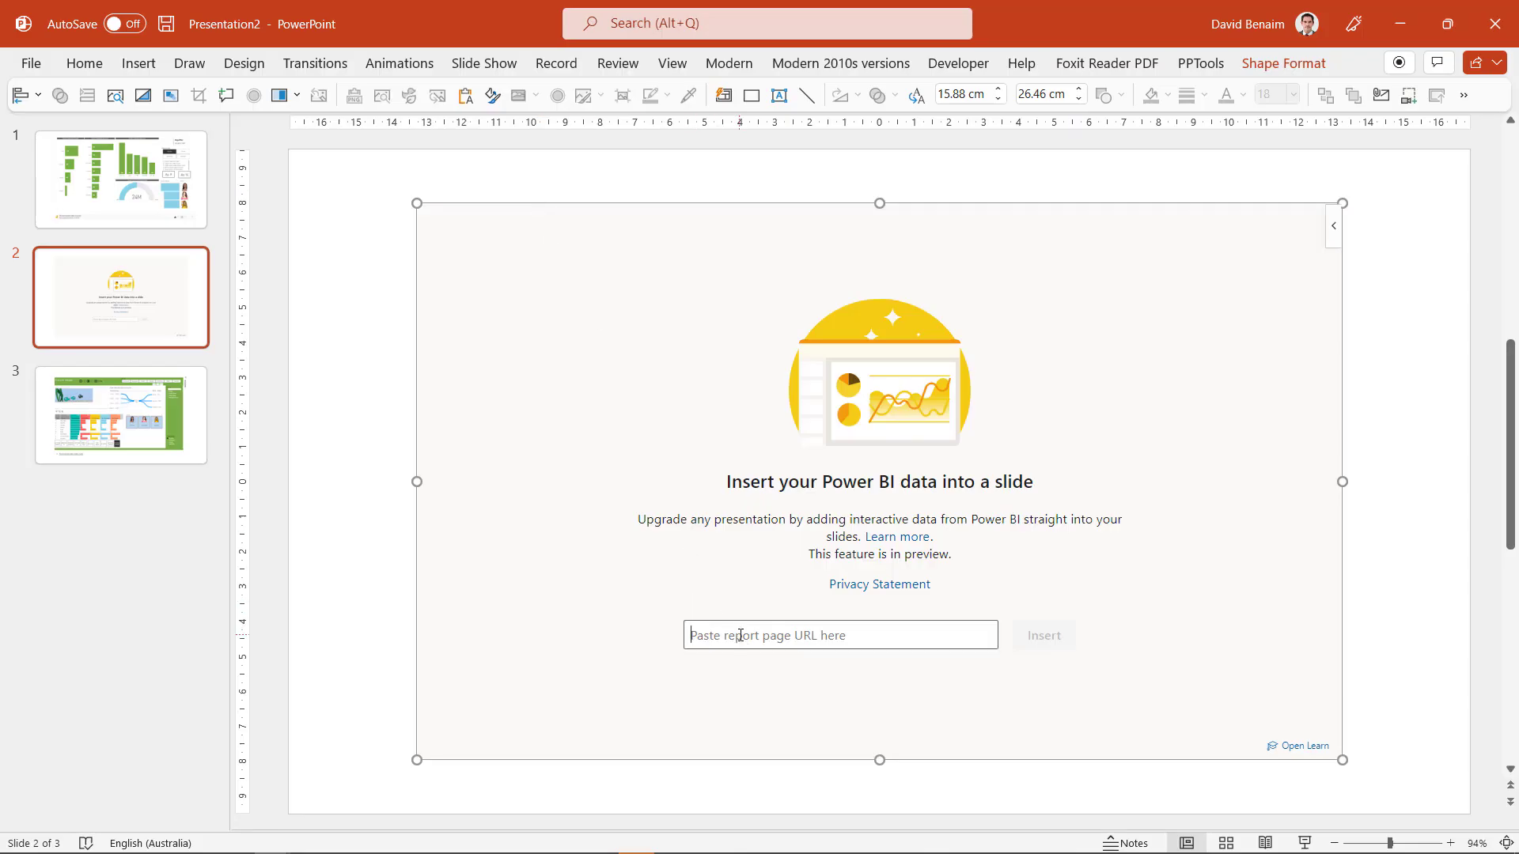
# Step: Paste the M picker report page URL into the placeholder and insert the report
pyautogui.write('52872934a625/ReportSectiond443e065f6c624d5a113')
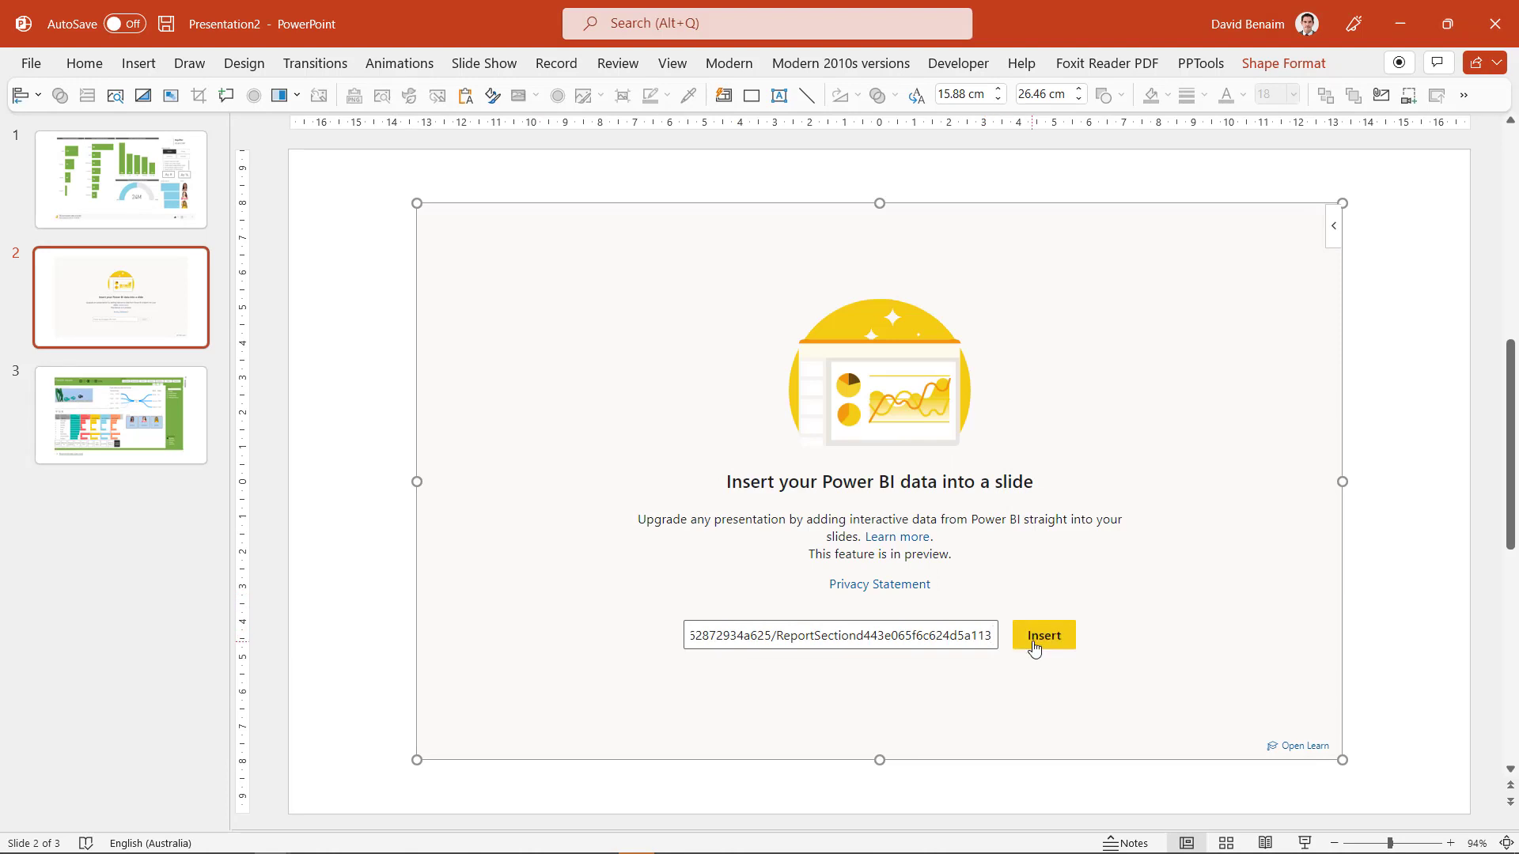
pyautogui.click(1043, 635)
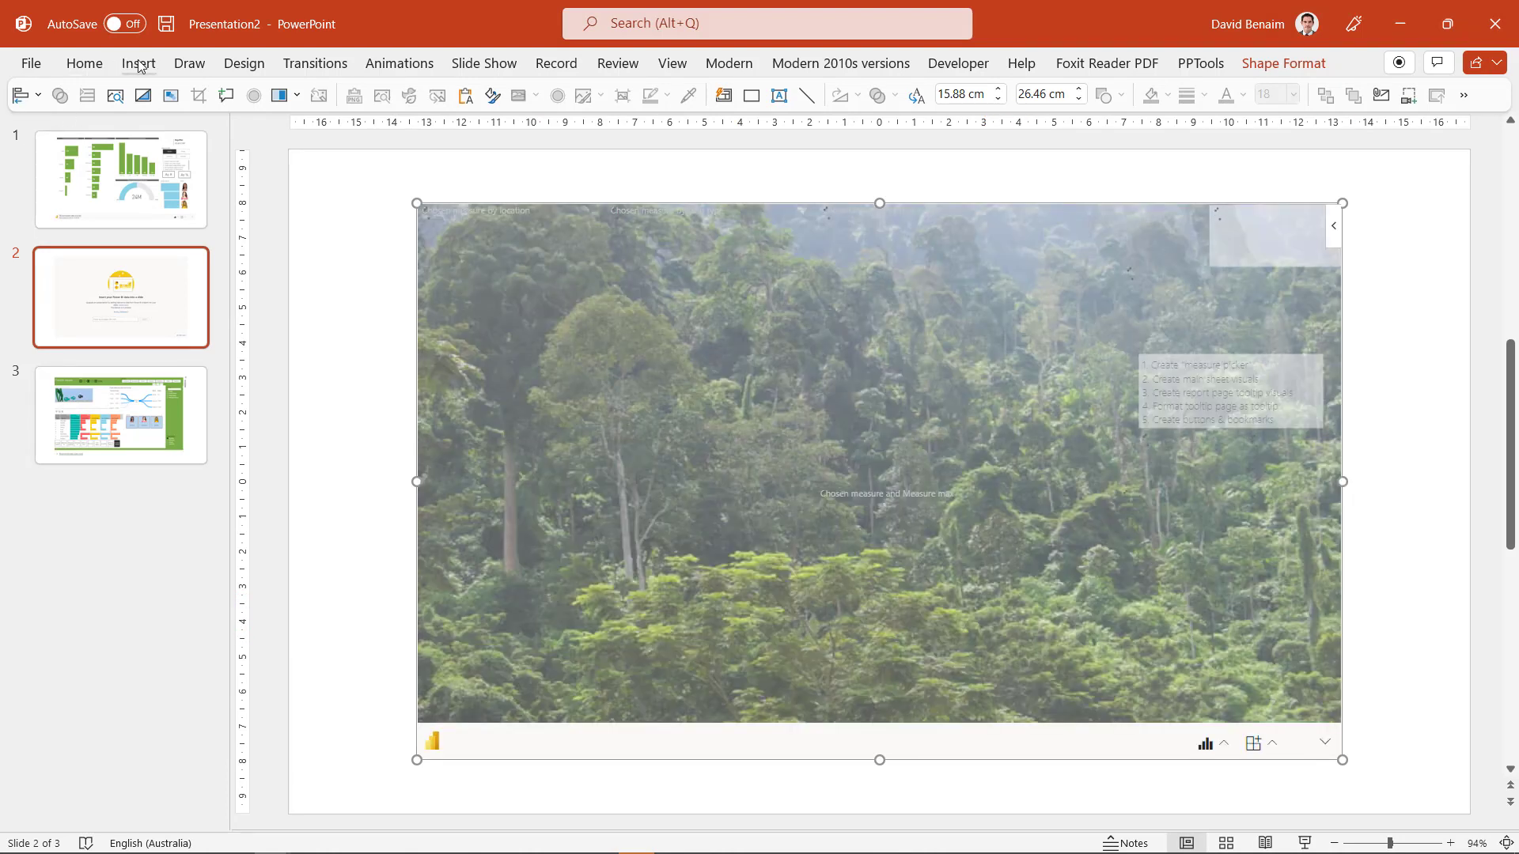
pyautogui.click(138, 63)
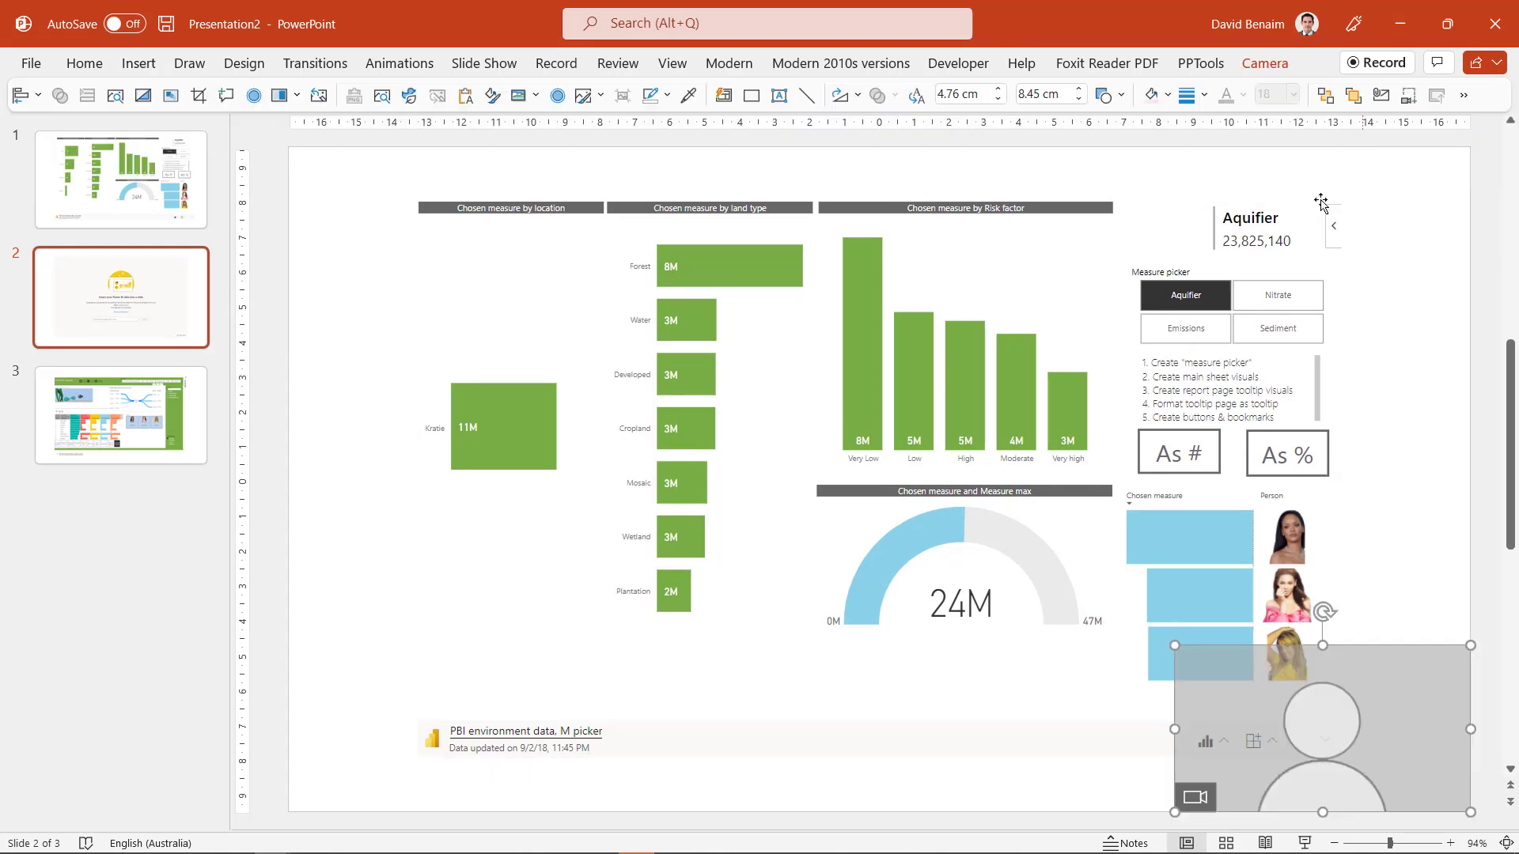
# Step: Start the cameo's live camera preview and review the webcam choices
pyautogui.click(1196, 796)
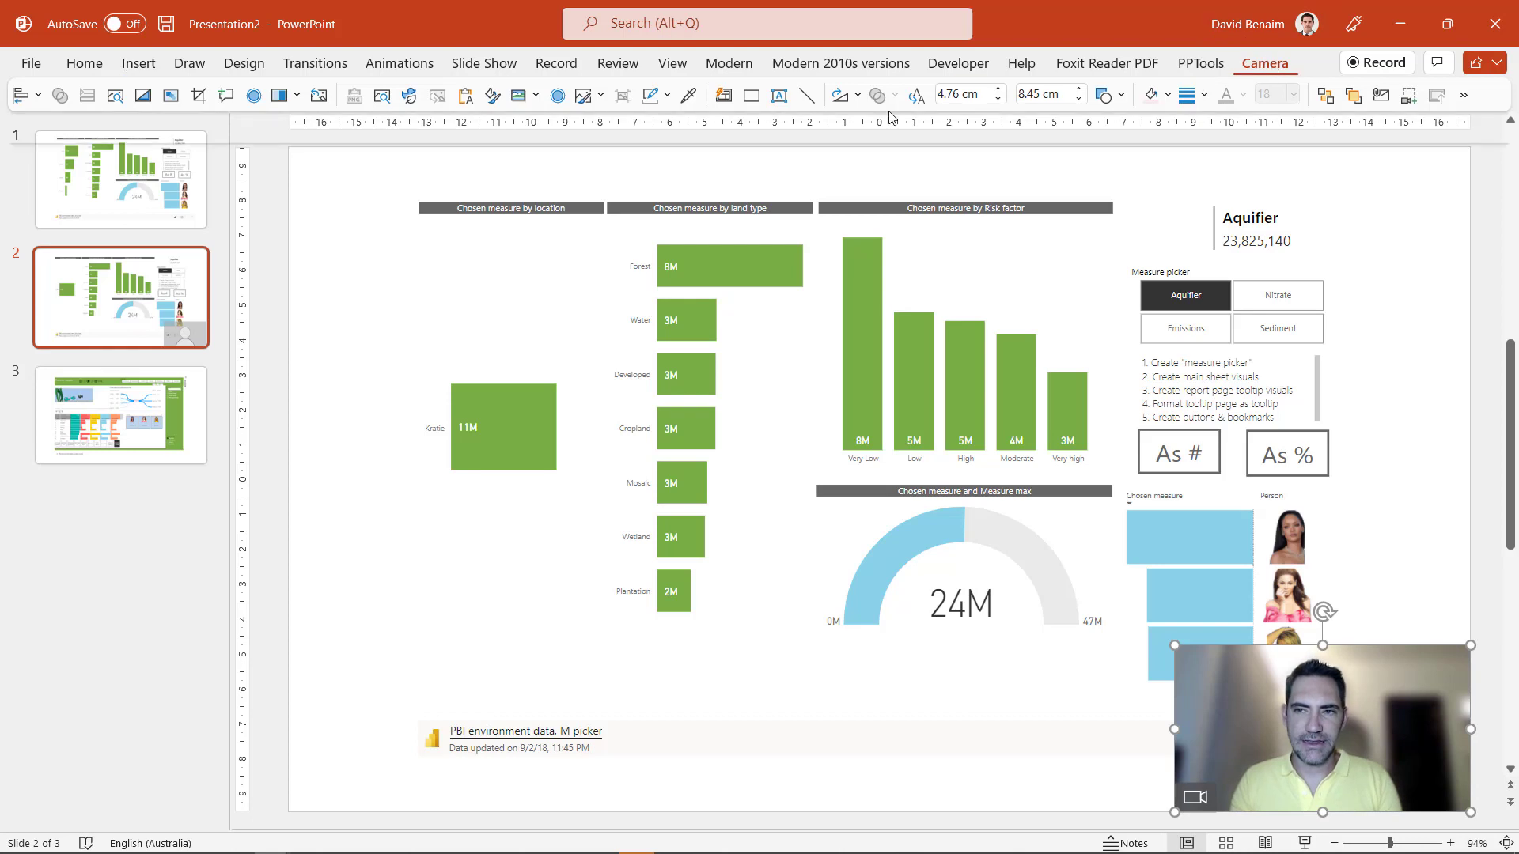
pyautogui.click(1264, 63)
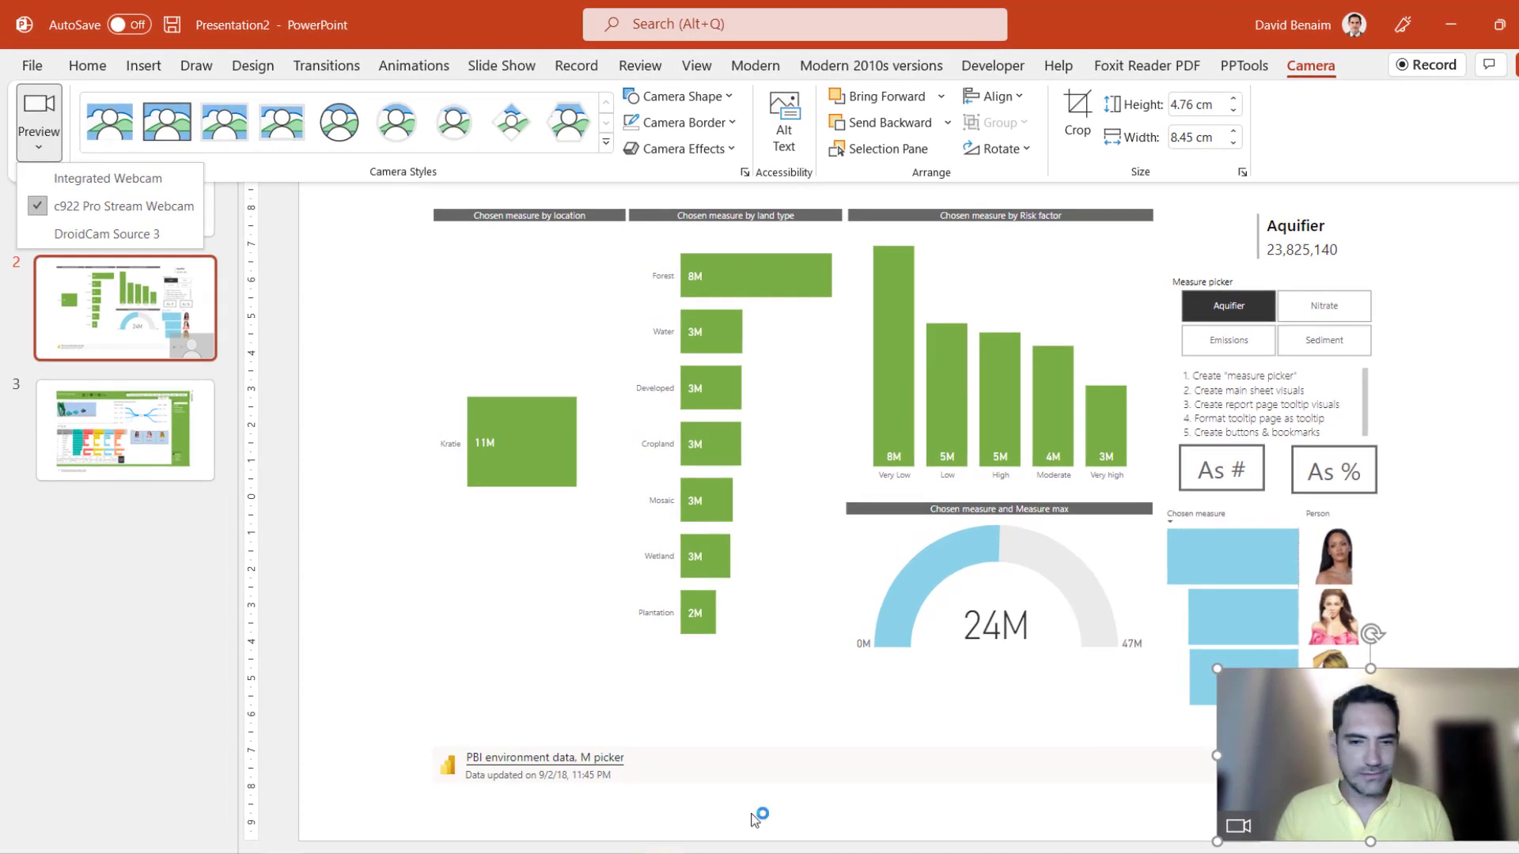
pyautogui.moveTo(764, 804)
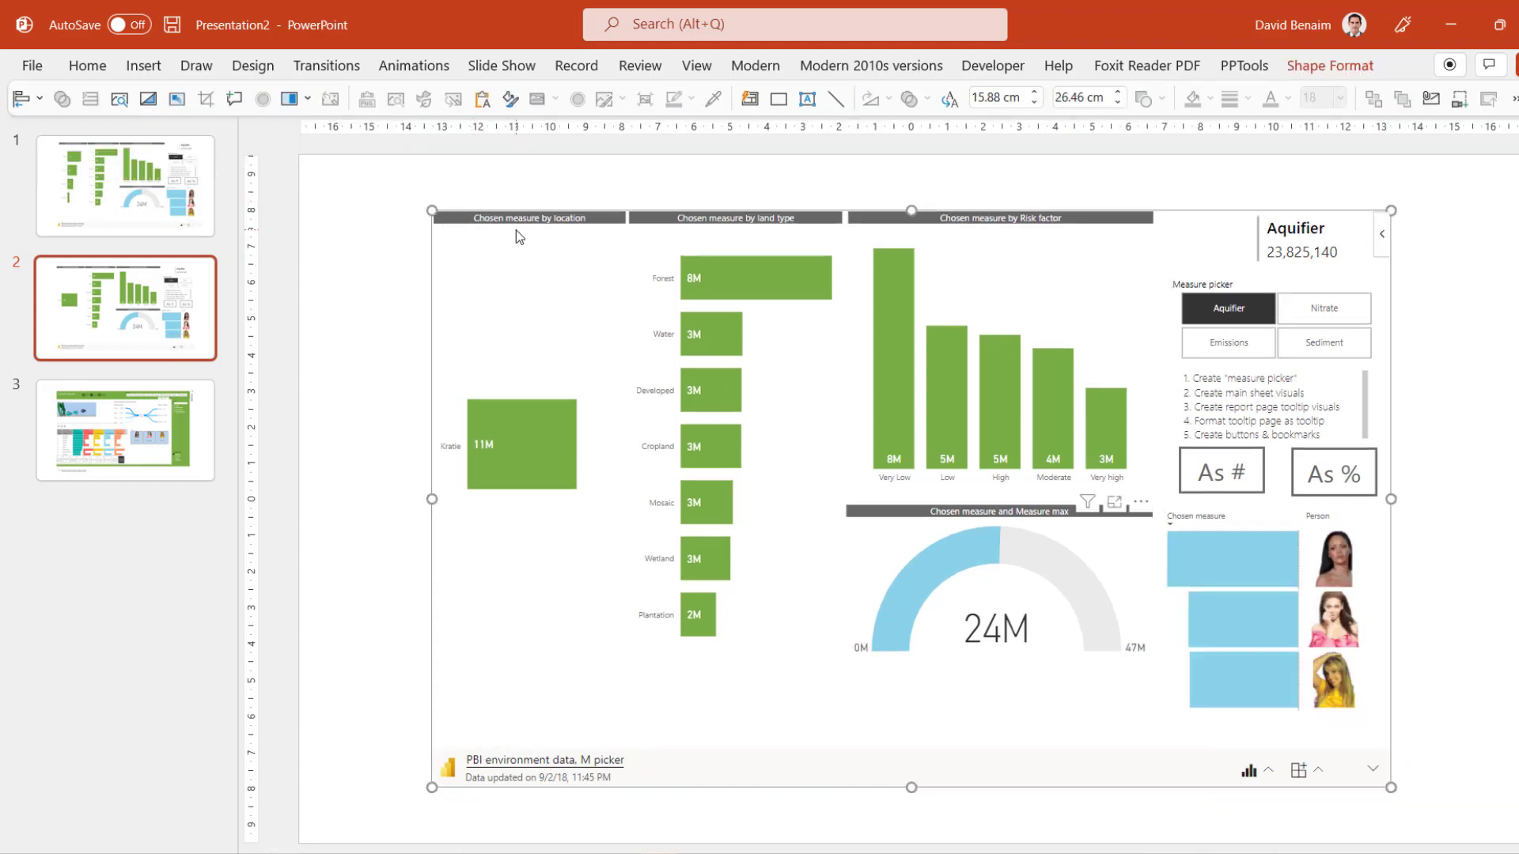
pyautogui.moveTo(784, 649)
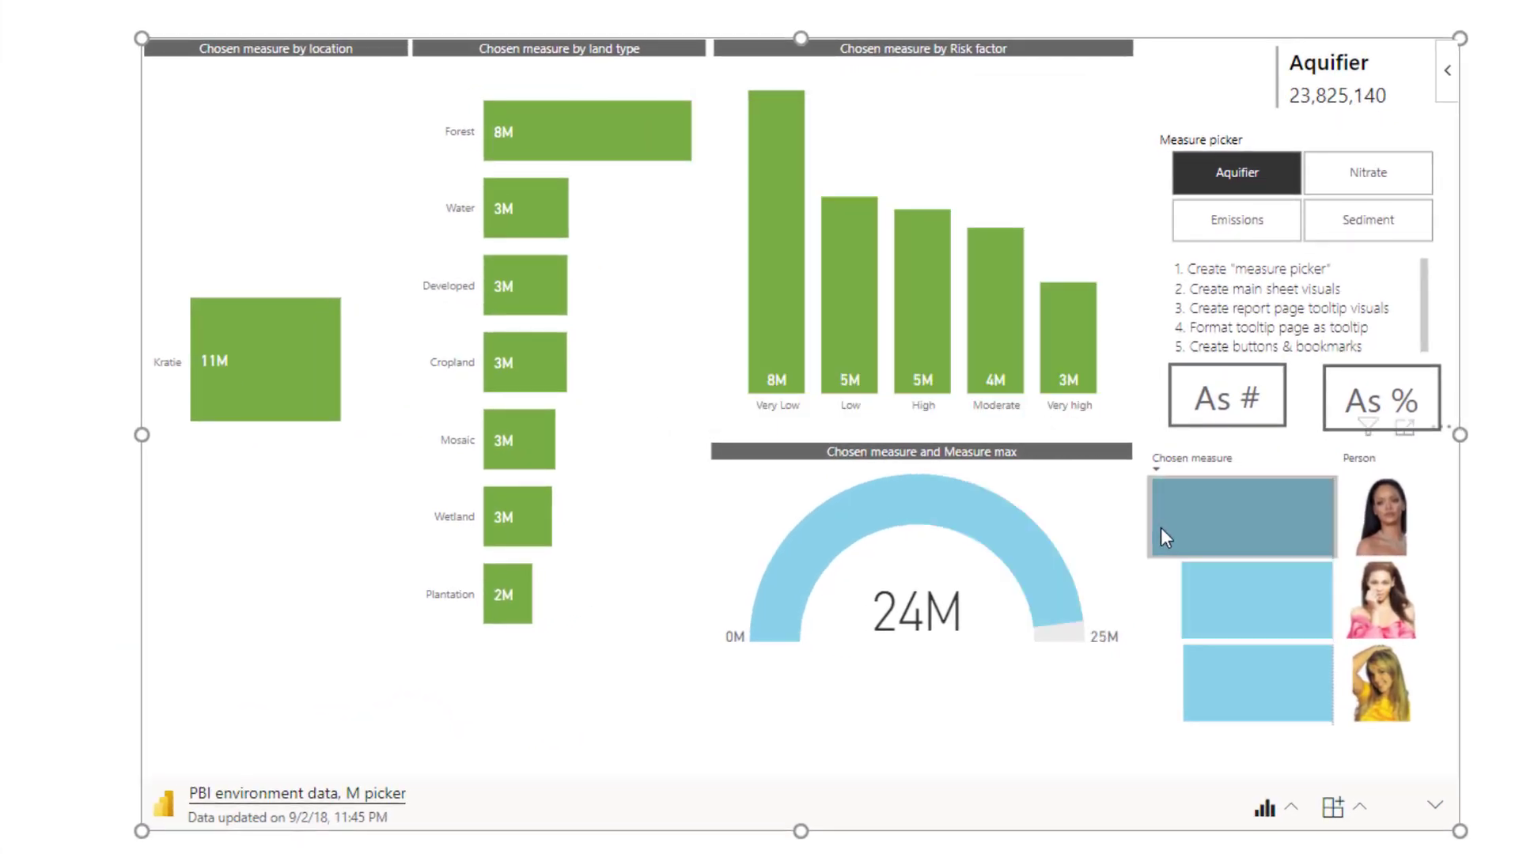
# Step: Show values as percentages, then browse the add-in options and choose Clear view
pyautogui.click(1381, 396)
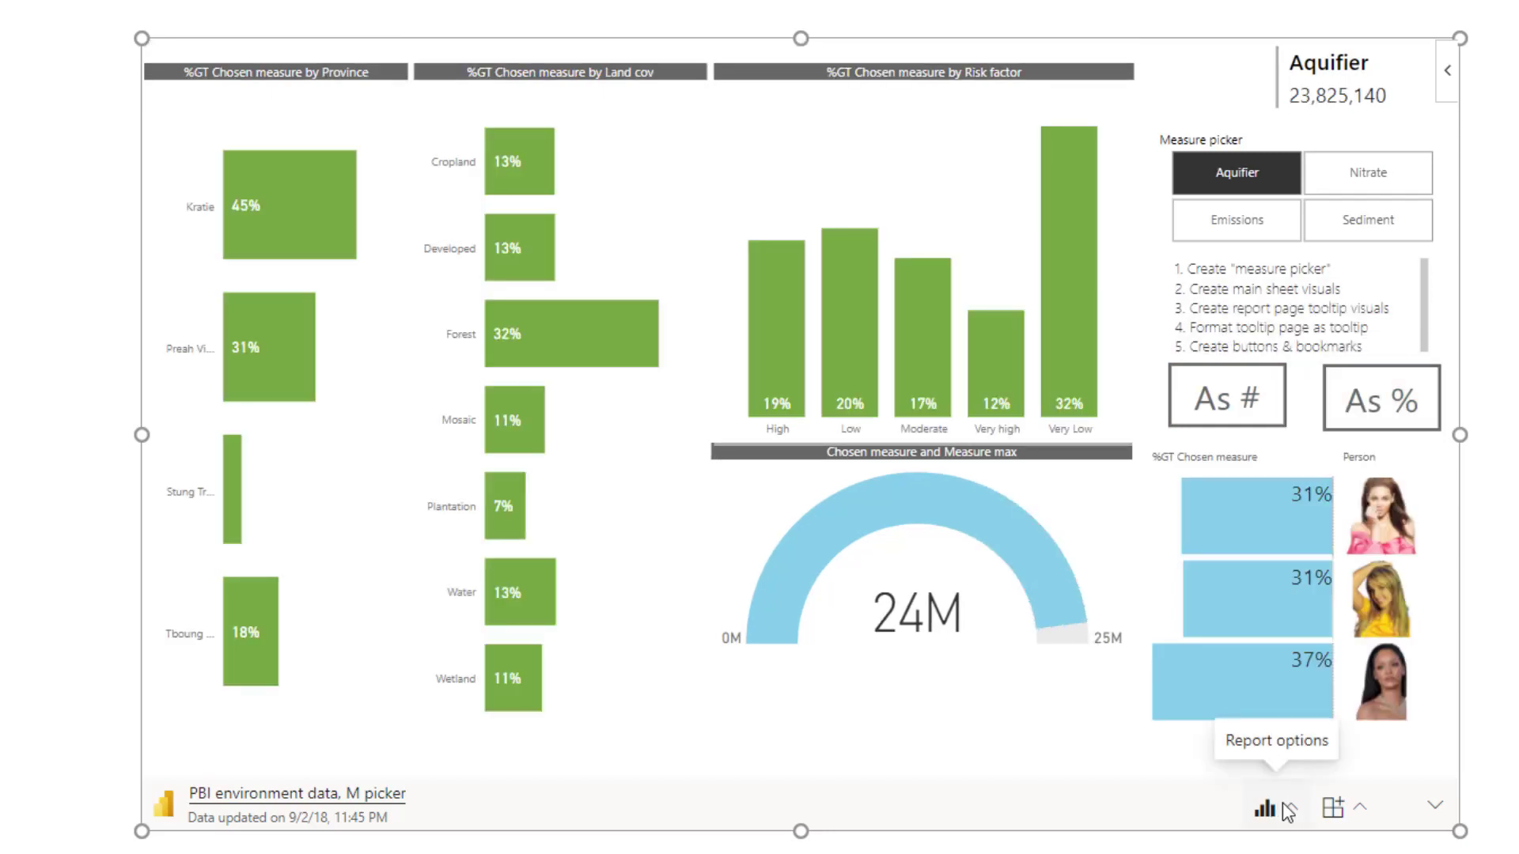
pyautogui.click(1264, 807)
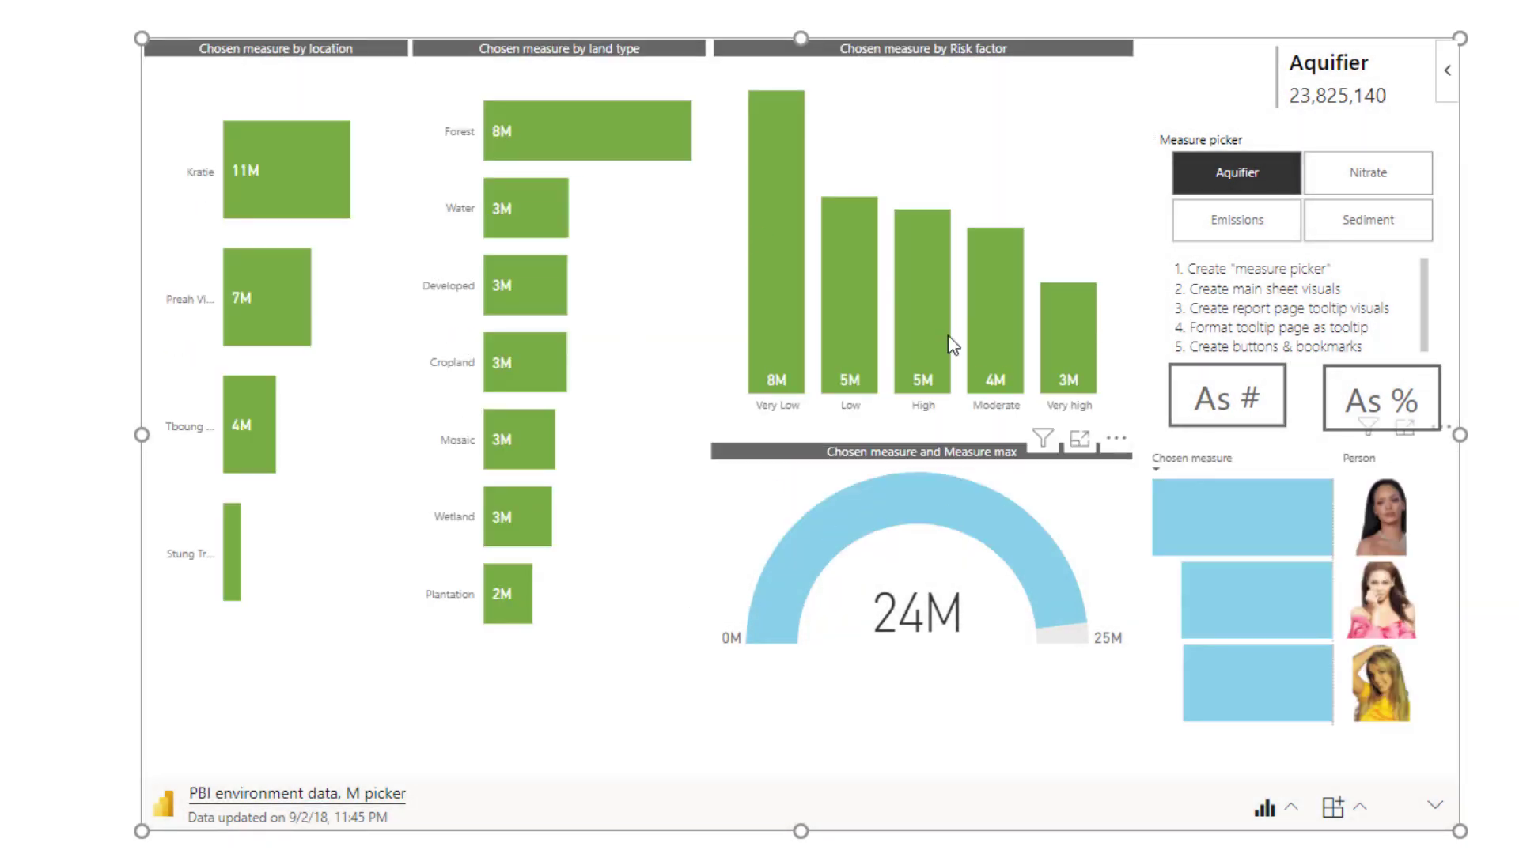
pyautogui.click(1279, 805)
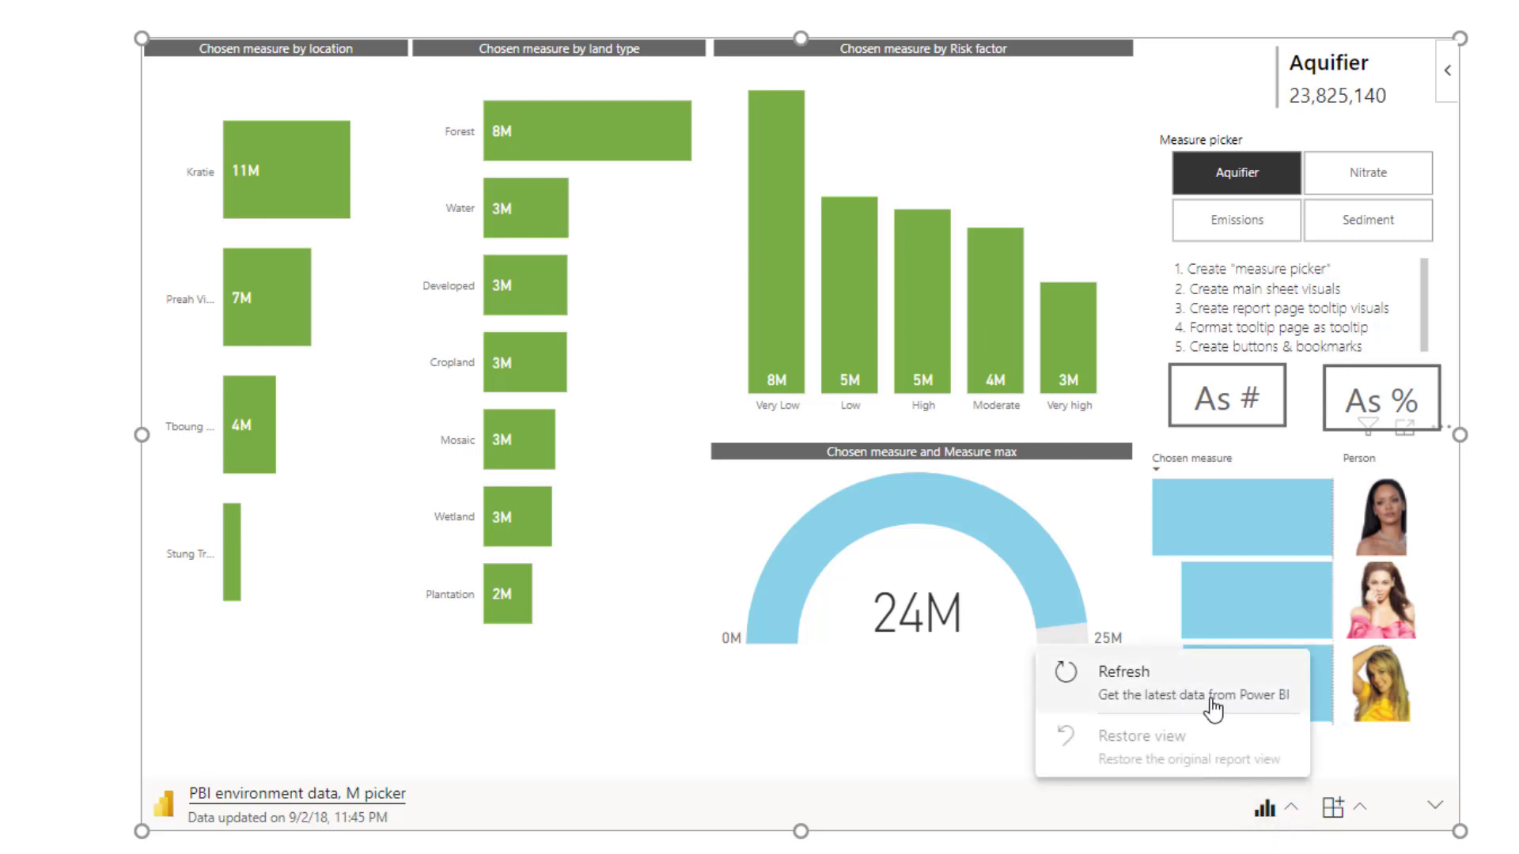
pyautogui.moveTo(1245, 705)
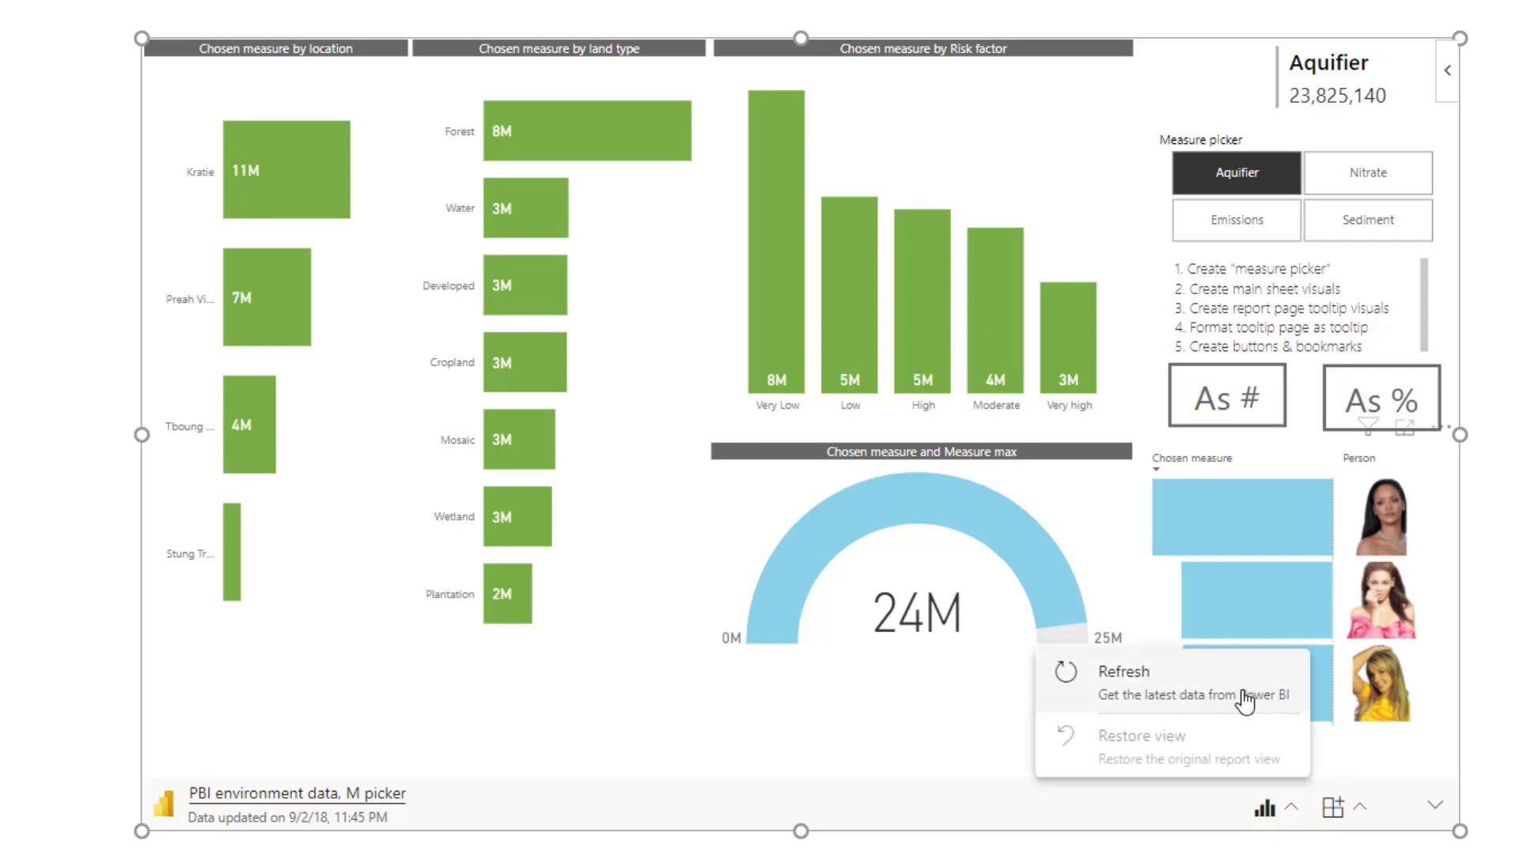
pyautogui.moveTo(222, 830)
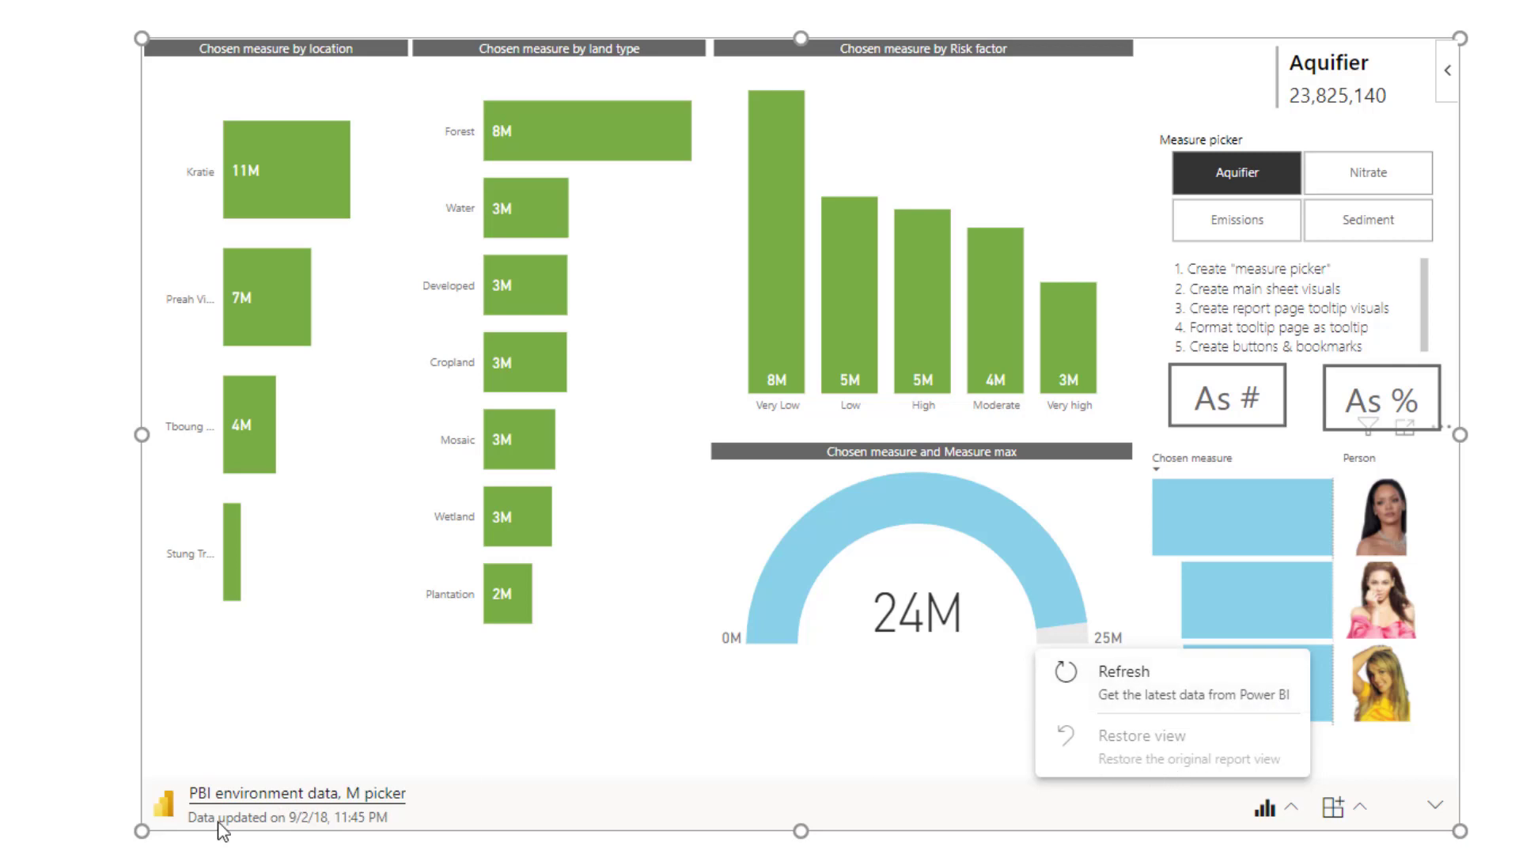
pyautogui.moveTo(322, 832)
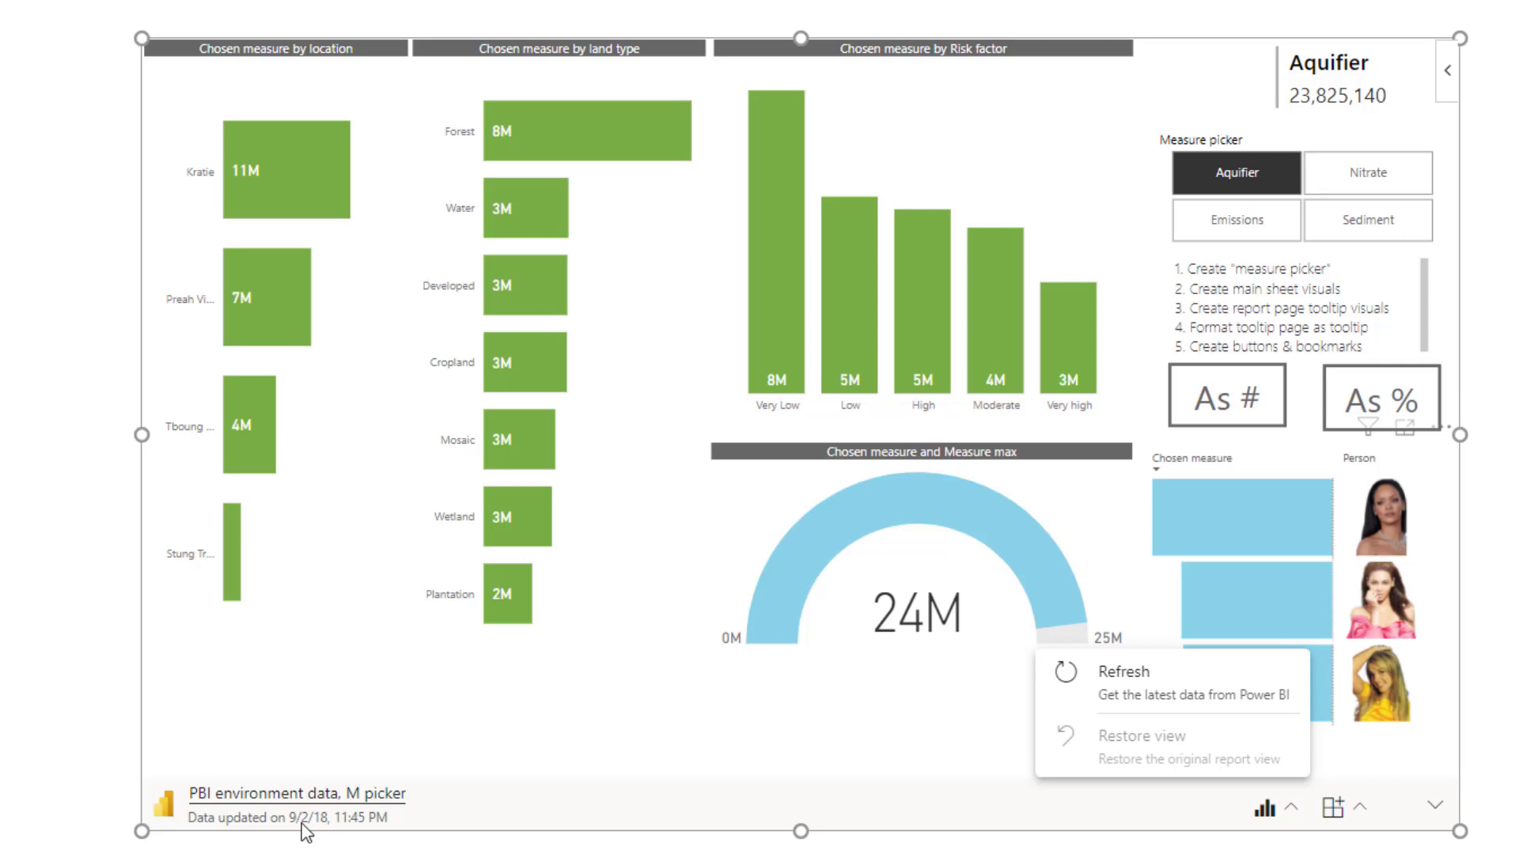
pyautogui.moveTo(1331, 807)
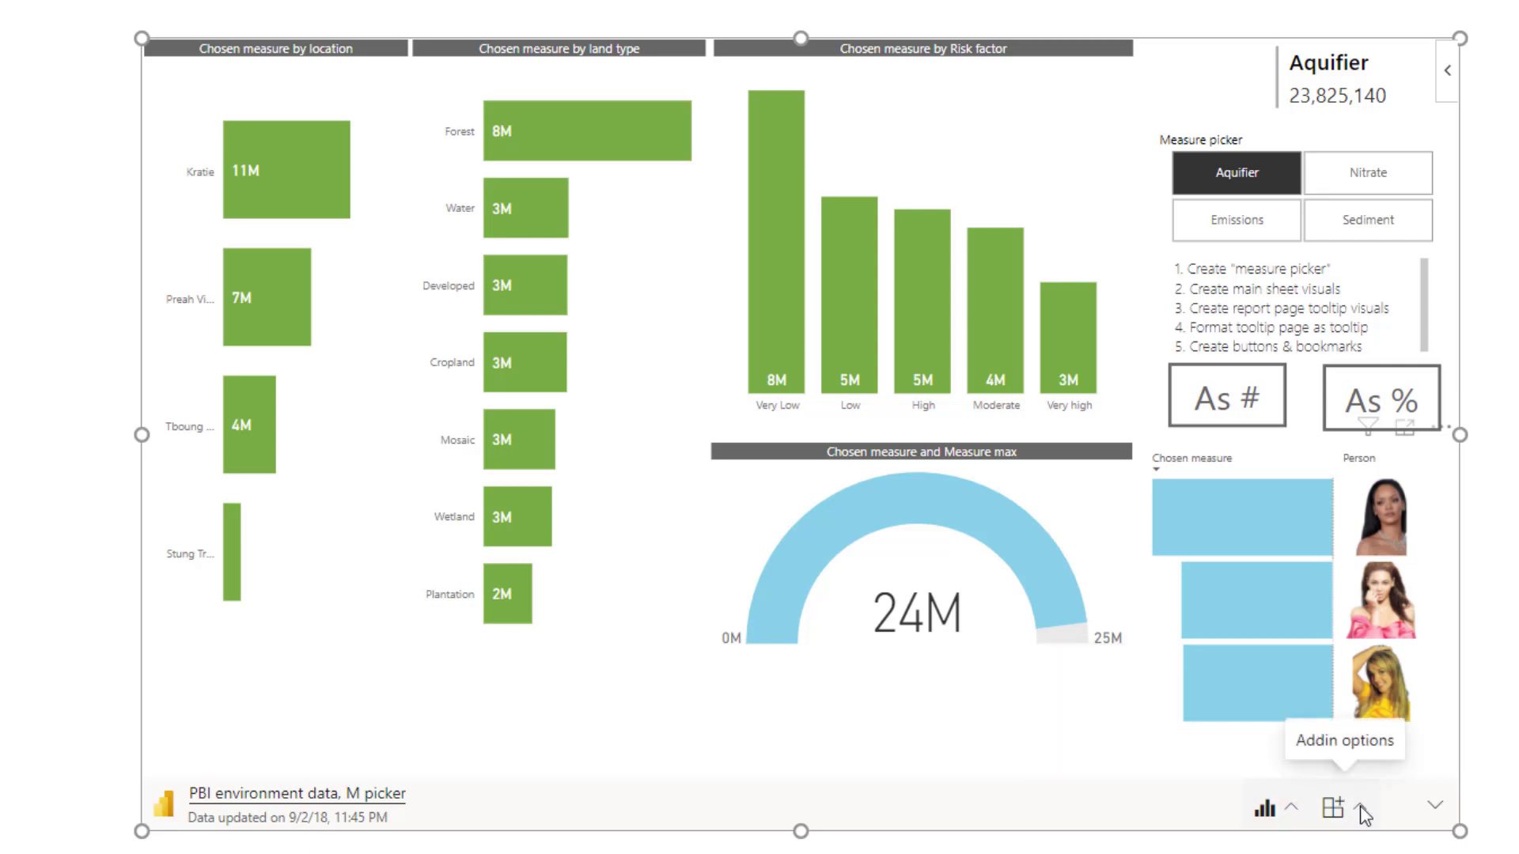
pyautogui.click(1333, 807)
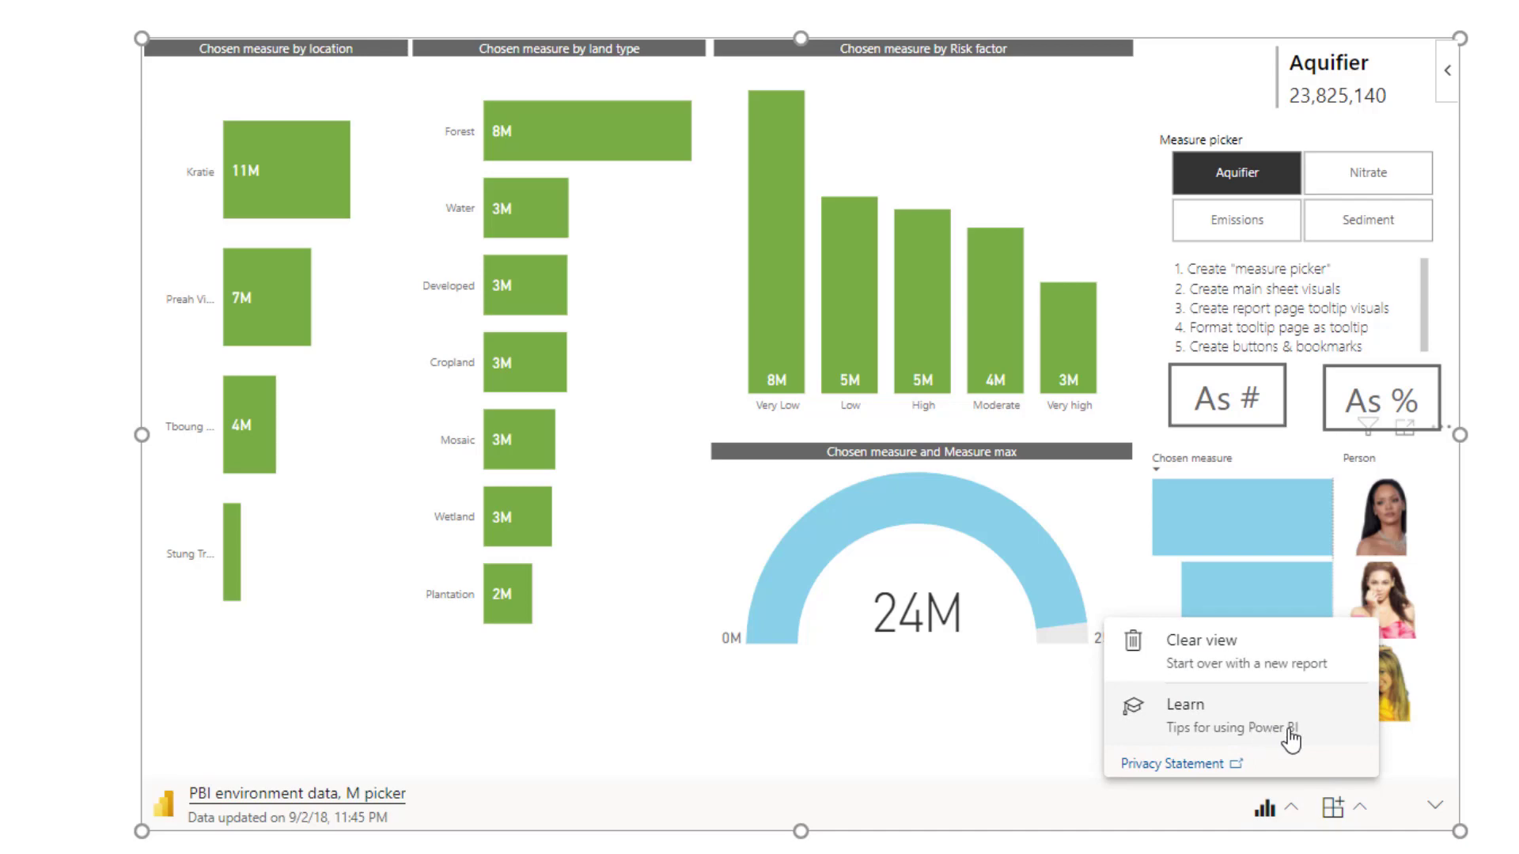
pyautogui.moveTo(1283, 734)
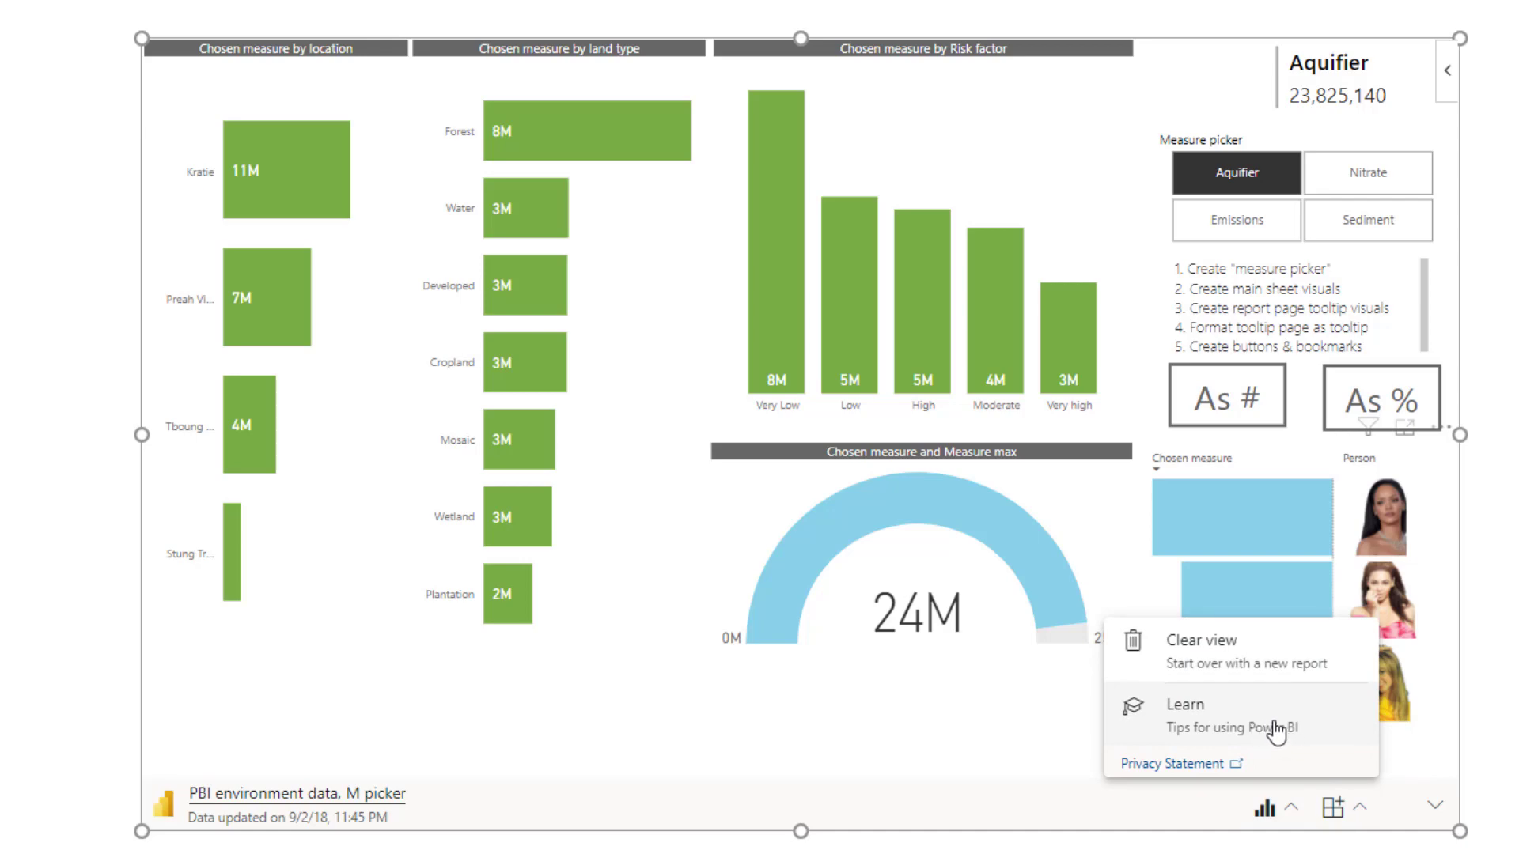
pyautogui.click(1195, 640)
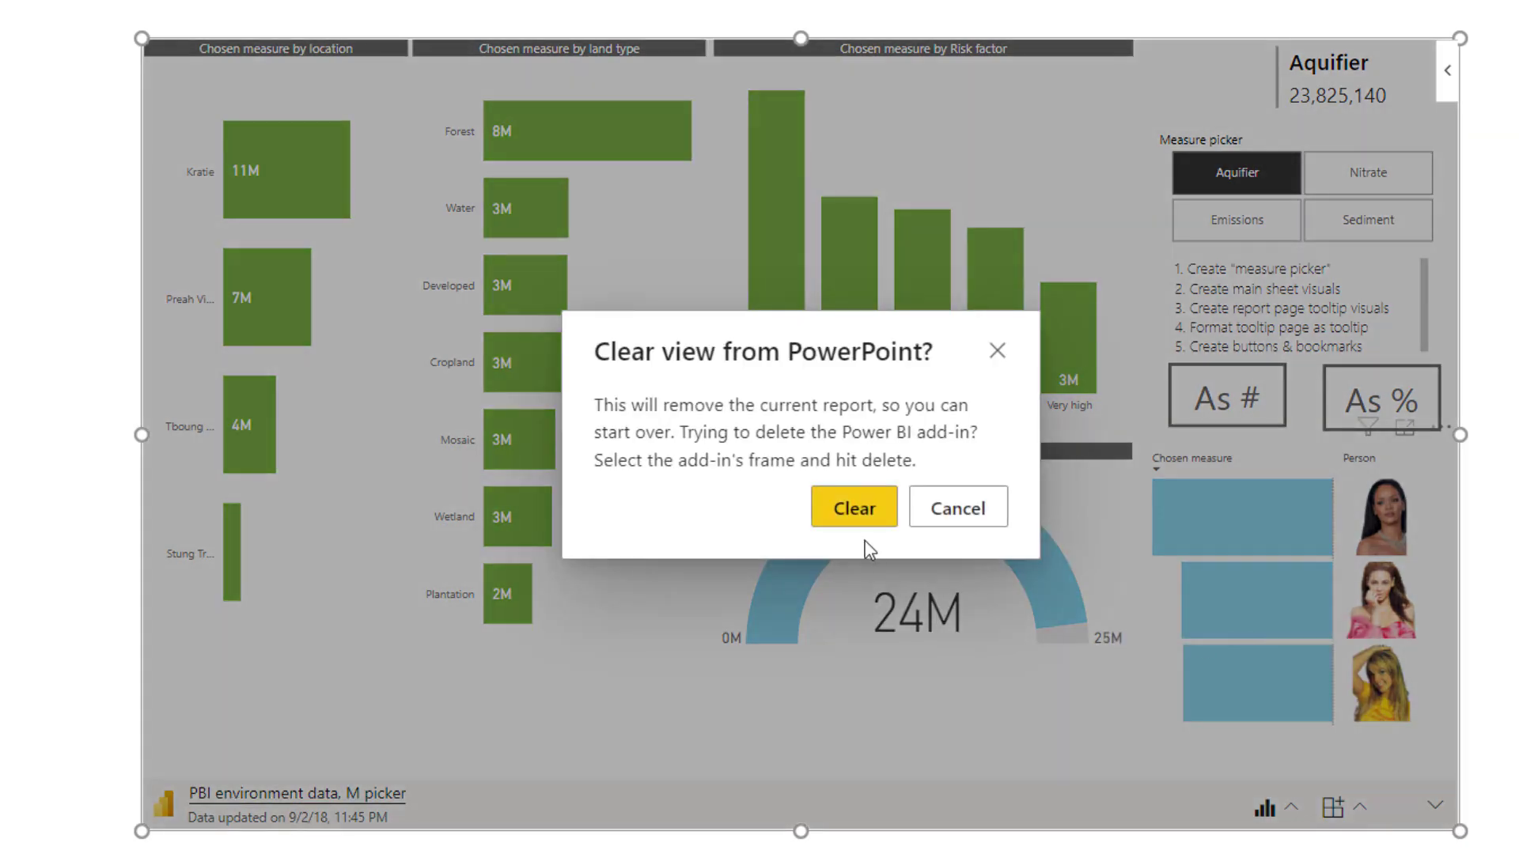
# Step: Confirm Clear to empty slide two's placeholder, then go to slide three
pyautogui.click(853, 506)
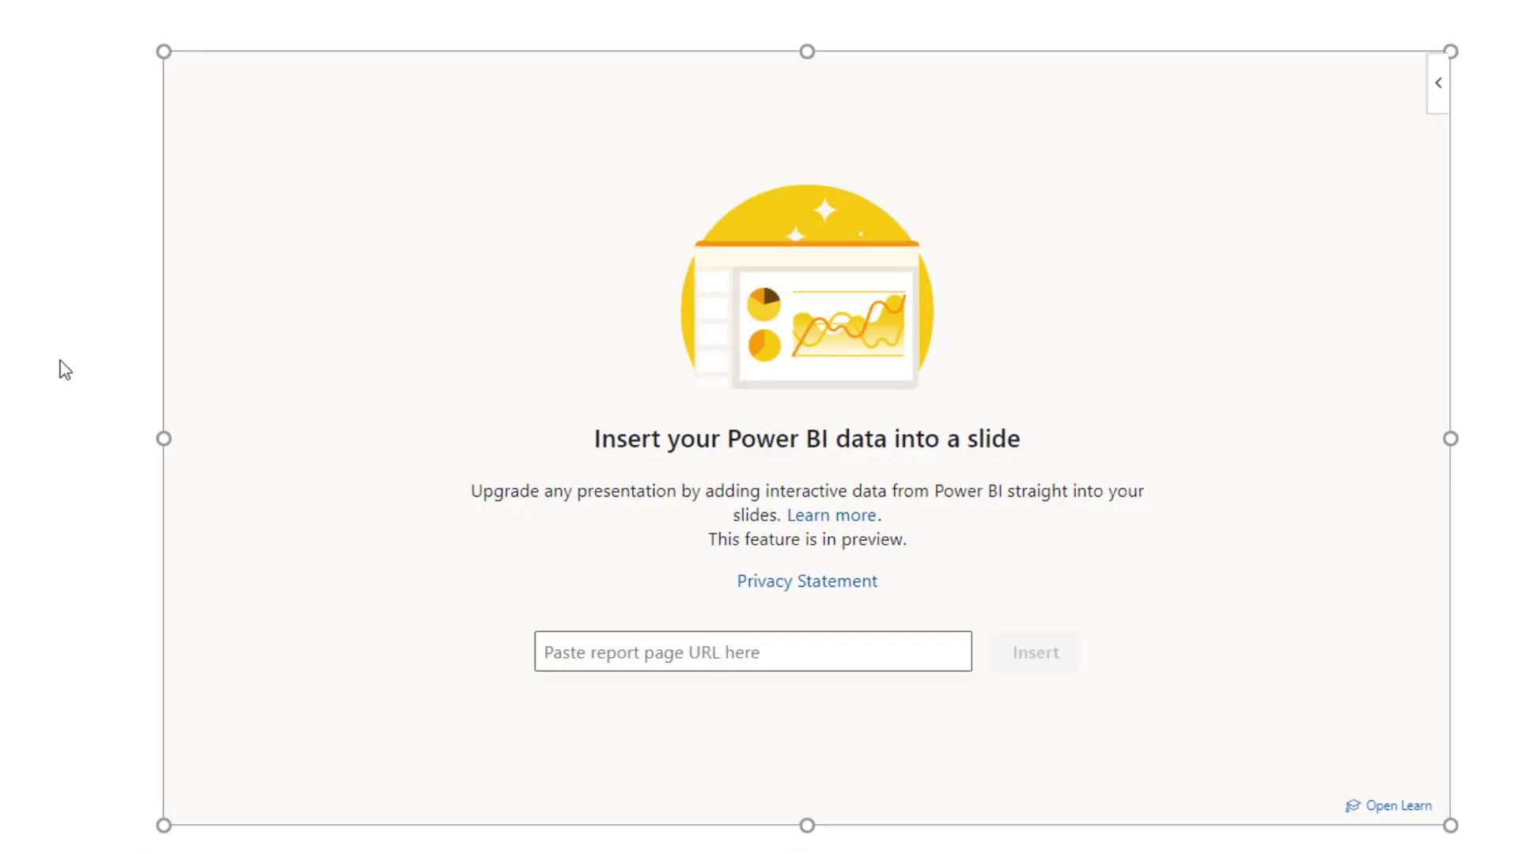
pyautogui.click(121, 414)
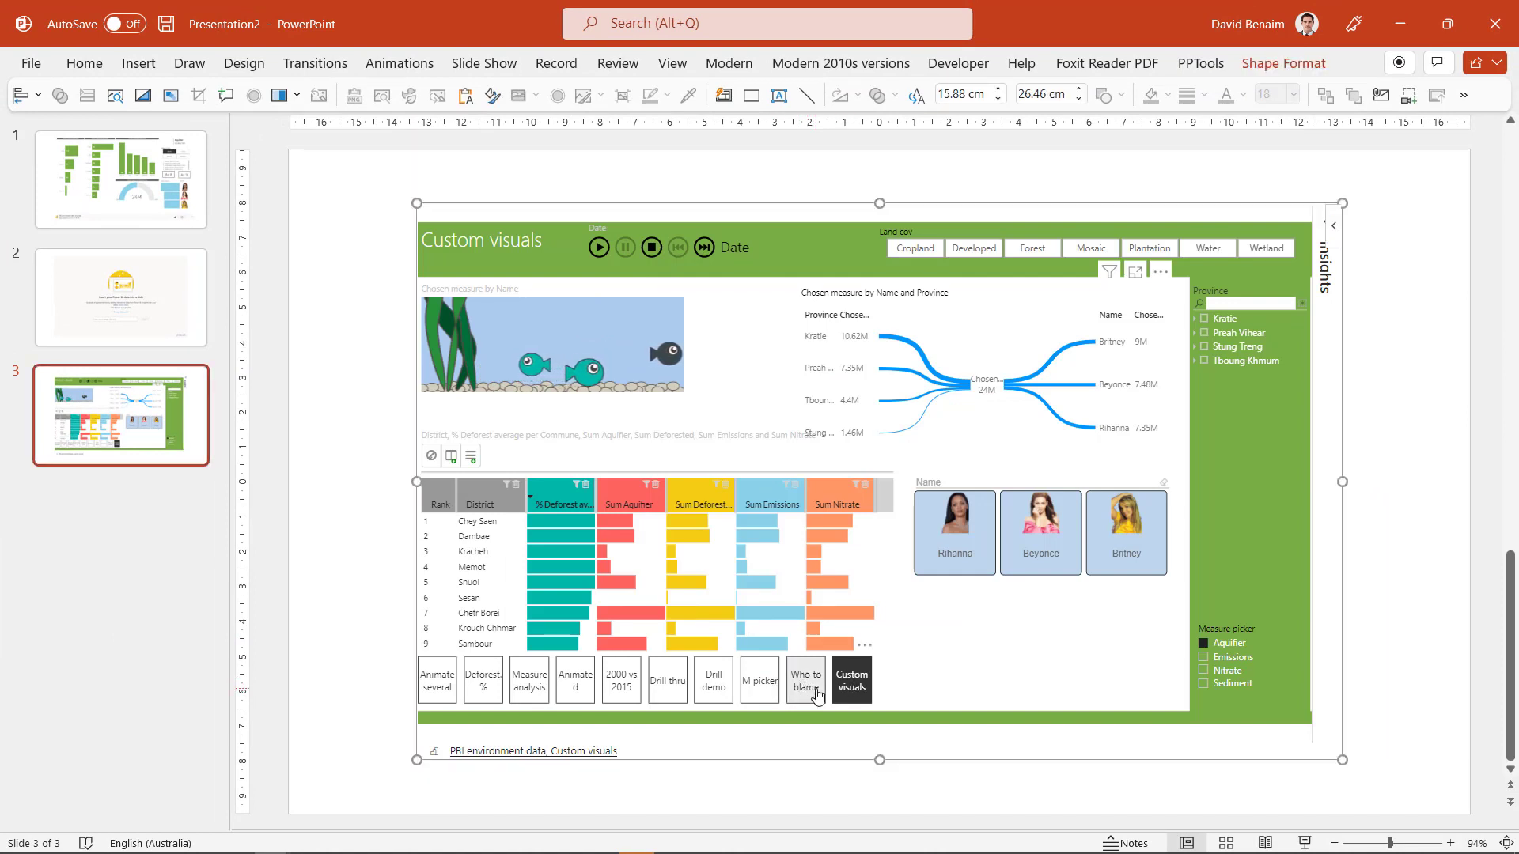
# Step: Switch between the Who is to blame and Custom visuals pages, ending on Who is to blame
pyautogui.click(805, 679)
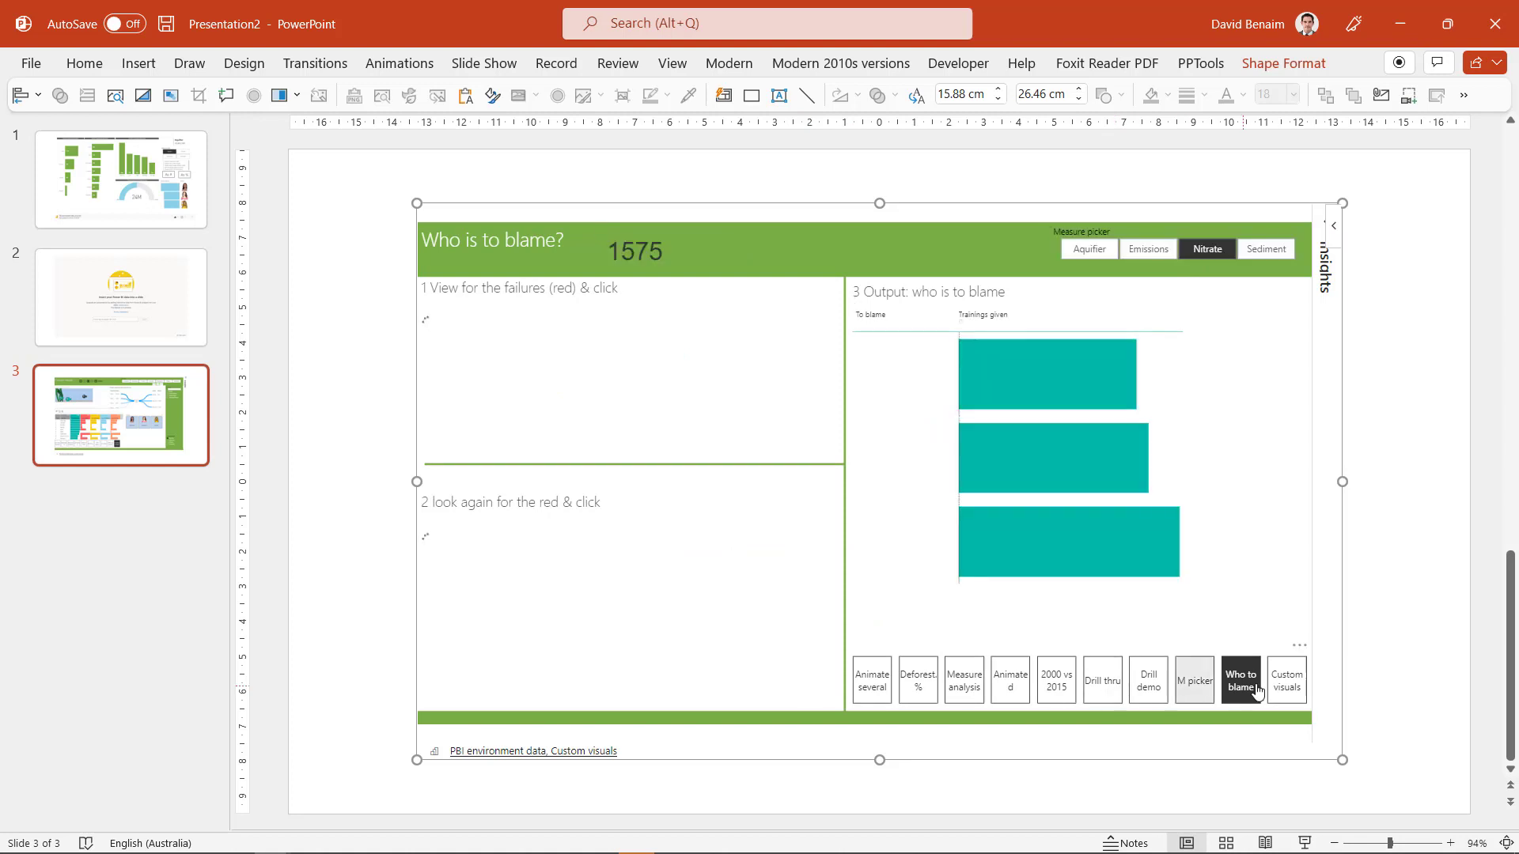
pyautogui.click(1287, 679)
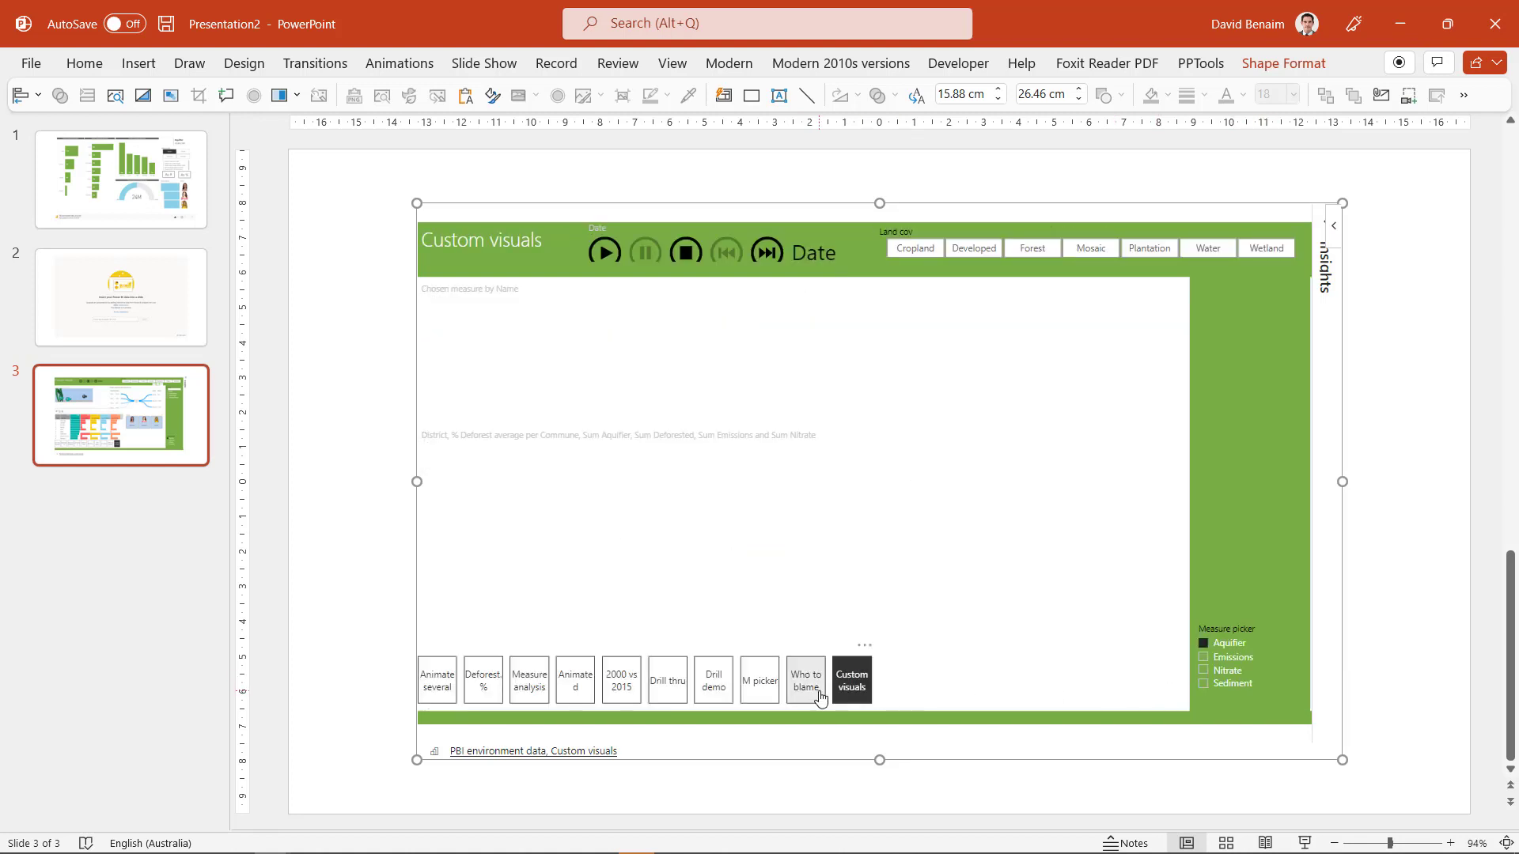
pyautogui.click(851, 679)
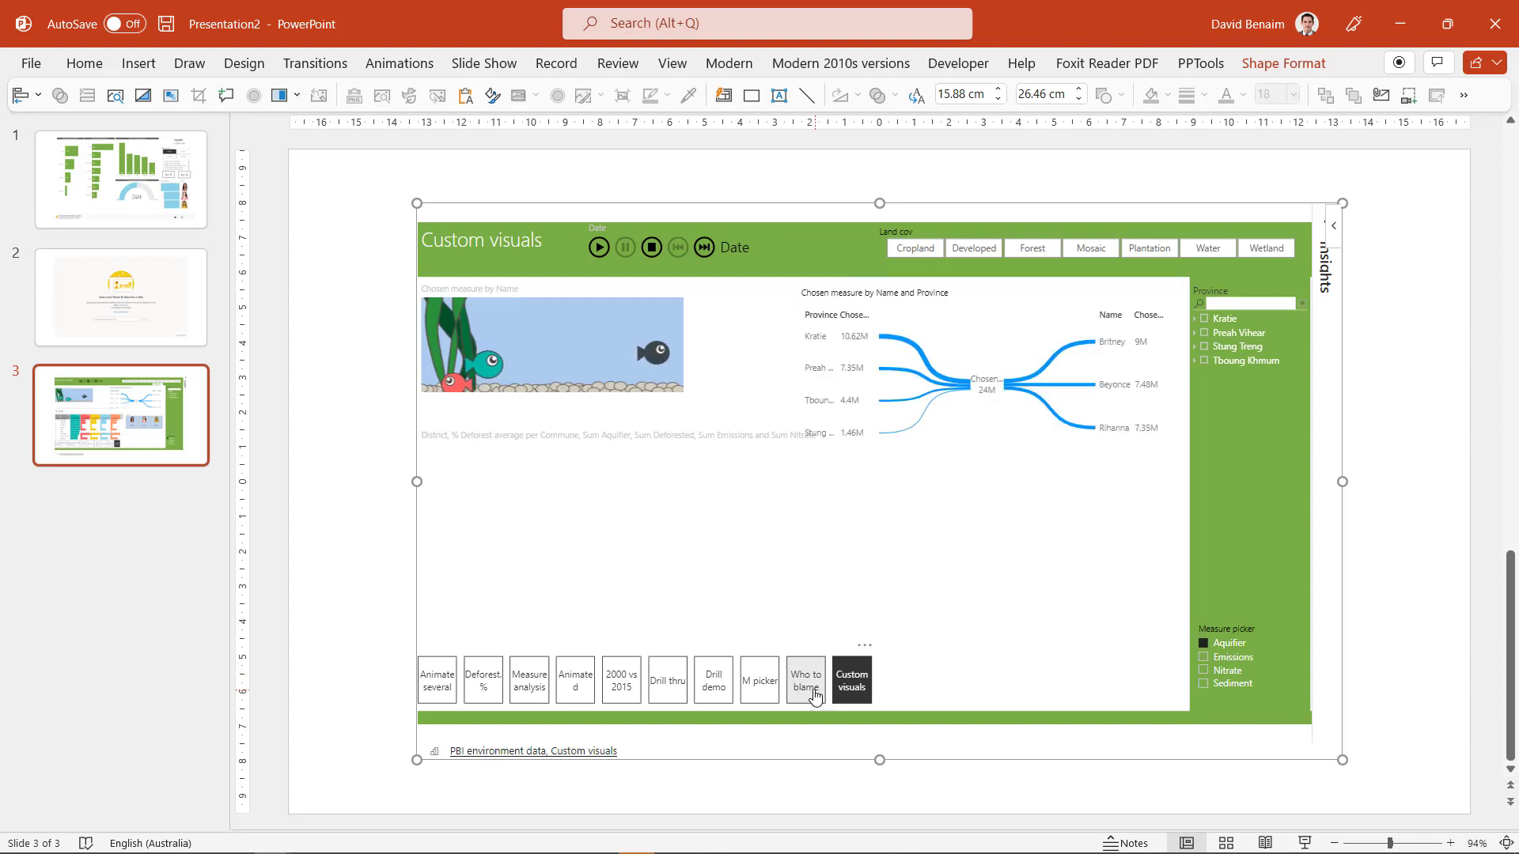
pyautogui.click(806, 681)
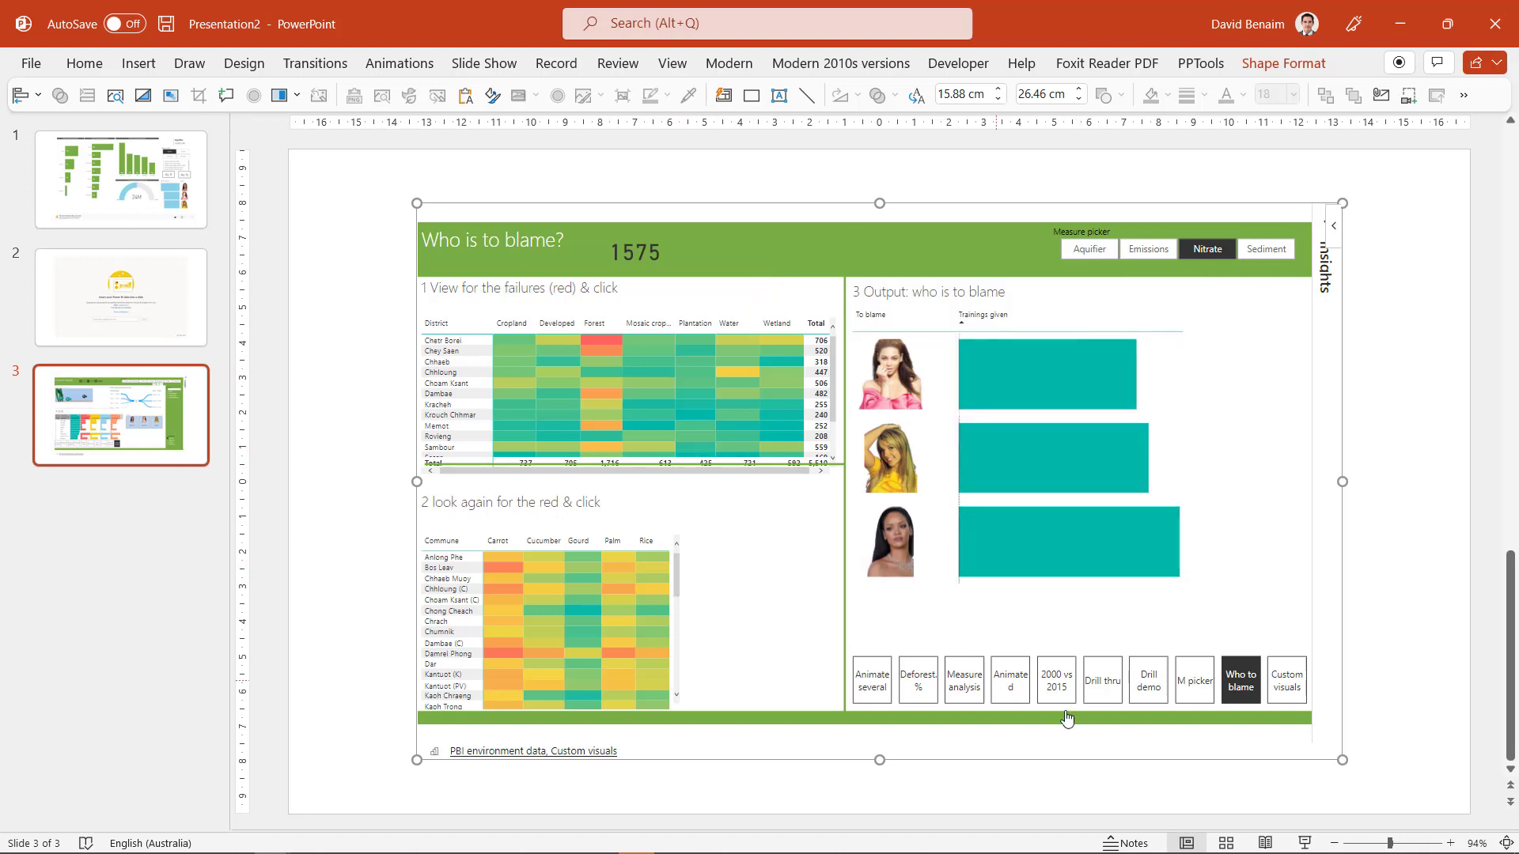
pyautogui.moveTo(791, 571)
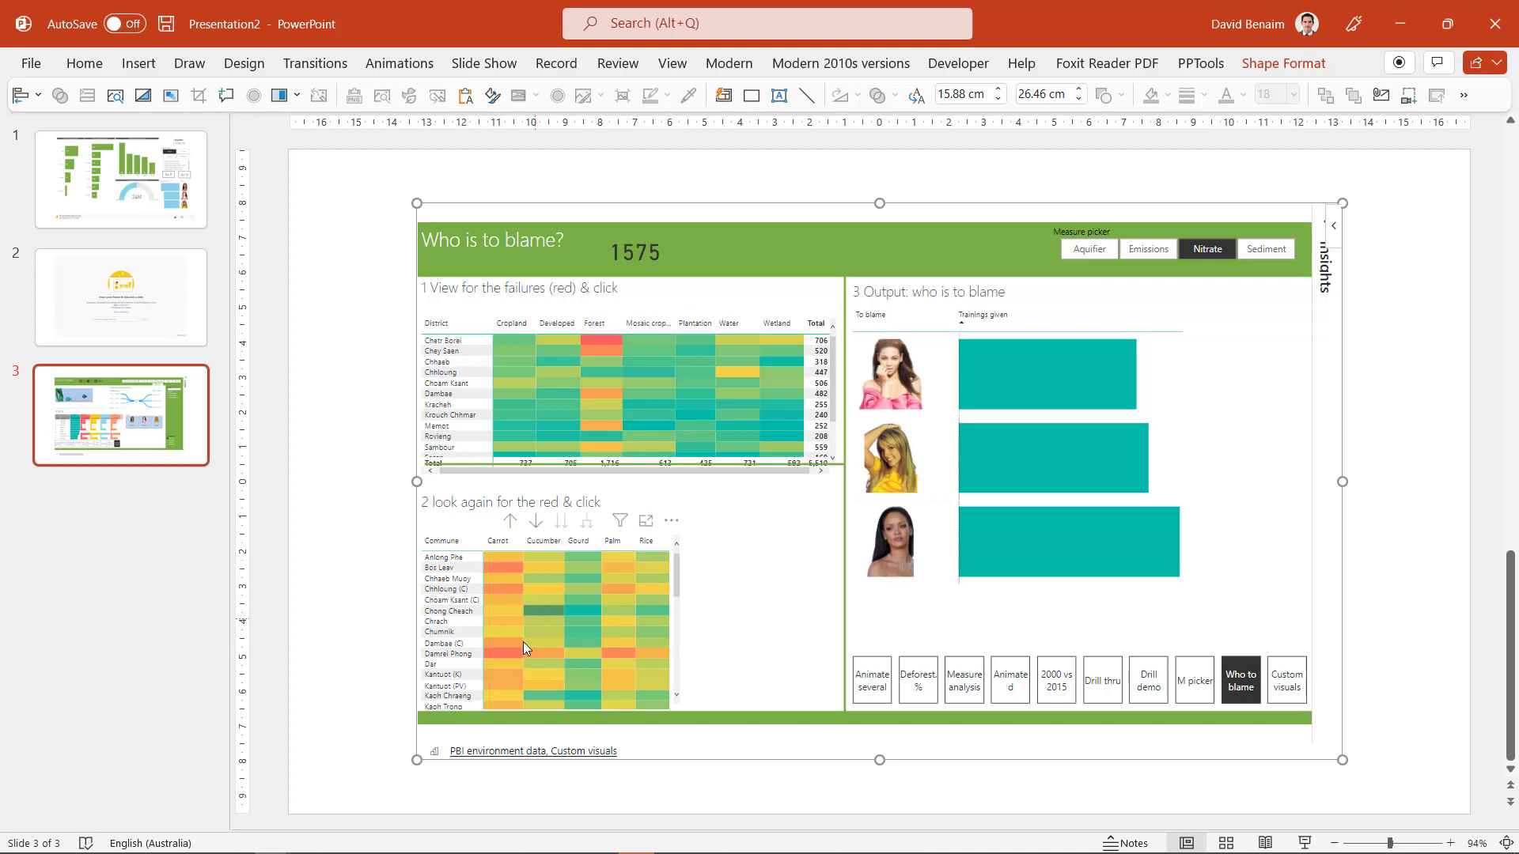
pyautogui.click(505, 655)
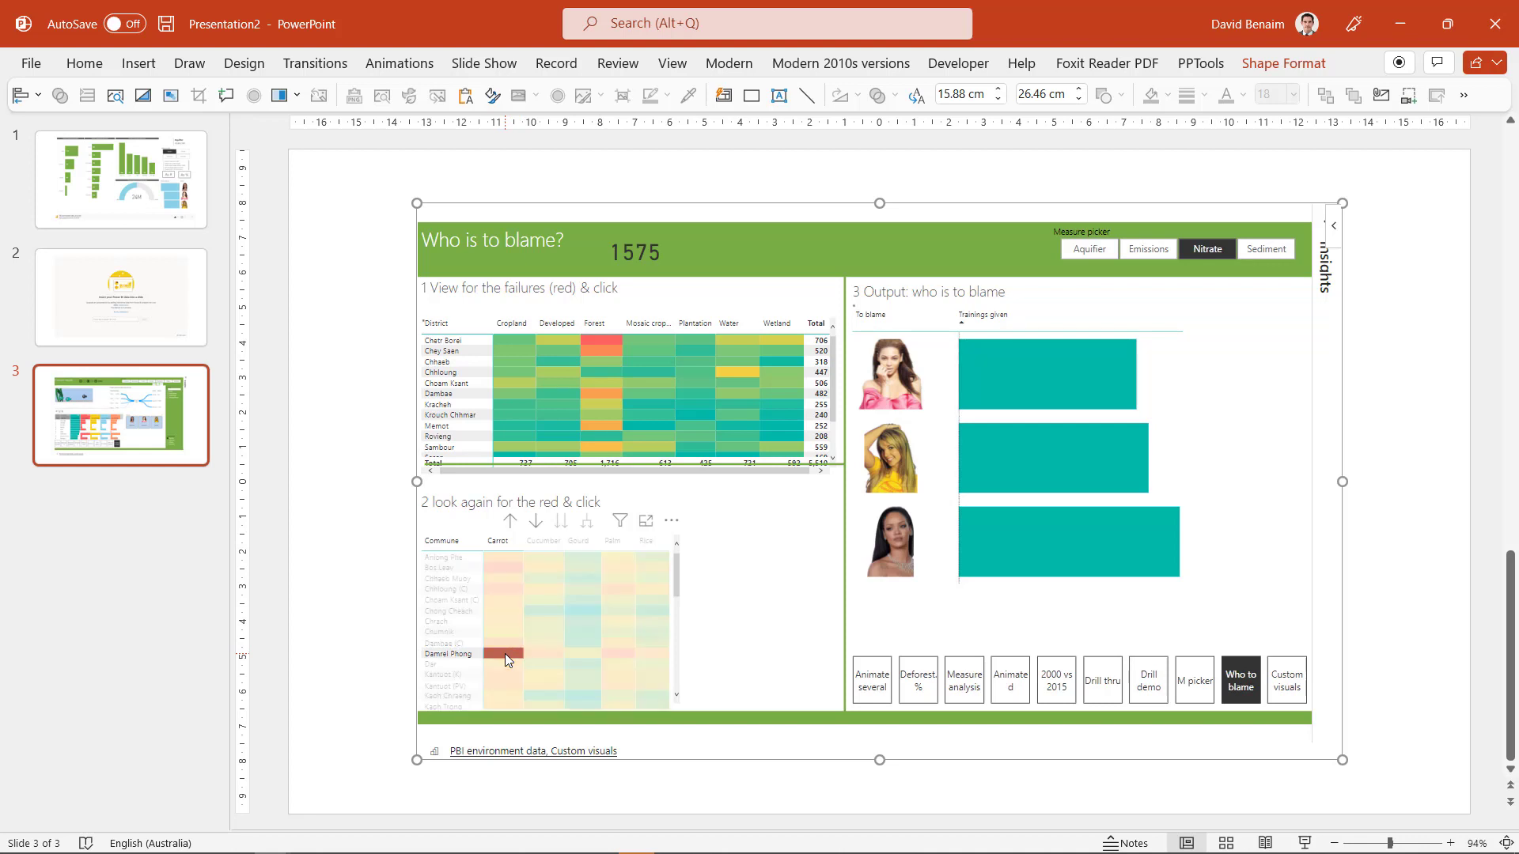
pyautogui.click(504, 659)
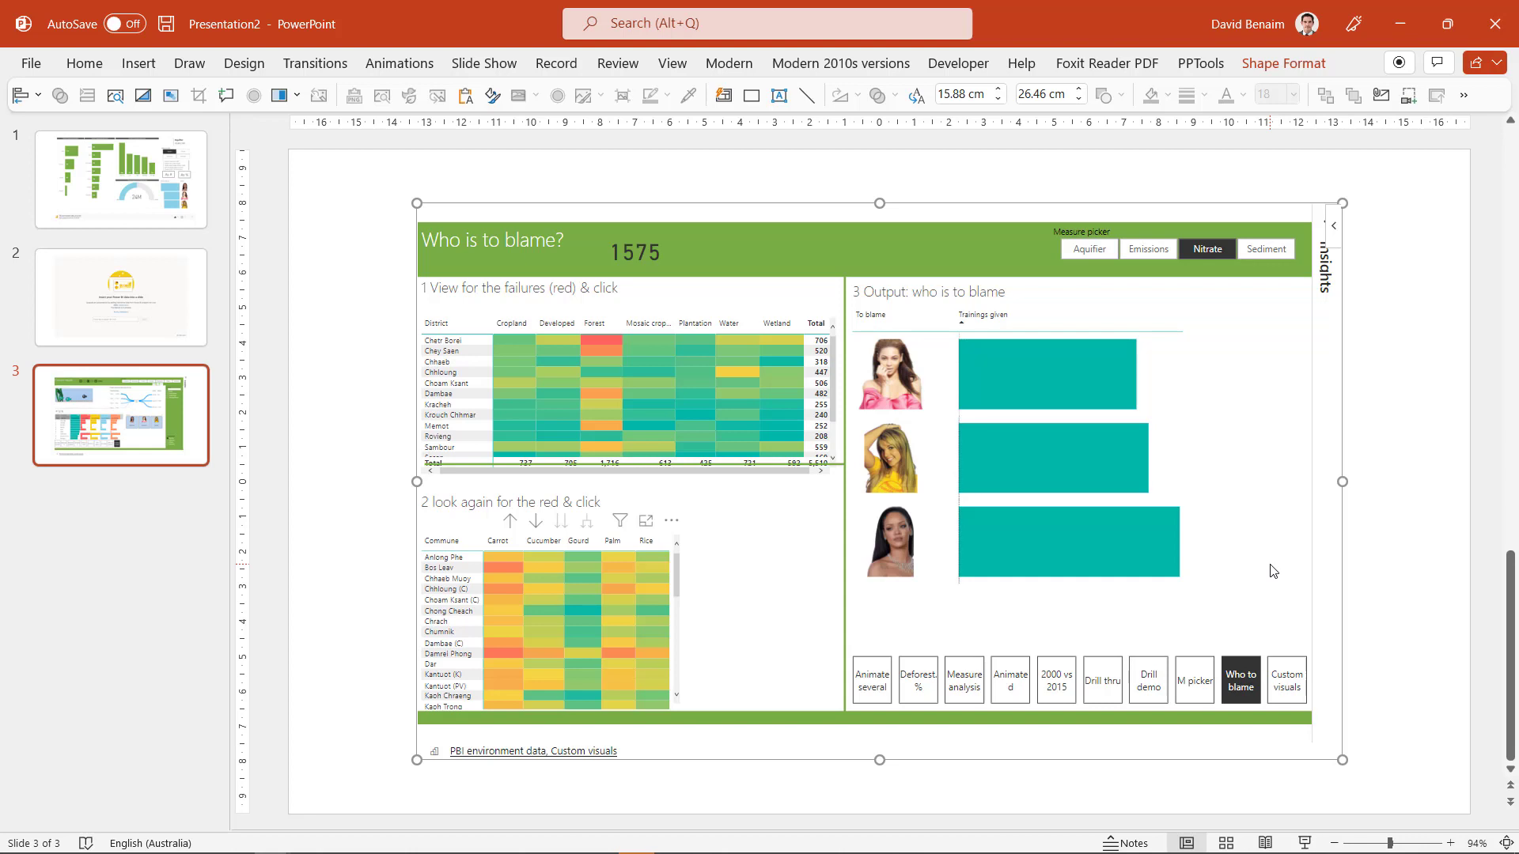
pyautogui.click(1428, 493)
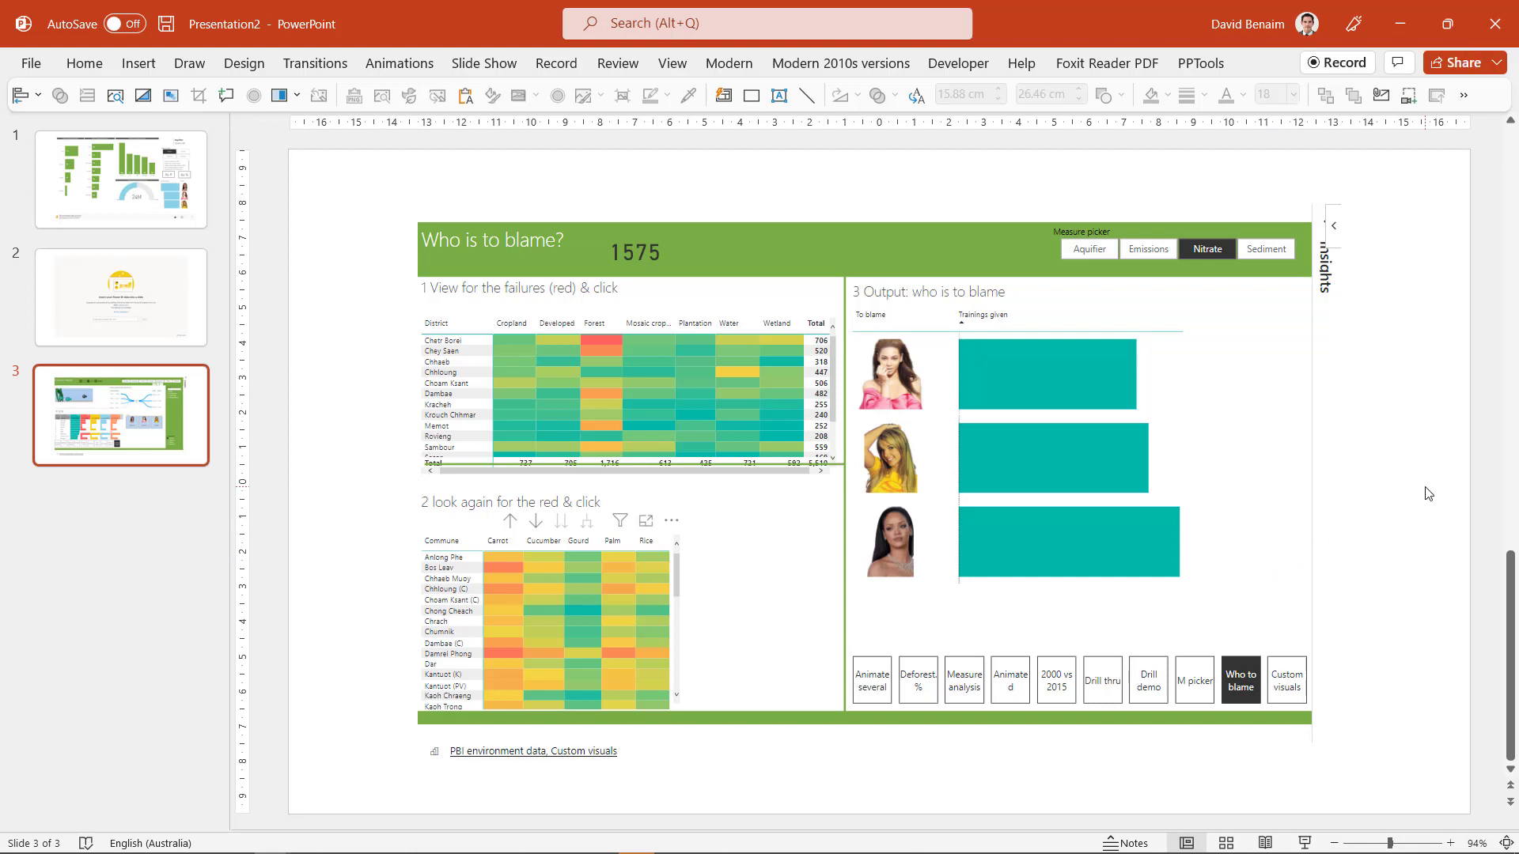
pyautogui.rightClick(1052, 363)
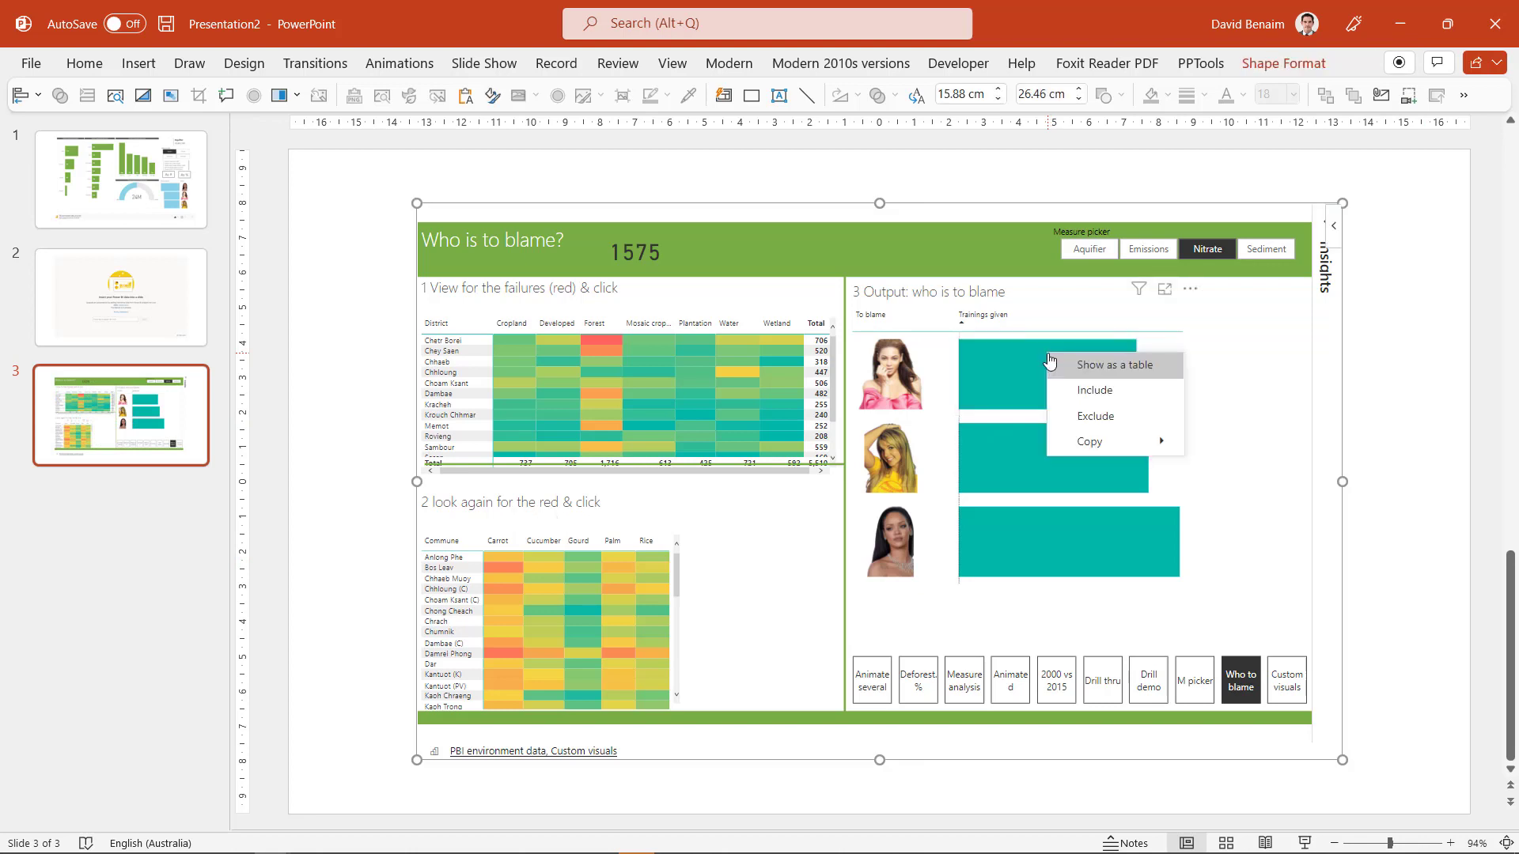
pyautogui.moveTo(1088, 442)
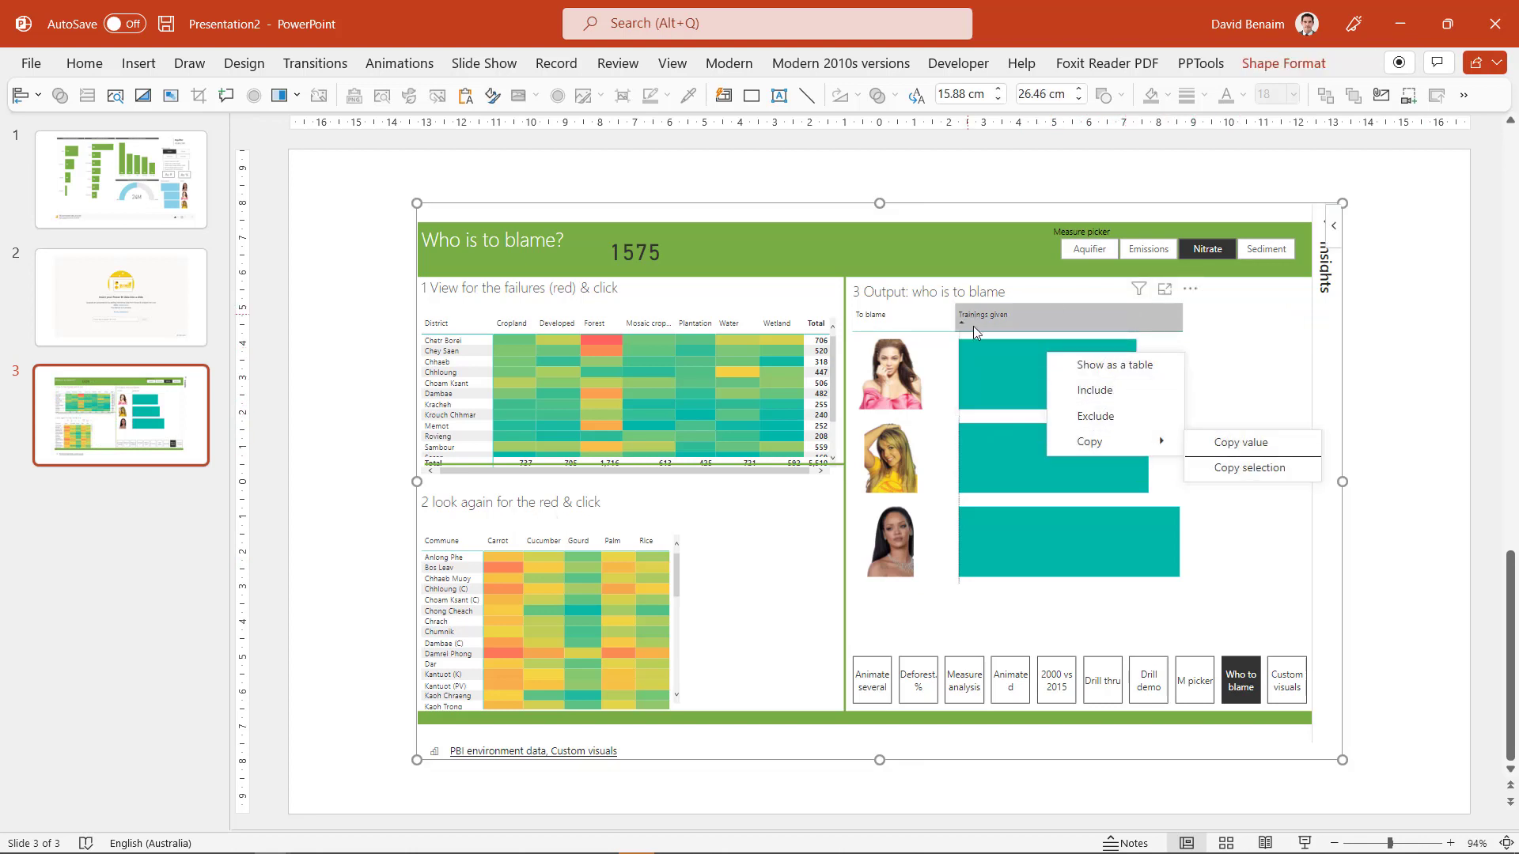
pyautogui.moveTo(1225, 328)
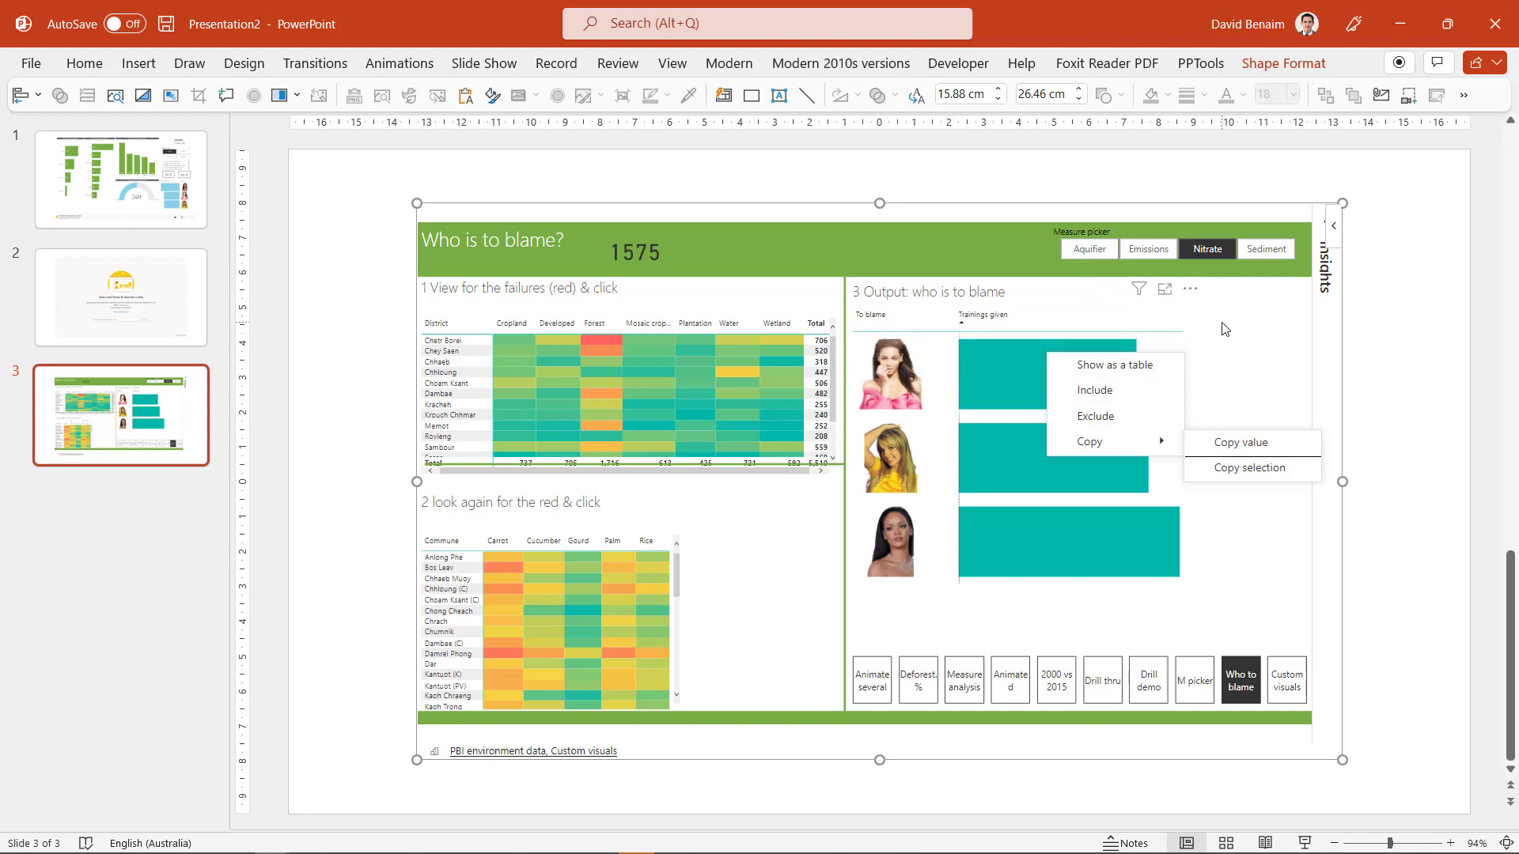
pyautogui.click(927, 323)
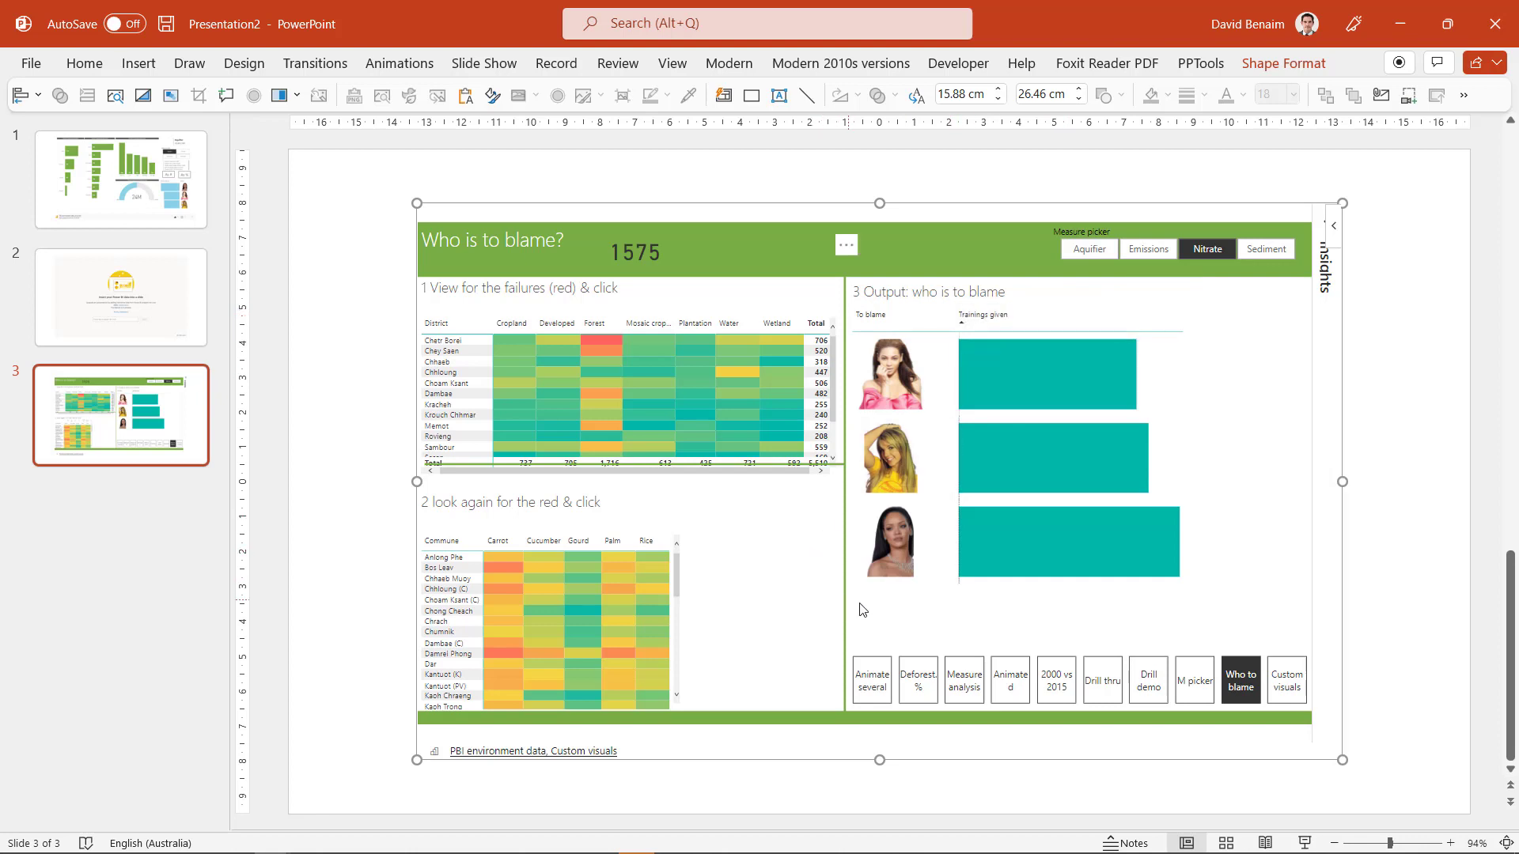
pyautogui.moveTo(168, 206)
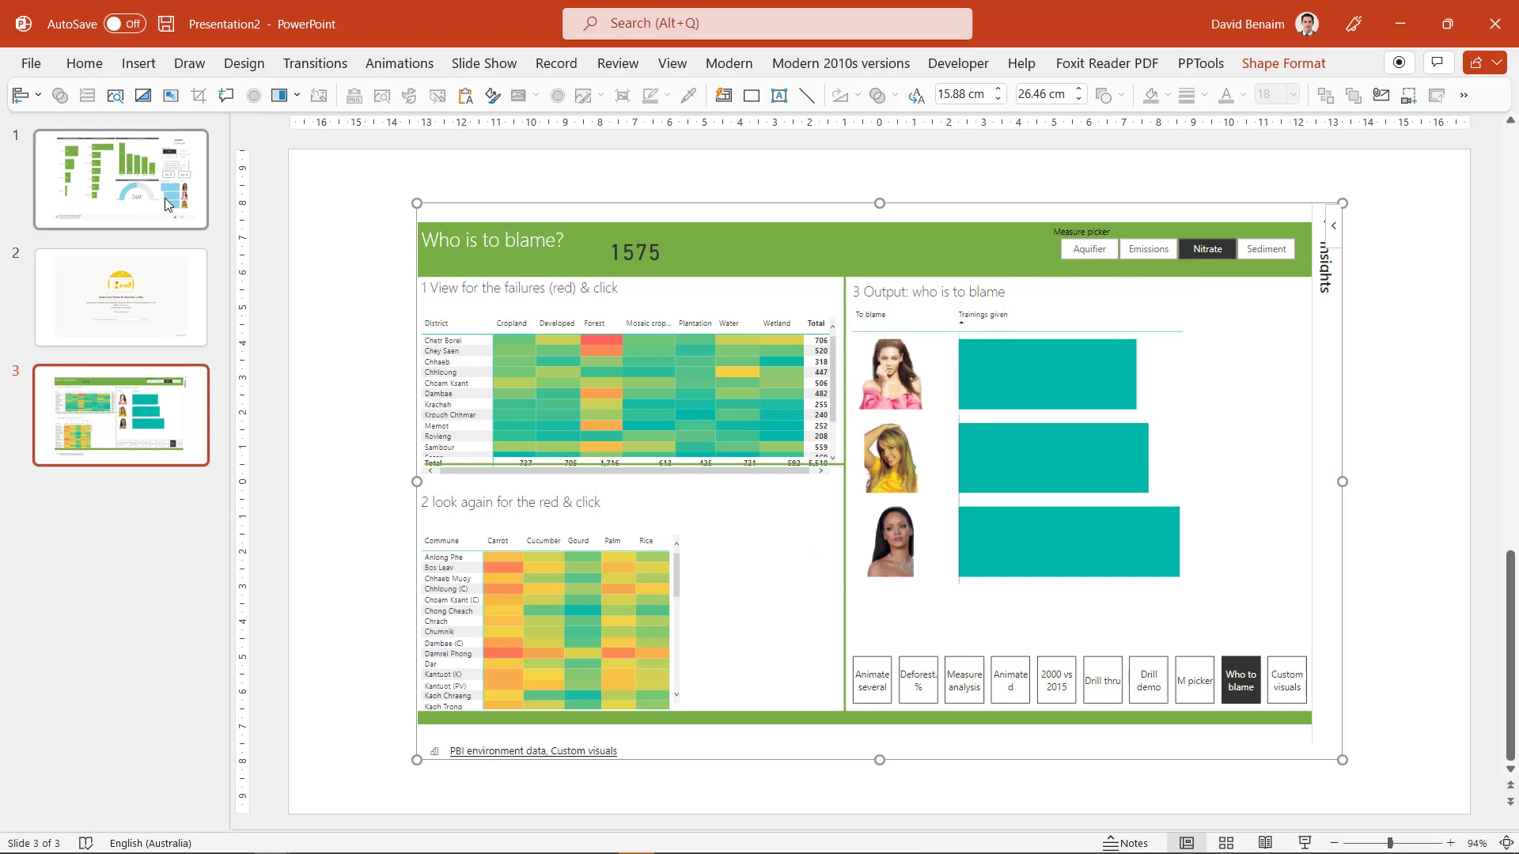
# Step: Go to slide one and open More options on the risk factor chart
pyautogui.click(120, 180)
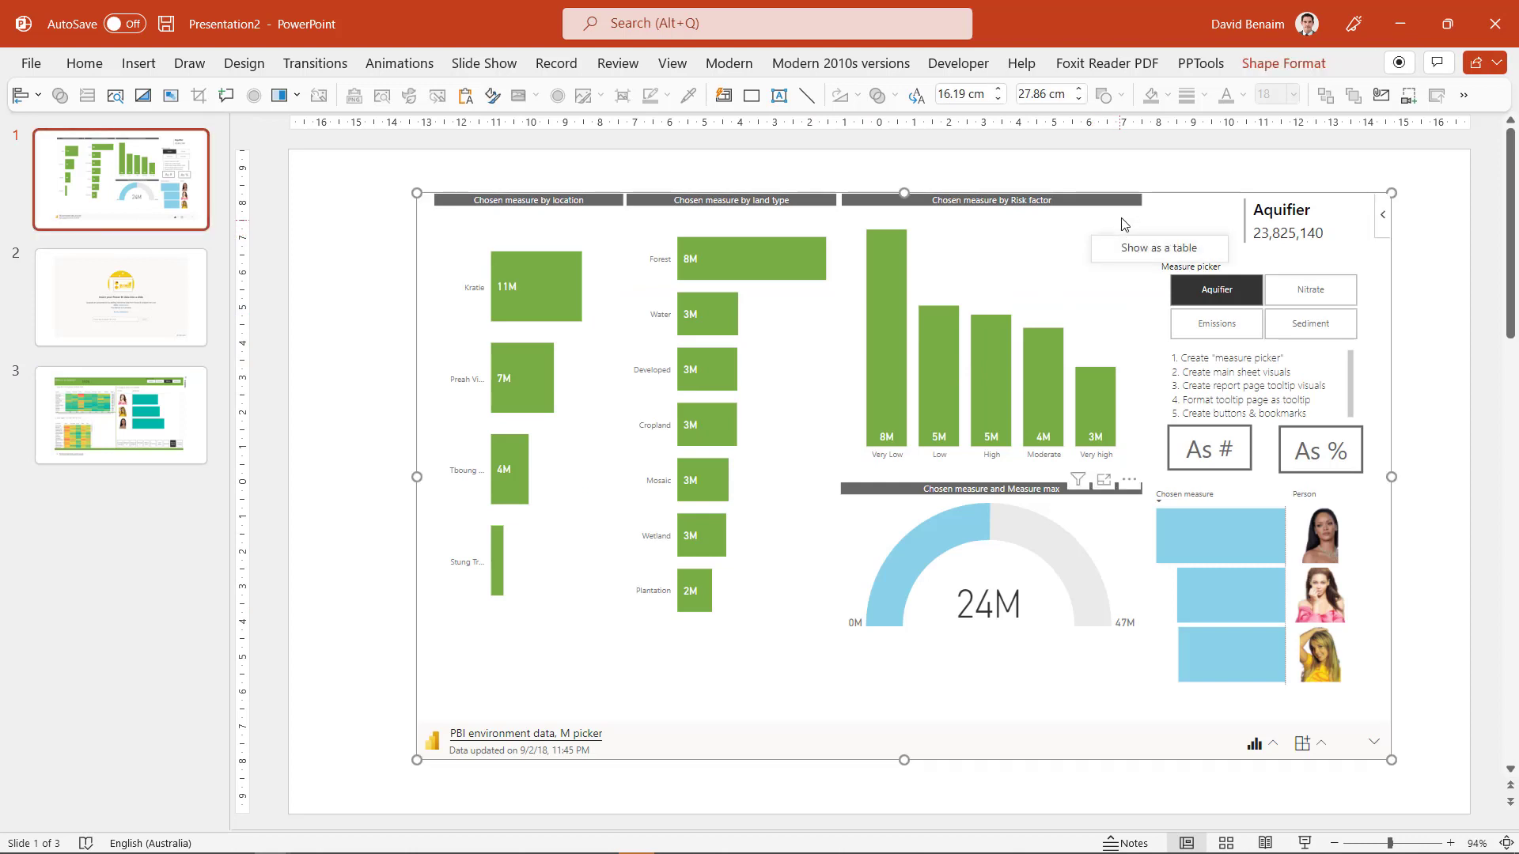
pyautogui.moveTo(1136, 492)
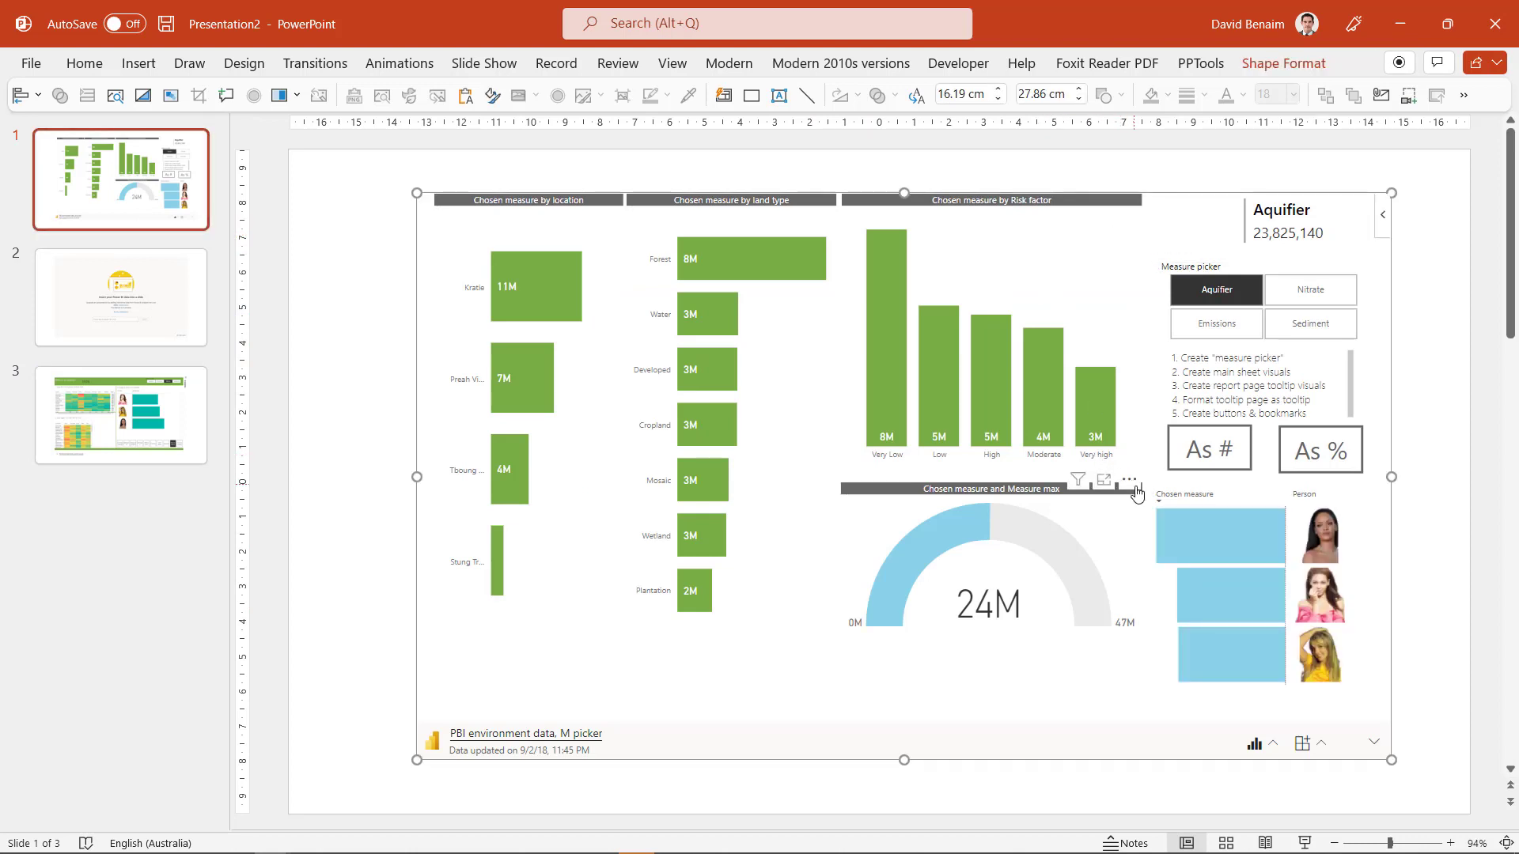
pyautogui.click(1129, 480)
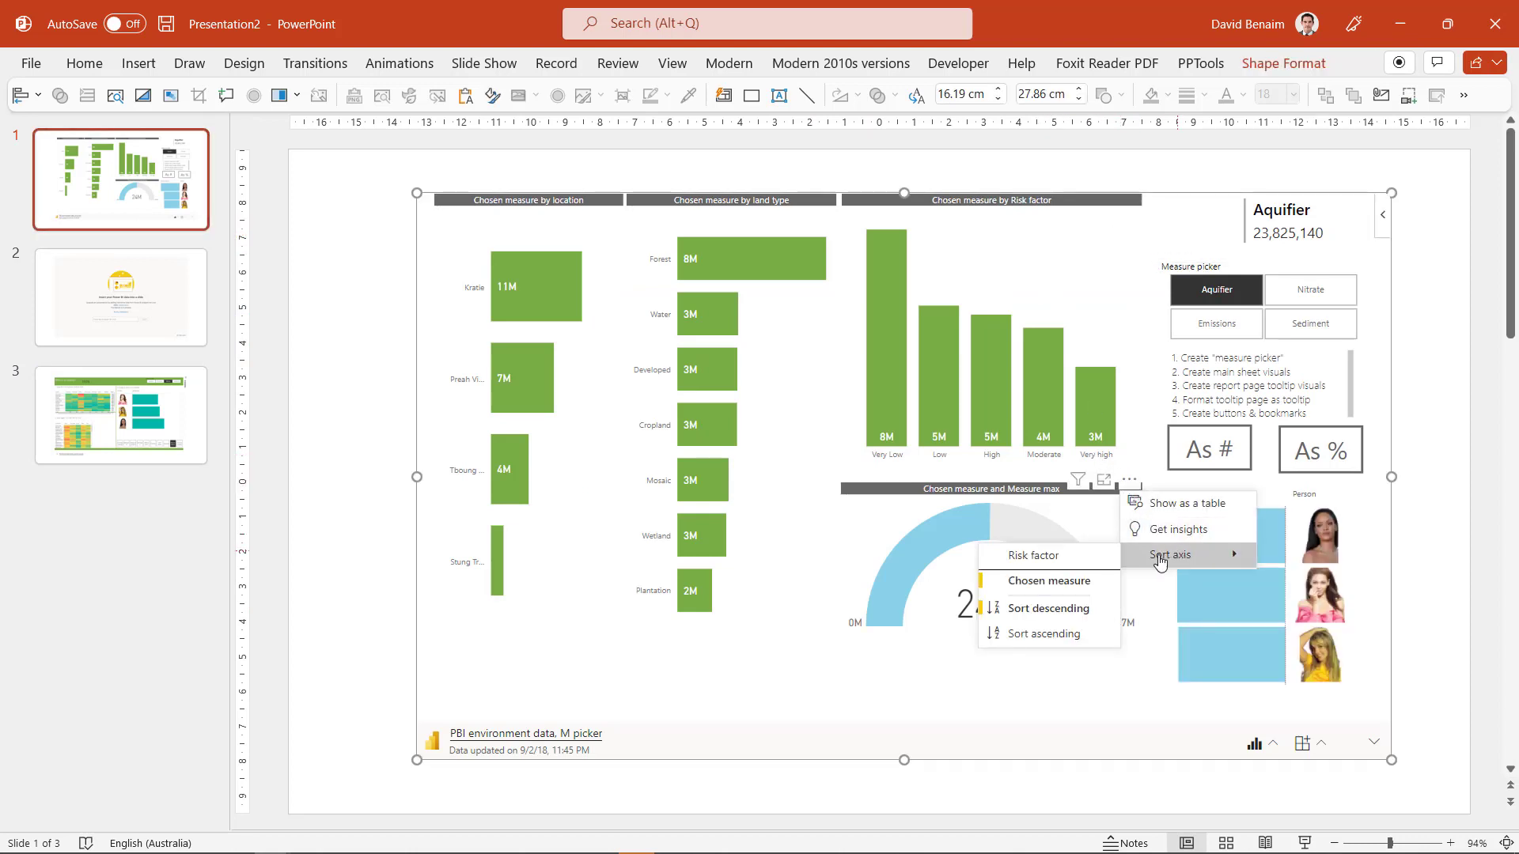
pyautogui.moveTo(1060, 599)
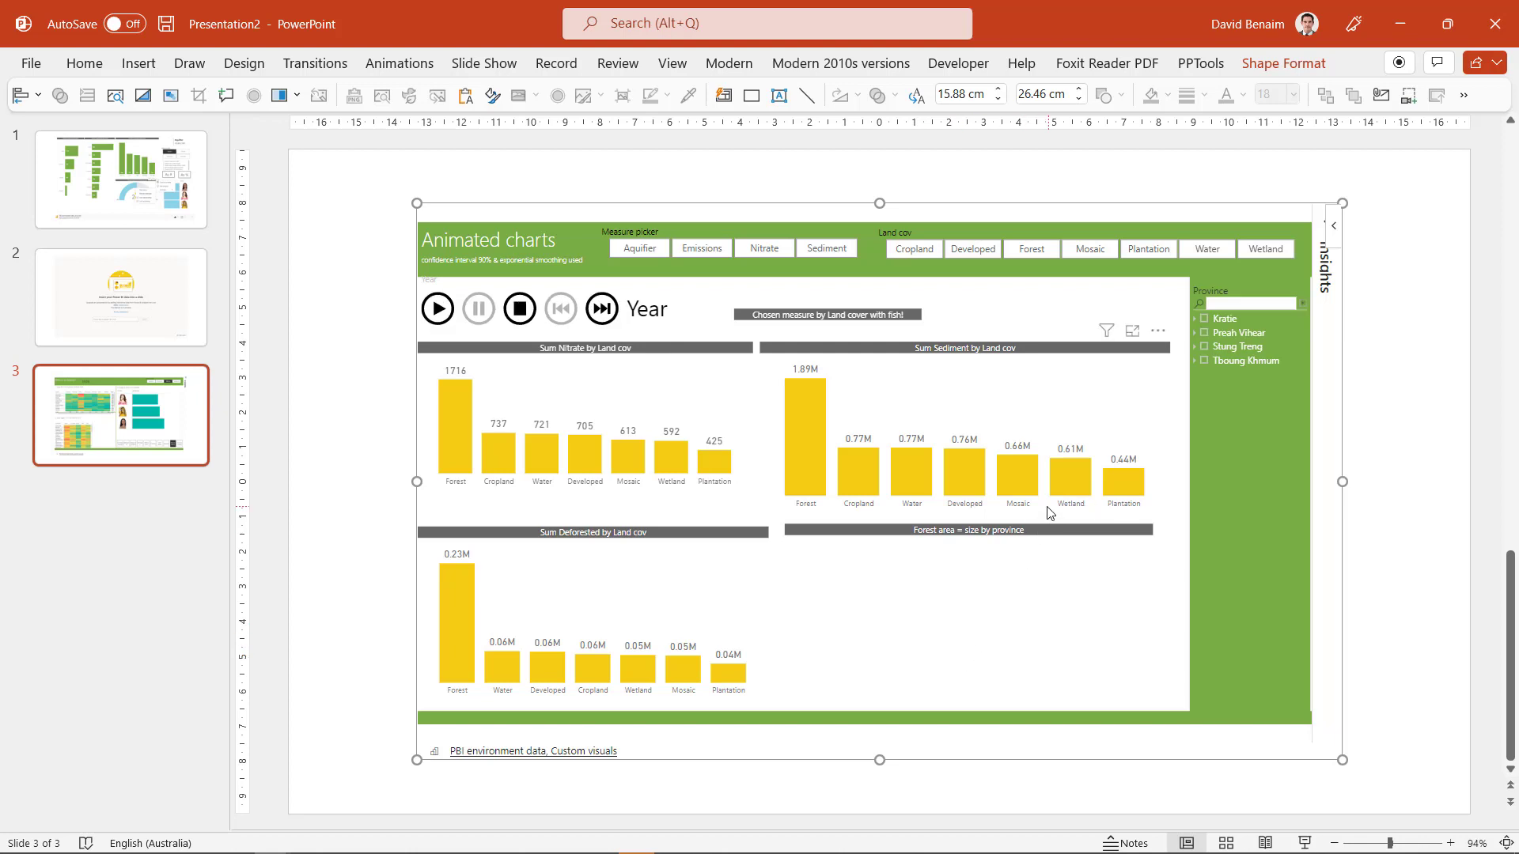
# Step: Animate the charts to 2001, reset the report to default, and select the Custom visuals page
pyautogui.click(436, 308)
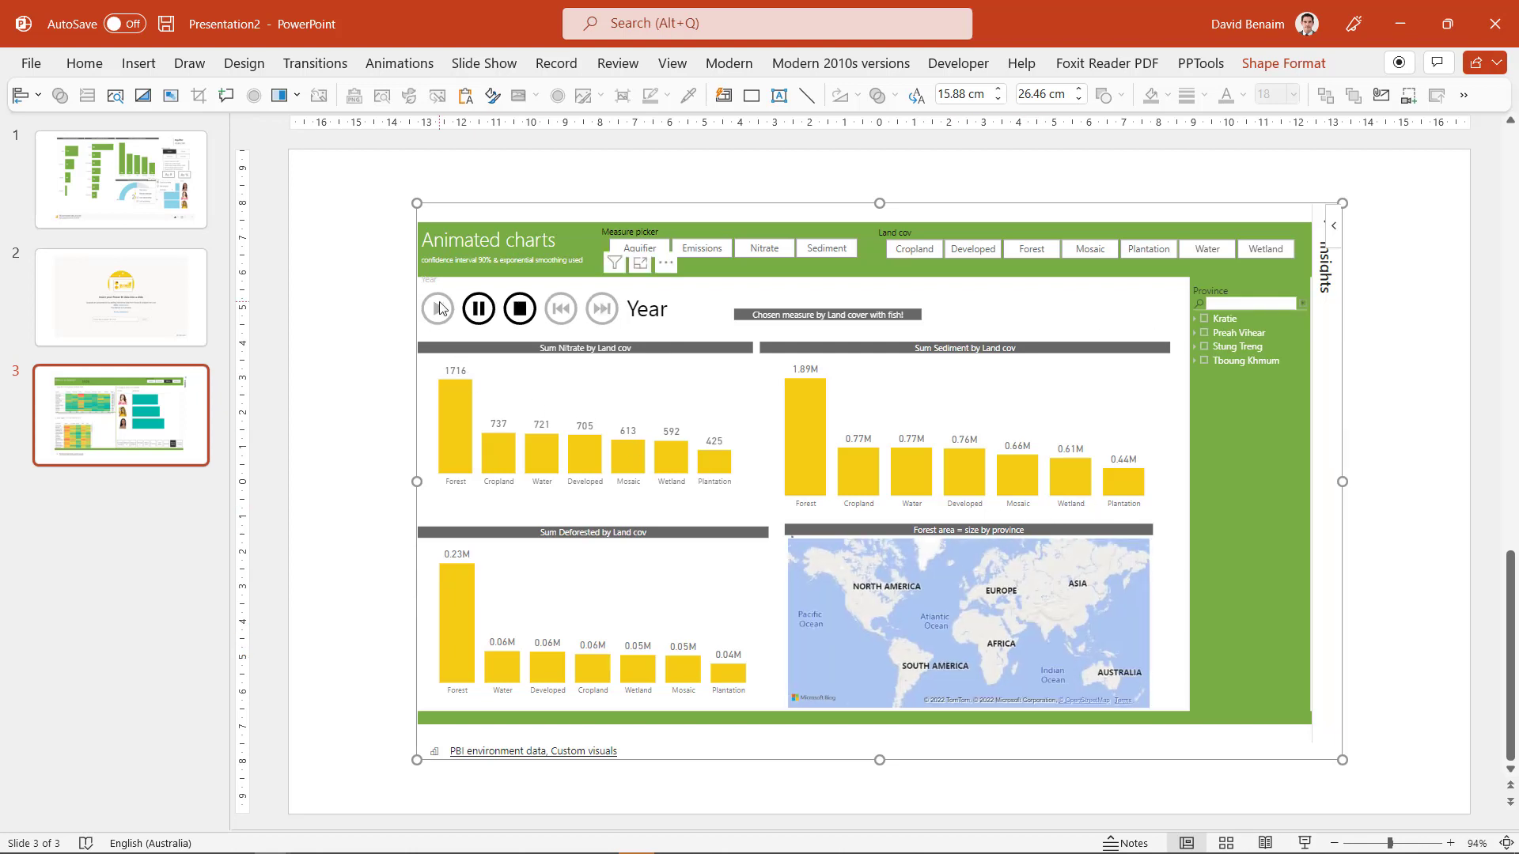
pyautogui.click(436, 309)
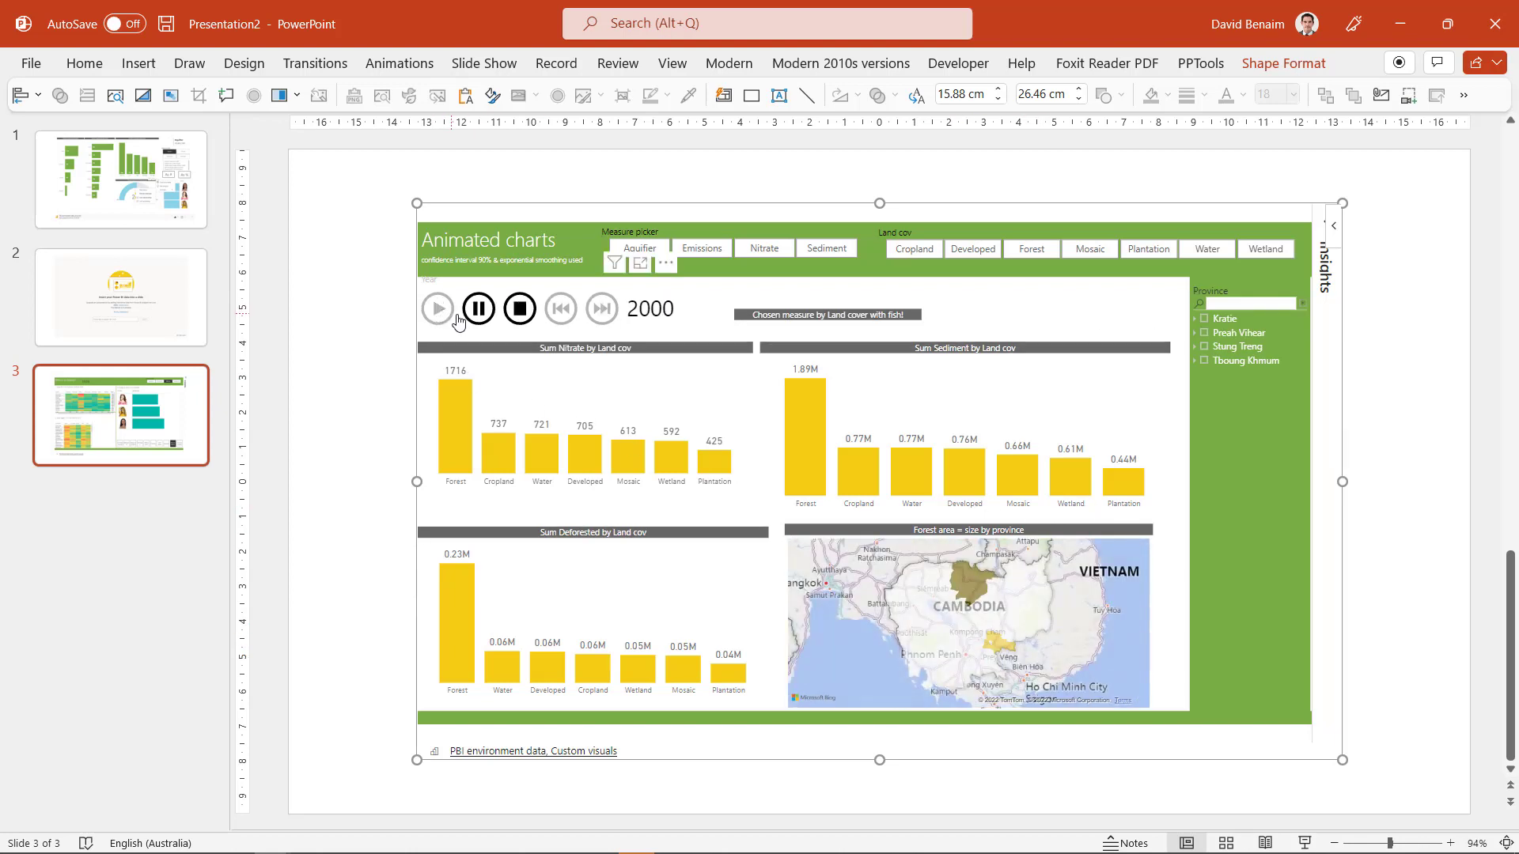
pyautogui.click(478, 308)
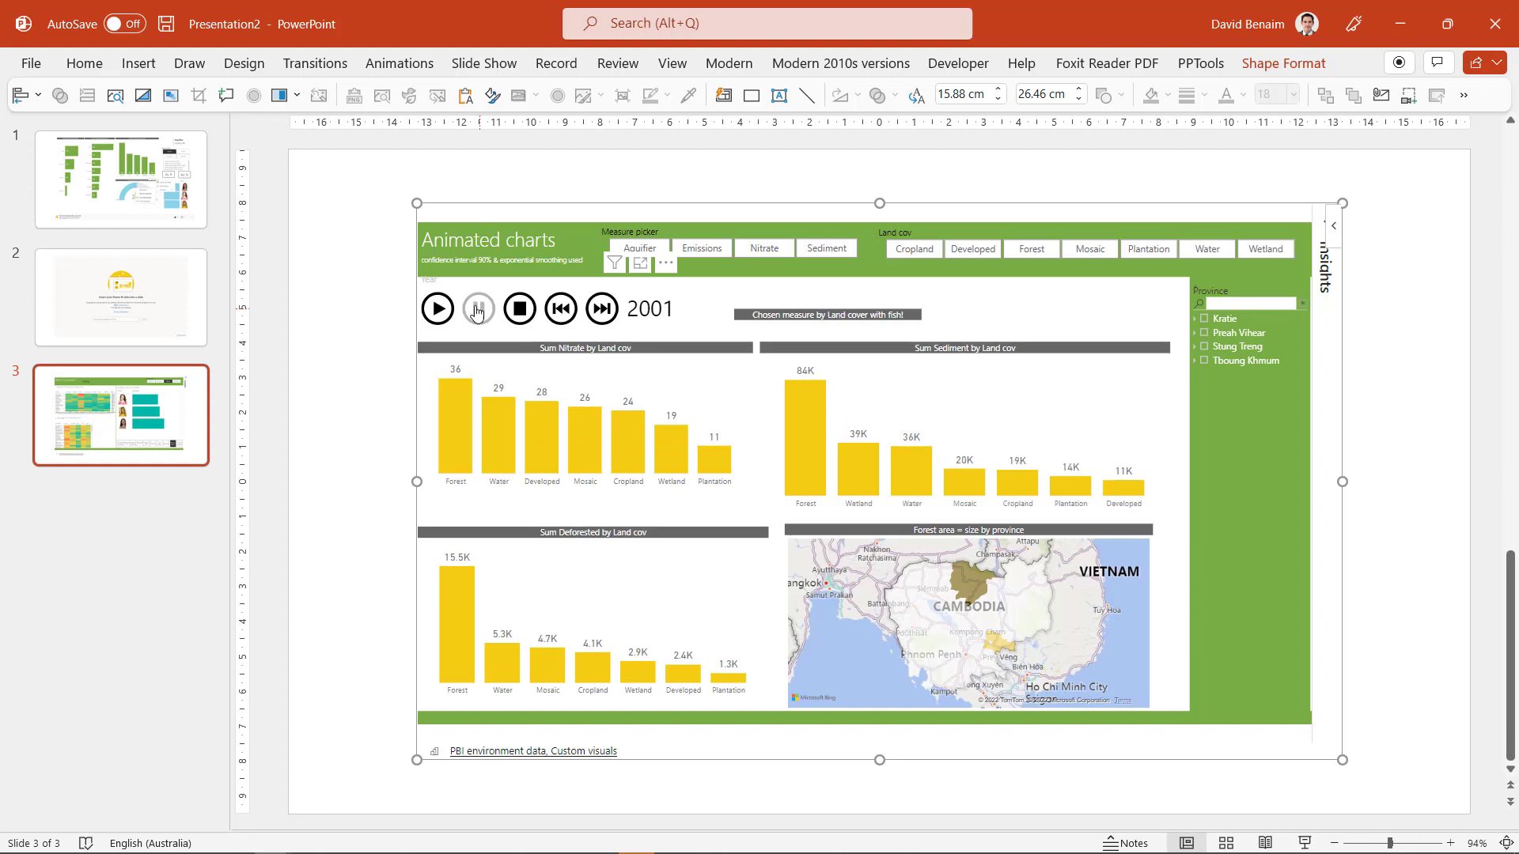
pyautogui.click(437, 308)
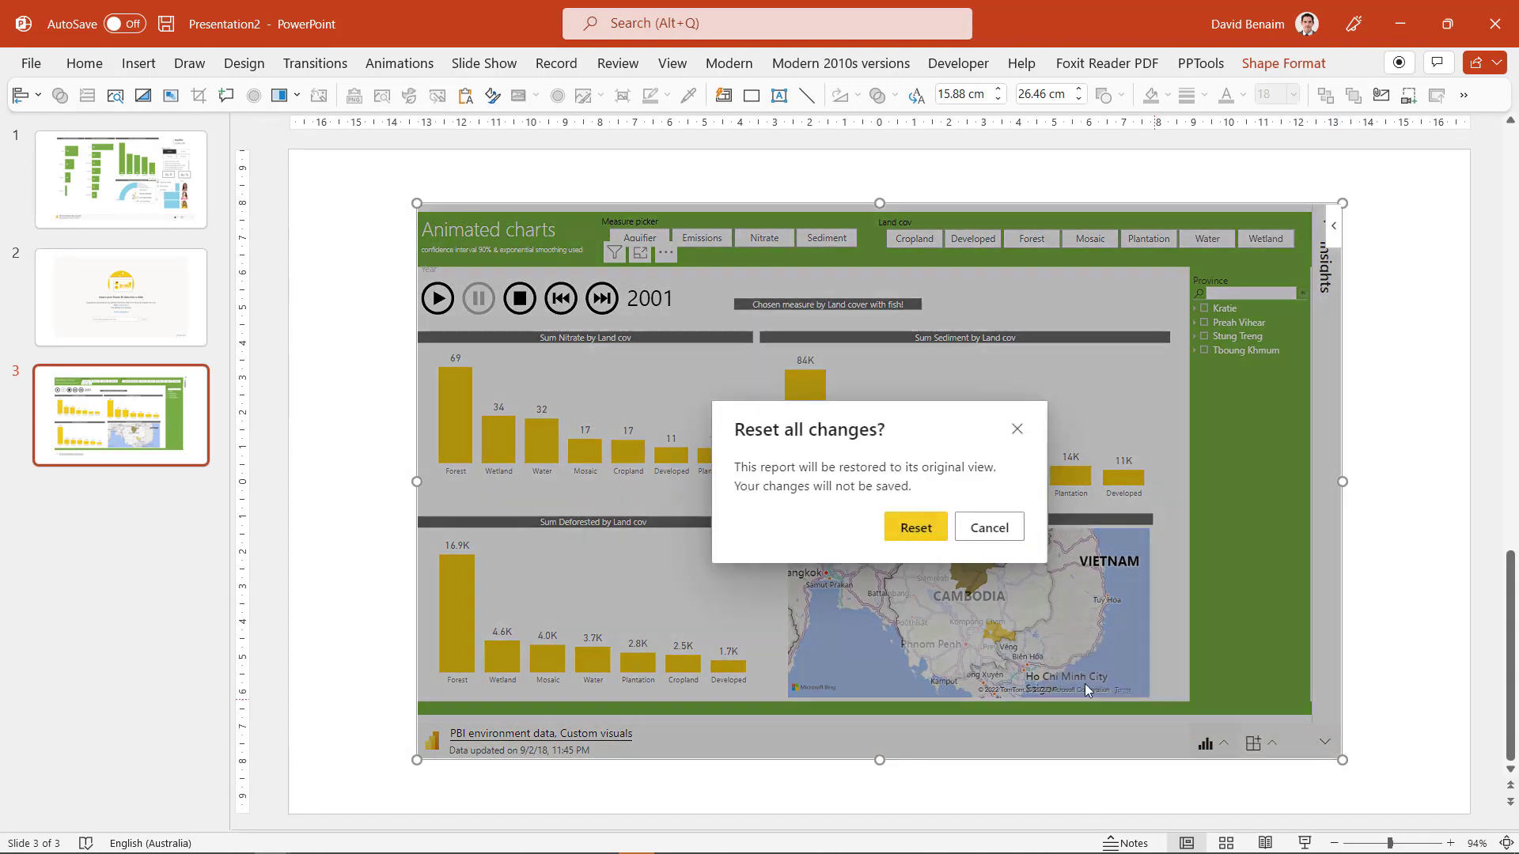
pyautogui.click(914, 527)
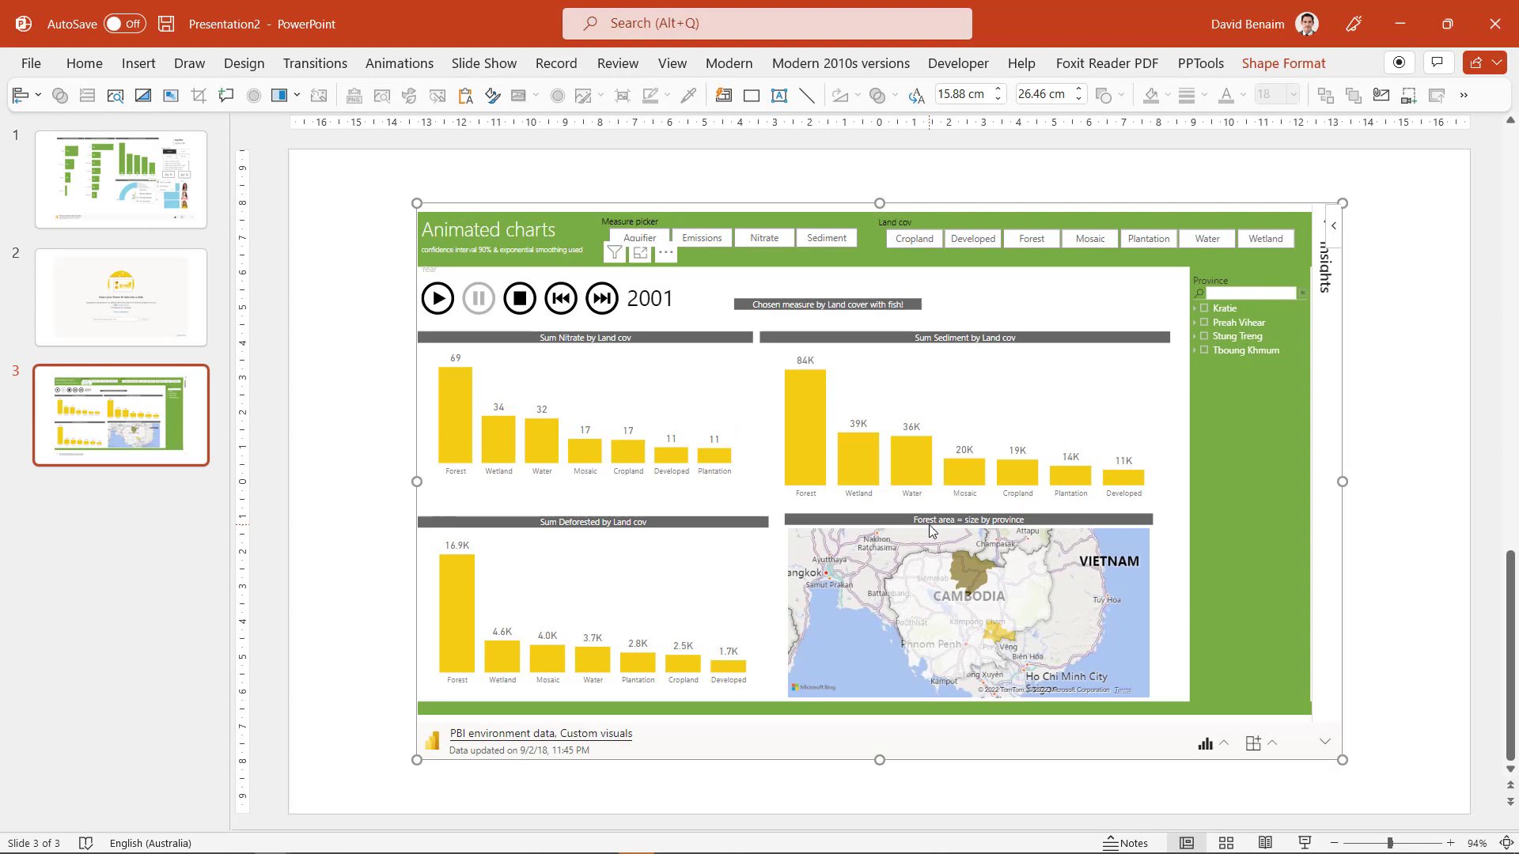
pyautogui.click(850, 669)
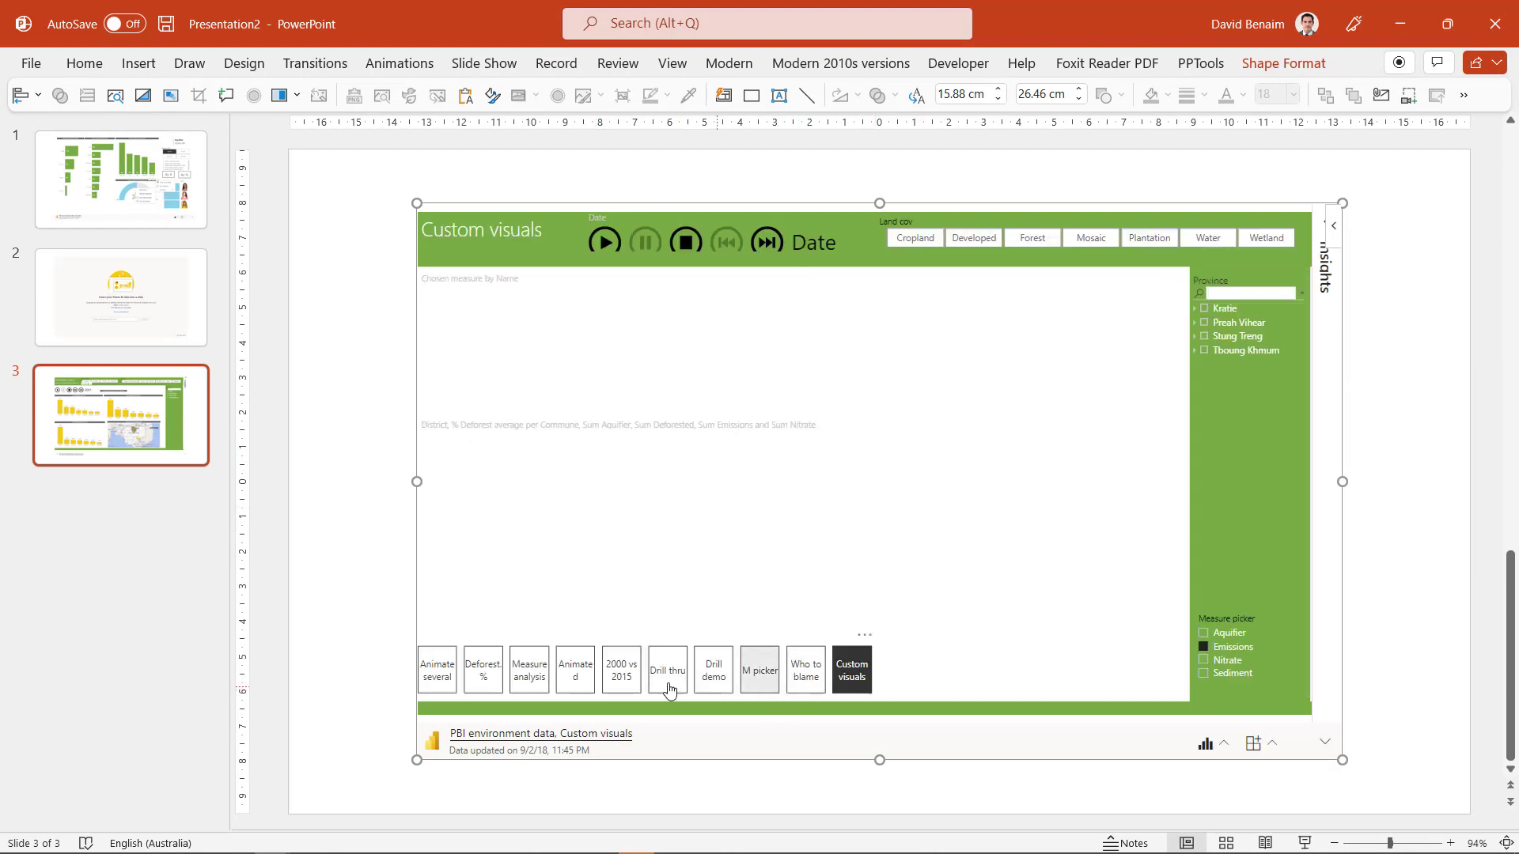
# Step: Select the Beyonce, Britney and Rihanna name cards, then open the Deforest % page
pyautogui.click(482, 670)
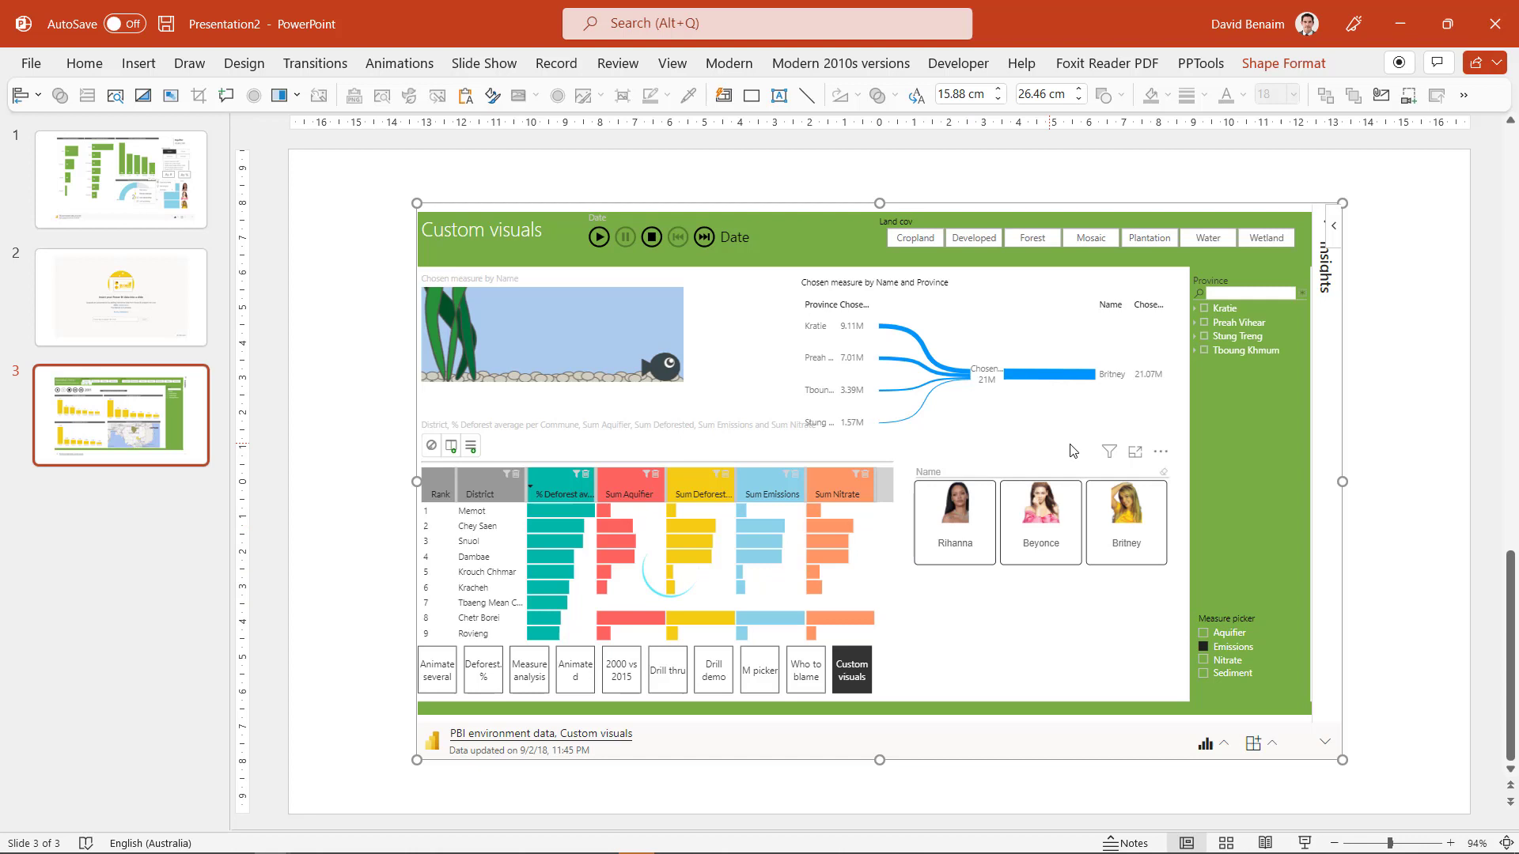
pyautogui.click(1039, 522)
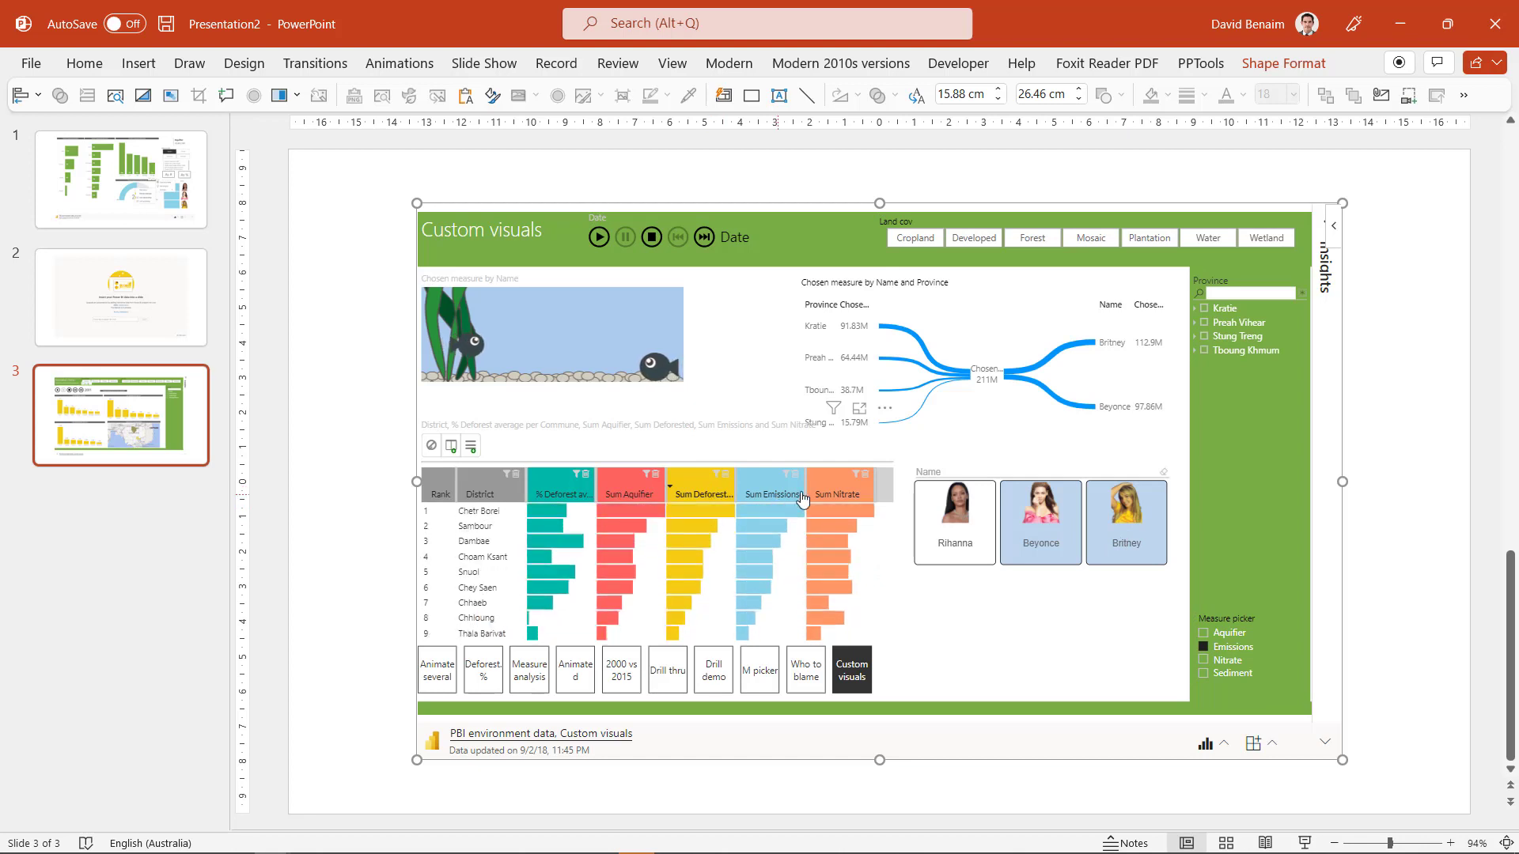
pyautogui.click(629, 493)
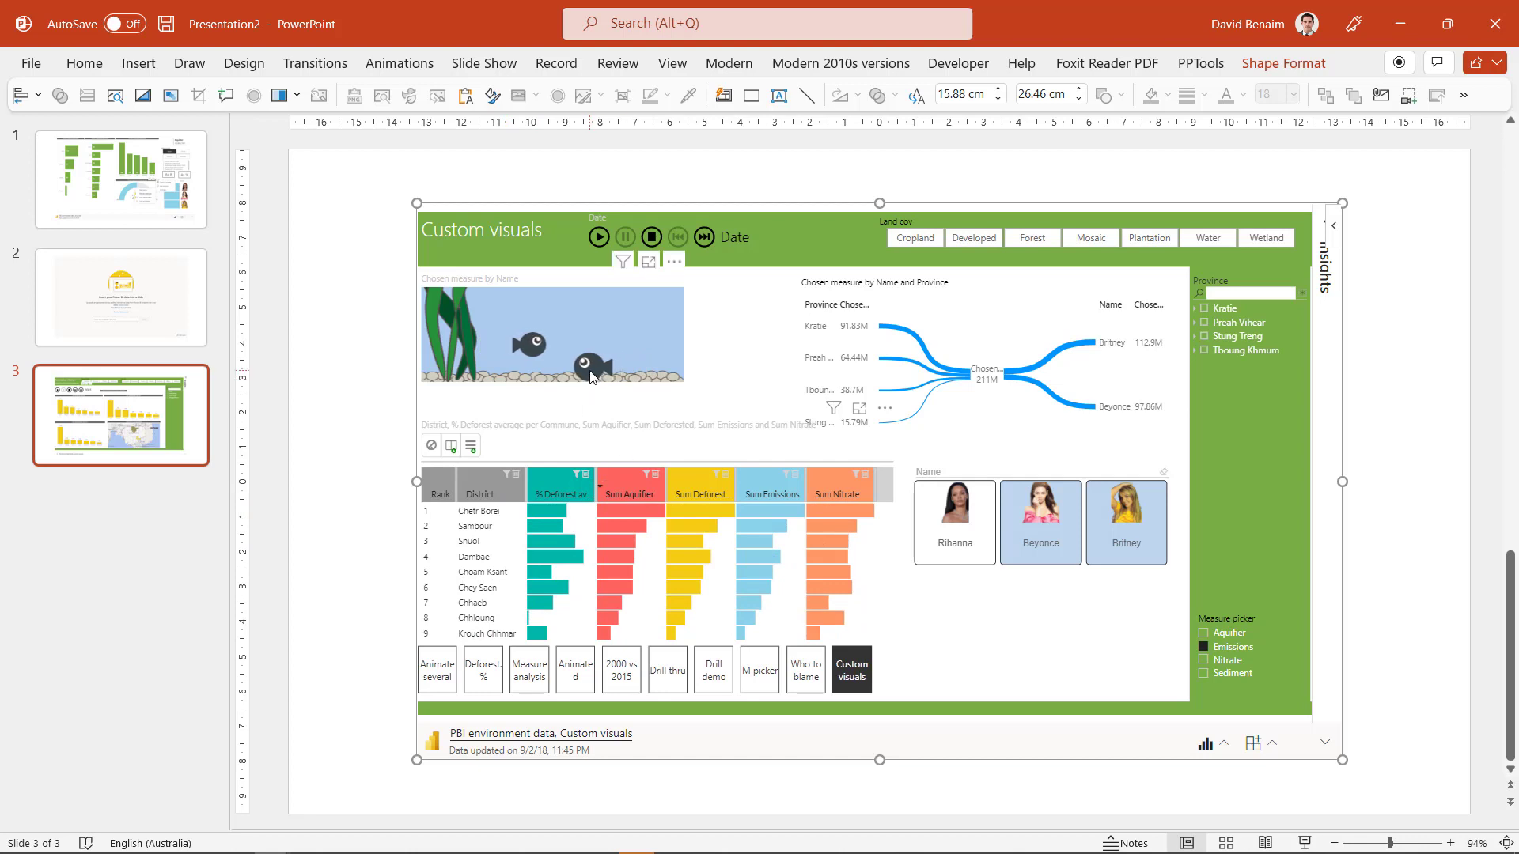
pyautogui.moveTo(582, 373)
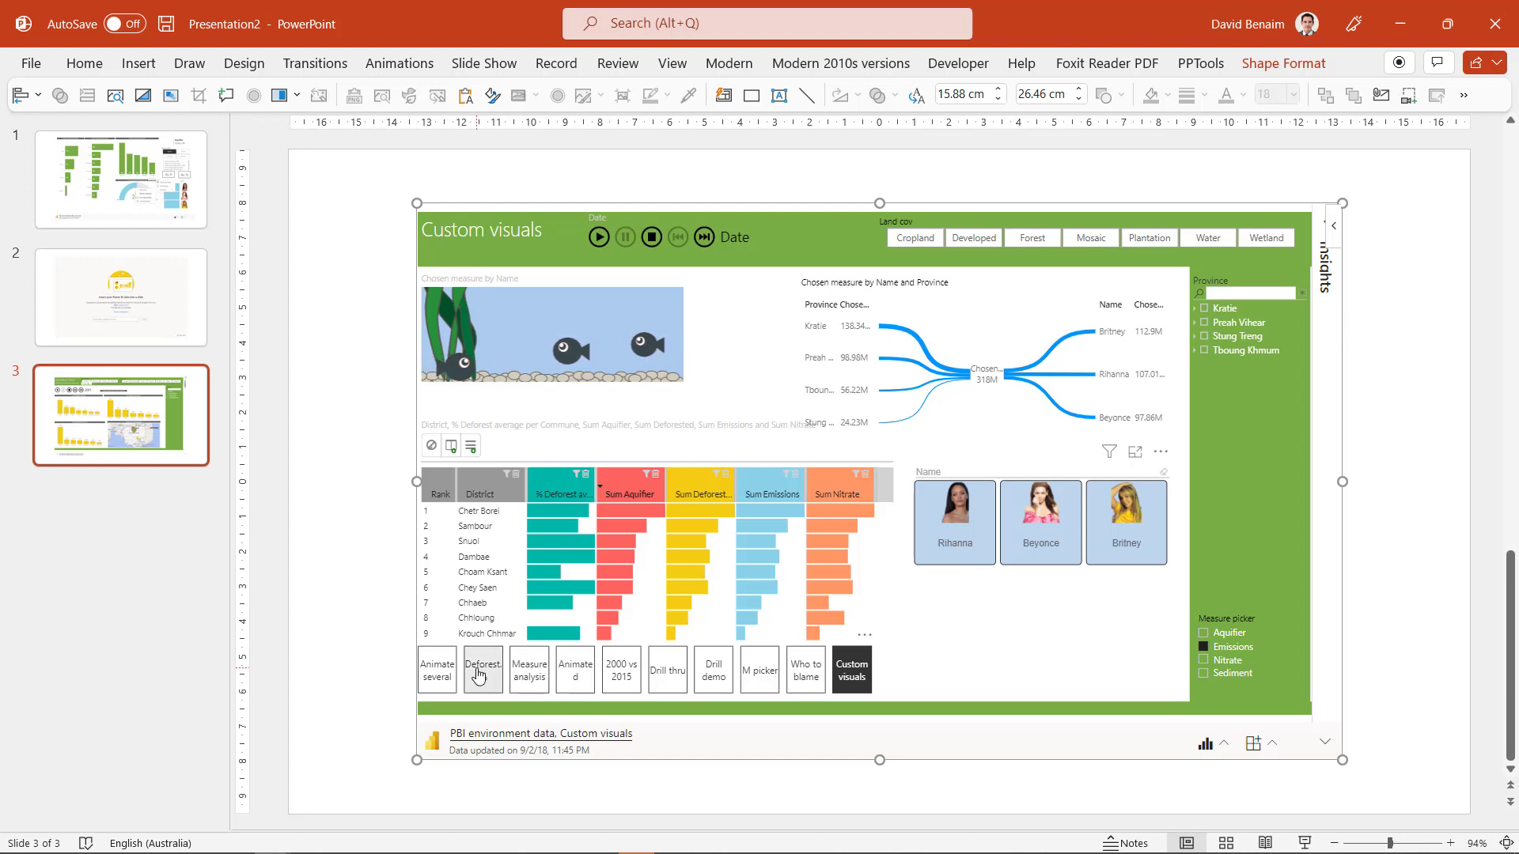
pyautogui.click(483, 669)
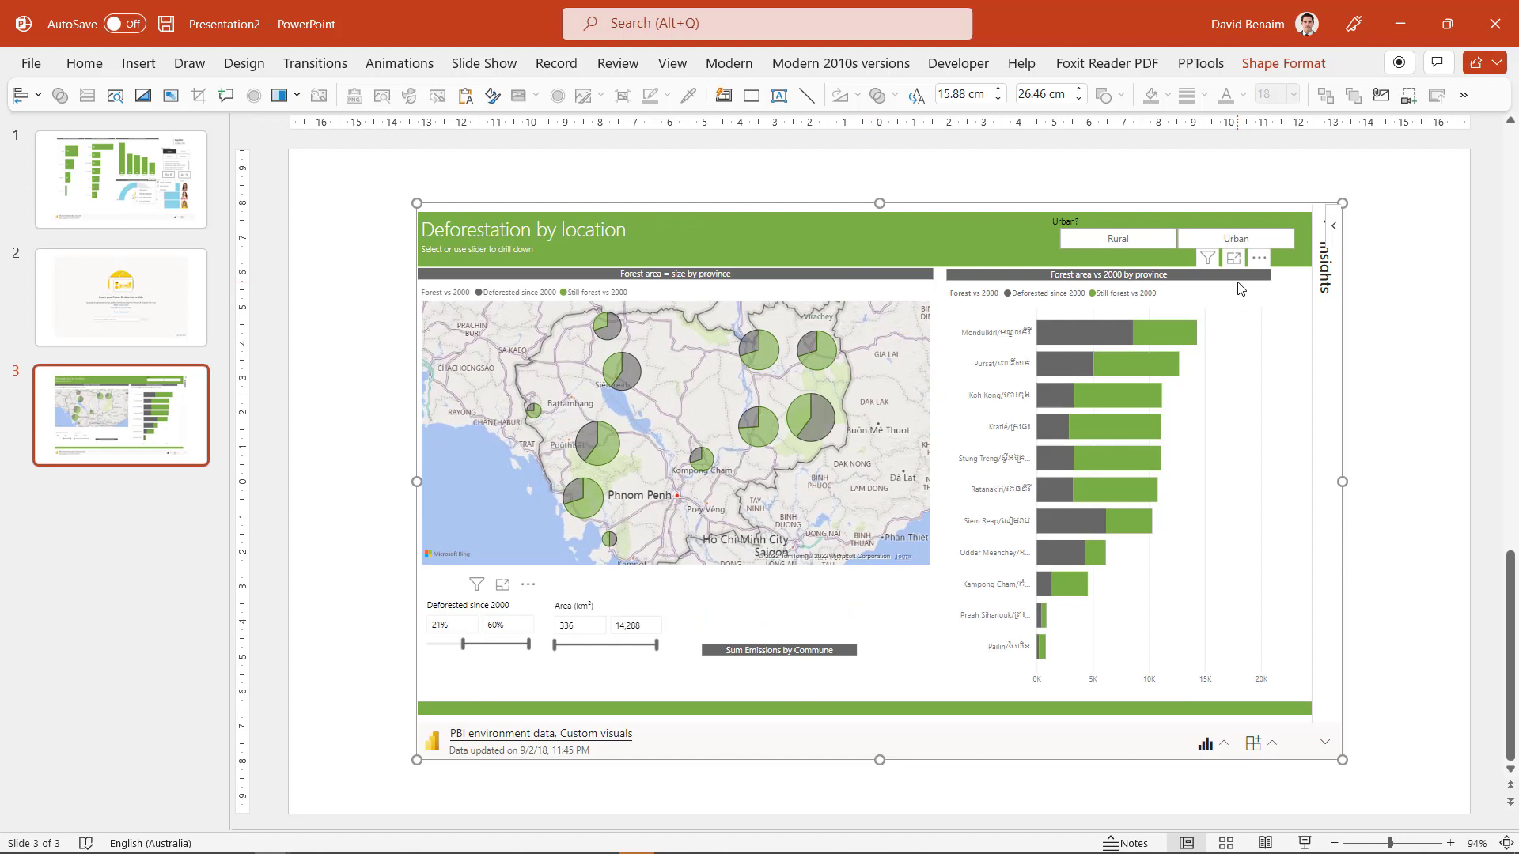
pyautogui.click(1258, 258)
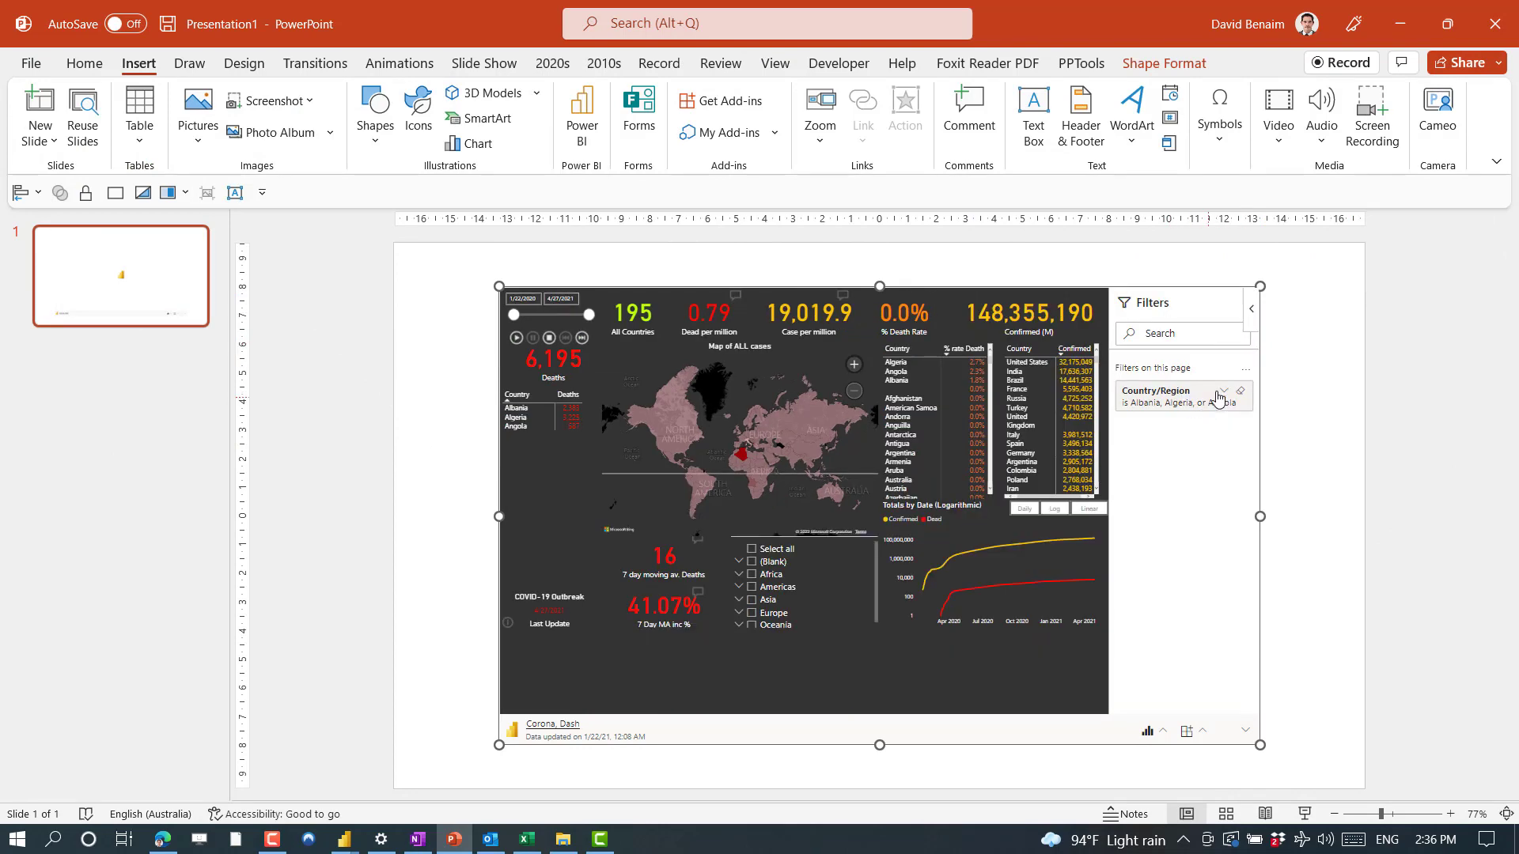
# Step: Expand the Country/Region filter card, untick Angola, and clear the filter
pyautogui.click(1221, 392)
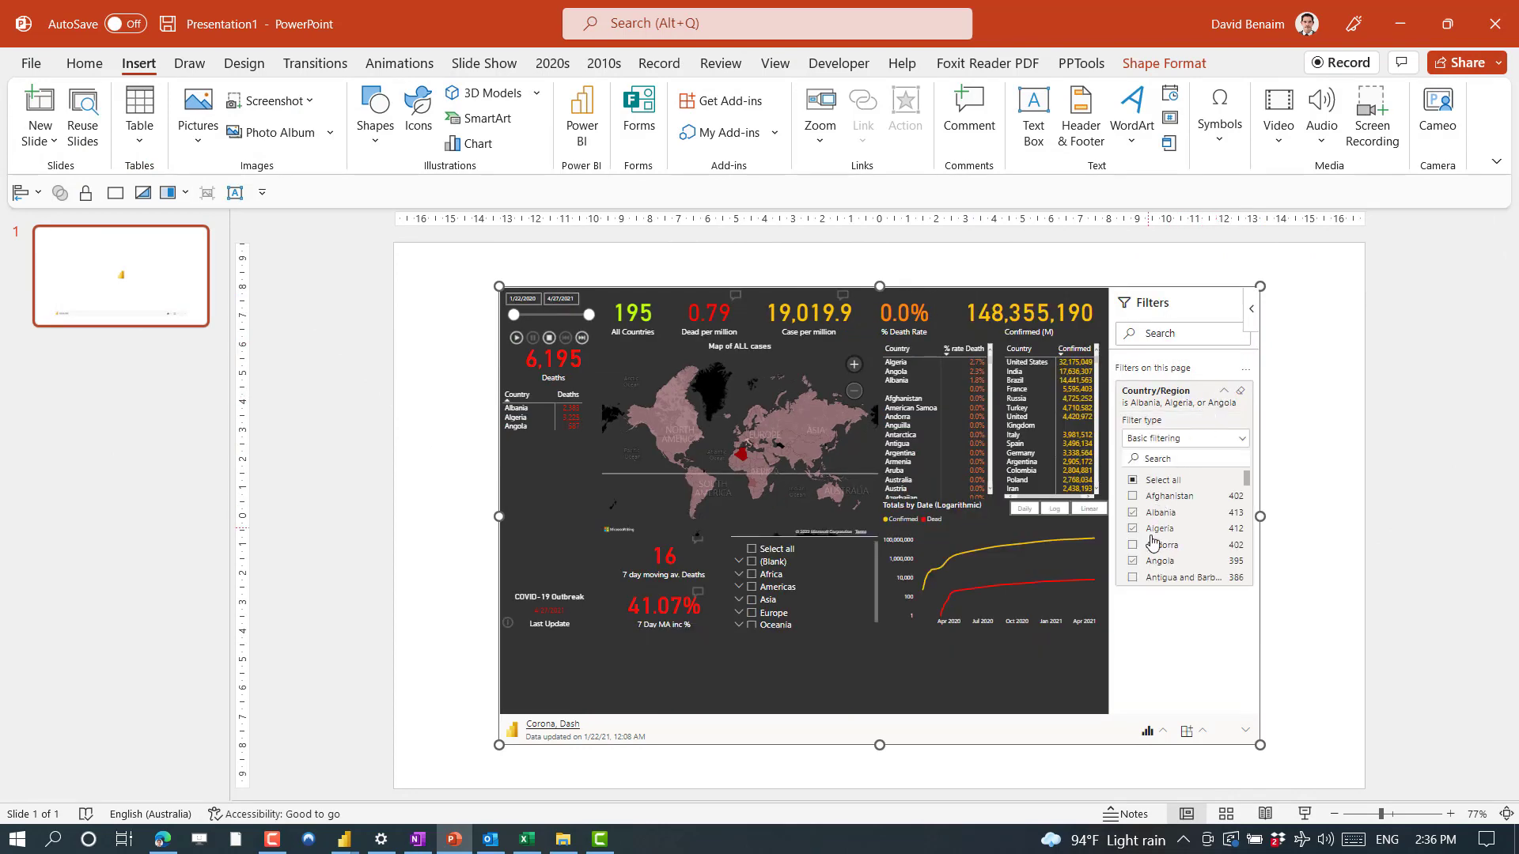
pyautogui.click(1132, 561)
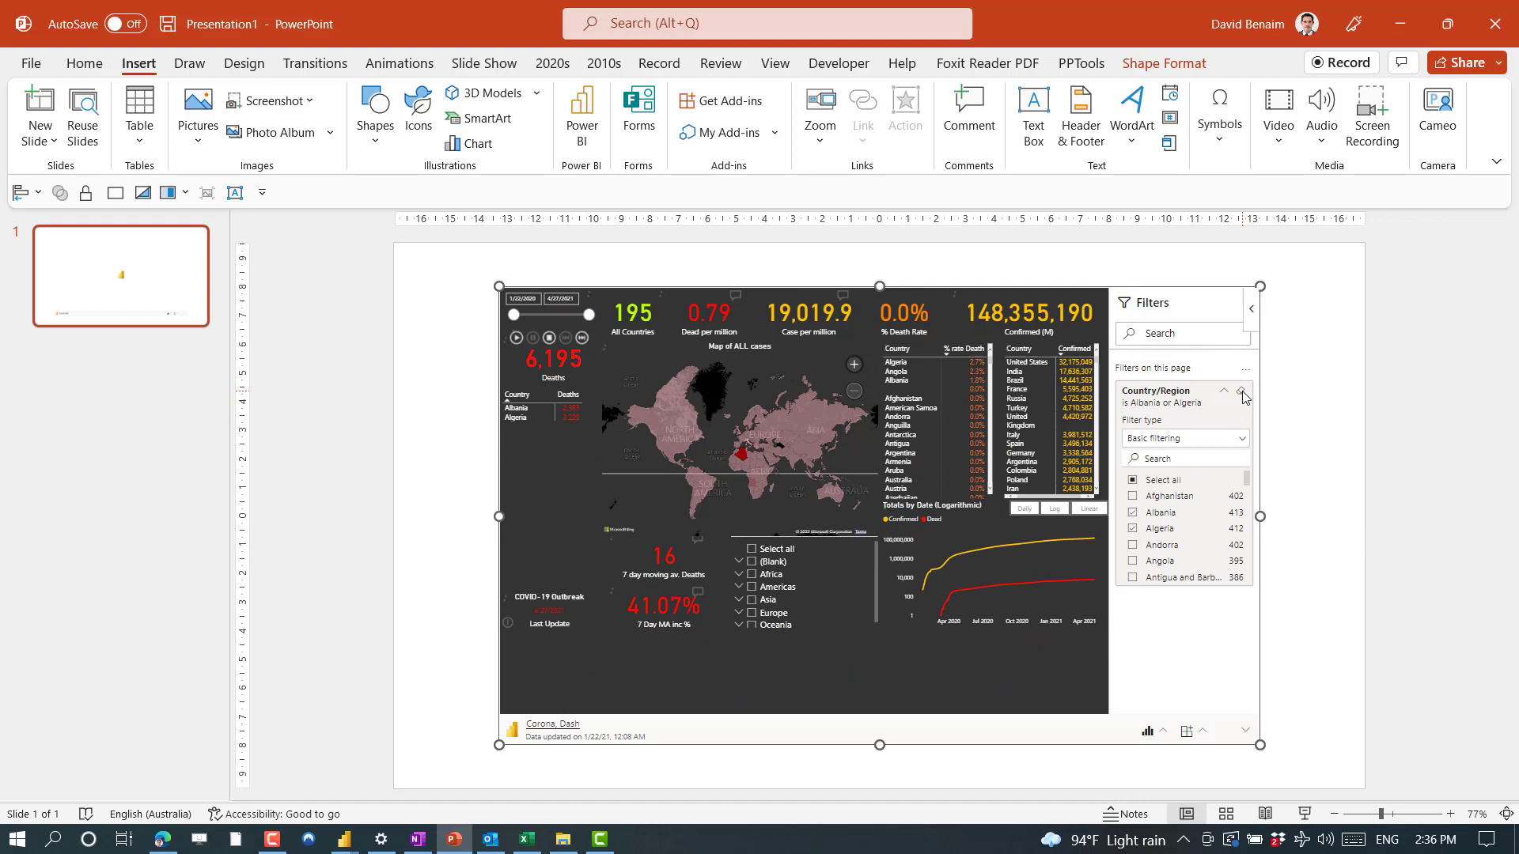
pyautogui.click(1242, 393)
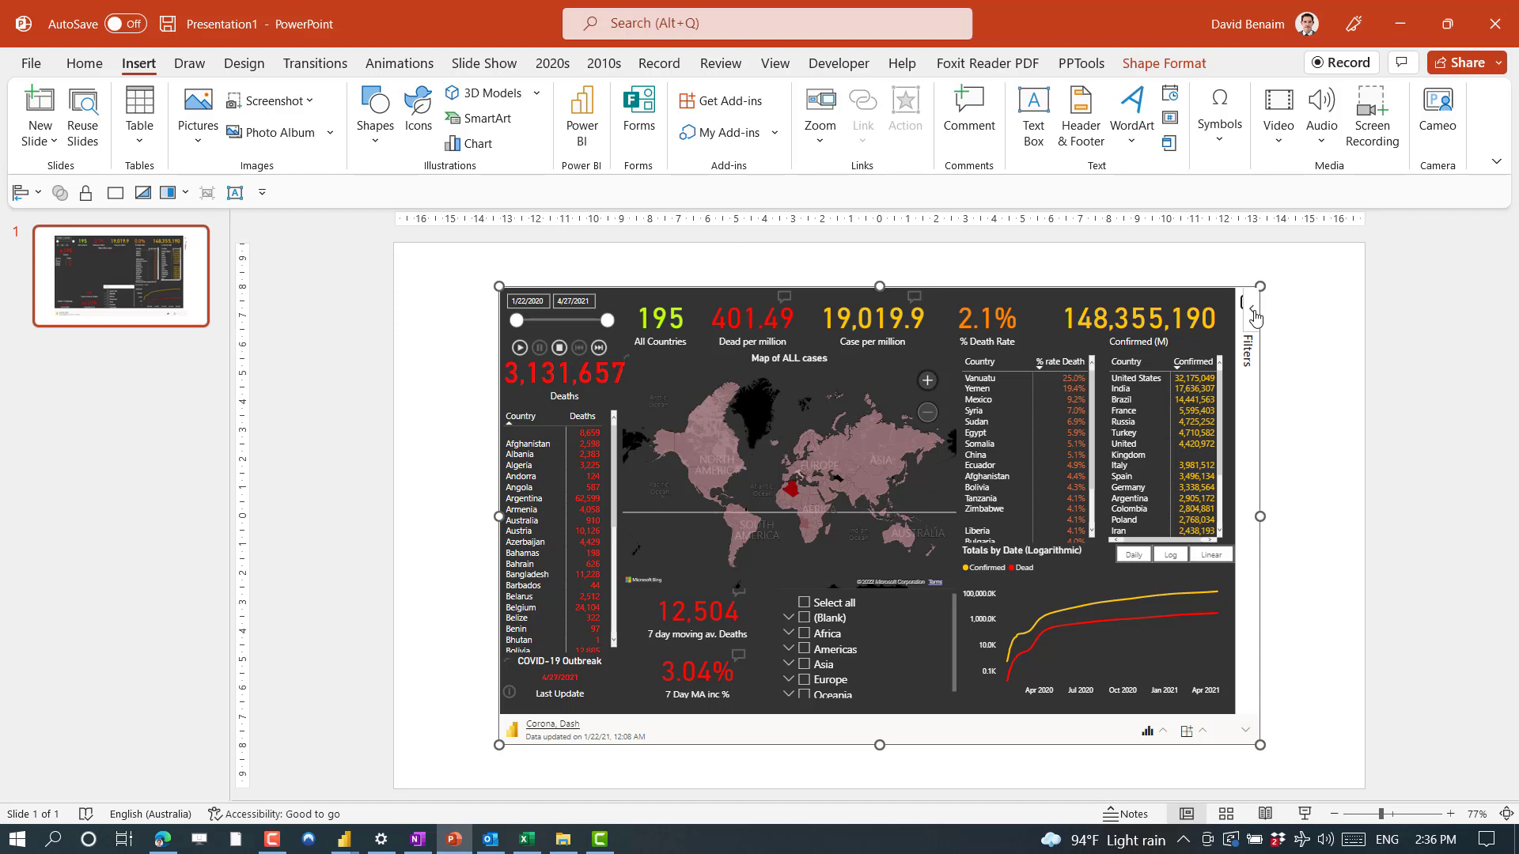
pyautogui.moveTo(1122, 304)
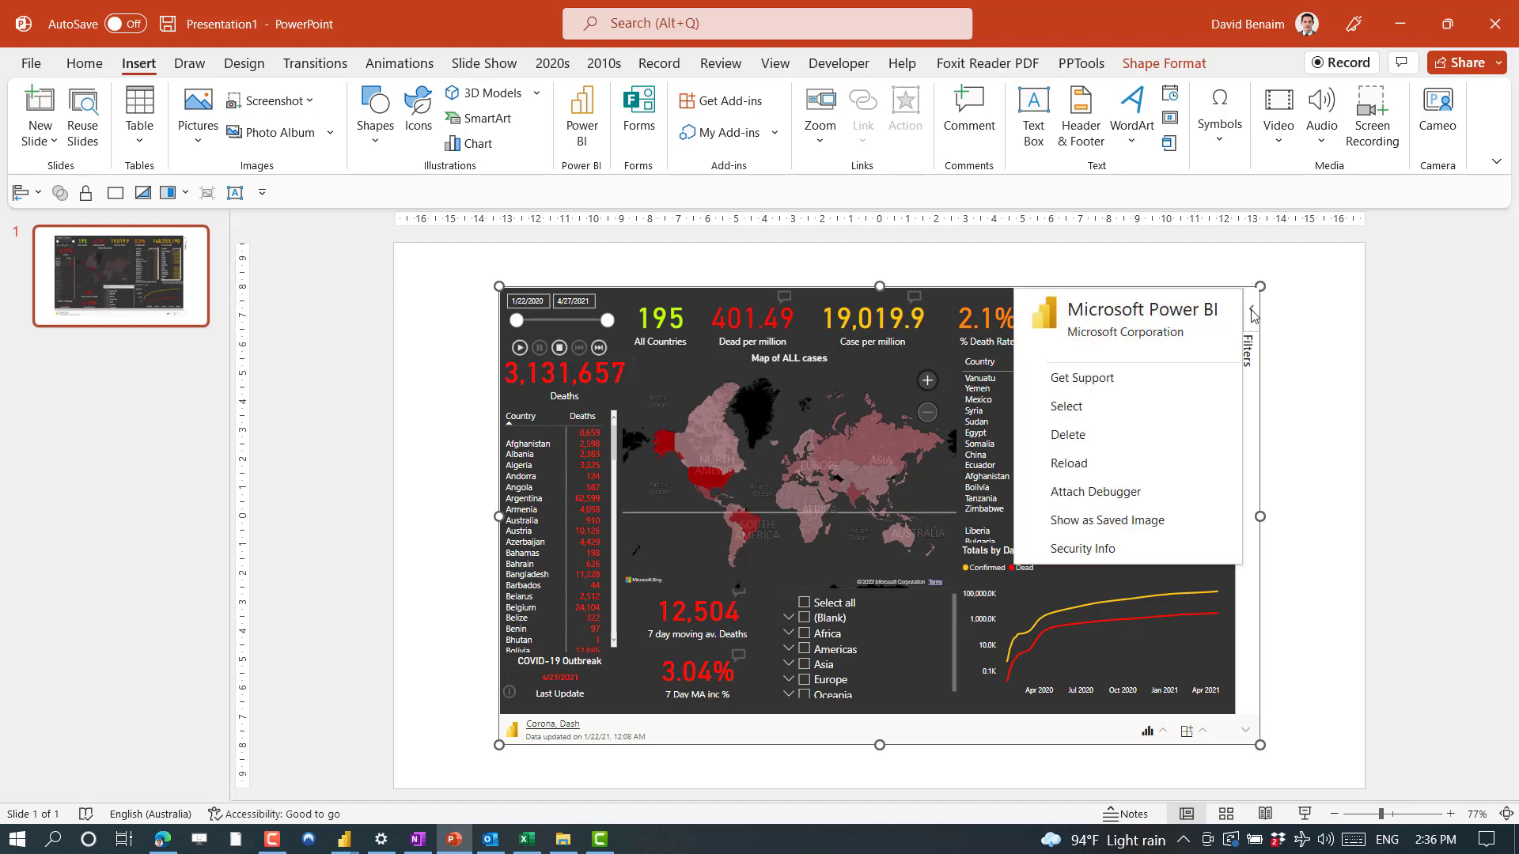
pyautogui.moveTo(1099, 435)
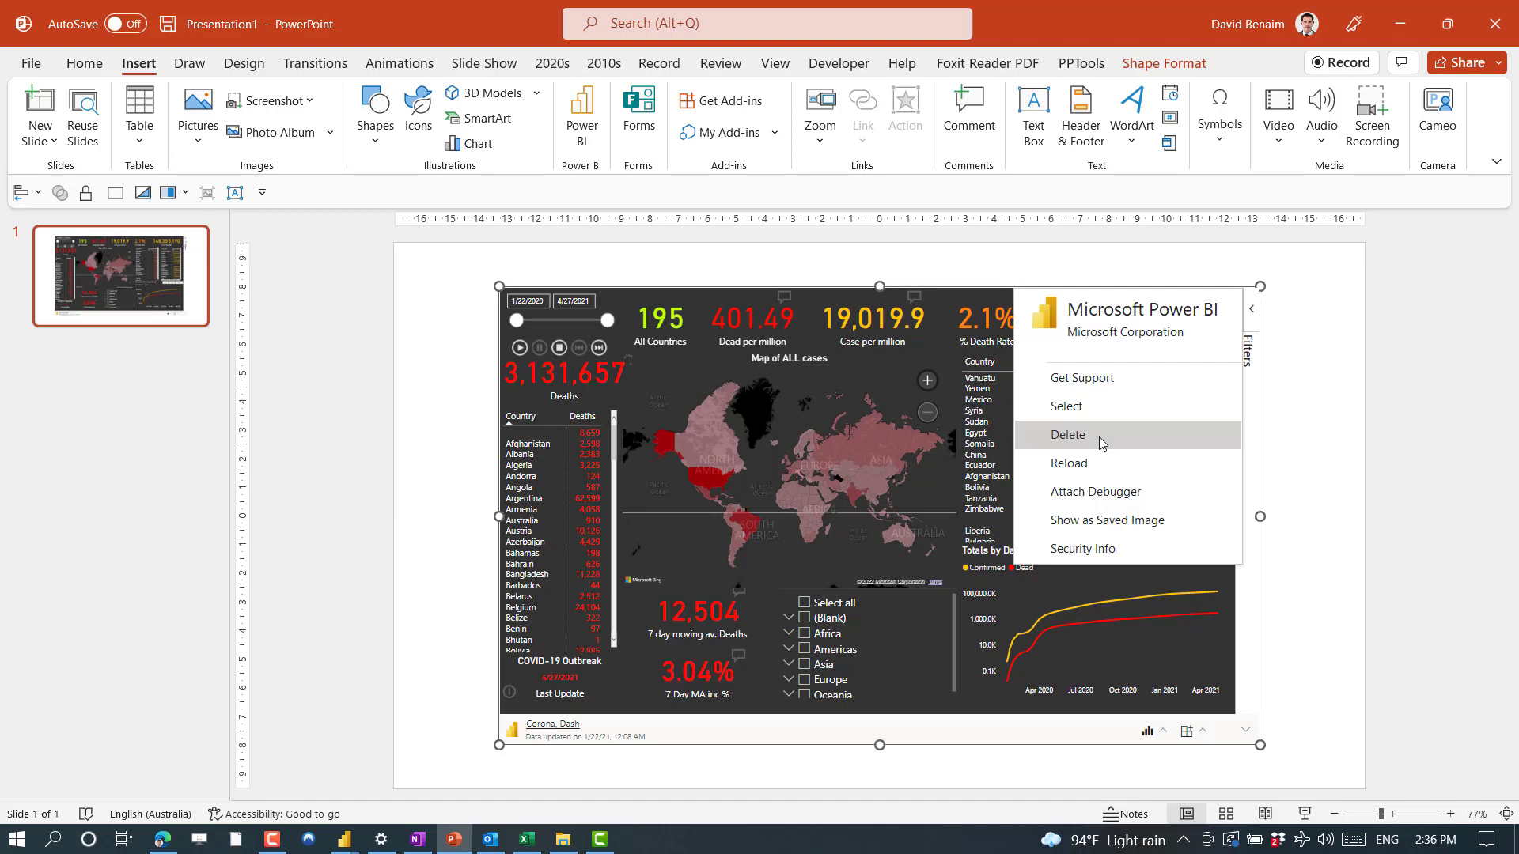
pyautogui.moveTo(1129, 448)
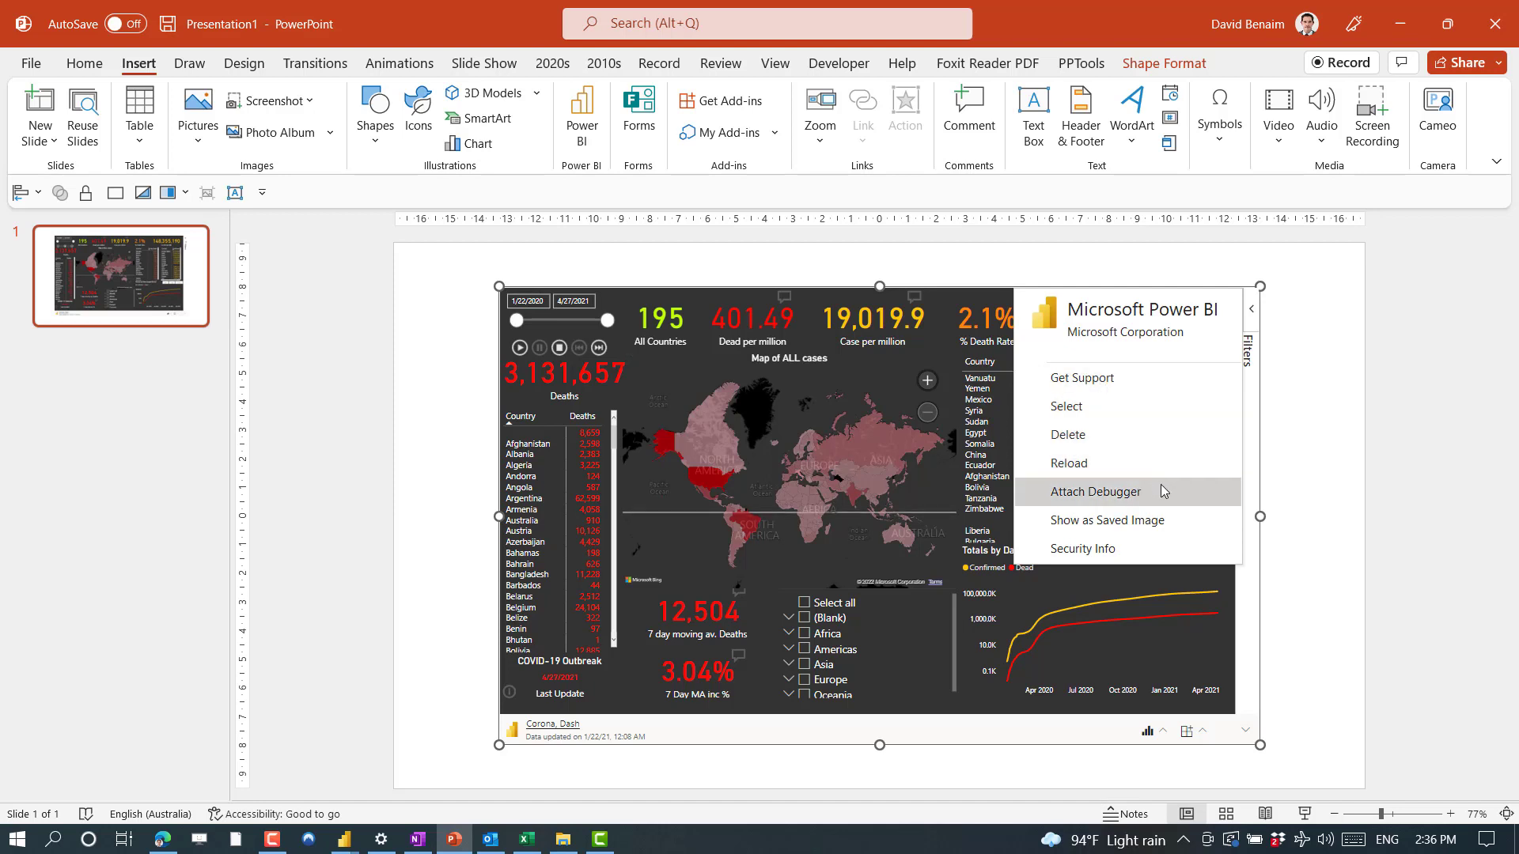
pyautogui.moveTo(1107, 520)
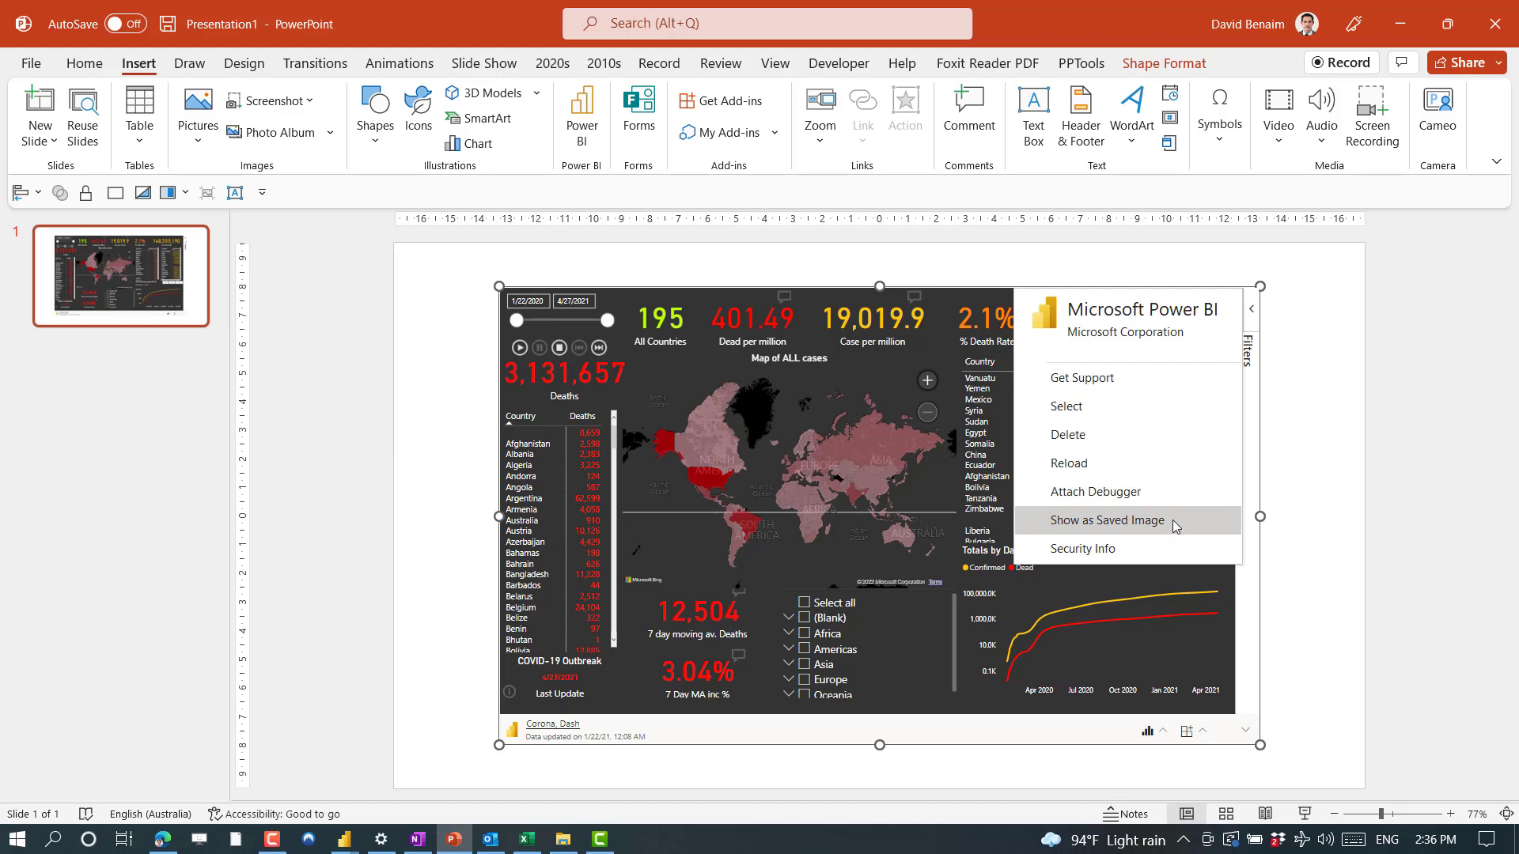
pyautogui.moveTo(760, 398)
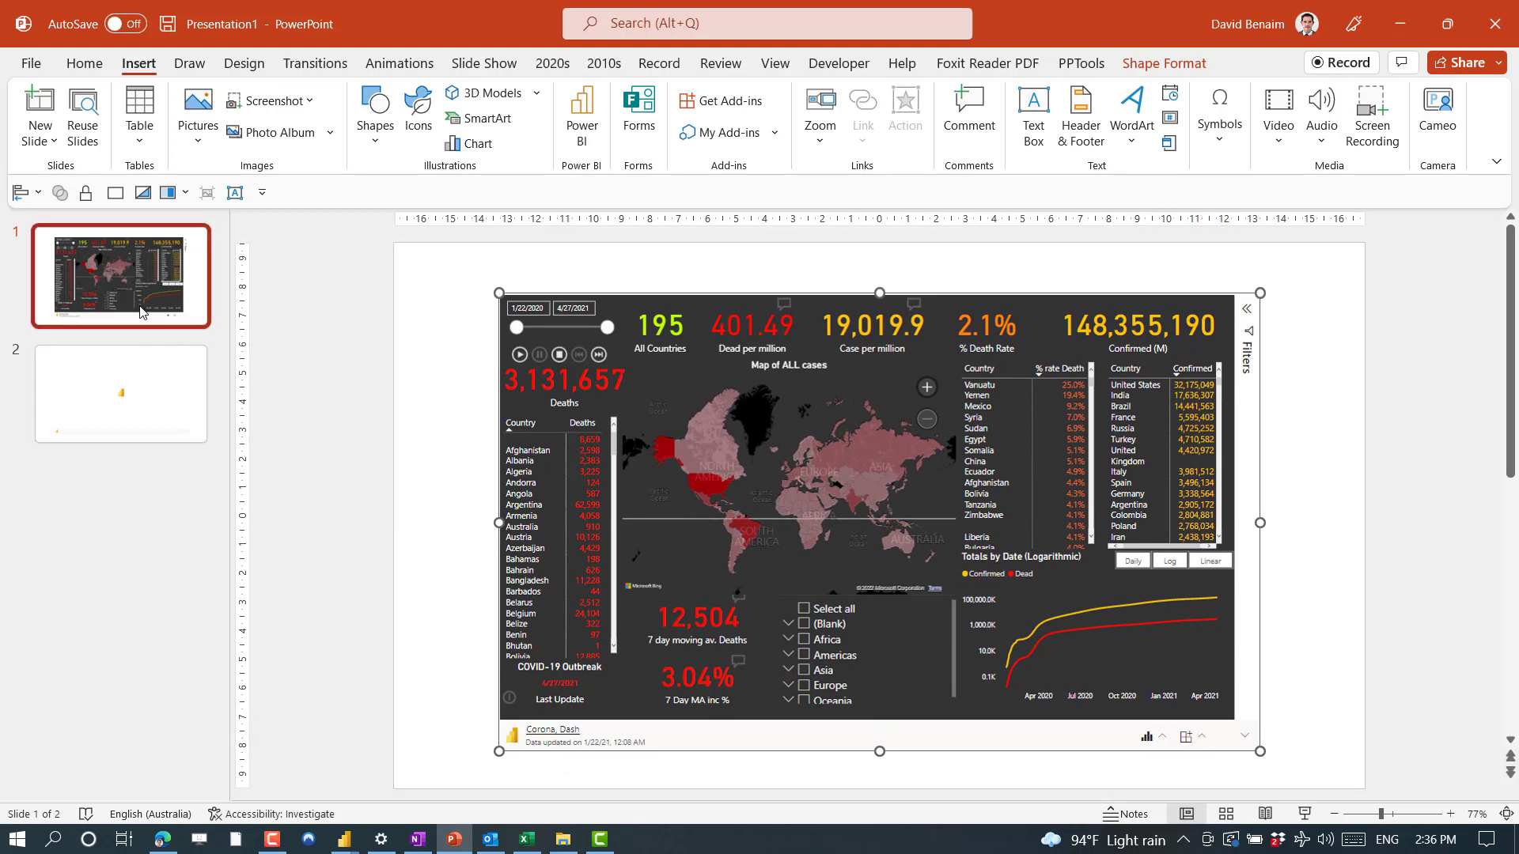
pyautogui.moveTo(956, 189)
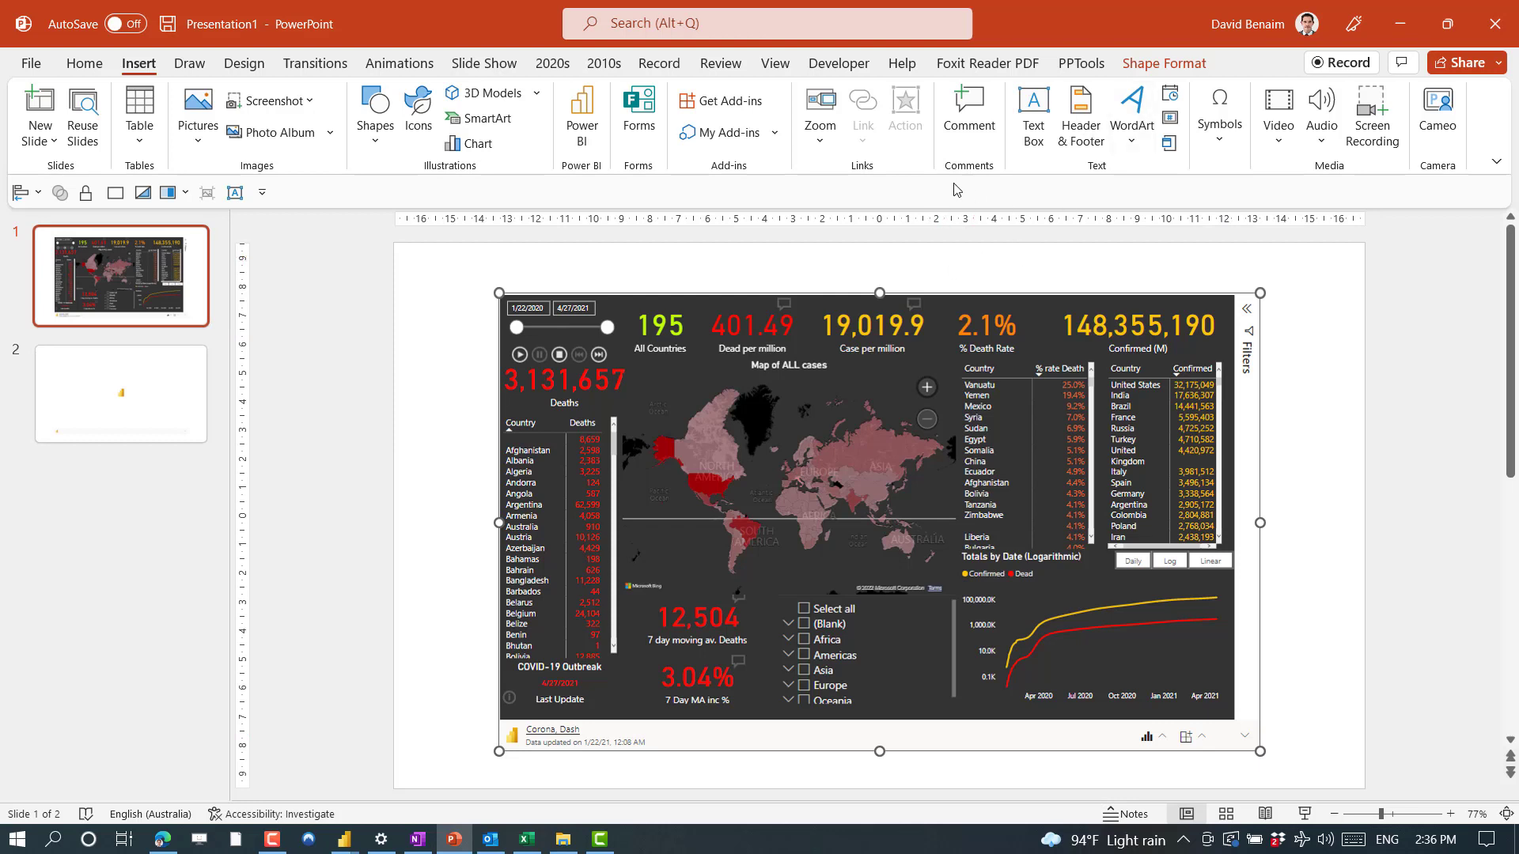
pyautogui.moveTo(869, 325)
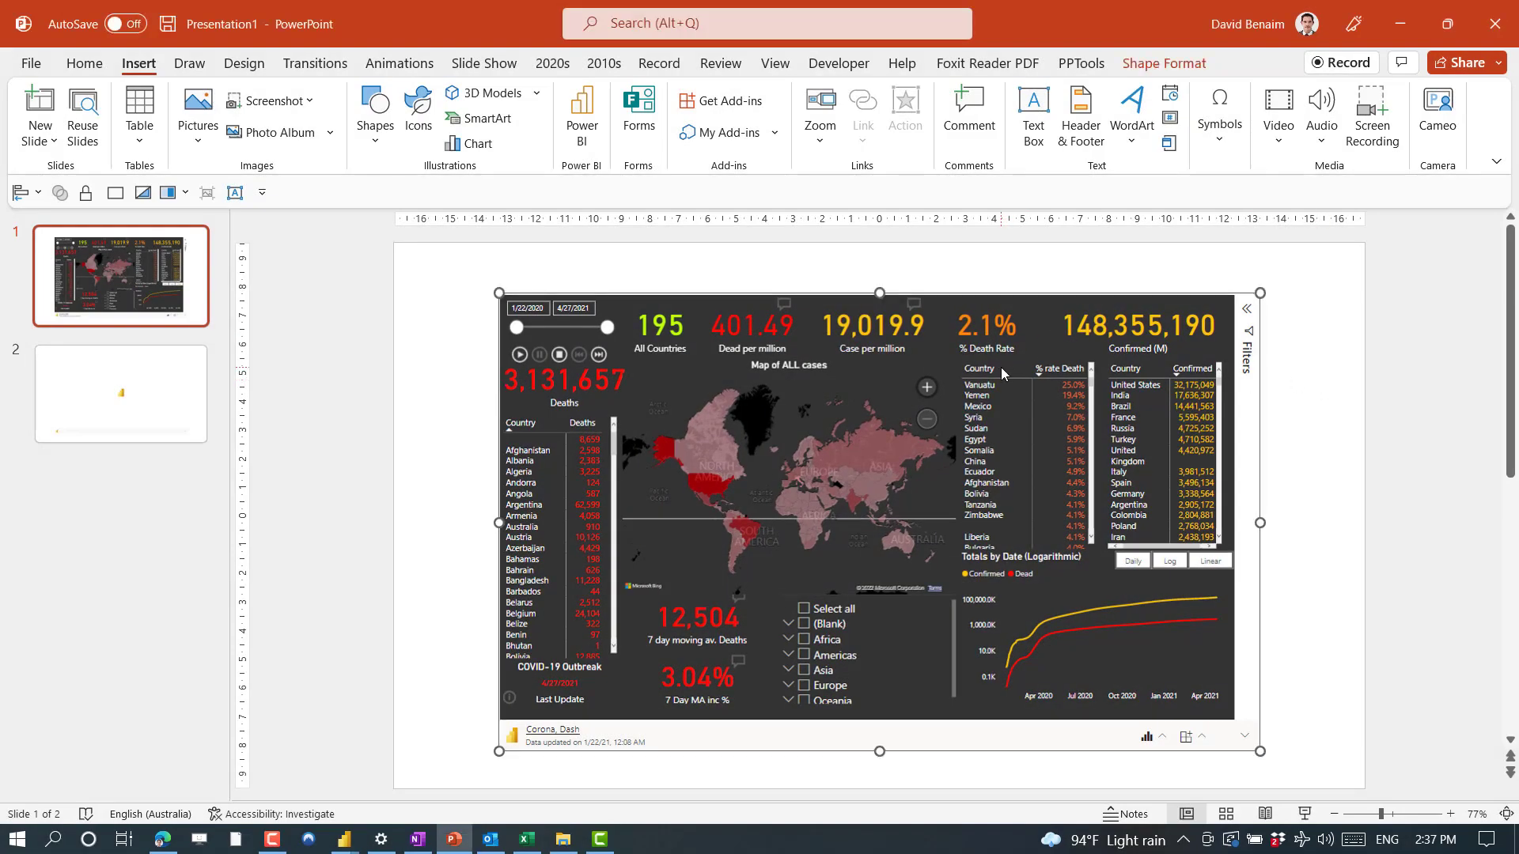
# Step: Bring up the Power BI blog post and highlight the sentence about the add-in rollout
pyautogui.click(161, 839)
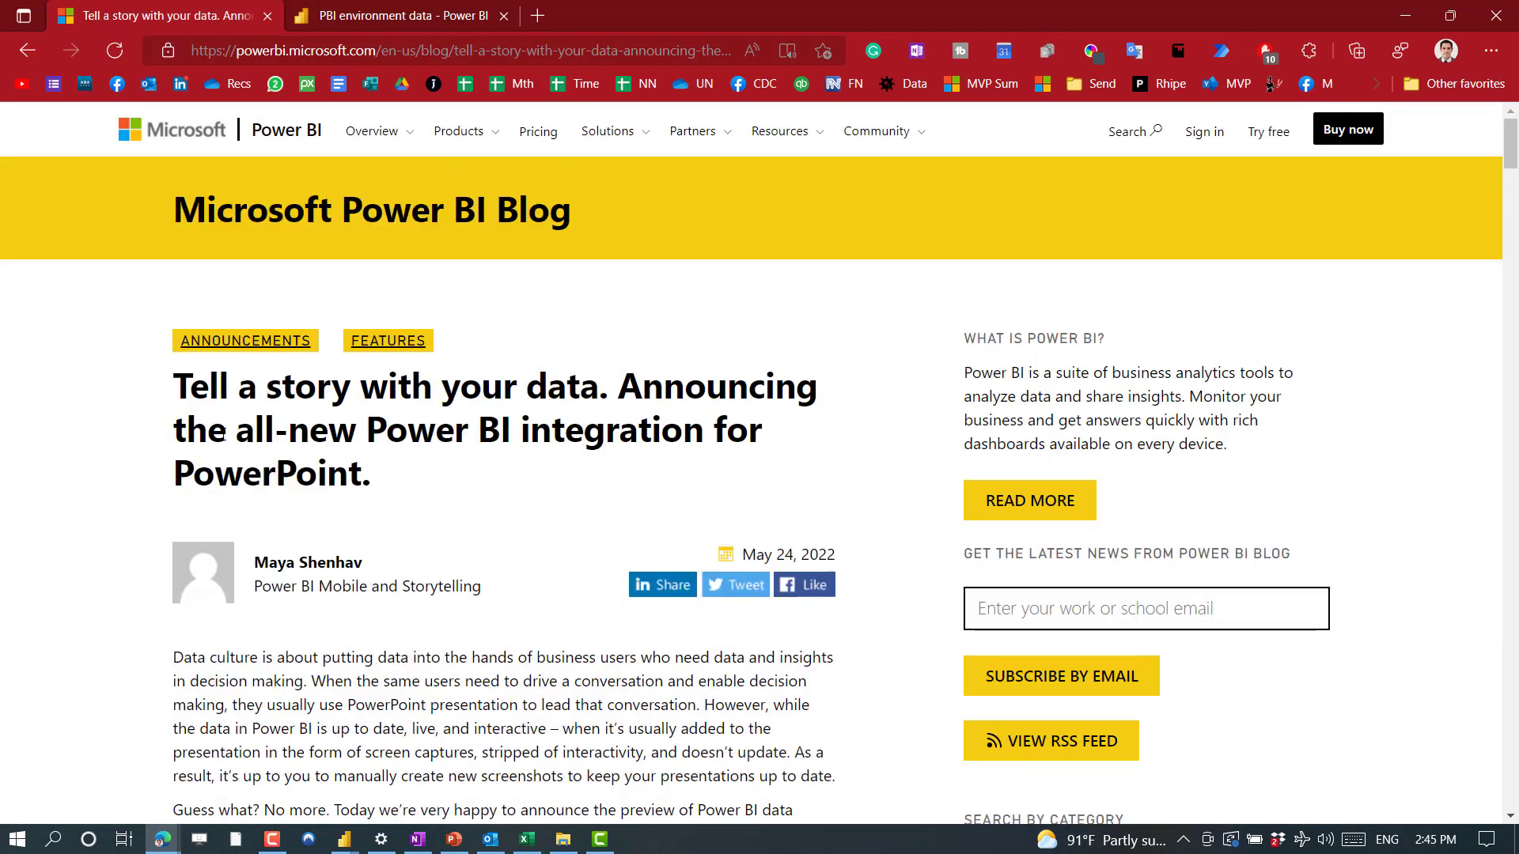
pyautogui.scroll(-3)
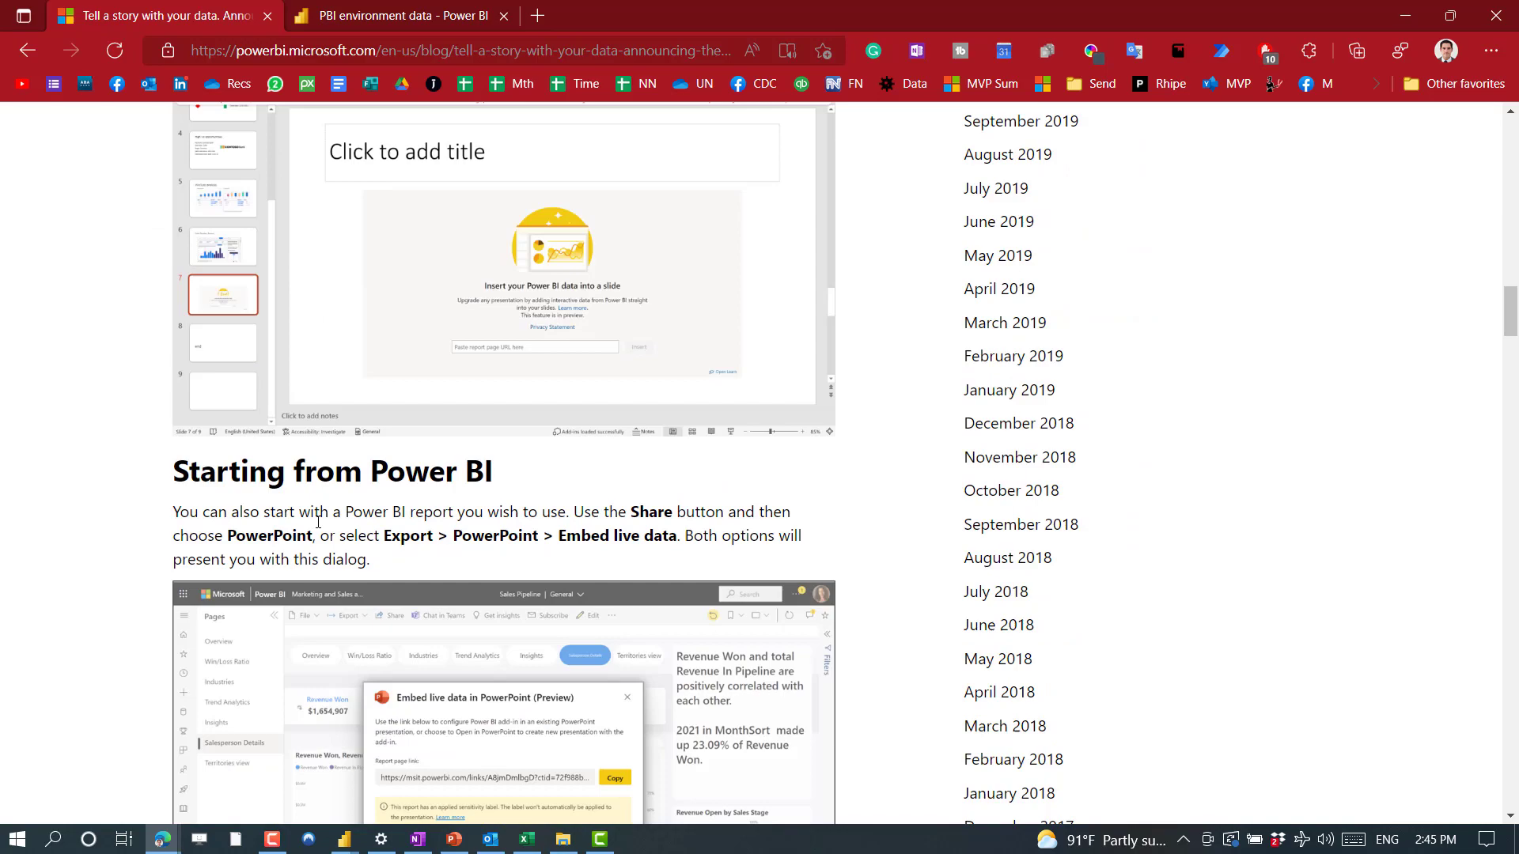
pyautogui.scroll(-3)
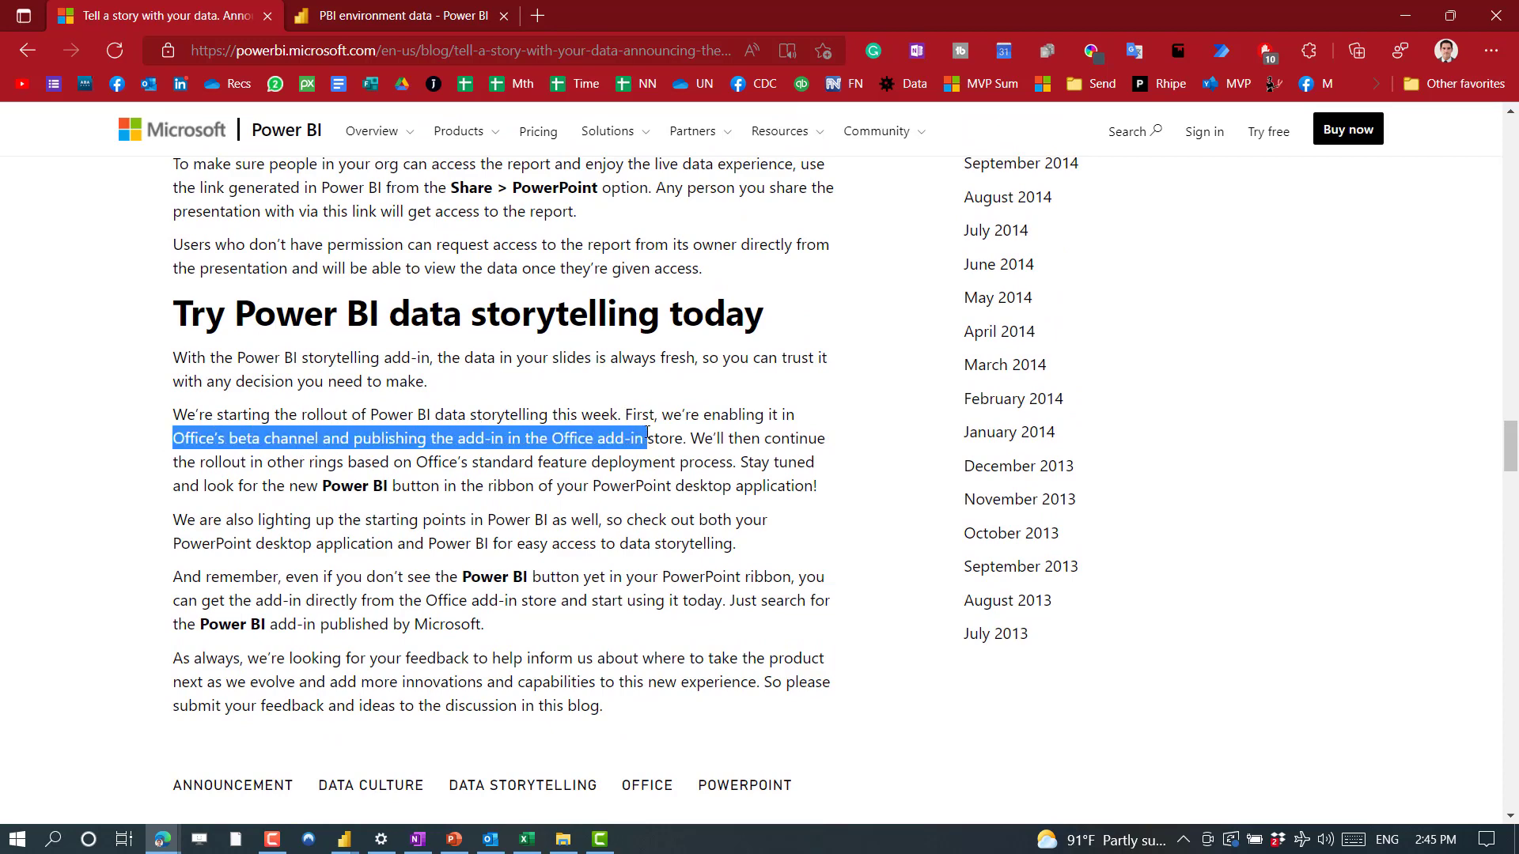
pyautogui.moveTo(646, 438); pyautogui.dragTo(819, 487)
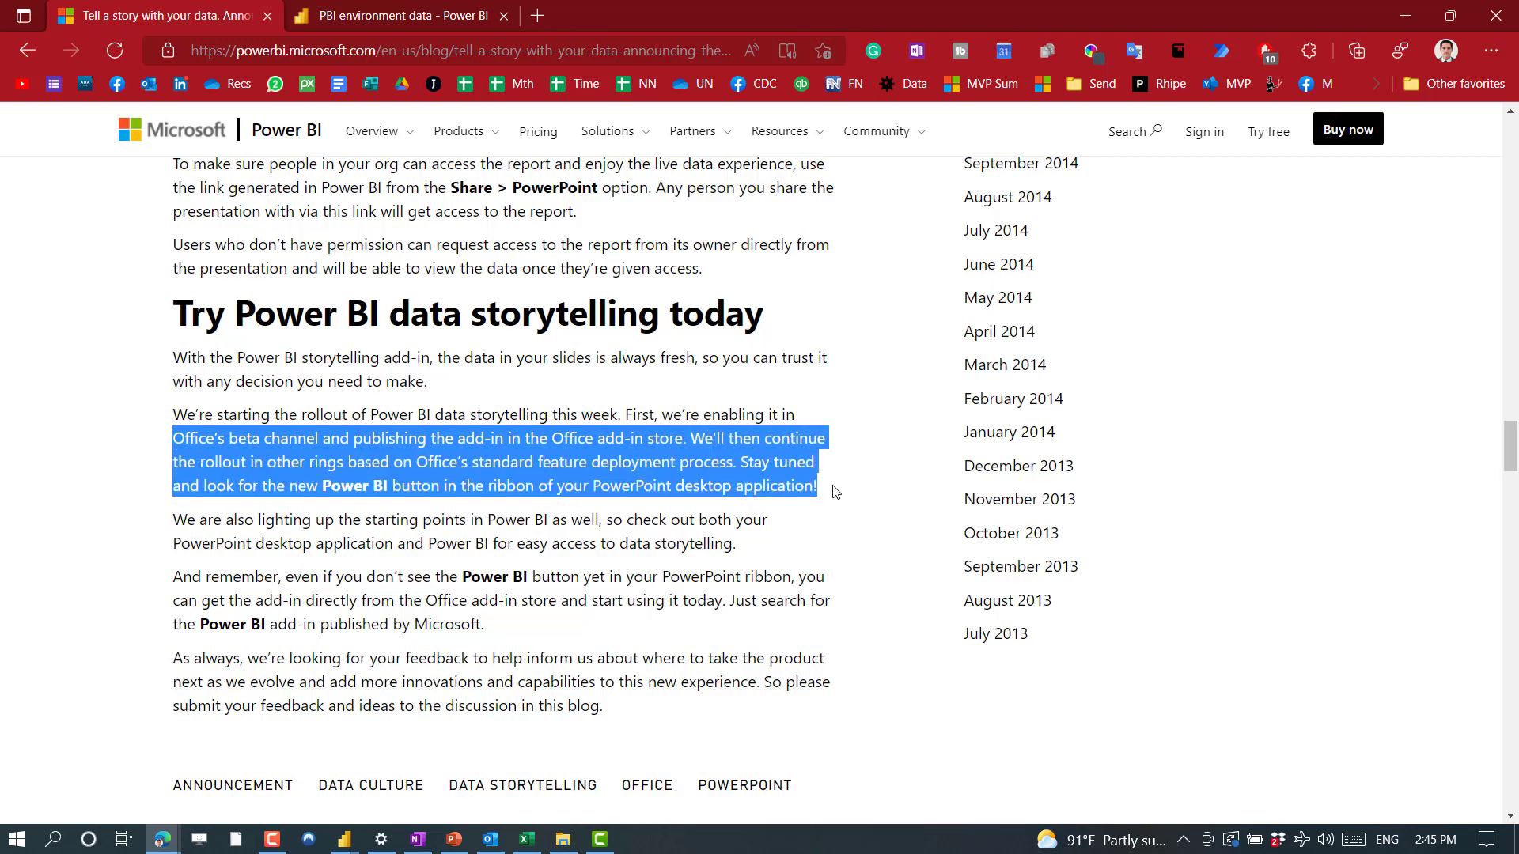
pyautogui.moveTo(668, 626)
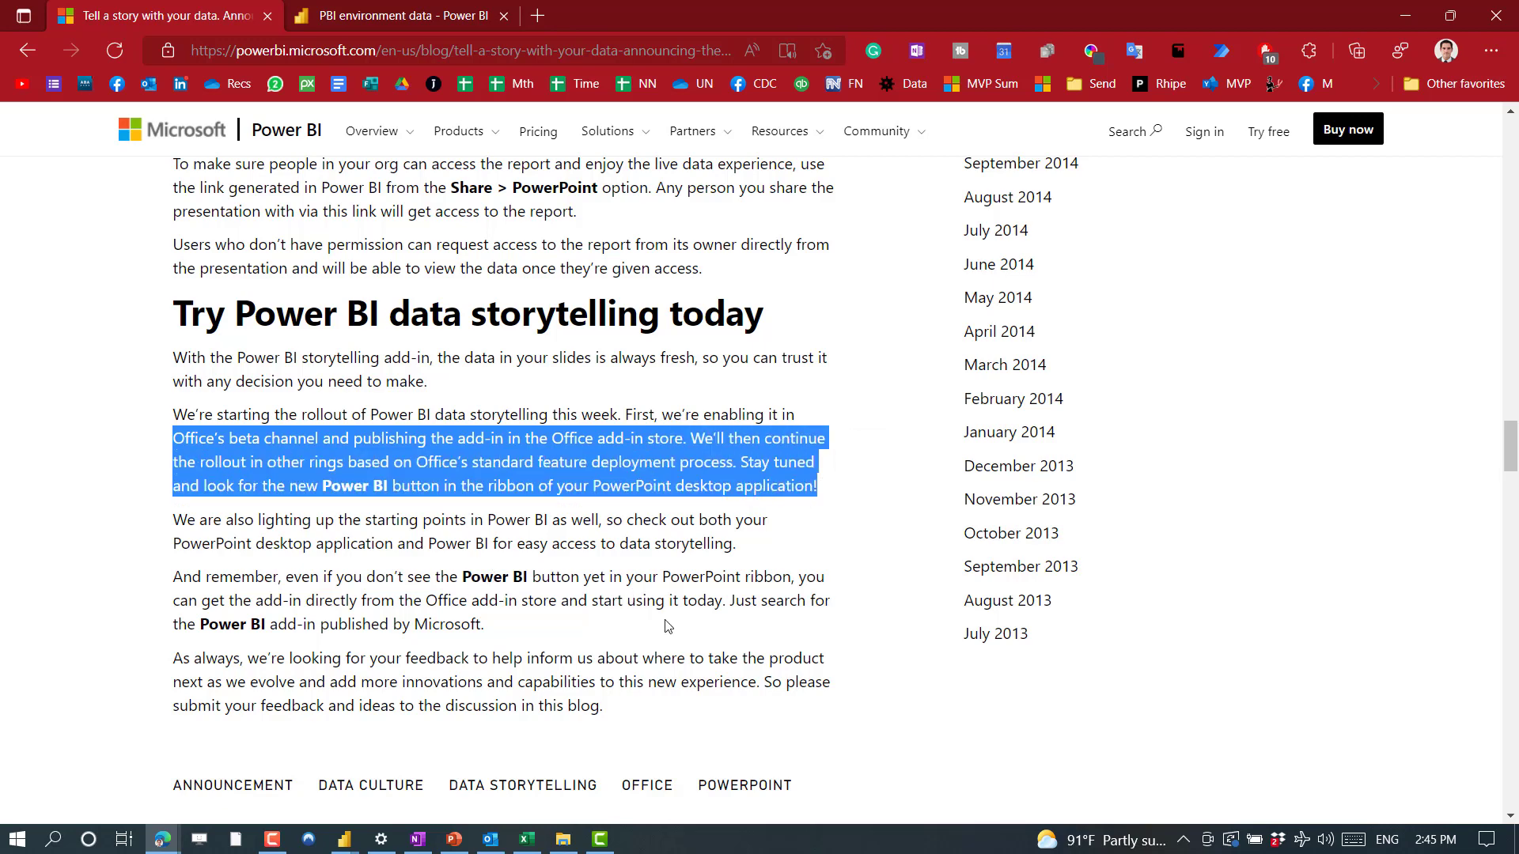
# Step: Select the paragraph about getting the add-in from the Office store, then return to PowerPoint
pyautogui.click(281, 575)
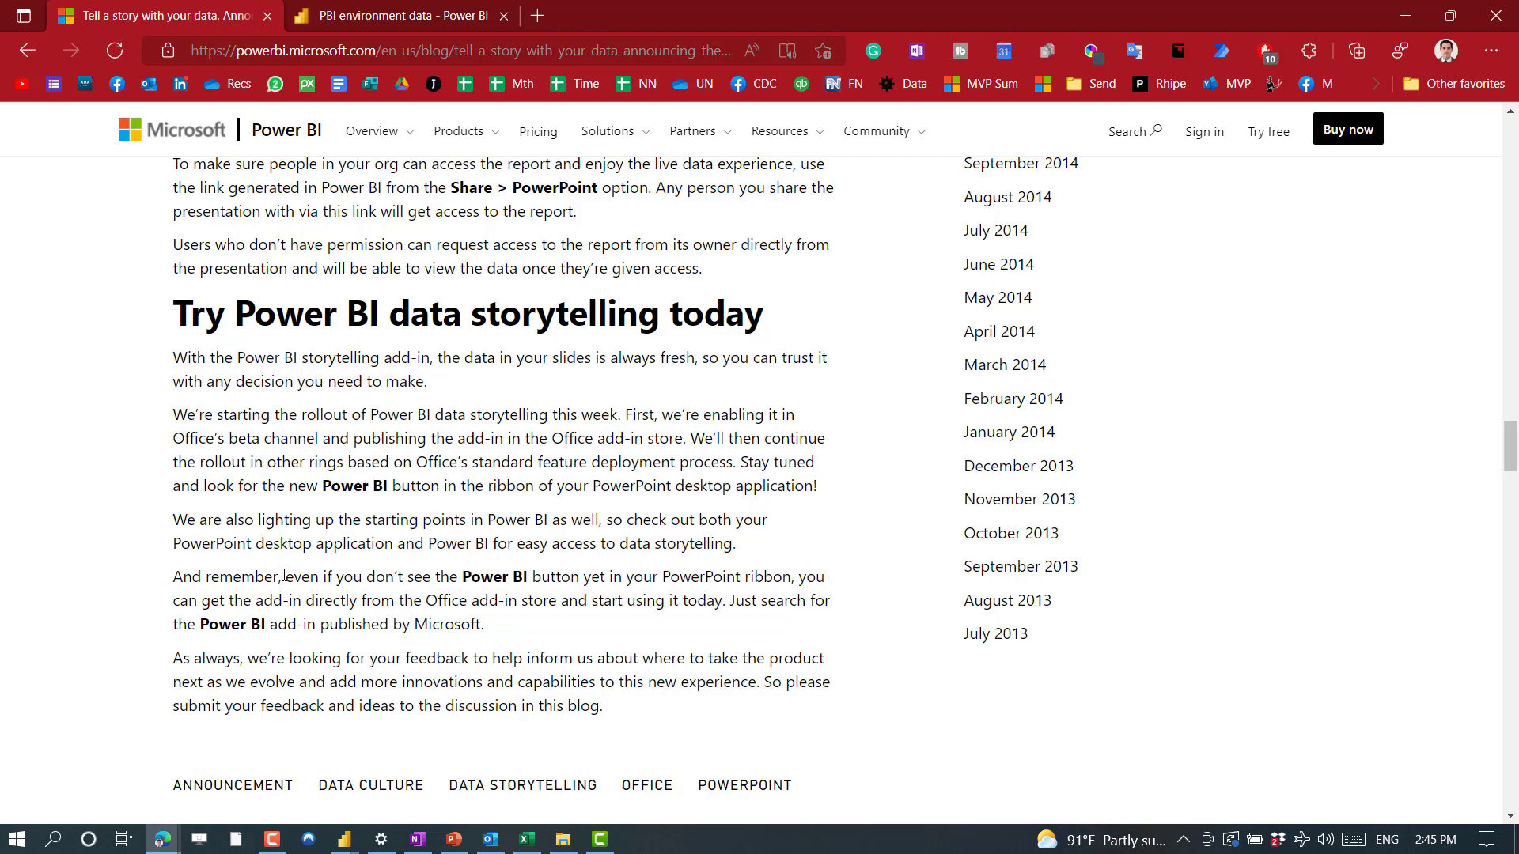
pyautogui.moveTo(286, 577); pyautogui.dragTo(307, 601)
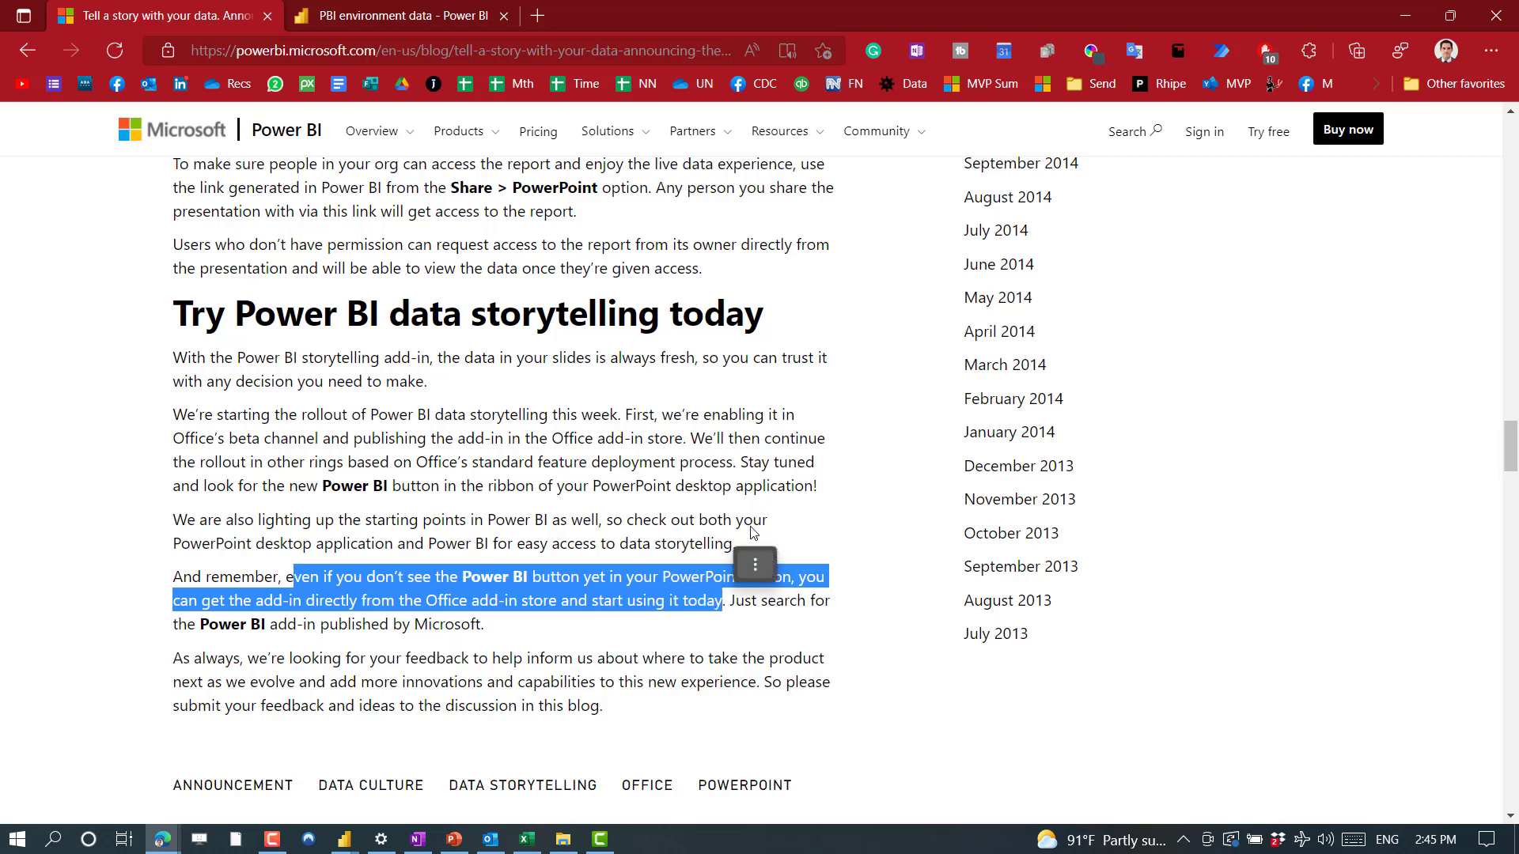
pyautogui.click(620, 509)
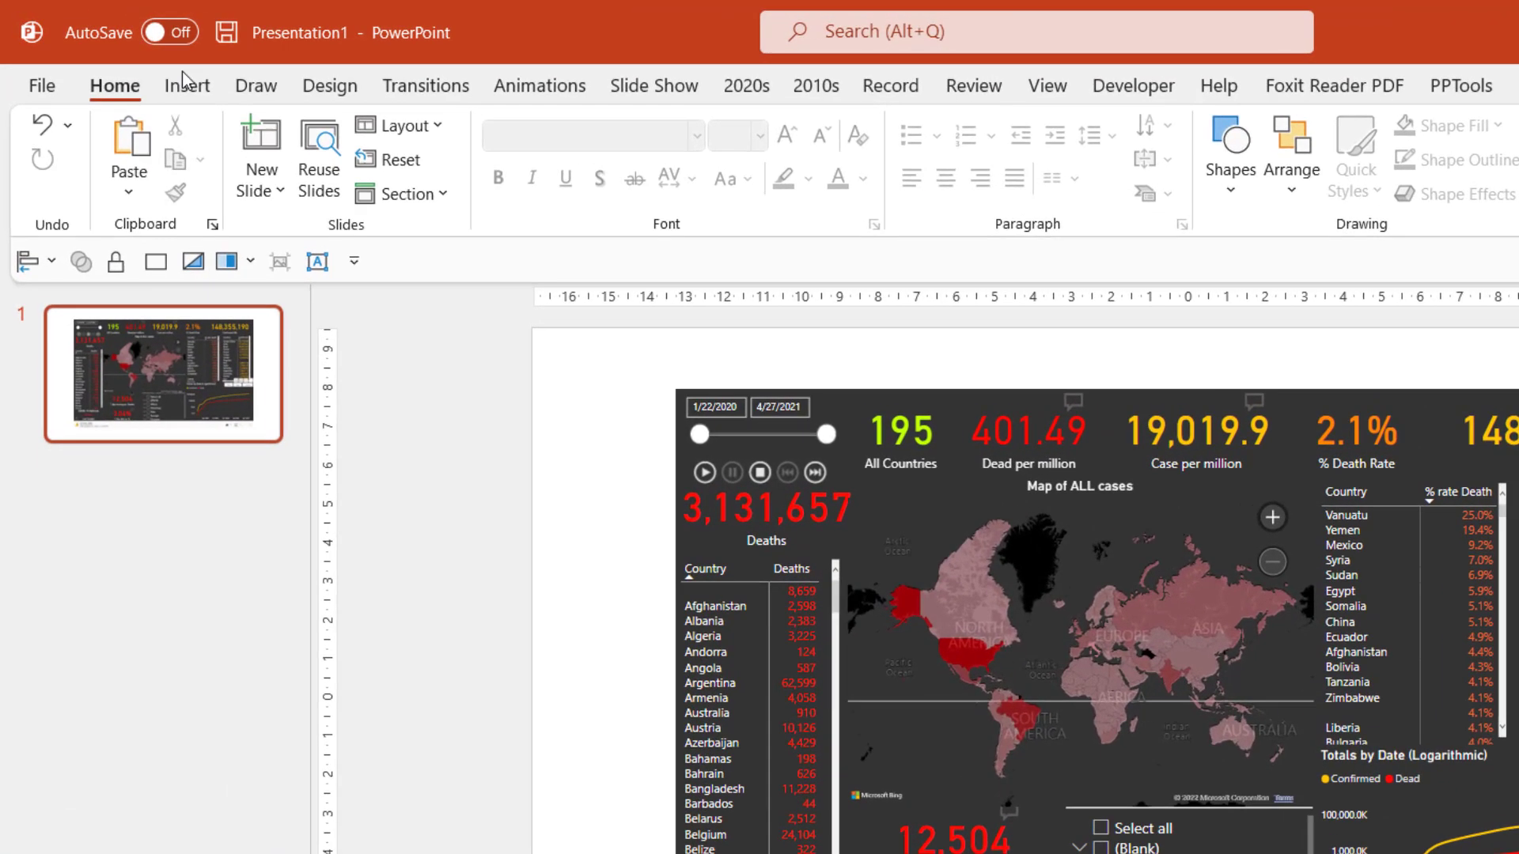
# Step: Search the Office store for 'power bi', view the Microsoft Power BI add-in, then check My Add-ins
pyautogui.click(186, 85)
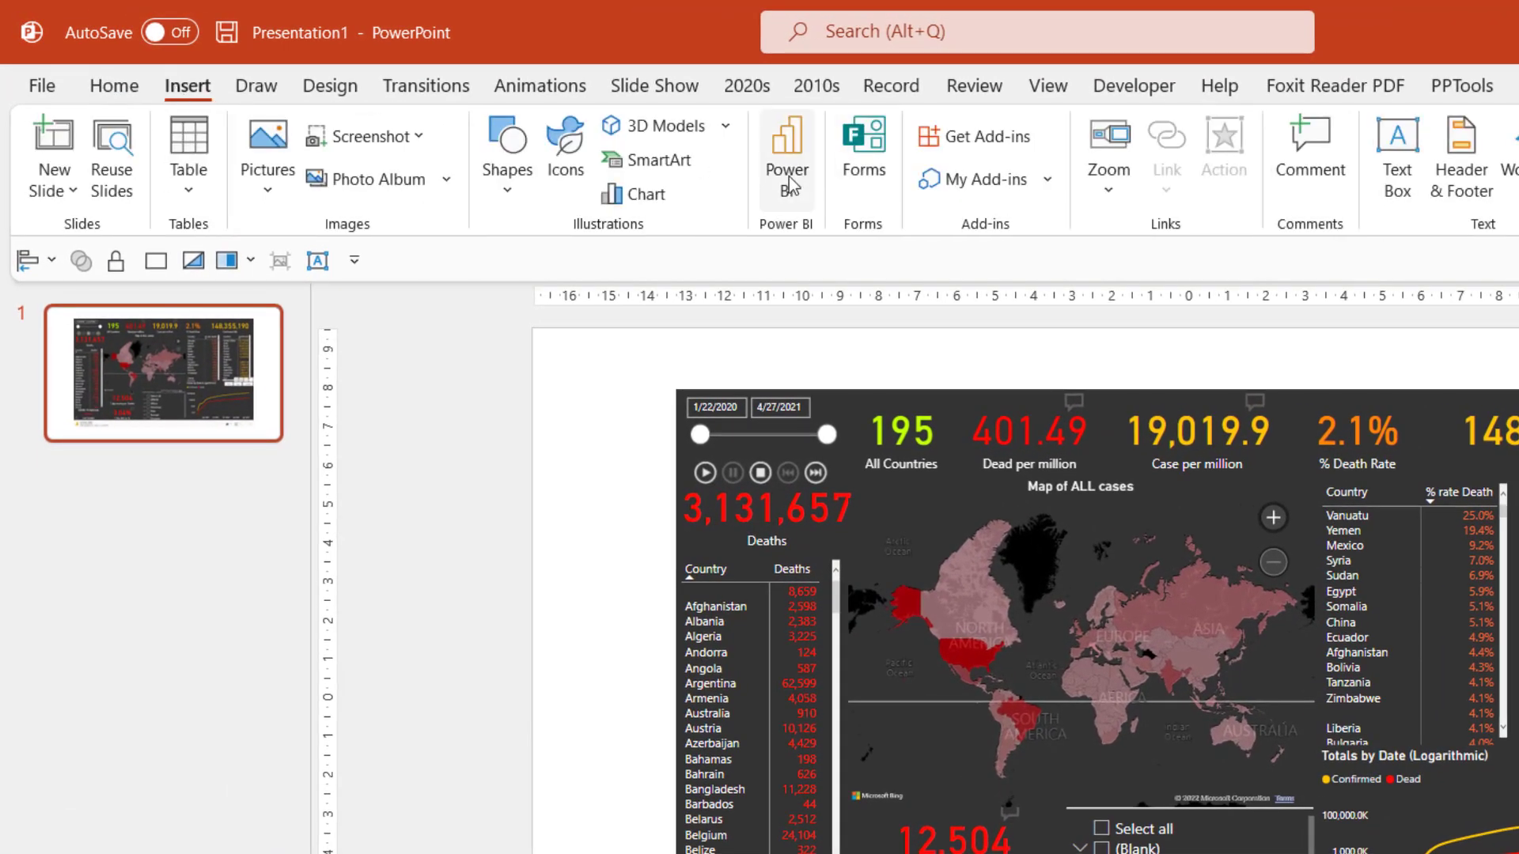
pyautogui.moveTo(978, 180)
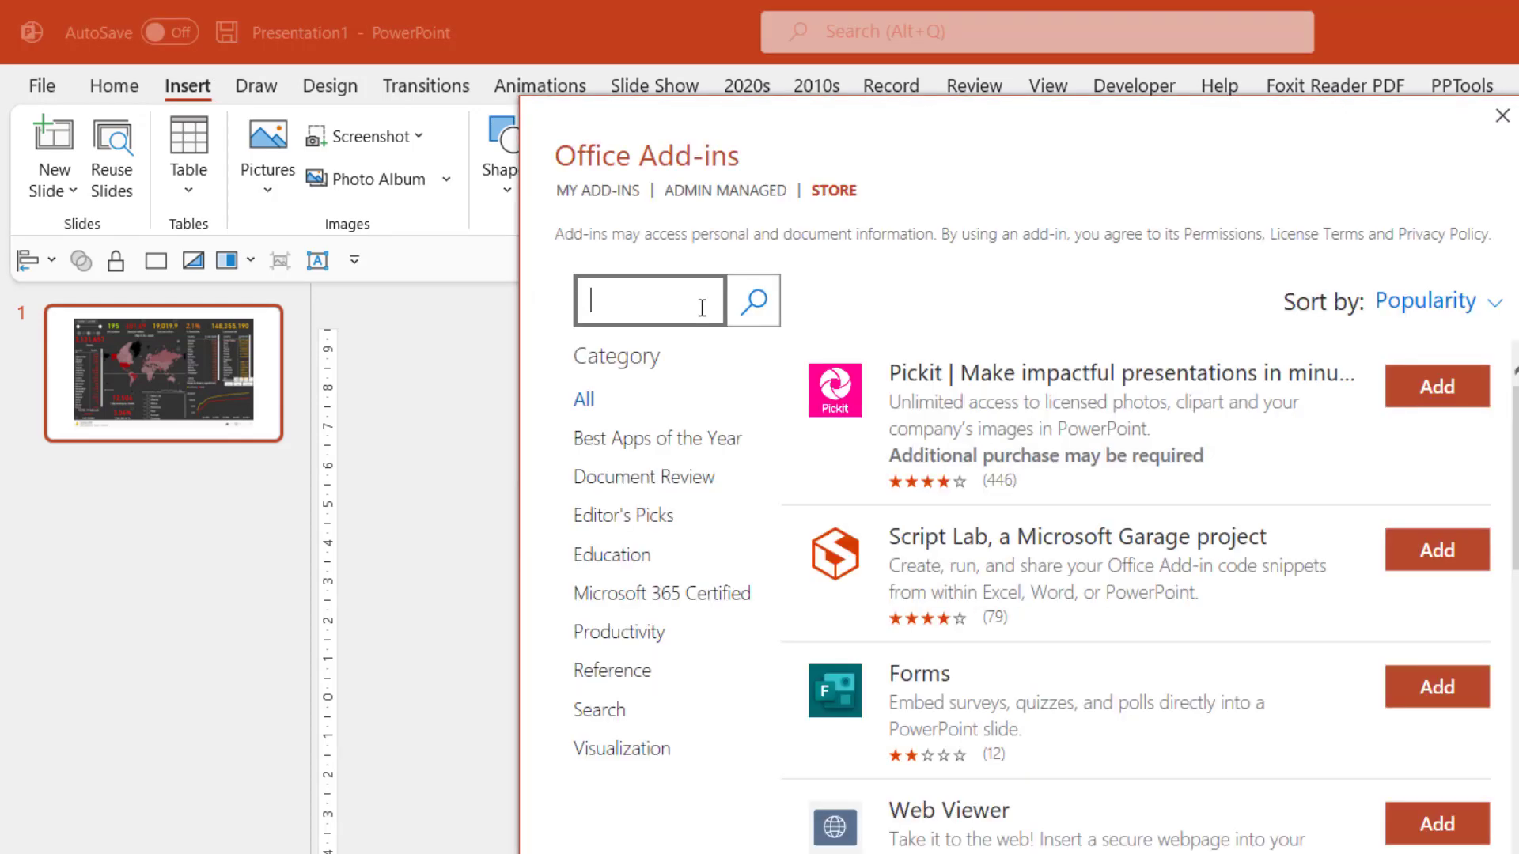
pyautogui.write('power bi')
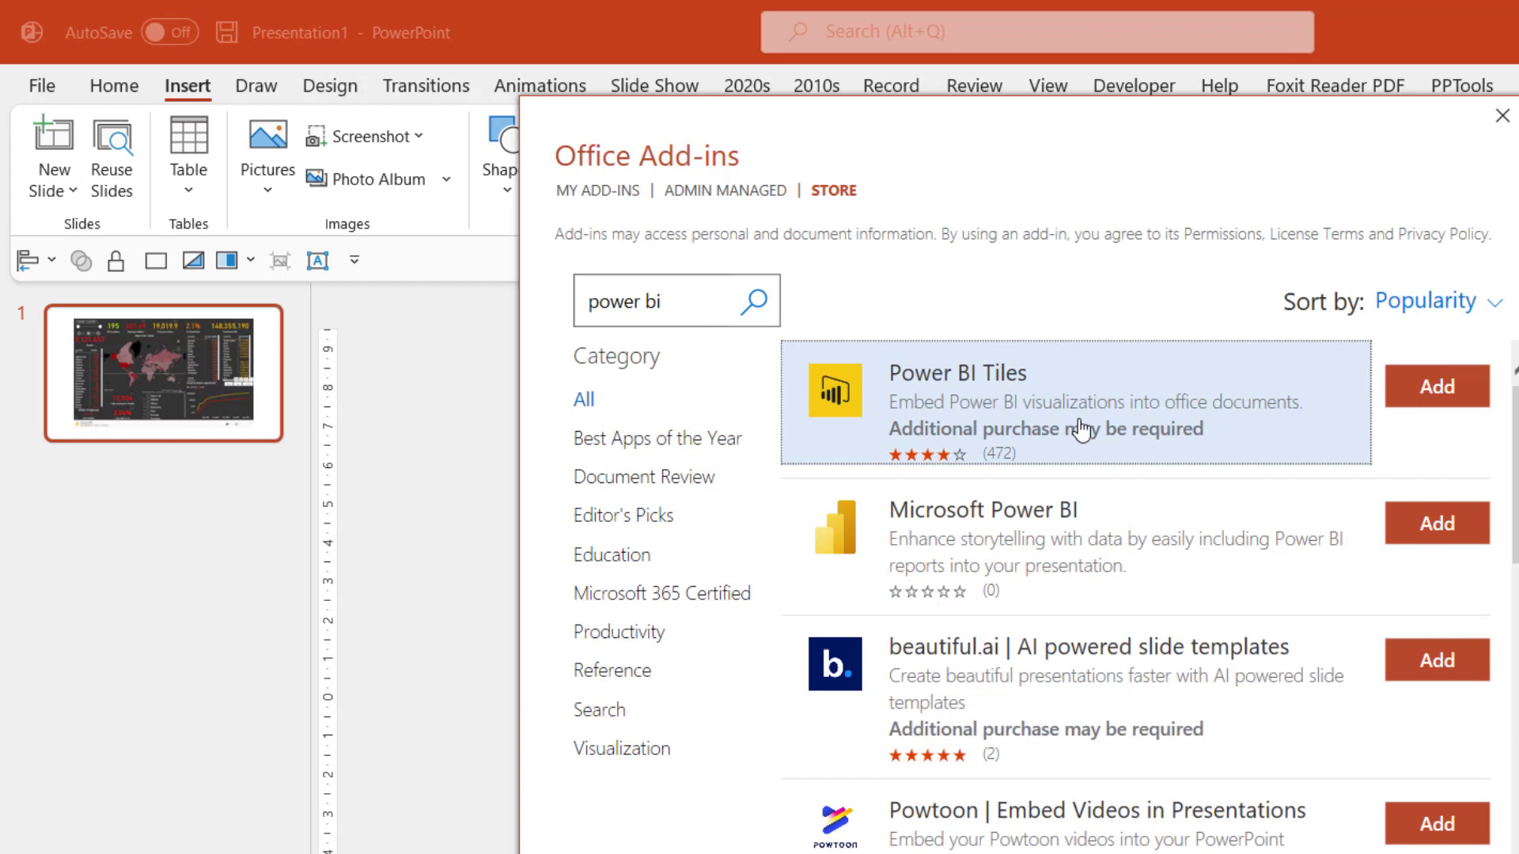
pyautogui.moveTo(1051, 564)
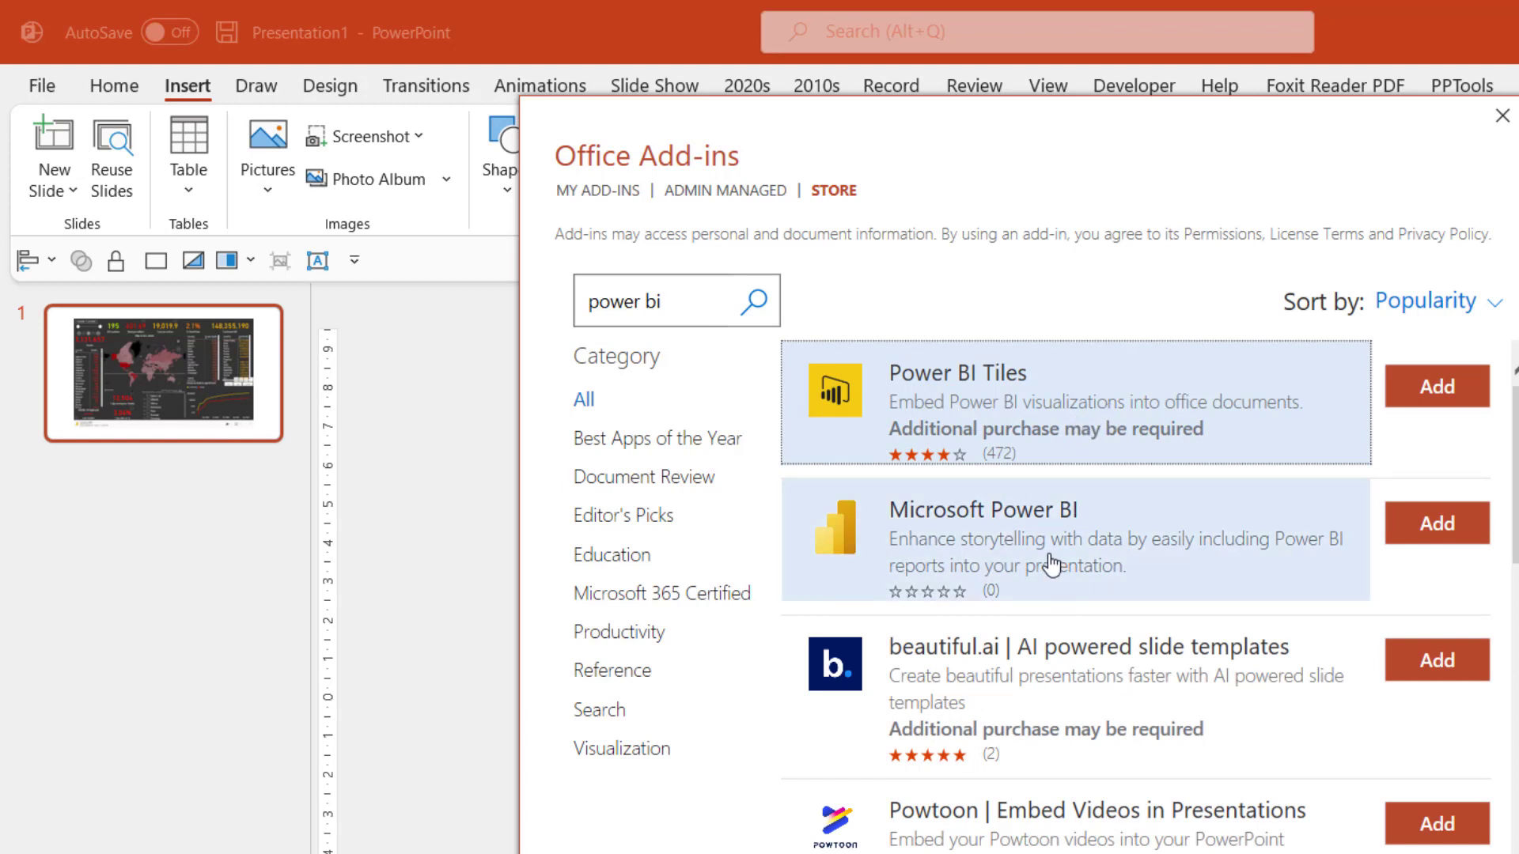
pyautogui.click(983, 510)
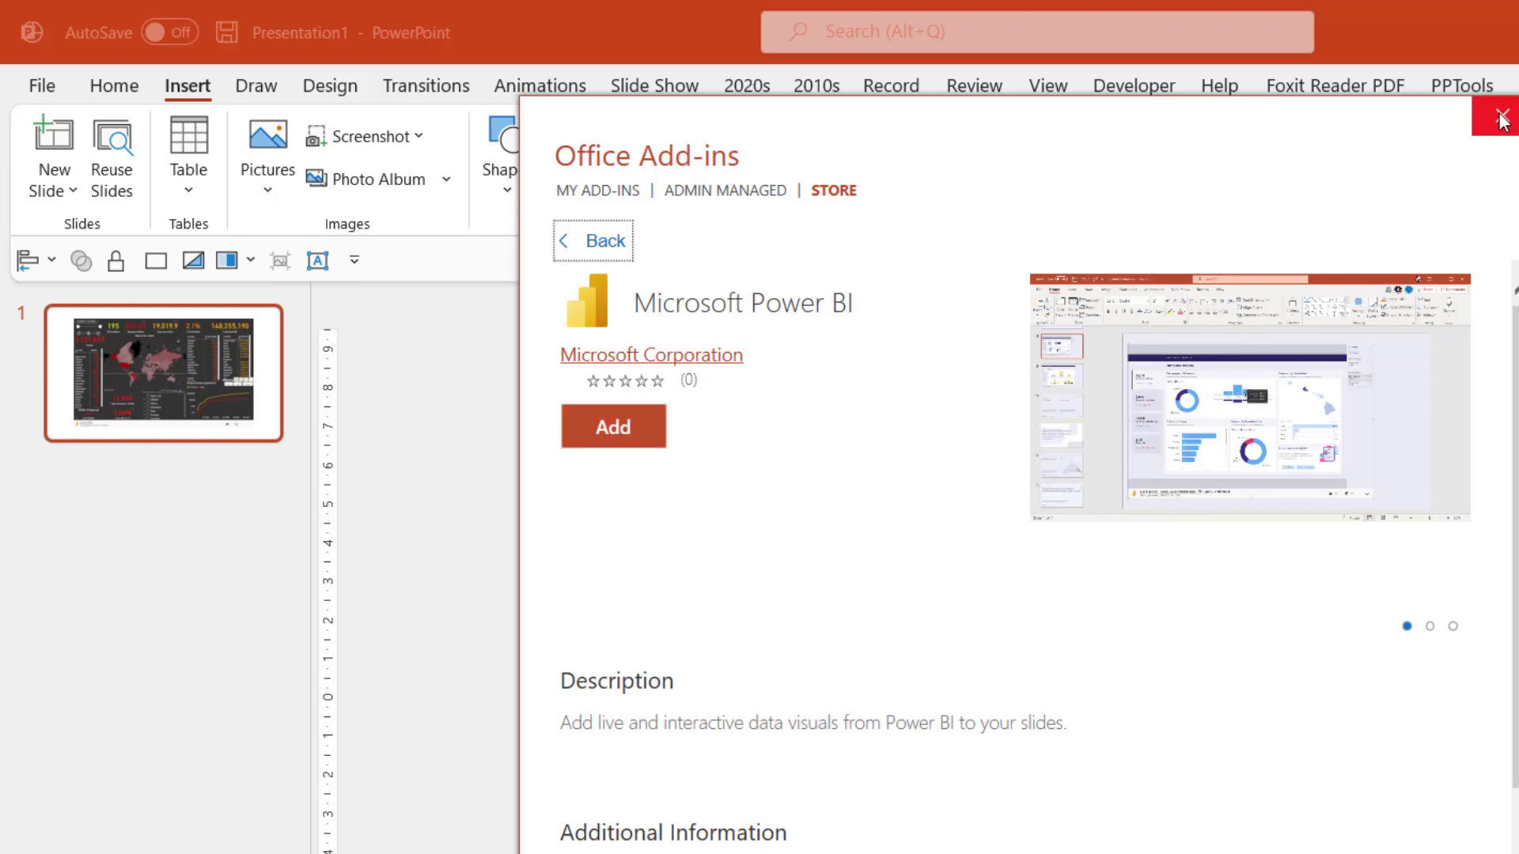
pyautogui.click(1500, 118)
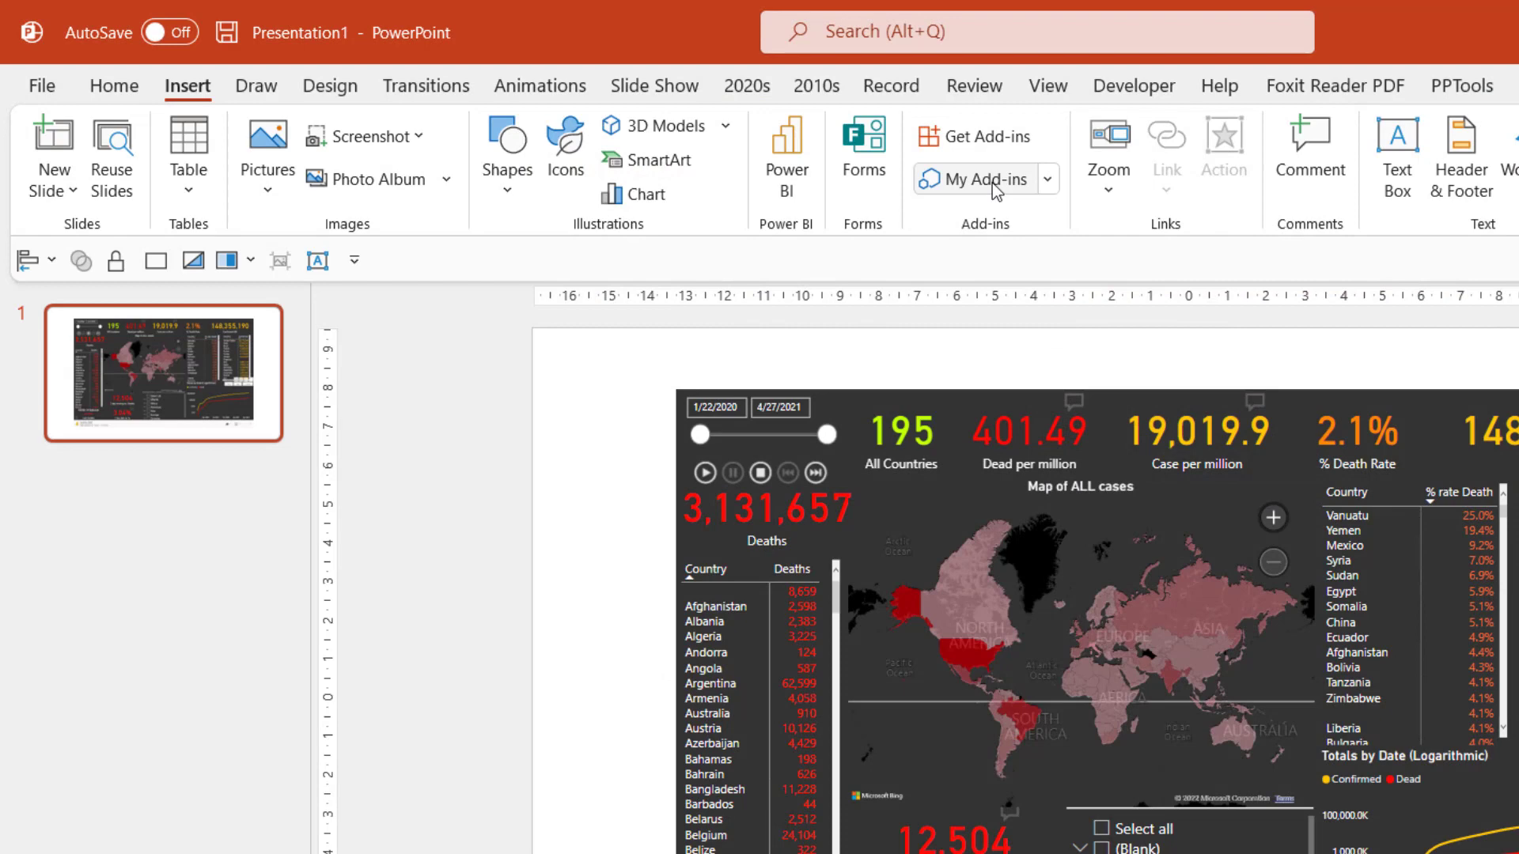
pyautogui.click(976, 179)
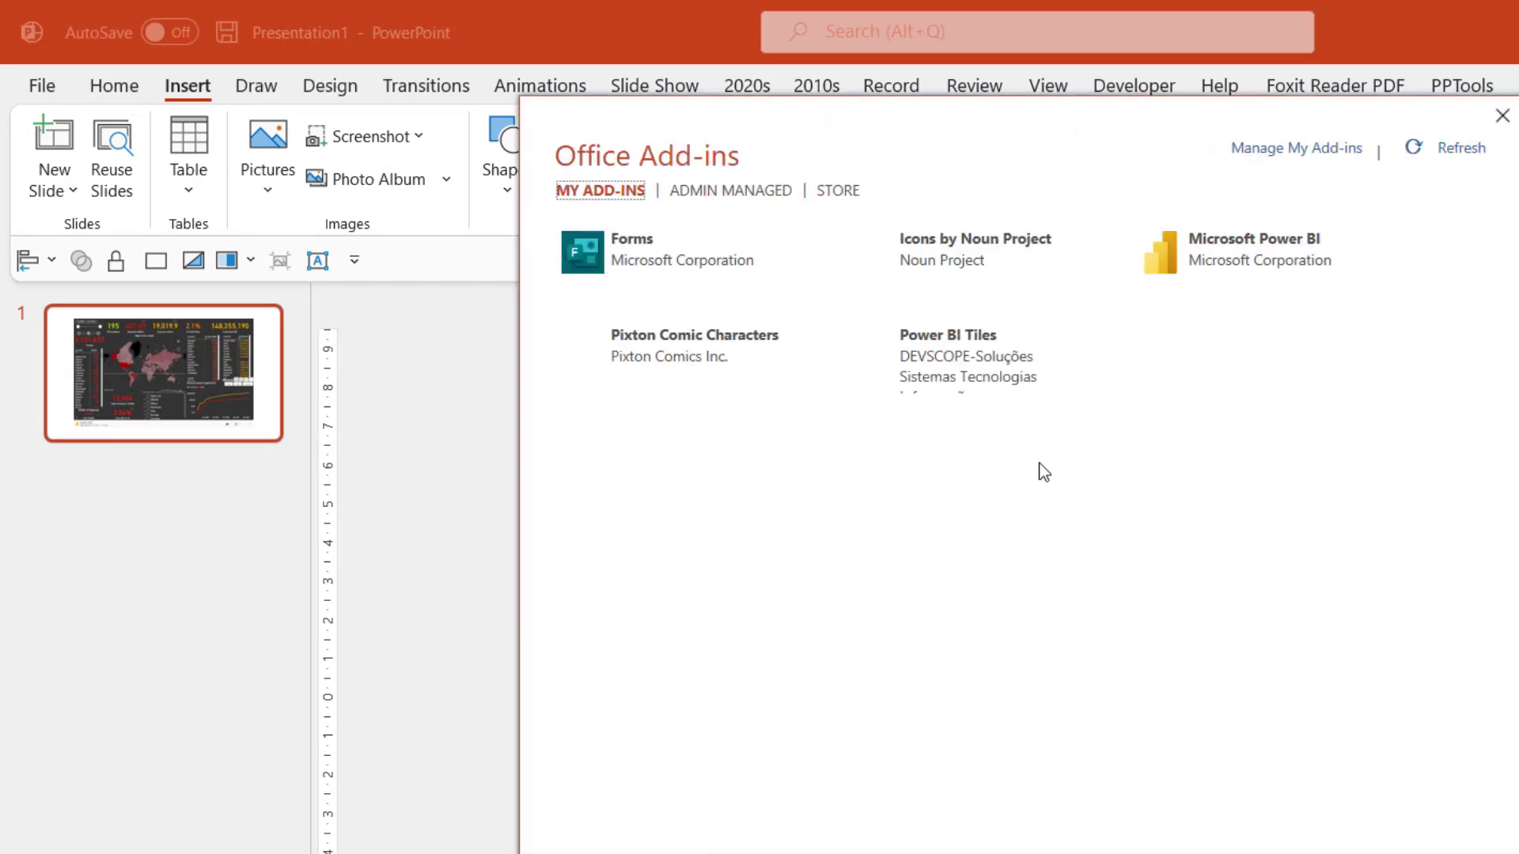
pyautogui.moveTo(685, 269)
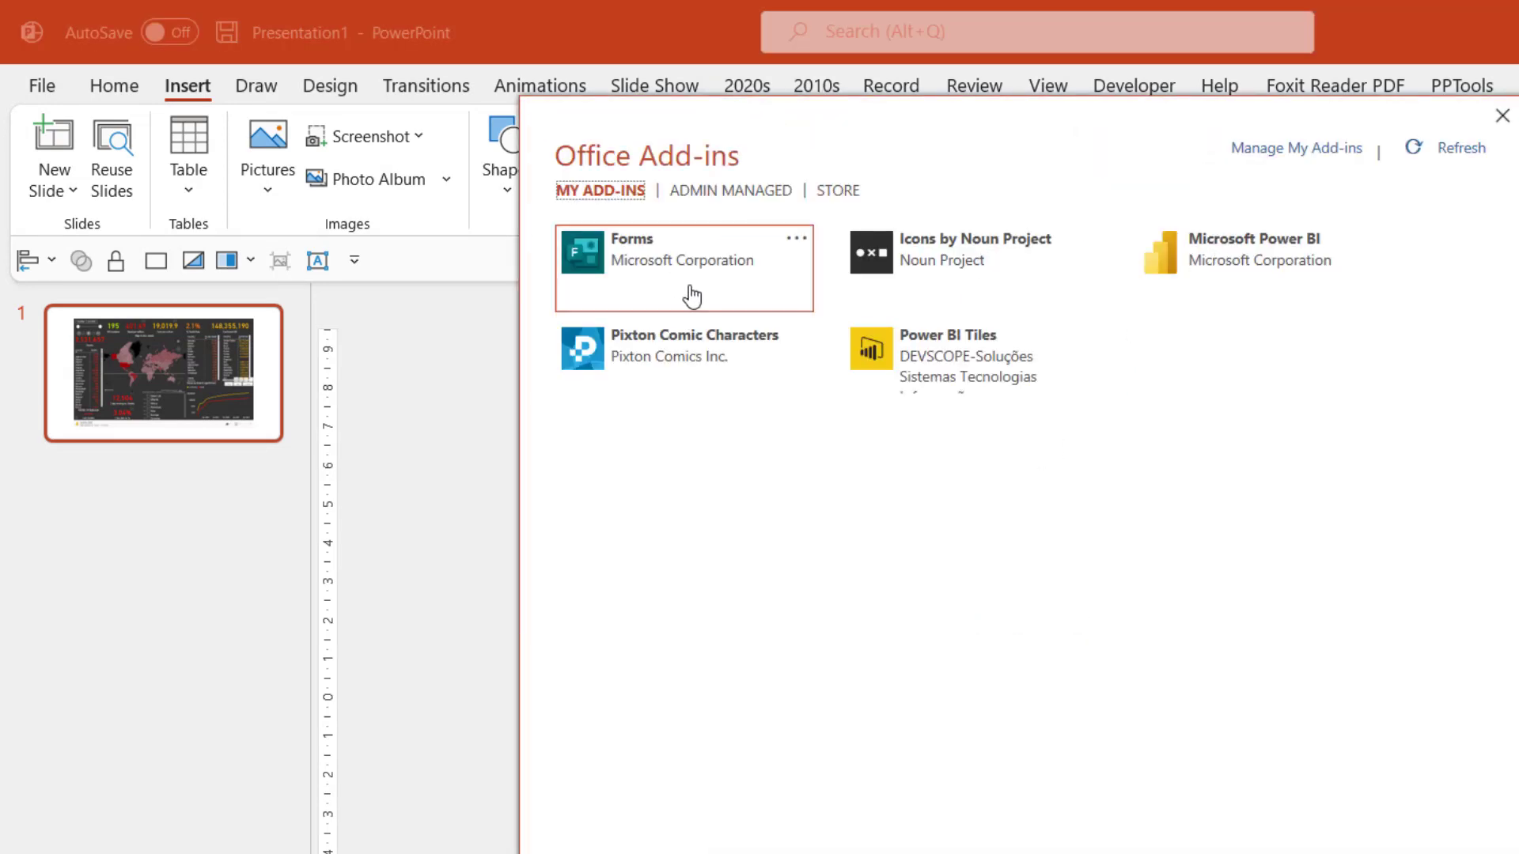
pyautogui.moveTo(678, 262)
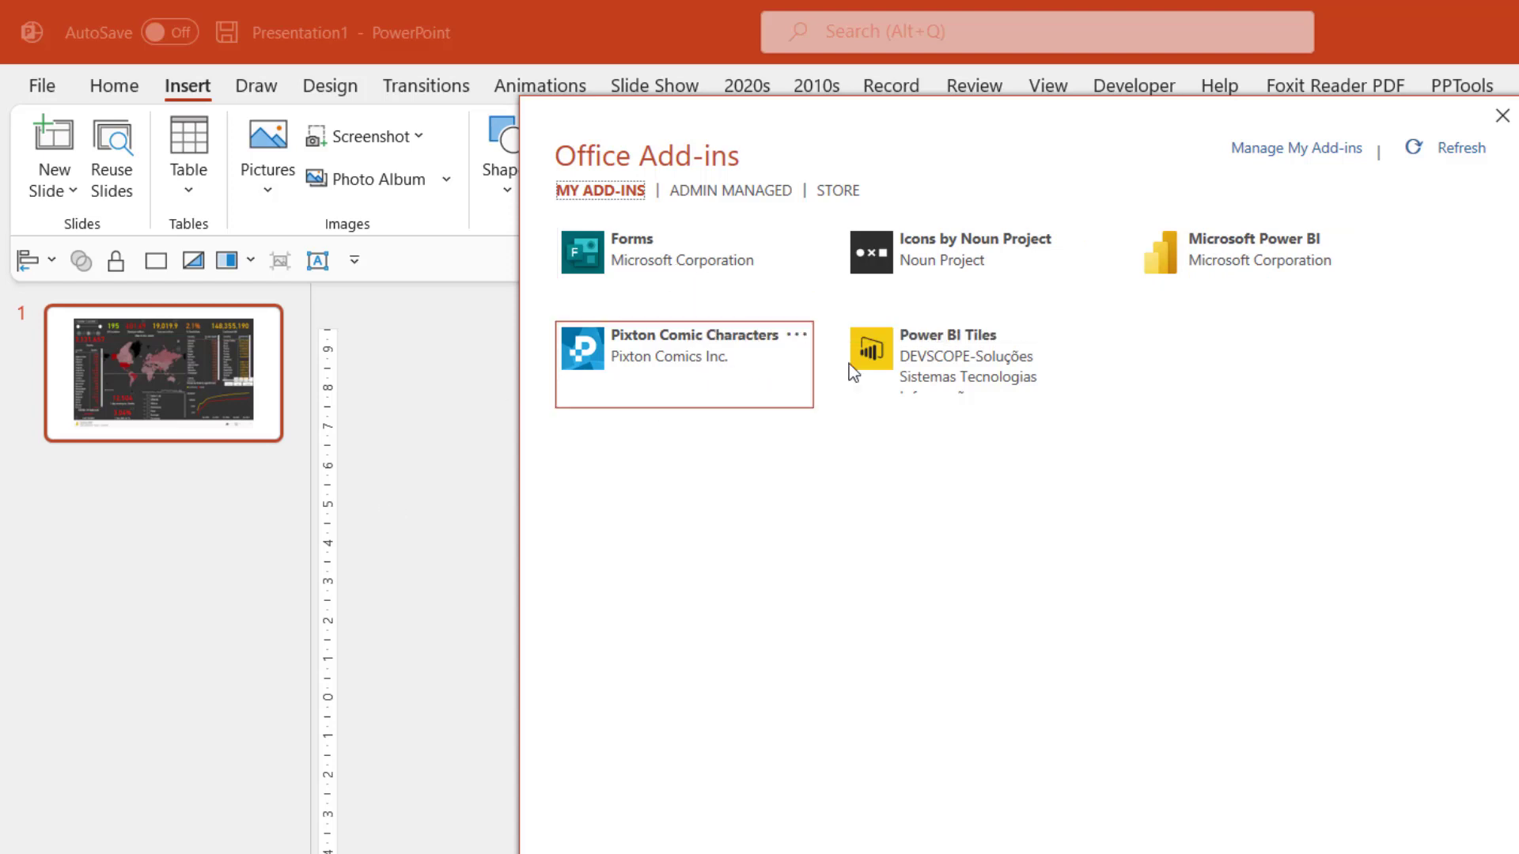
pyautogui.moveTo(911, 353)
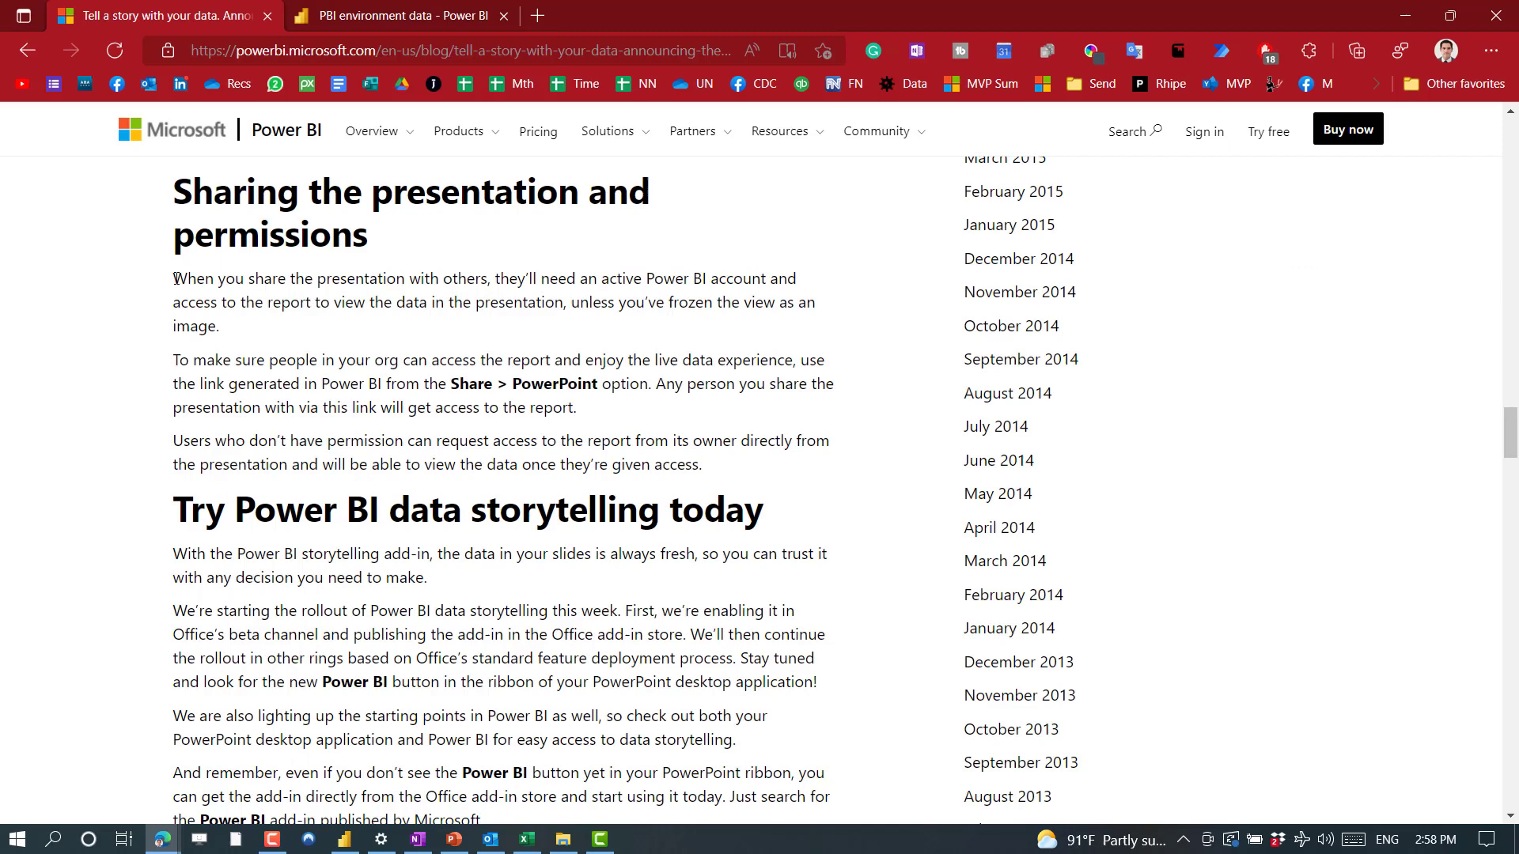
# Step: Highlight the sentence about needing a Power BI account and report access, then return to PowerPoint
pyautogui.moveTo(172, 280); pyautogui.dragTo(422, 279)
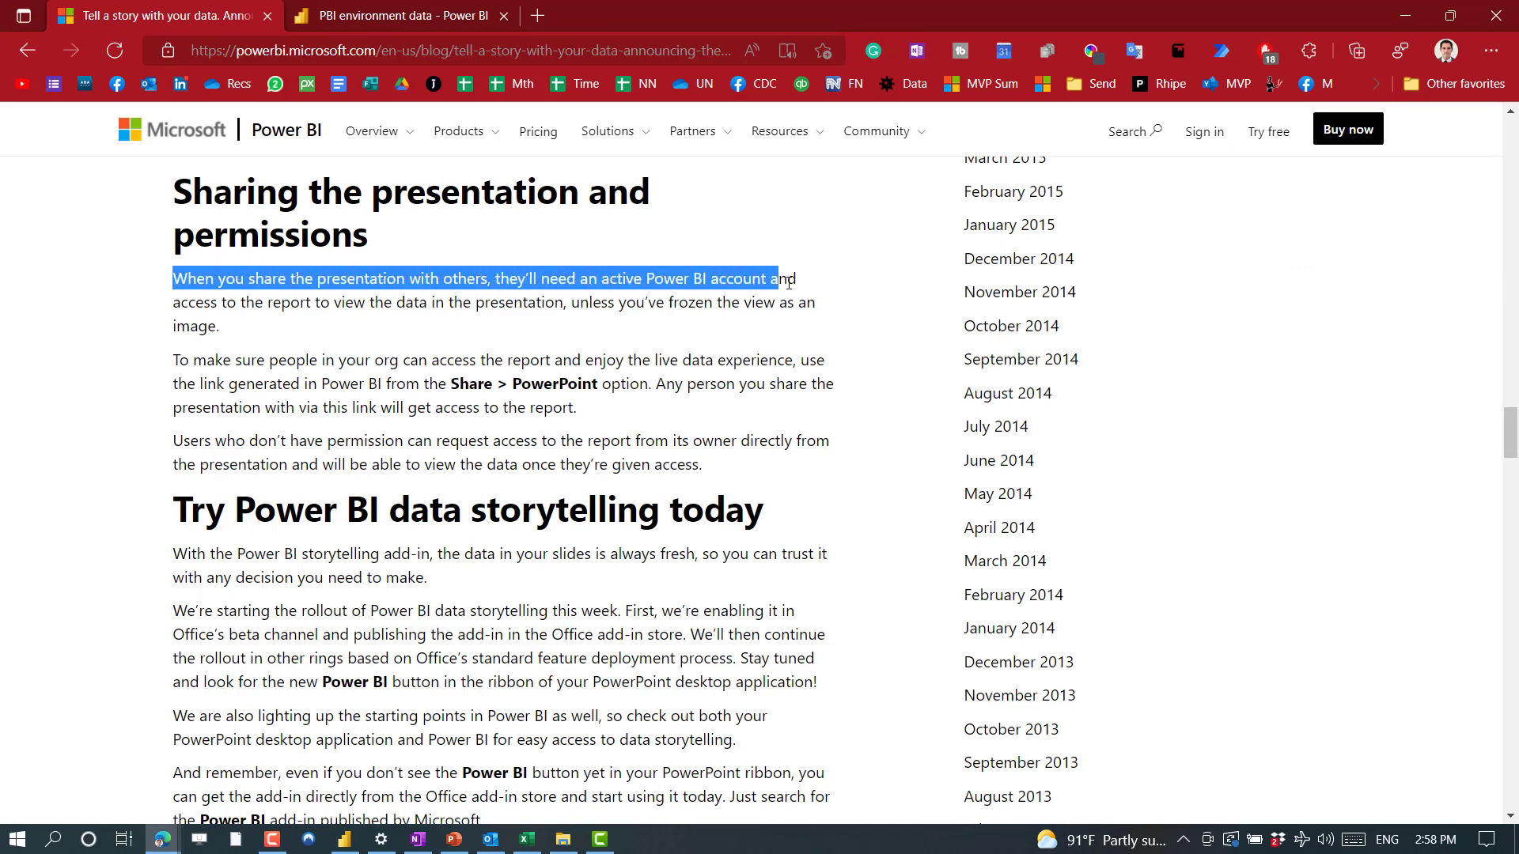
pyautogui.moveTo(775, 279); pyautogui.dragTo(312, 302)
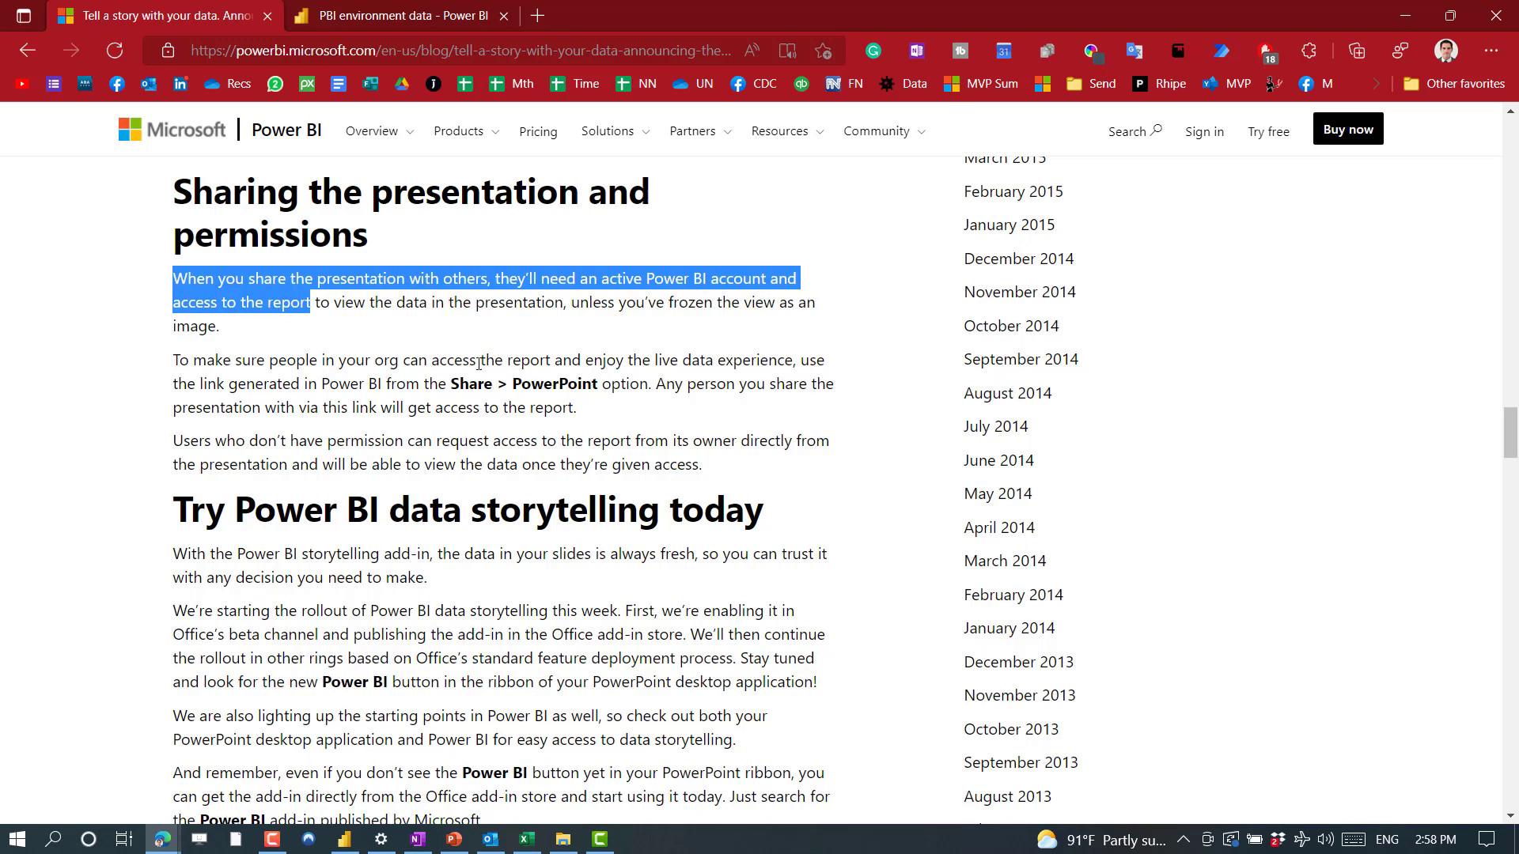
pyautogui.click(571, 321)
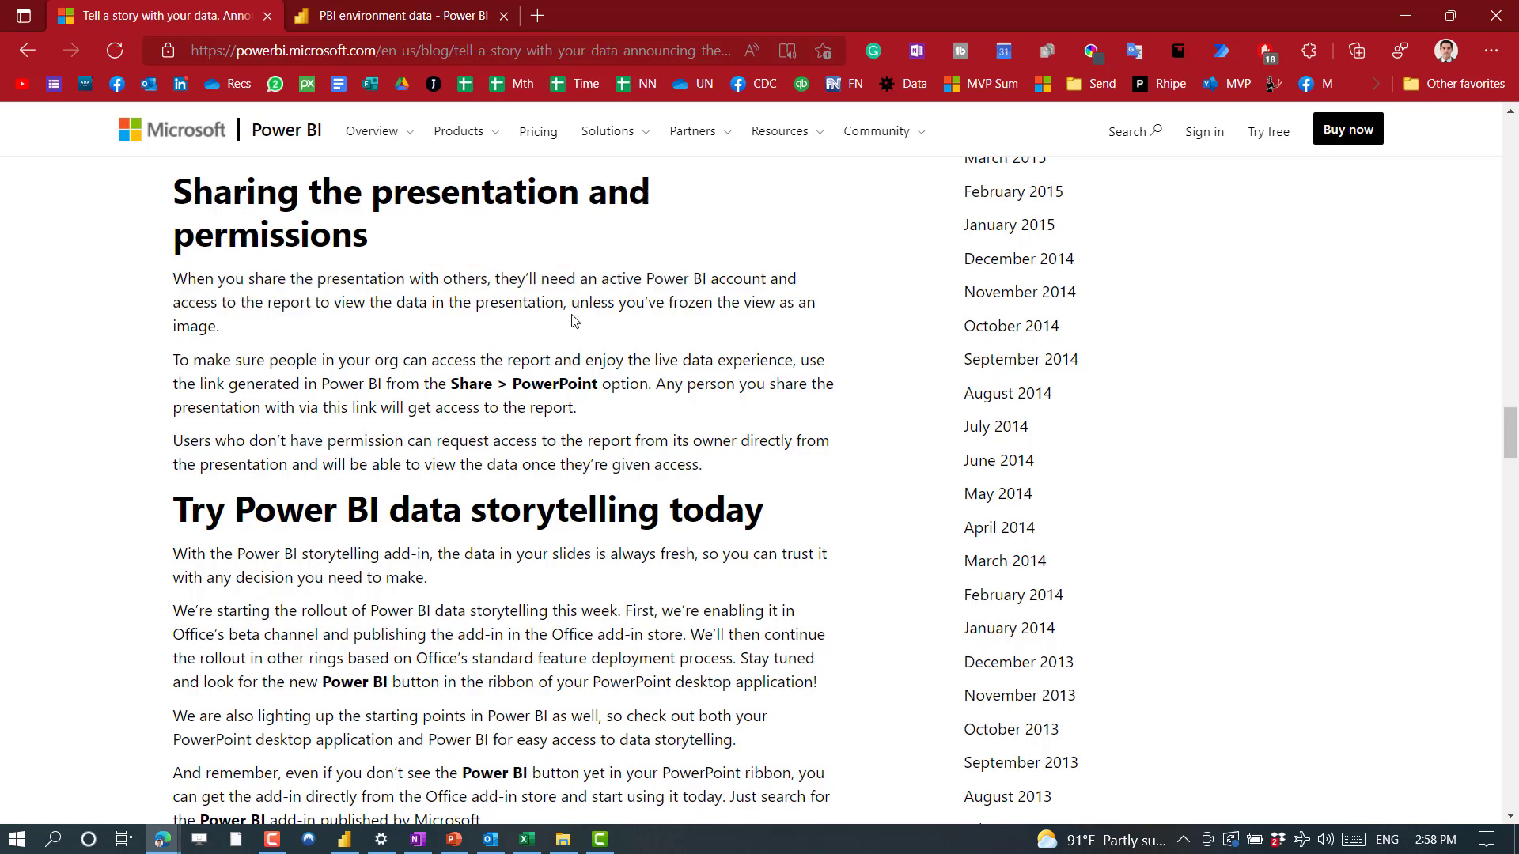
pyautogui.doubleClick(528, 302)
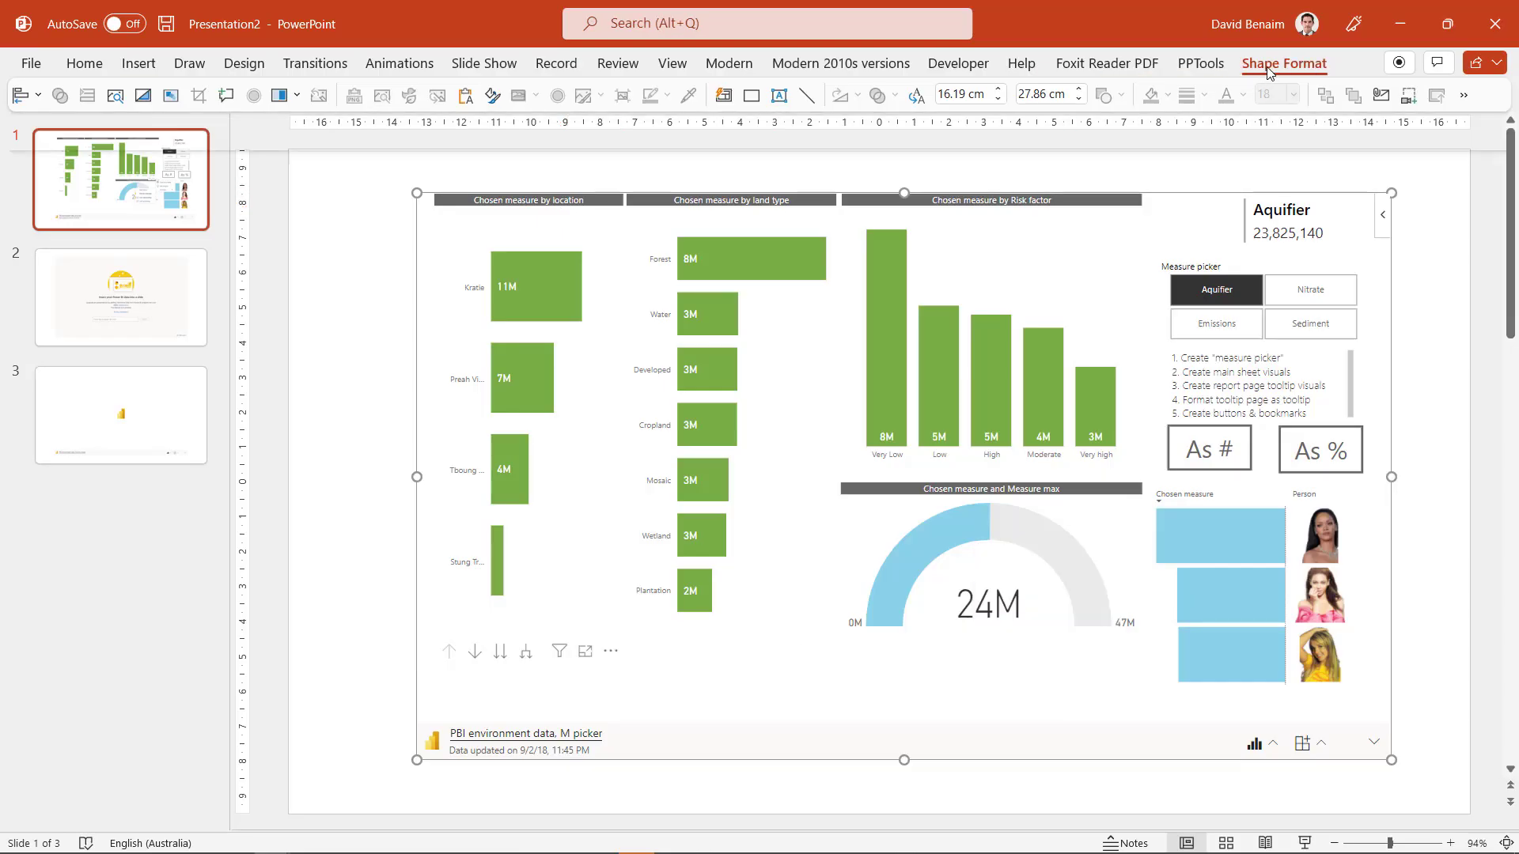
# Step: Review the embedded report's Alt Text describing emissions breakdowns from the Shape Format tab
pyautogui.click(1284, 63)
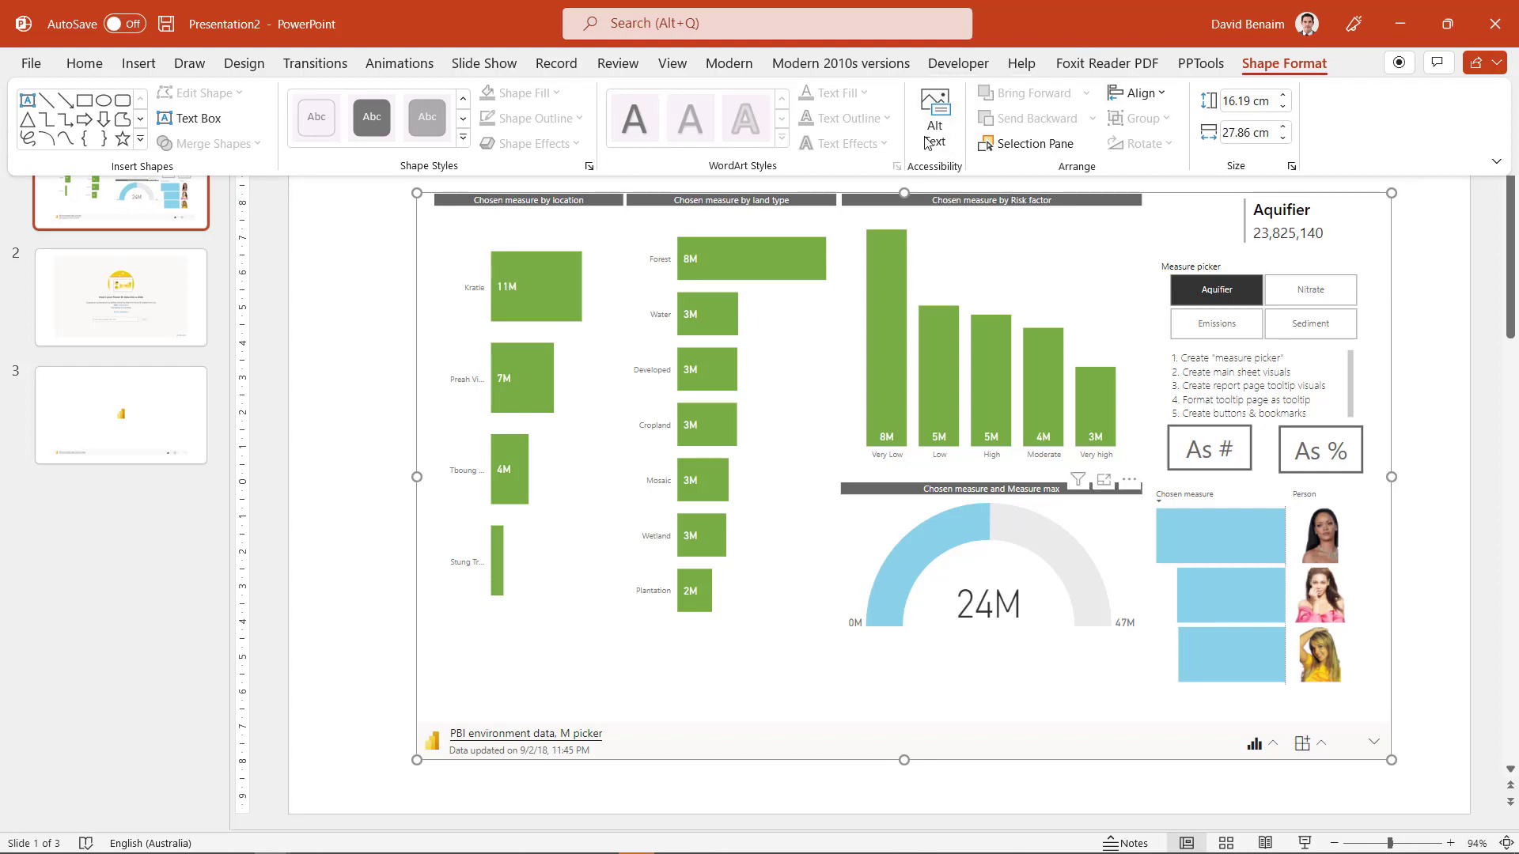
pyautogui.click(933, 116)
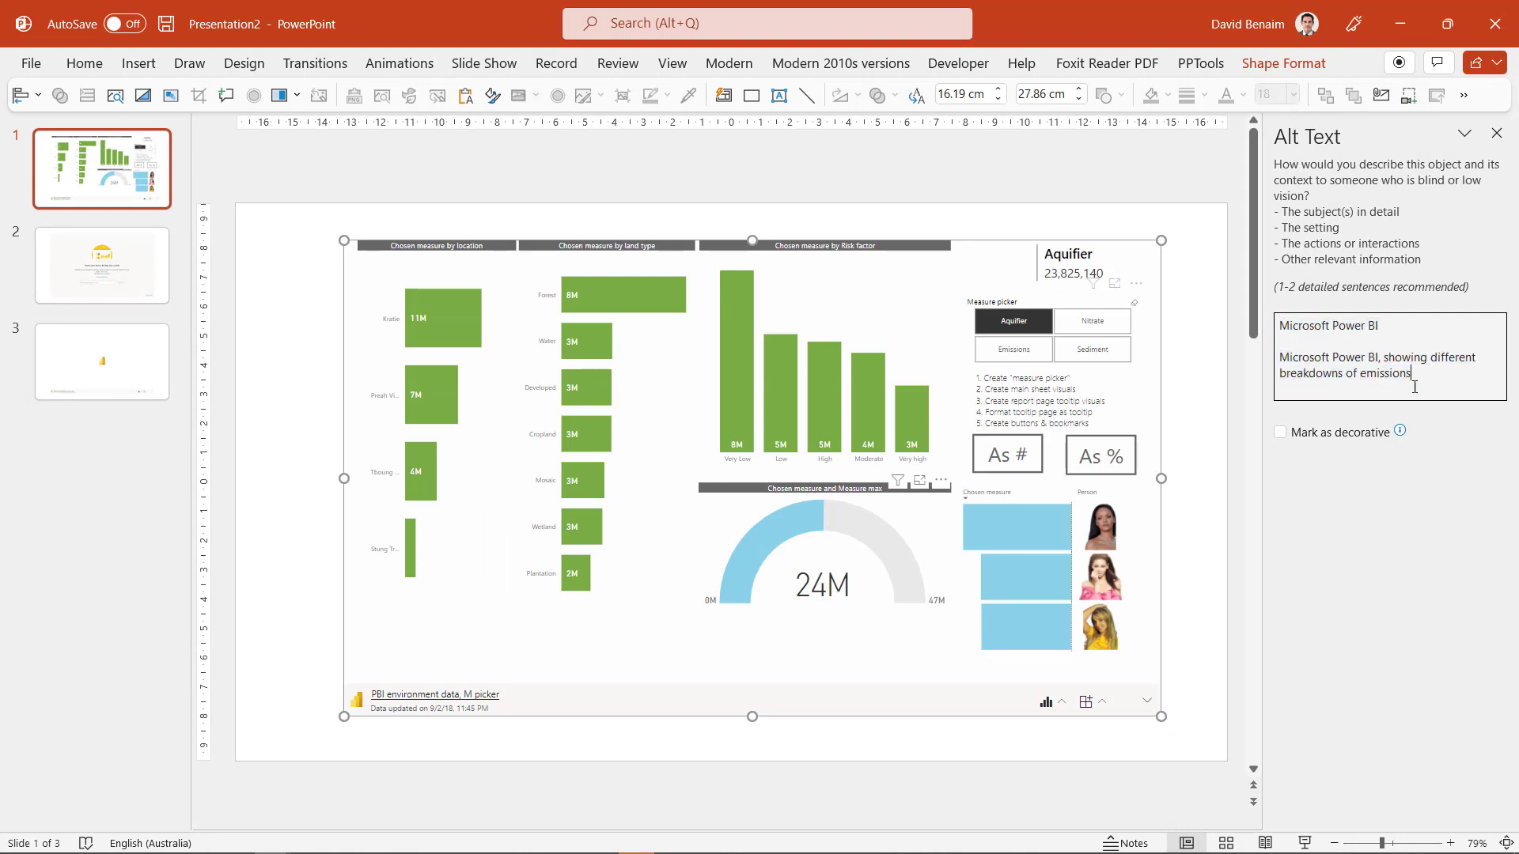
pyautogui.moveTo(1438, 357); pyautogui.dragTo(1412, 373)
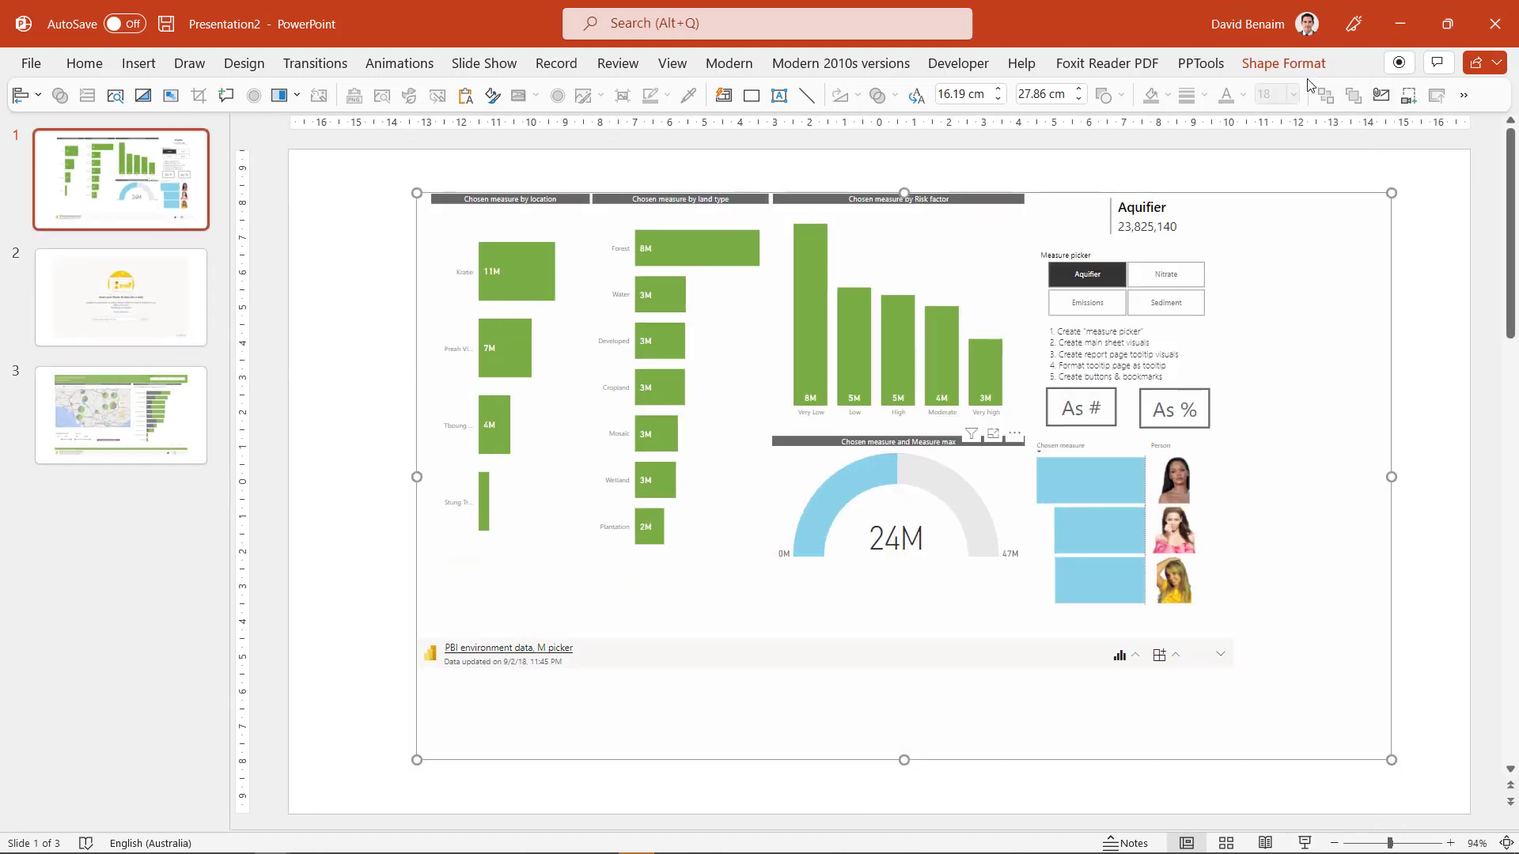
pyautogui.click(1282, 63)
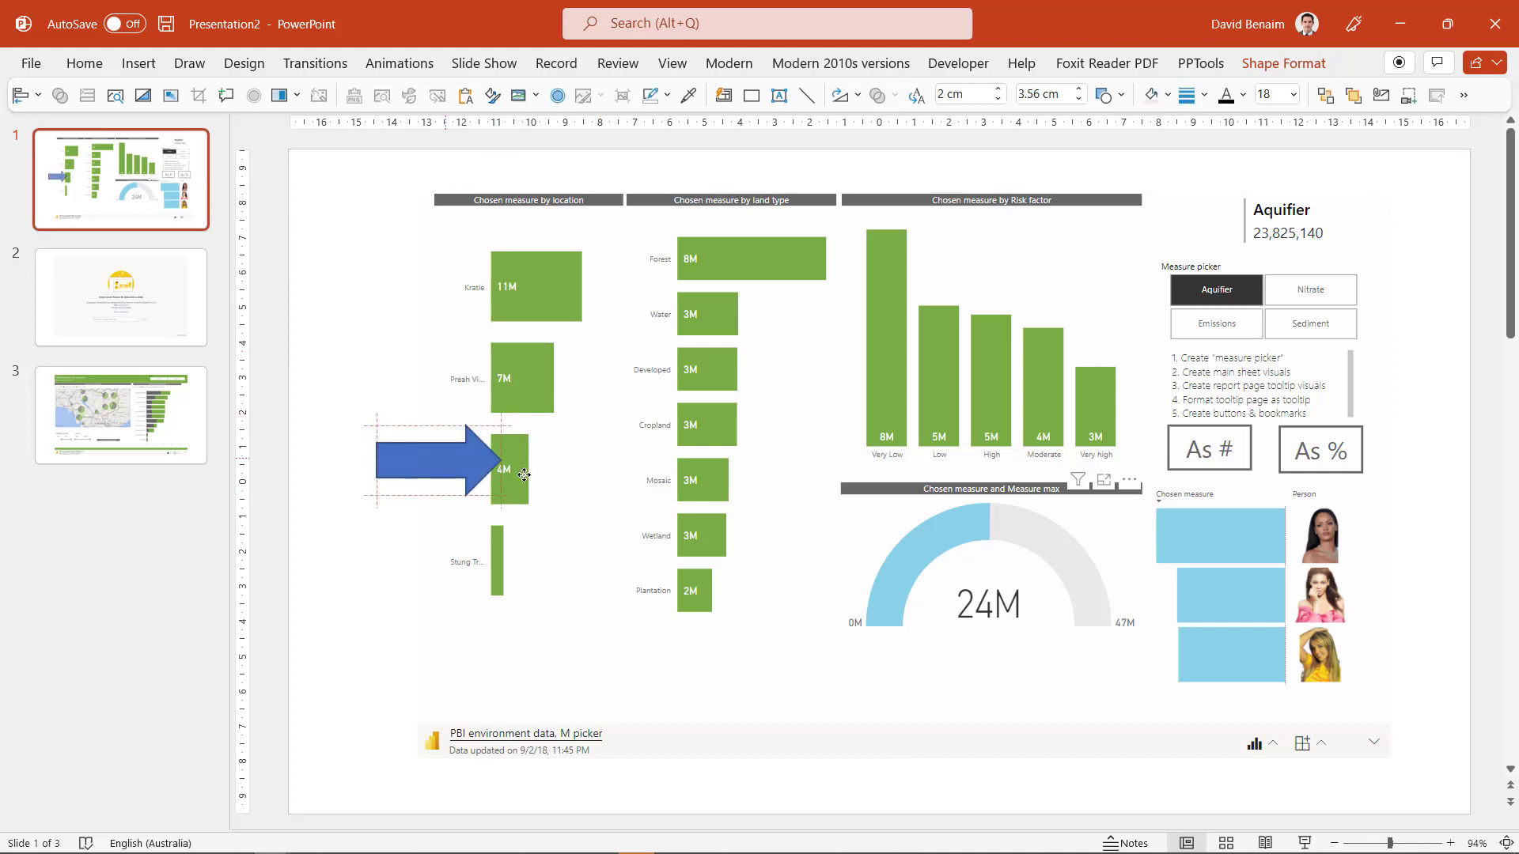
# Step: Move the arrow onto the land-type chart, bring the report forward over it, and lock the report
pyautogui.moveTo(436, 461); pyautogui.dragTo(600, 504)
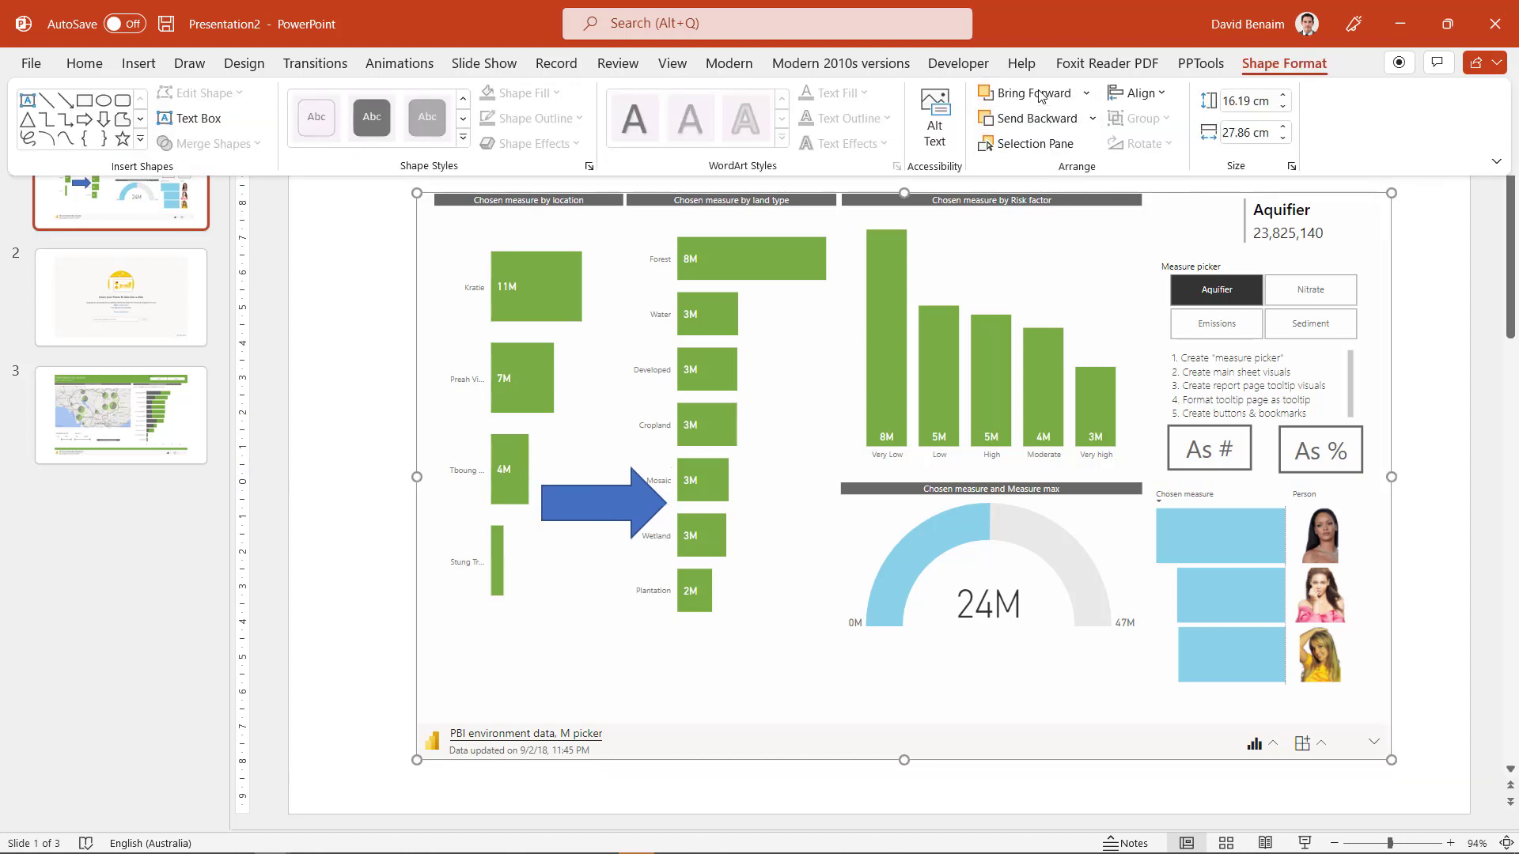
pyautogui.click(1024, 92)
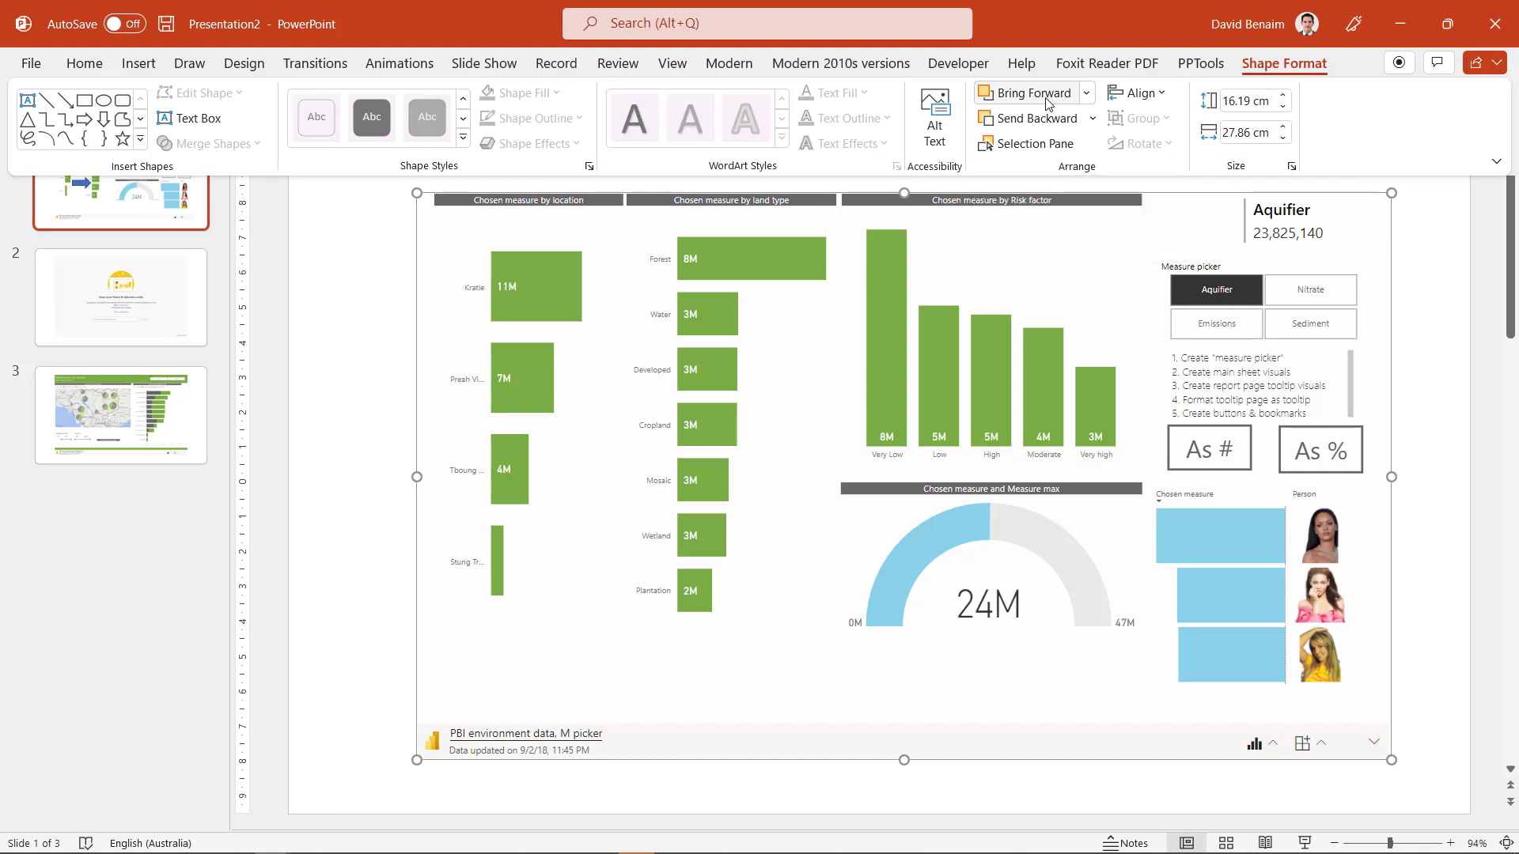
pyautogui.click(1087, 91)
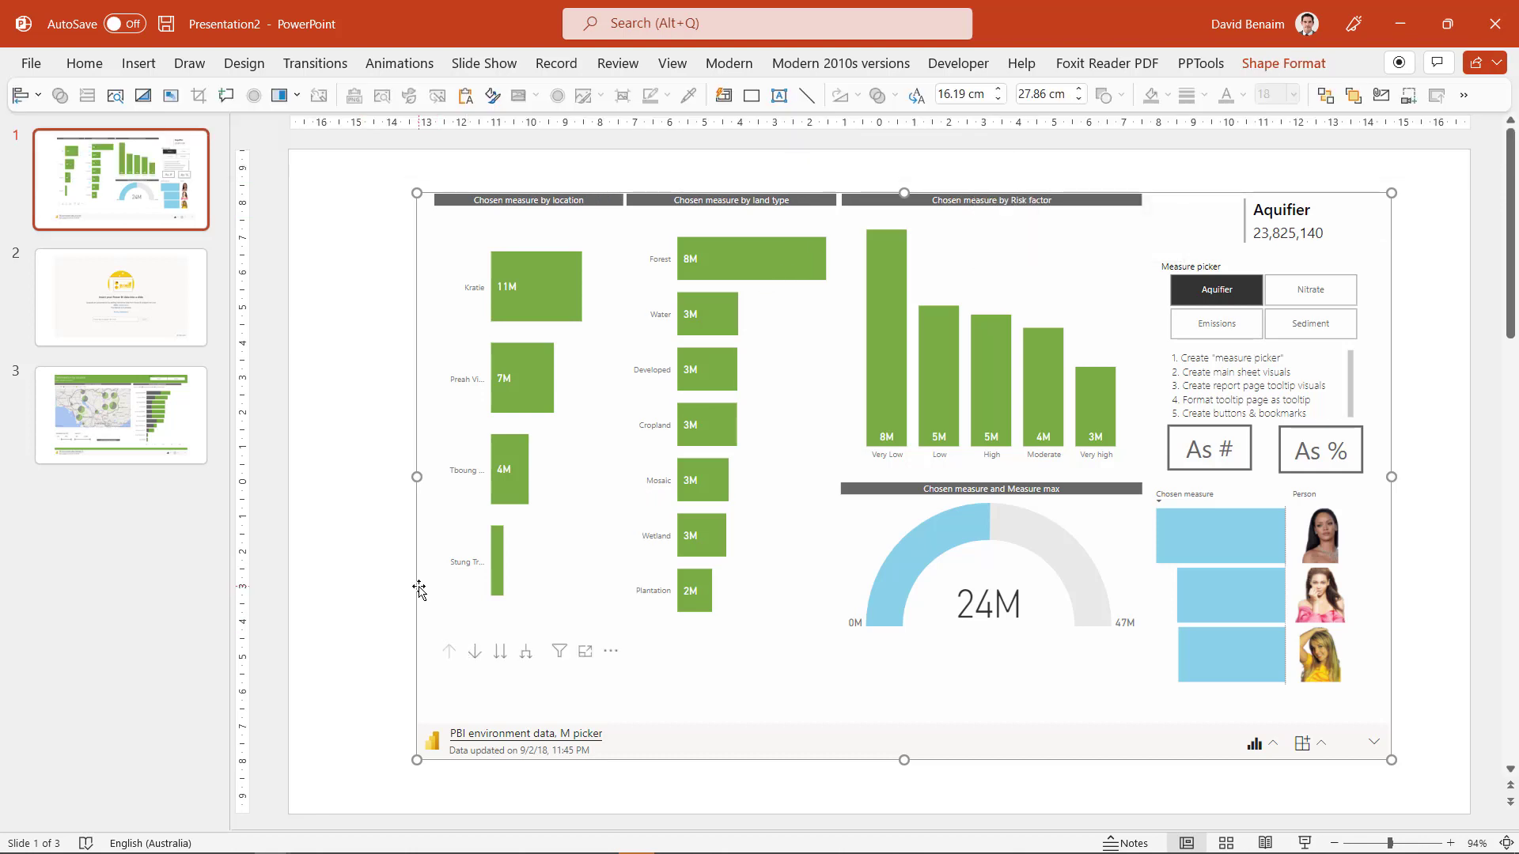
pyautogui.rightClick(420, 577)
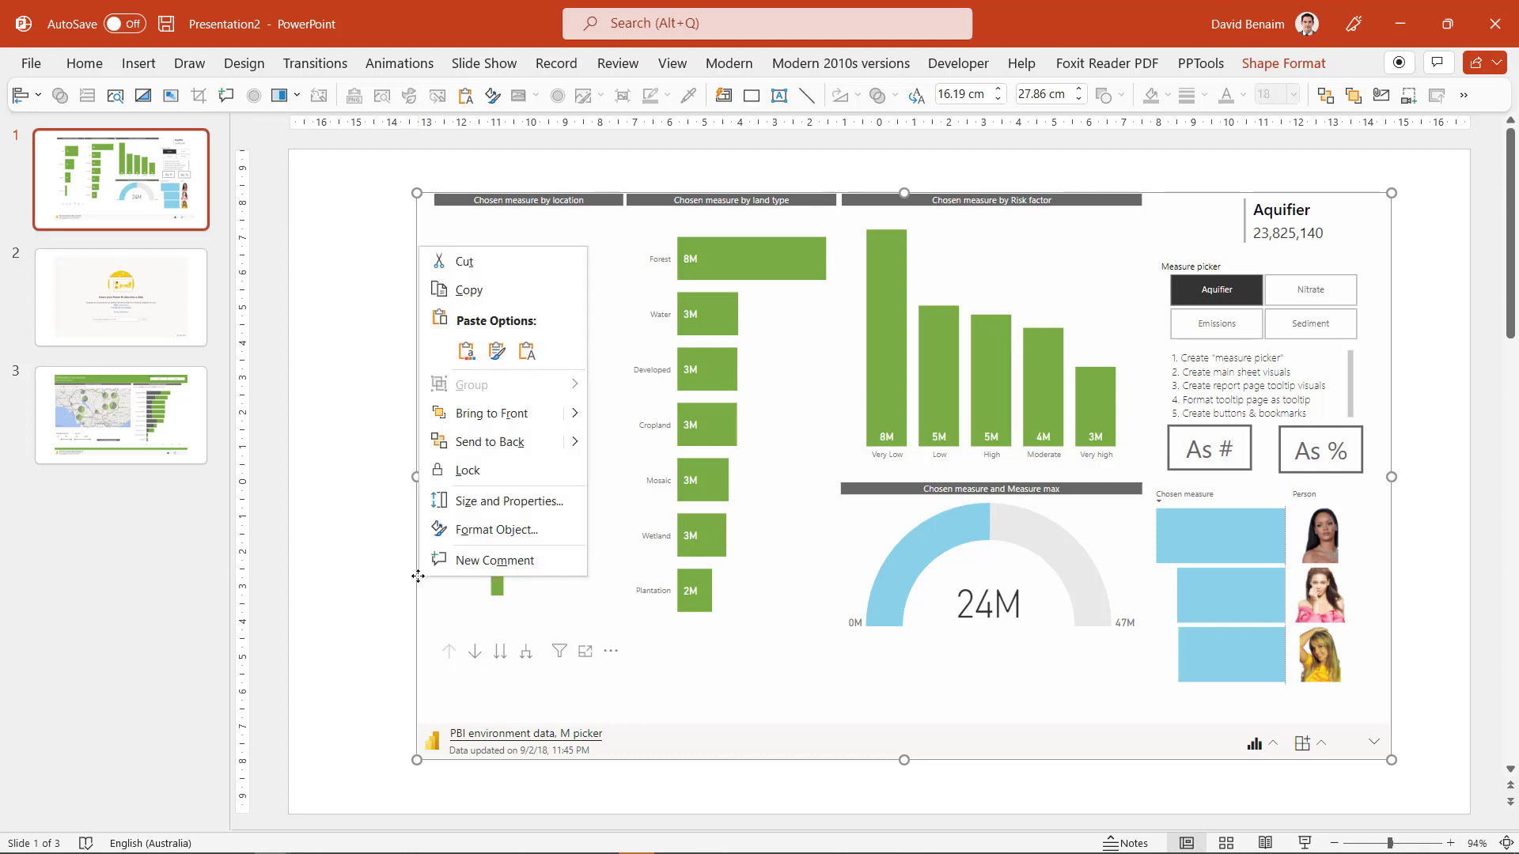
pyautogui.moveTo(505, 501)
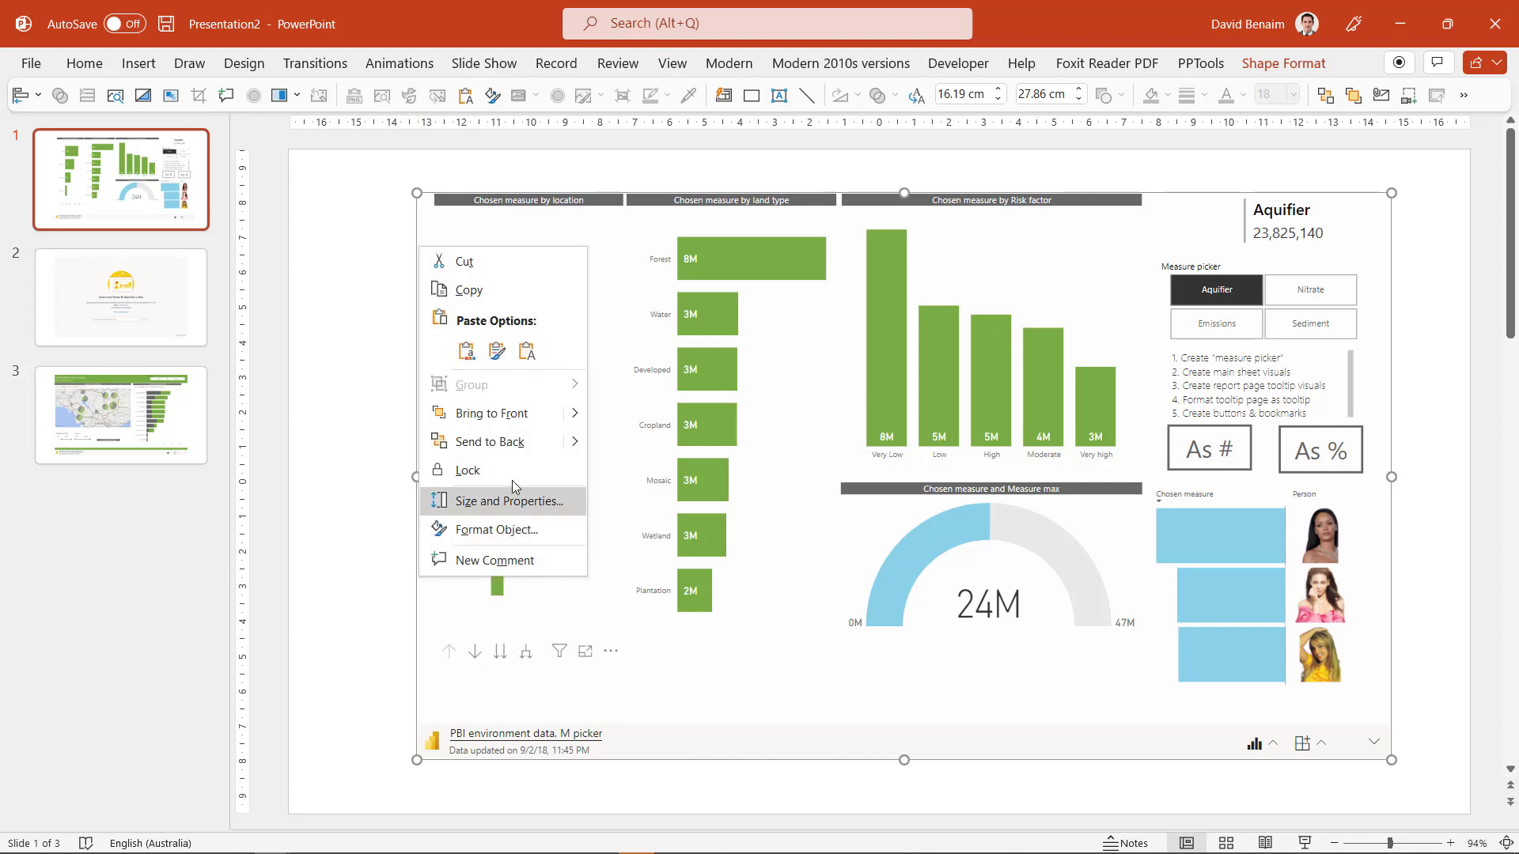
pyautogui.click(448, 346)
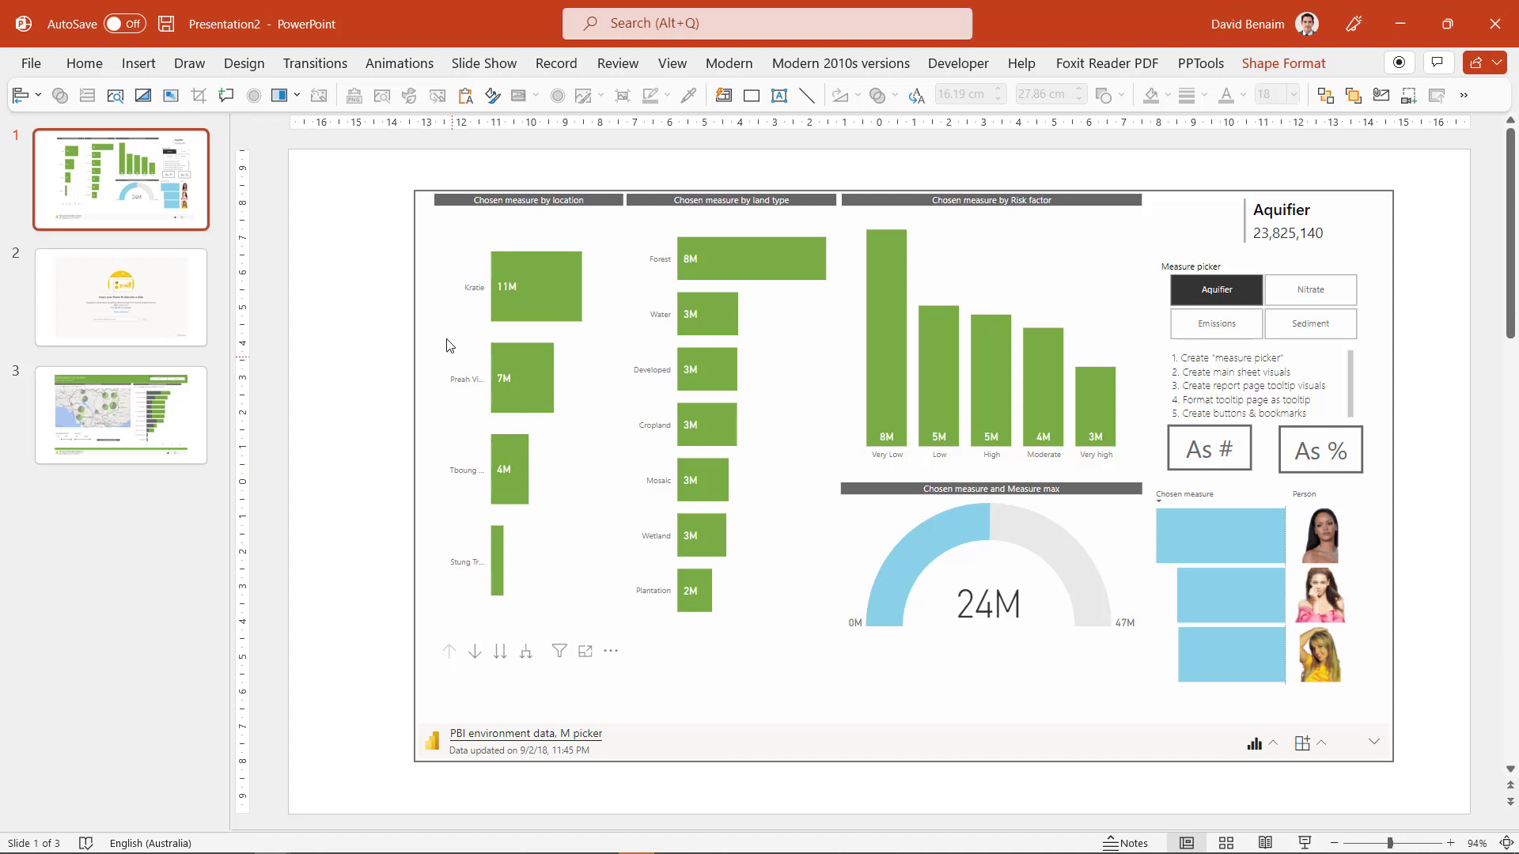
pyautogui.moveTo(478, 358)
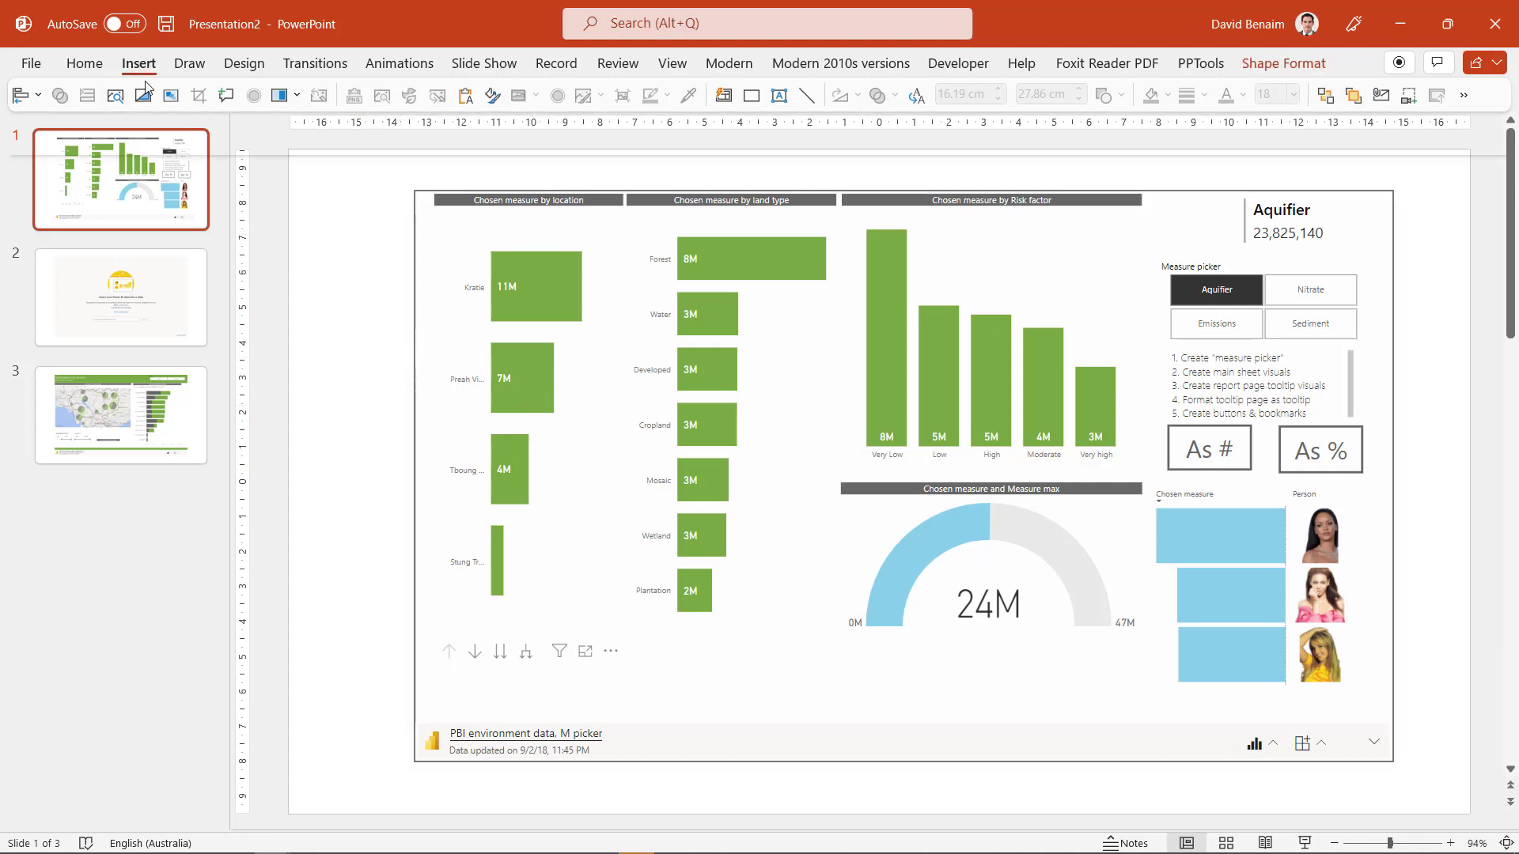
# Step: Insert the airplane, ambulance and apple icons onto slide one's report
pyautogui.click(137, 63)
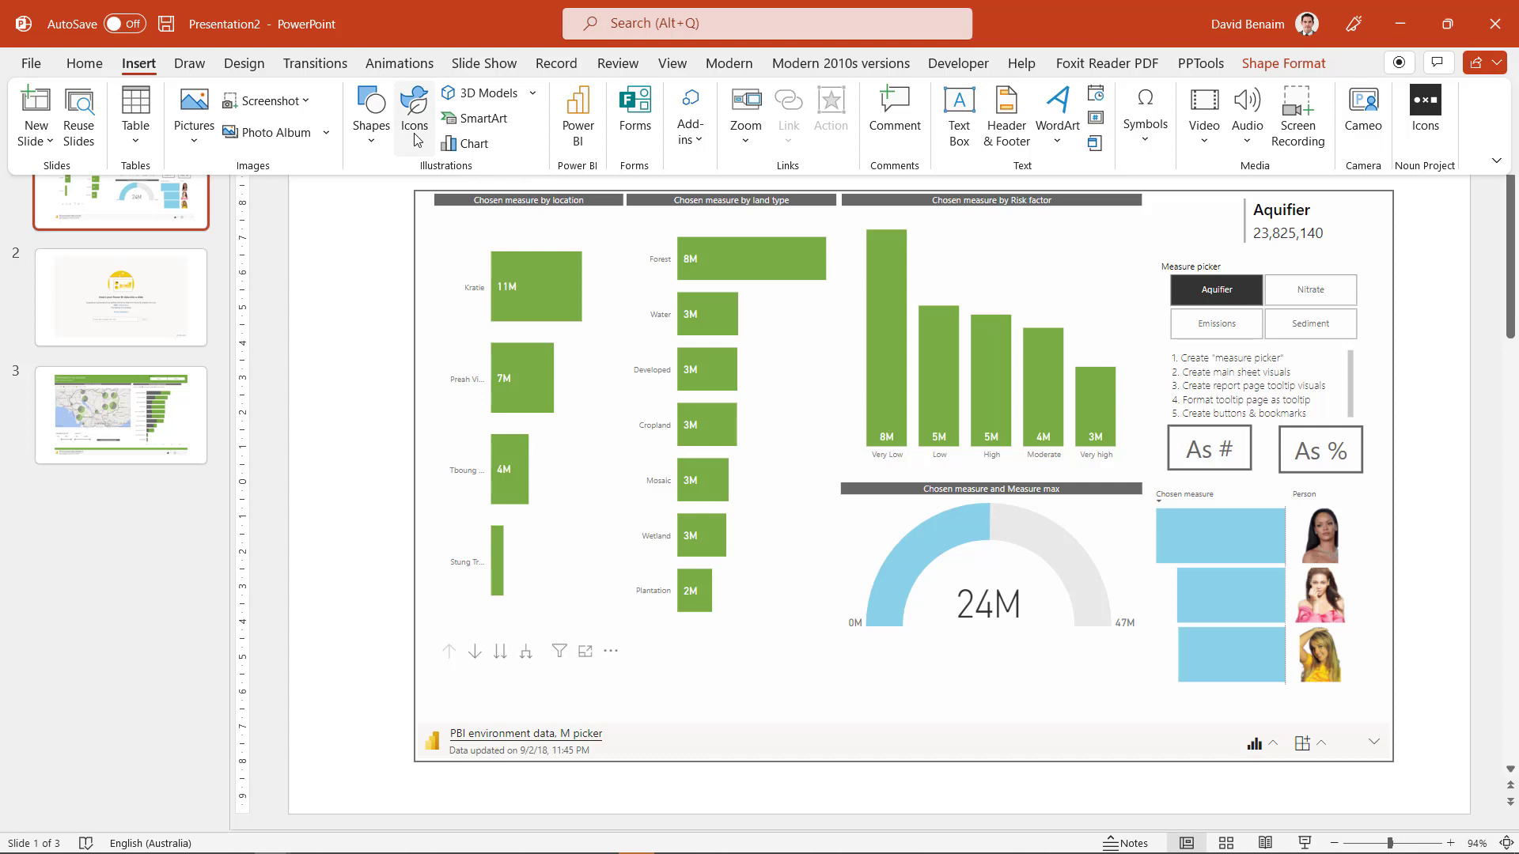
pyautogui.click(413, 114)
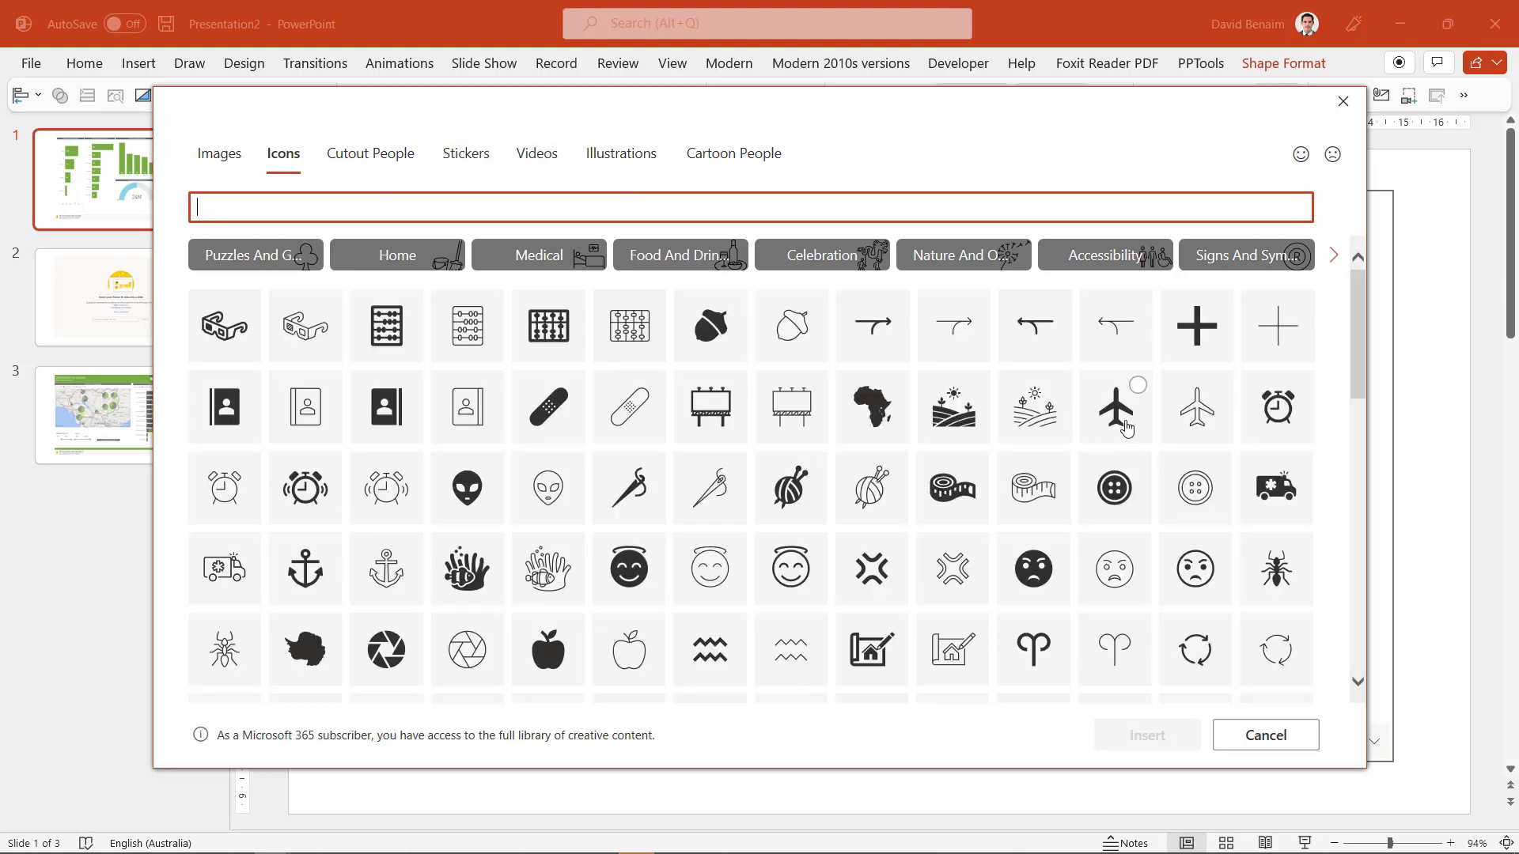
pyautogui.click(1114, 407)
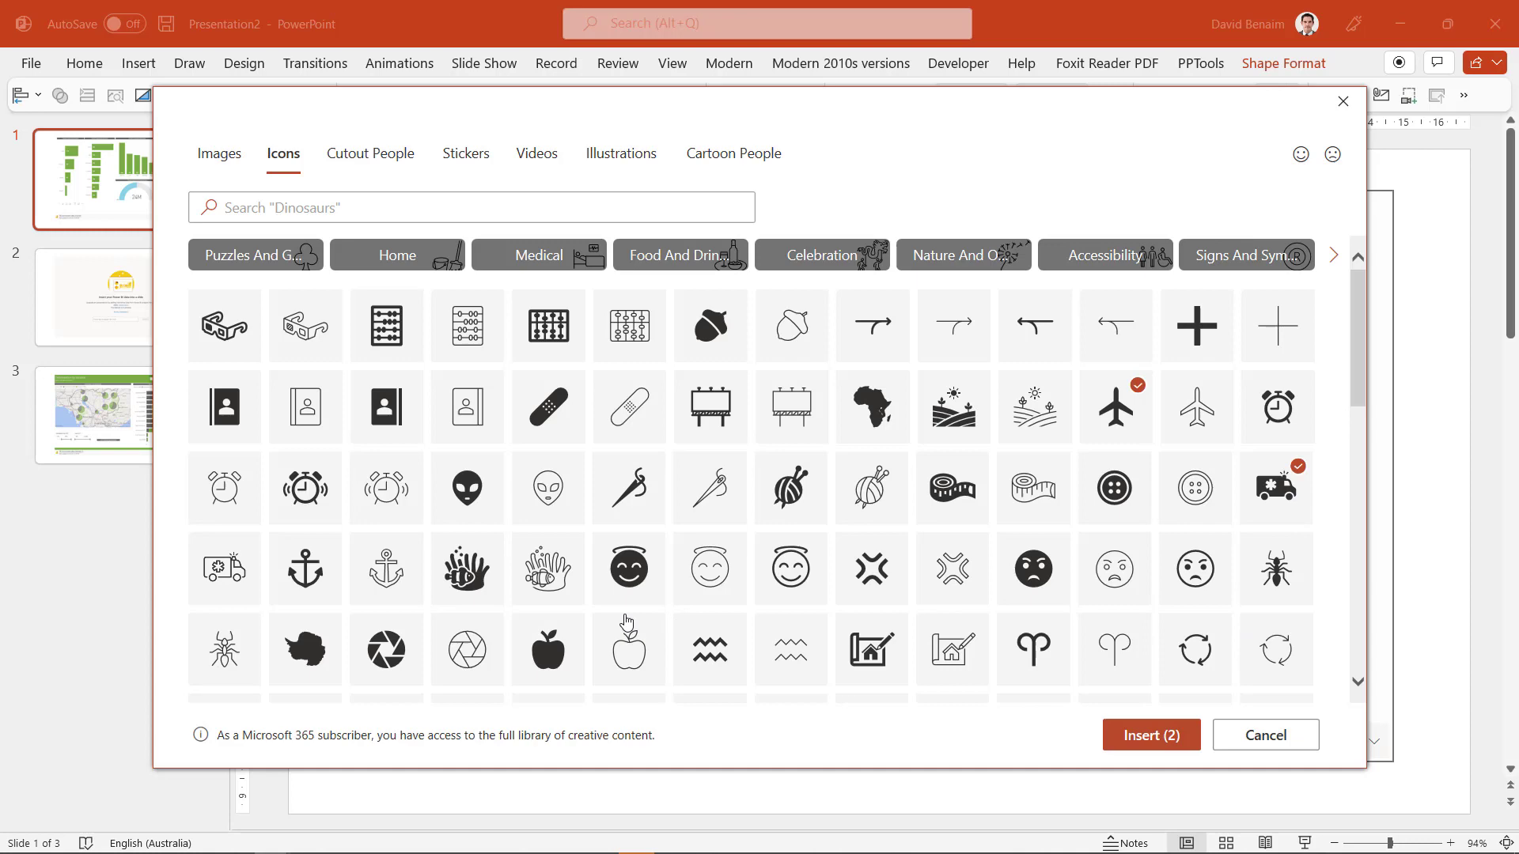
pyautogui.click(548, 651)
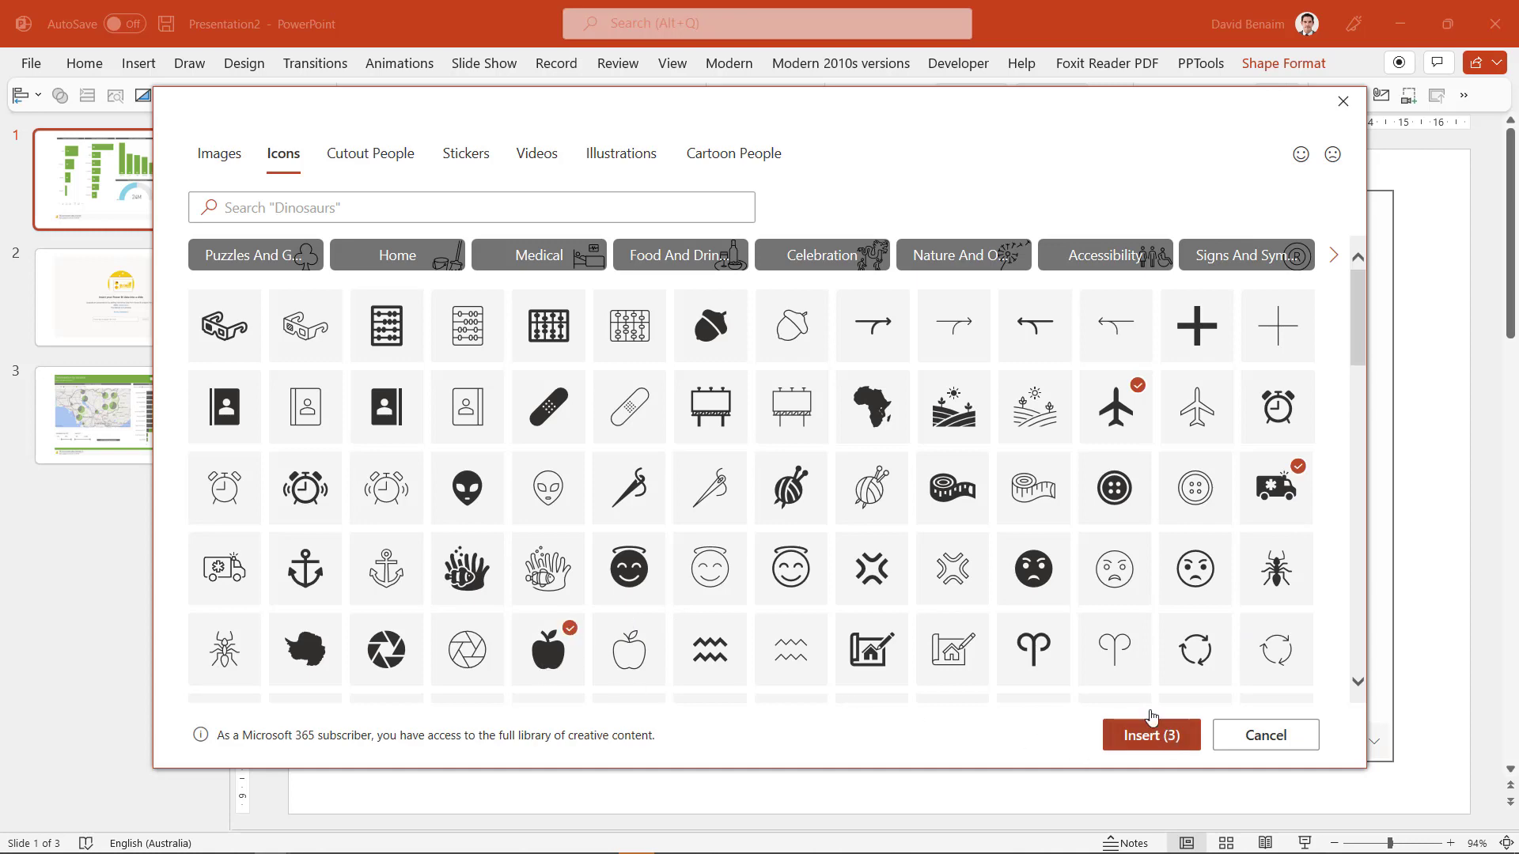
pyautogui.click(1264, 734)
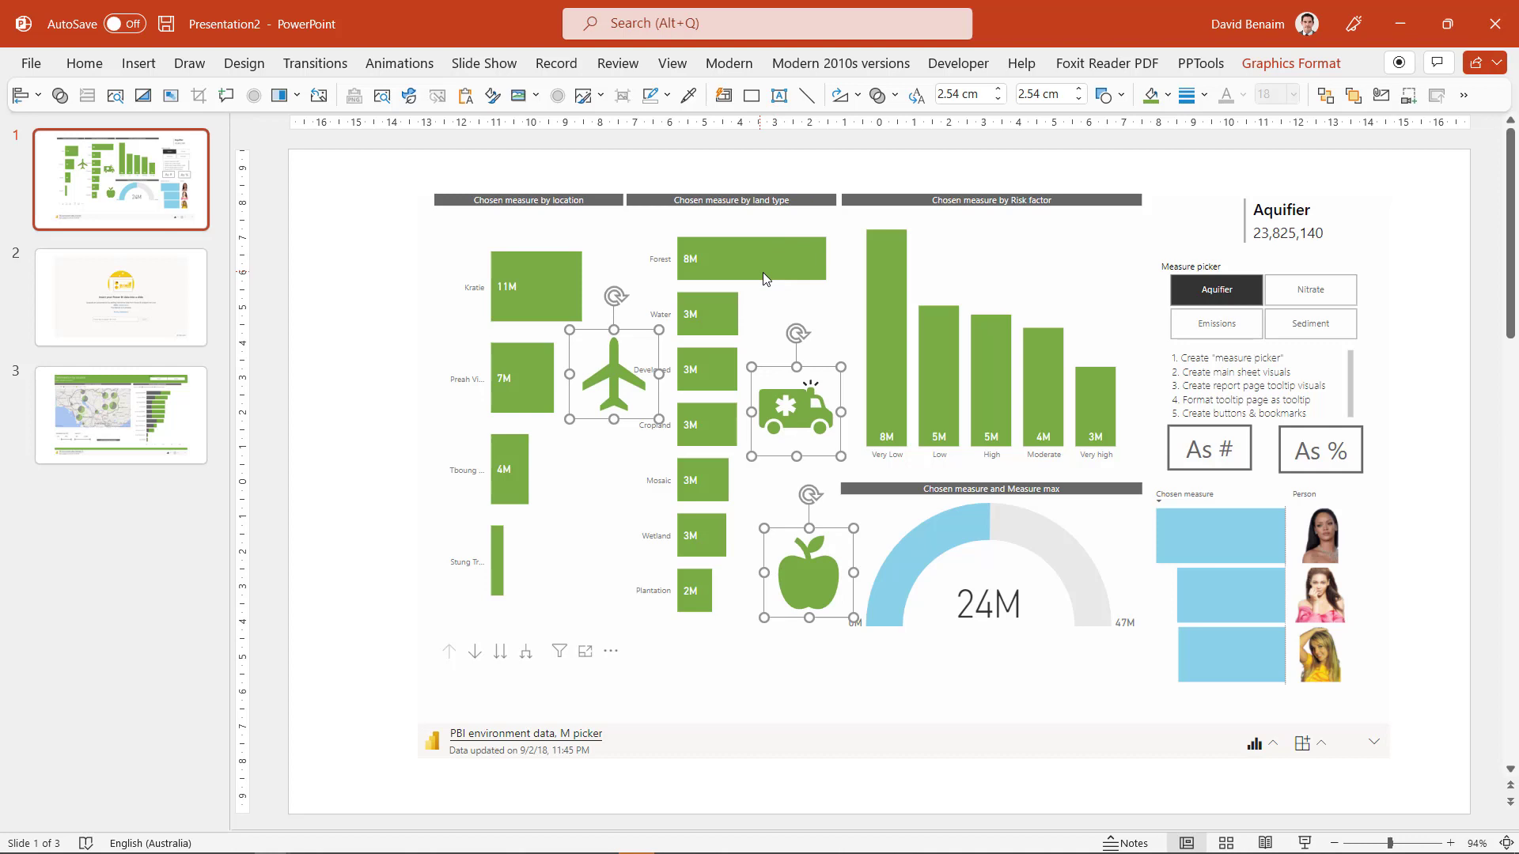
pyautogui.moveTo(654, 474)
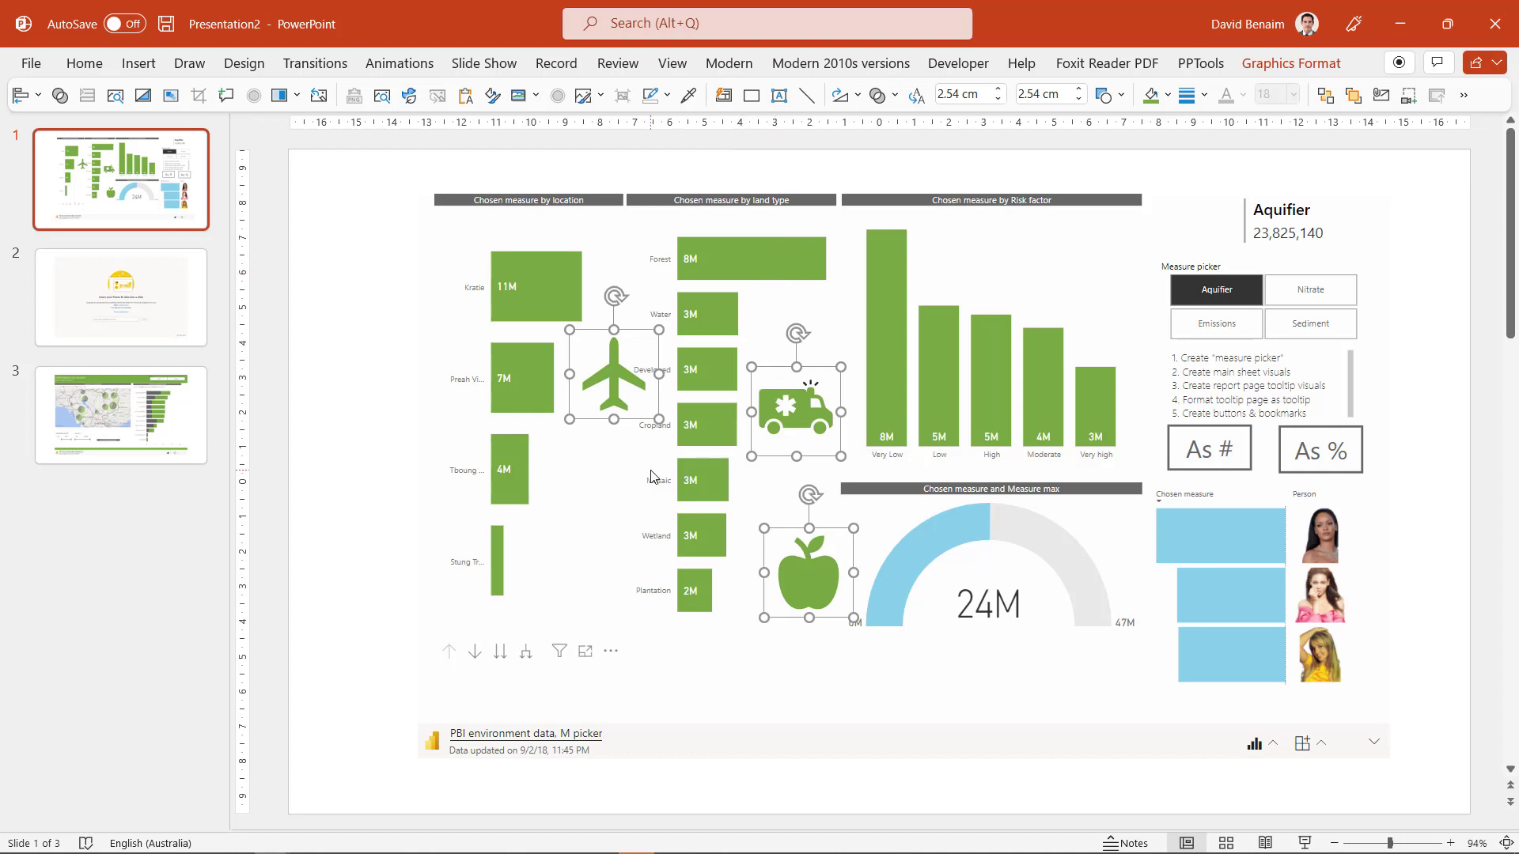
pyautogui.click(429, 439)
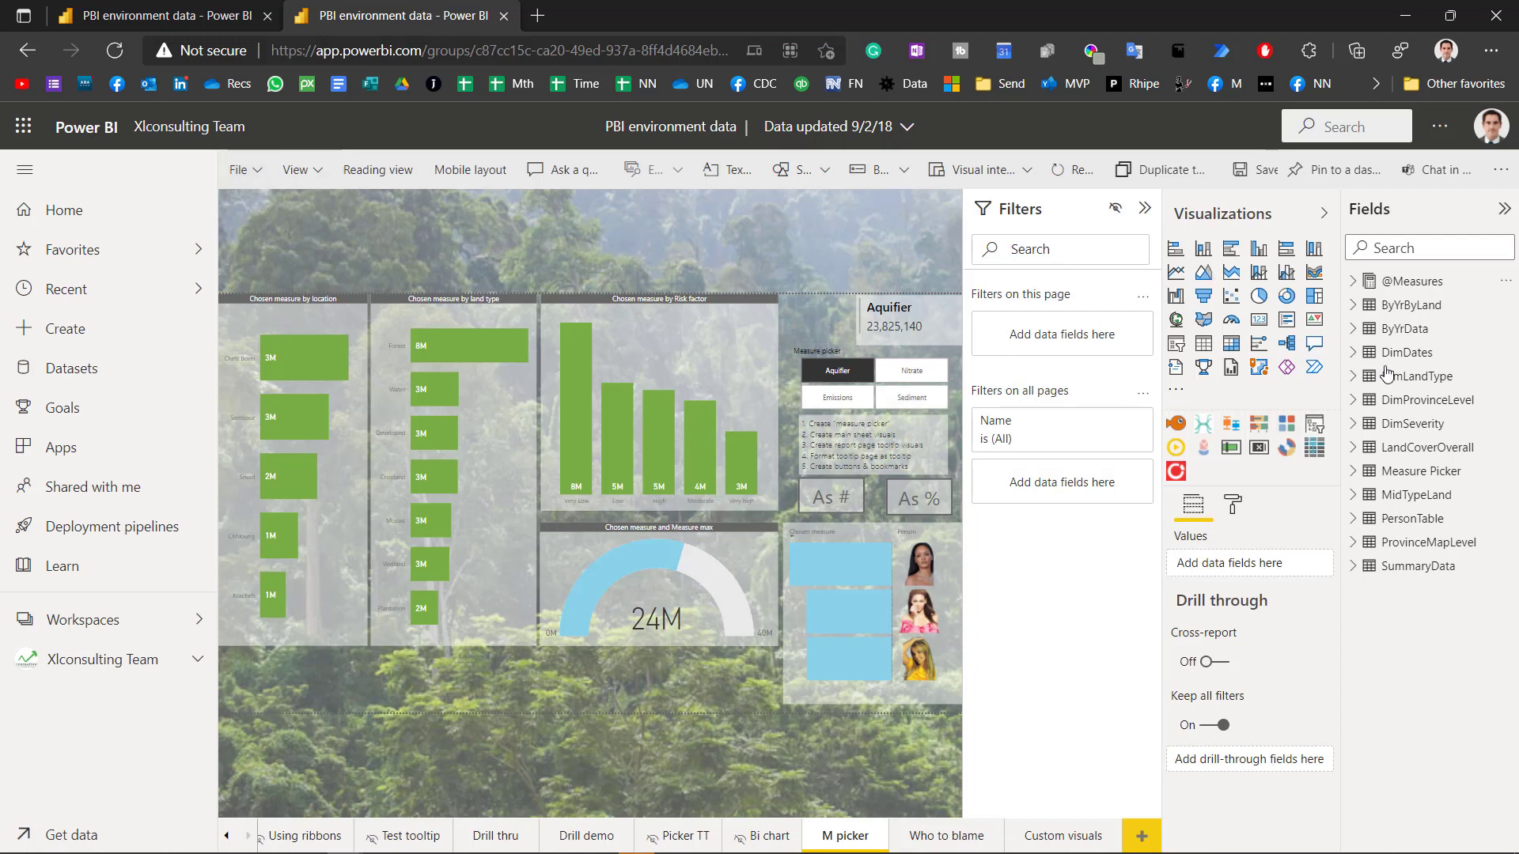
pyautogui.moveTo(332, 659)
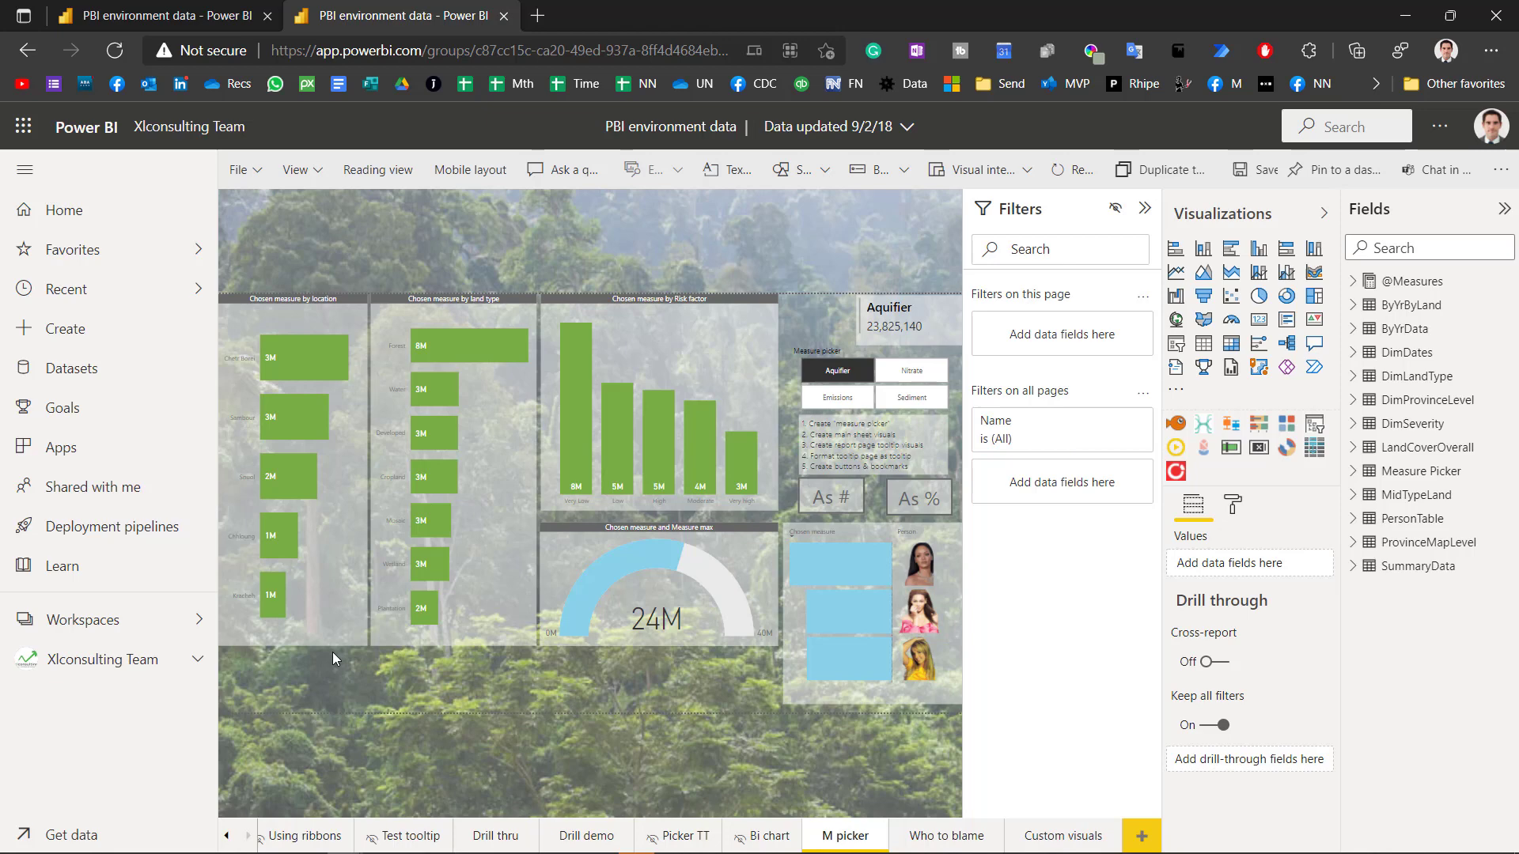
pyautogui.moveTo(908, 183)
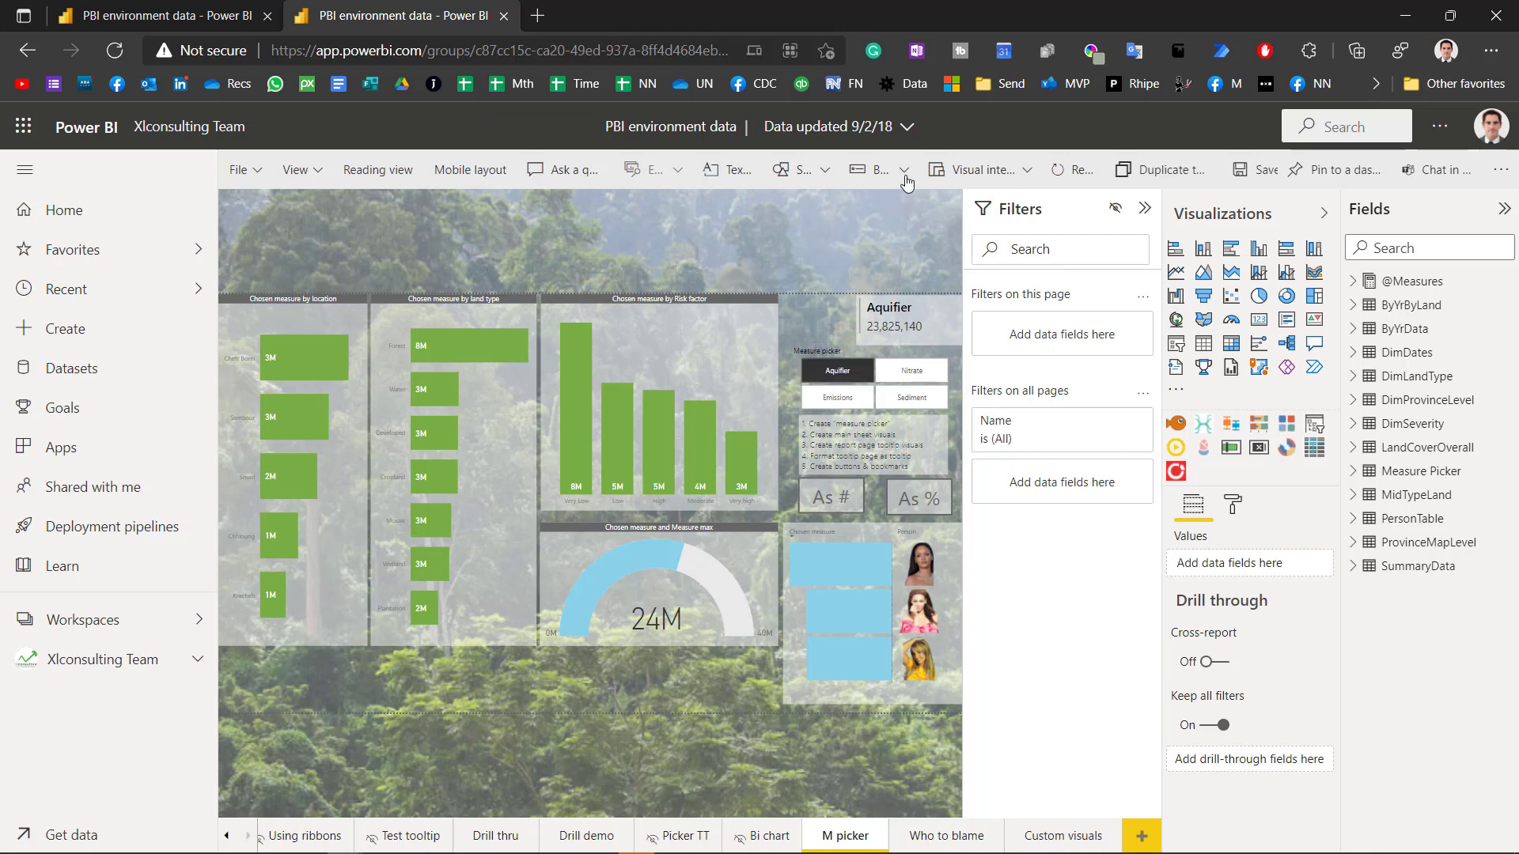
# Step: Add a page navigator with Show hidden pages off below the M picker charts
pyautogui.click(903, 169)
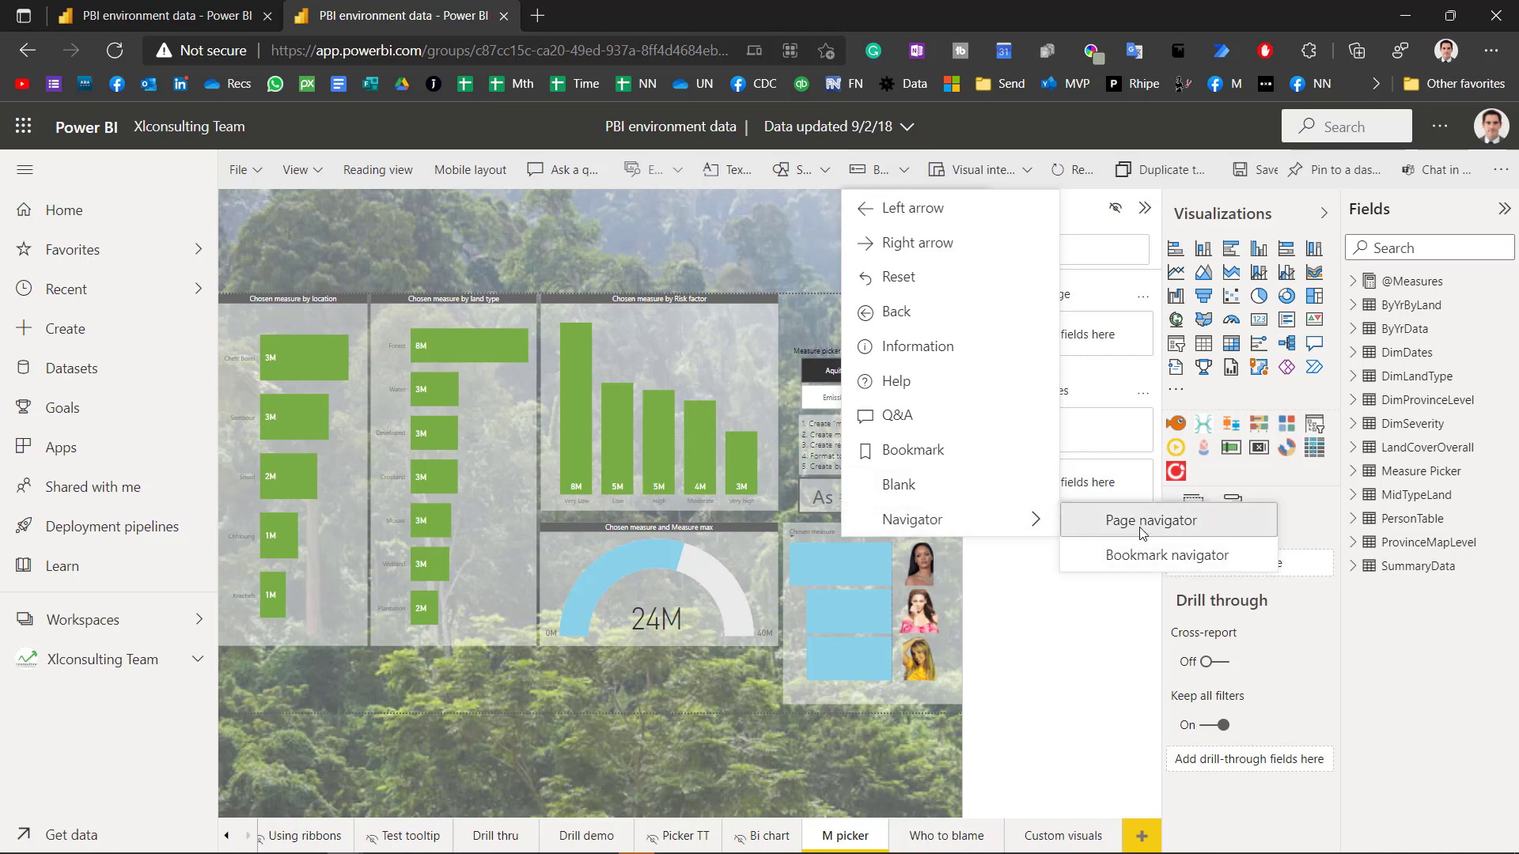
pyautogui.click(1151, 520)
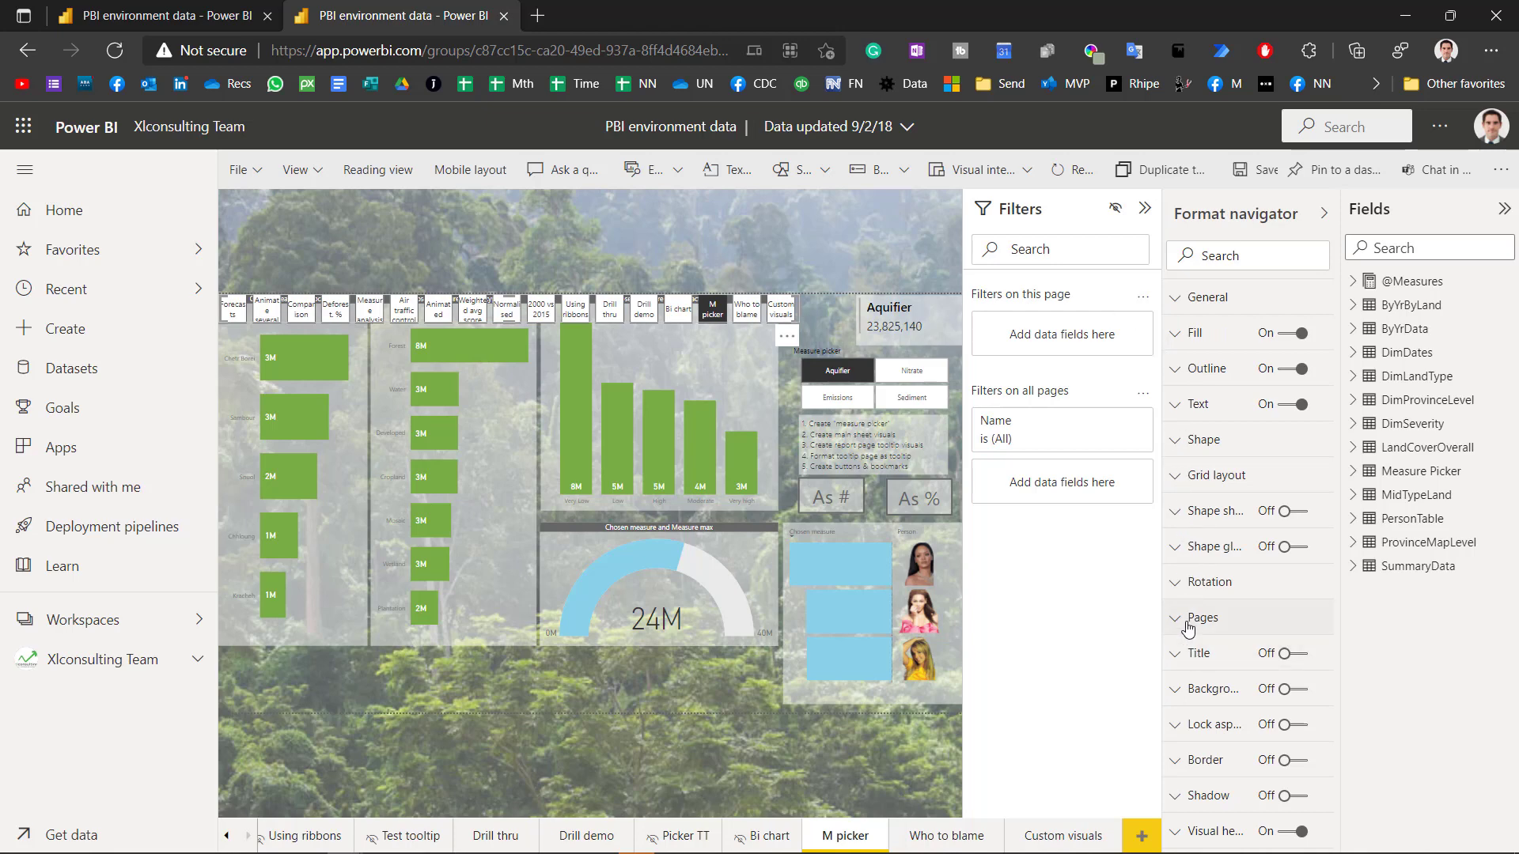
pyautogui.click(1201, 618)
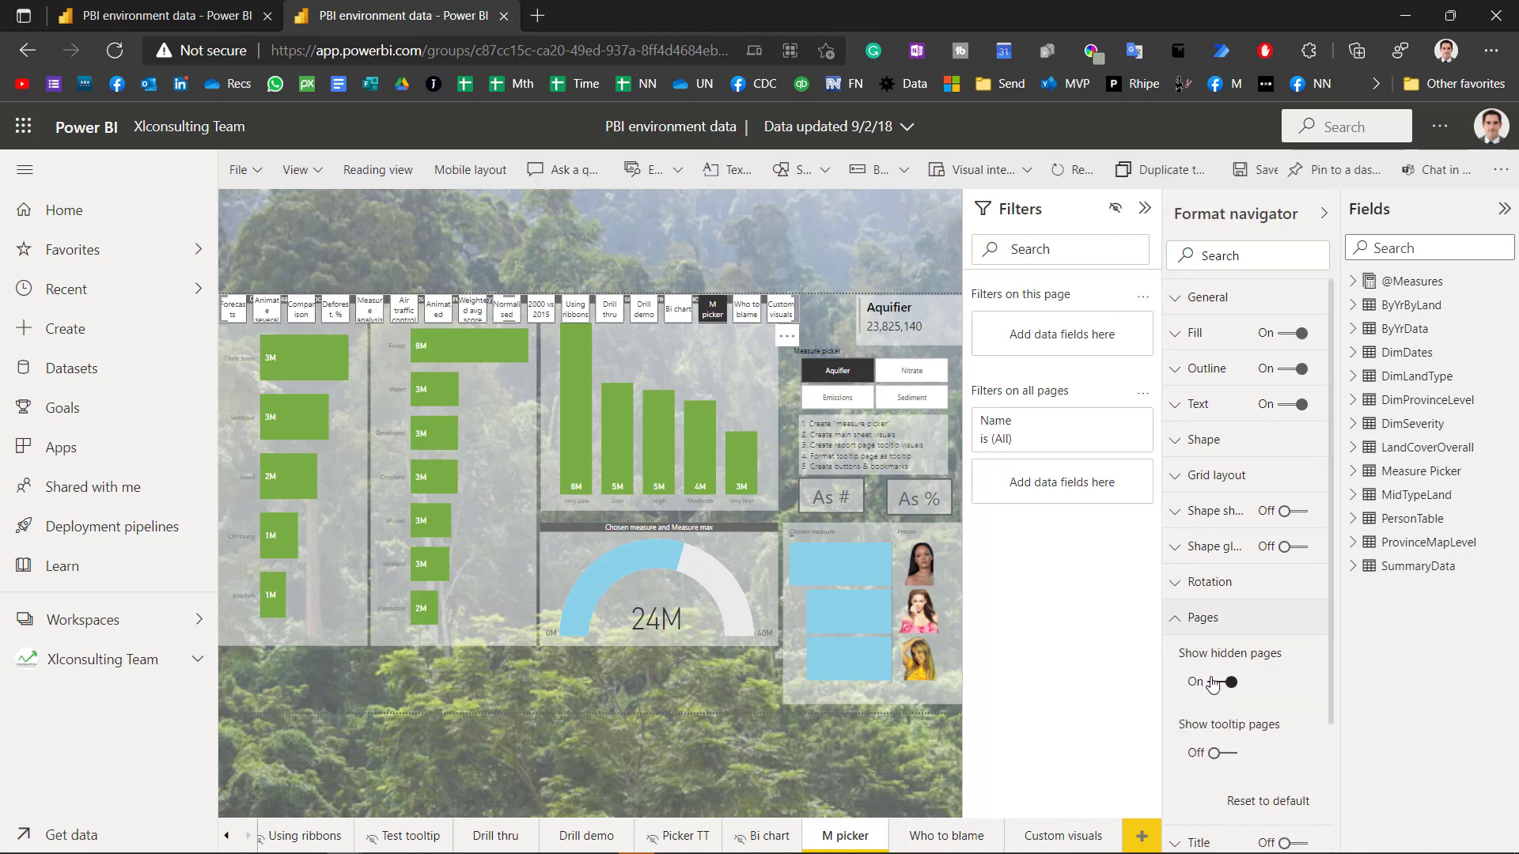
pyautogui.click(1229, 682)
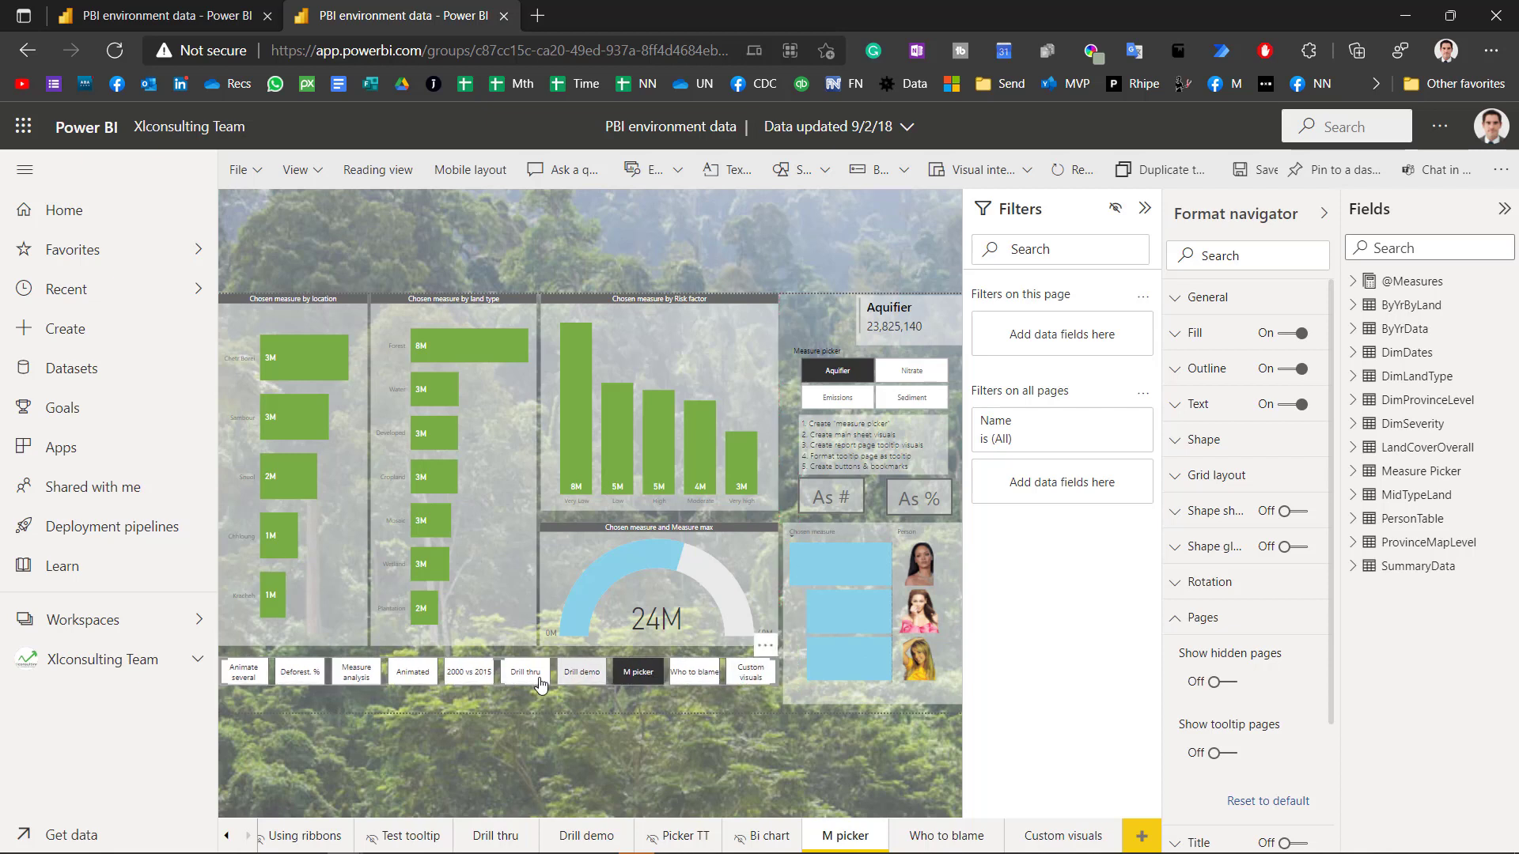
pyautogui.moveTo(869, 169)
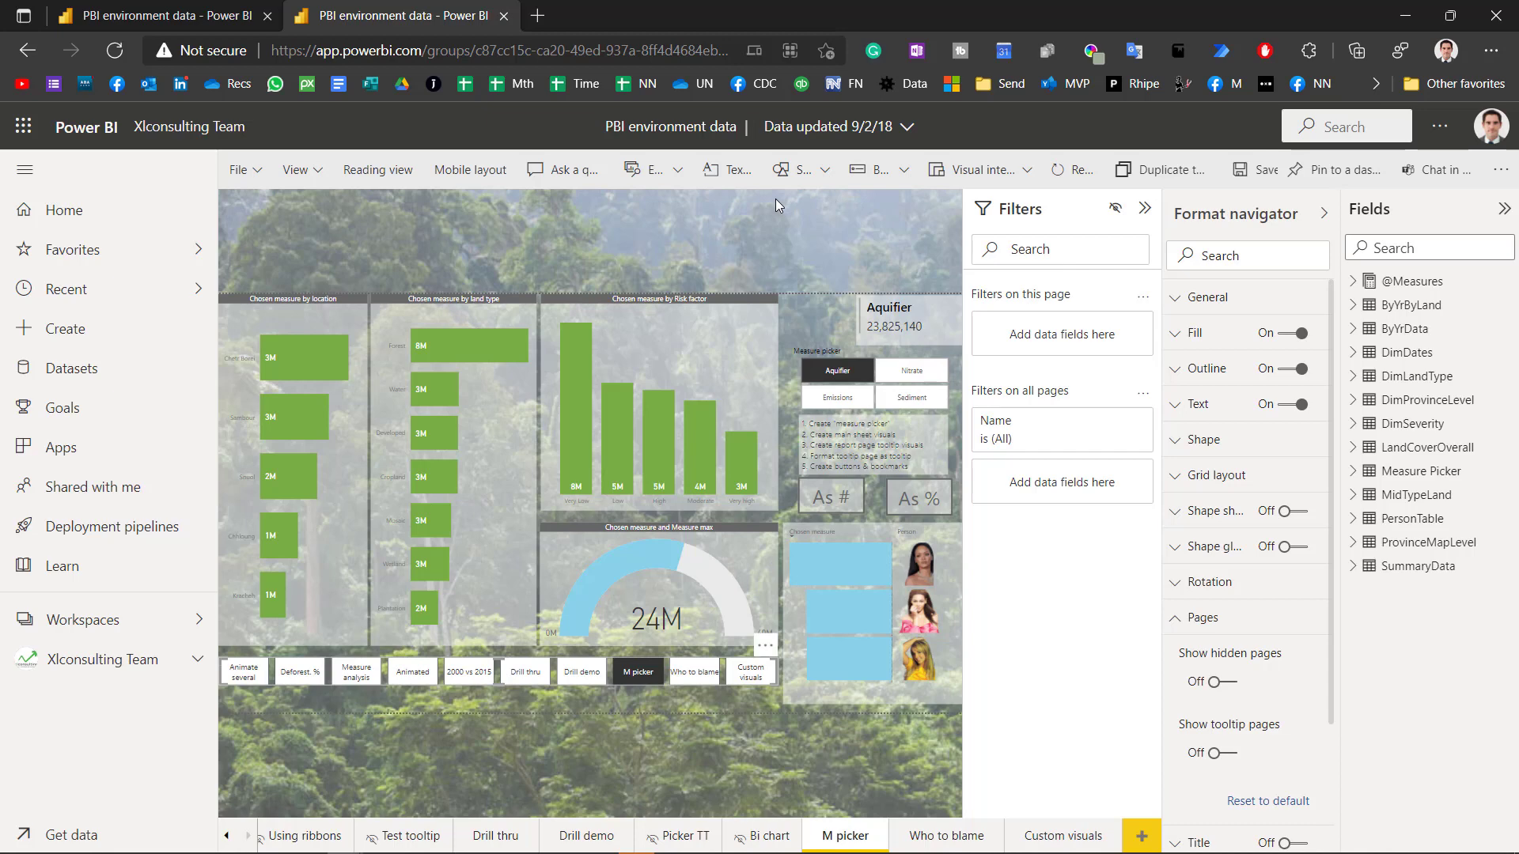
pyautogui.click(240, 169)
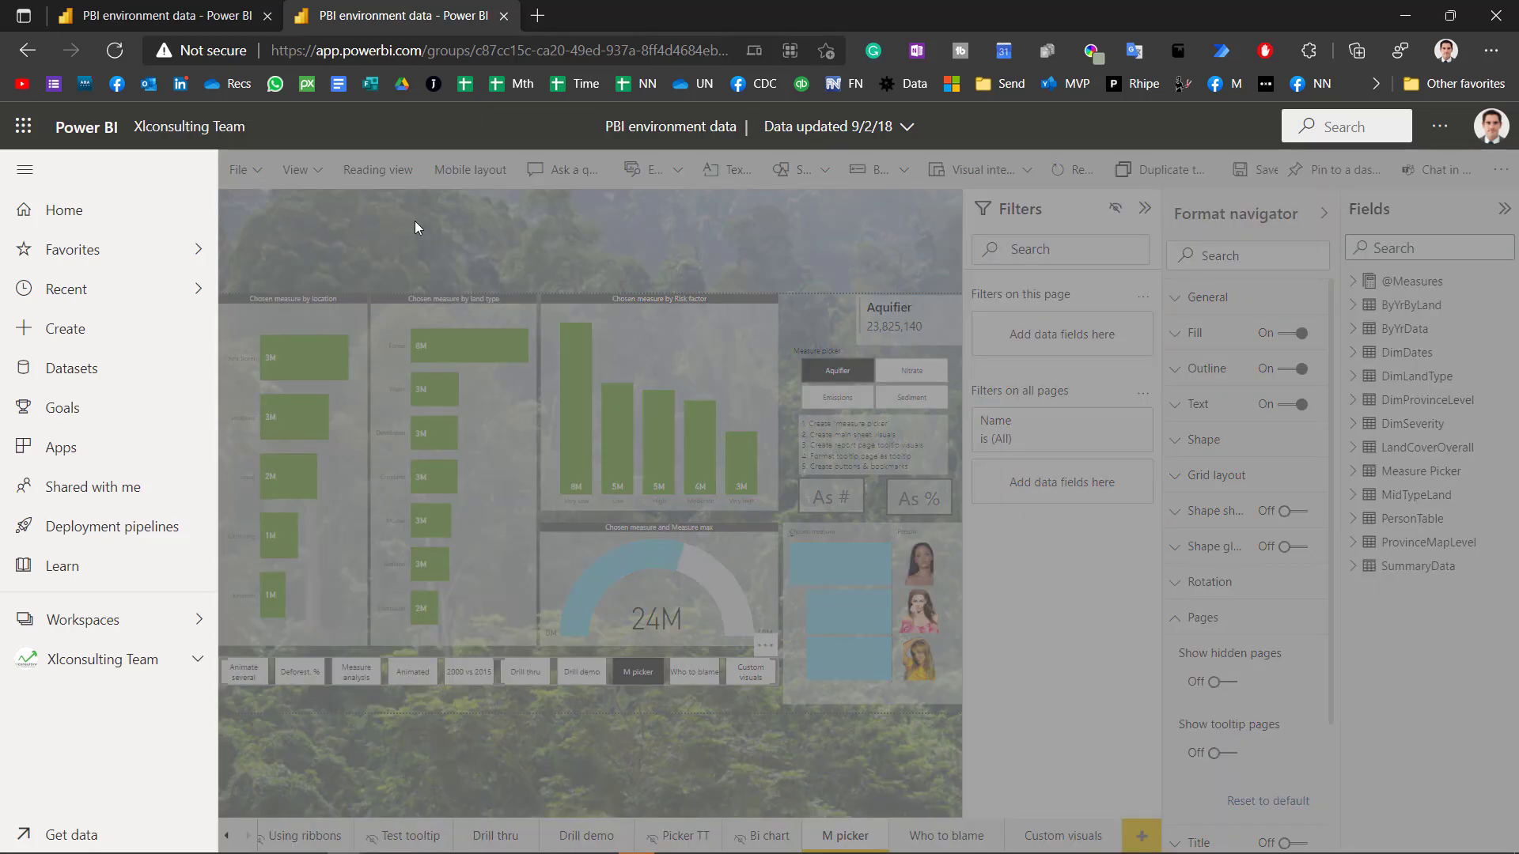
pyautogui.click(1261, 170)
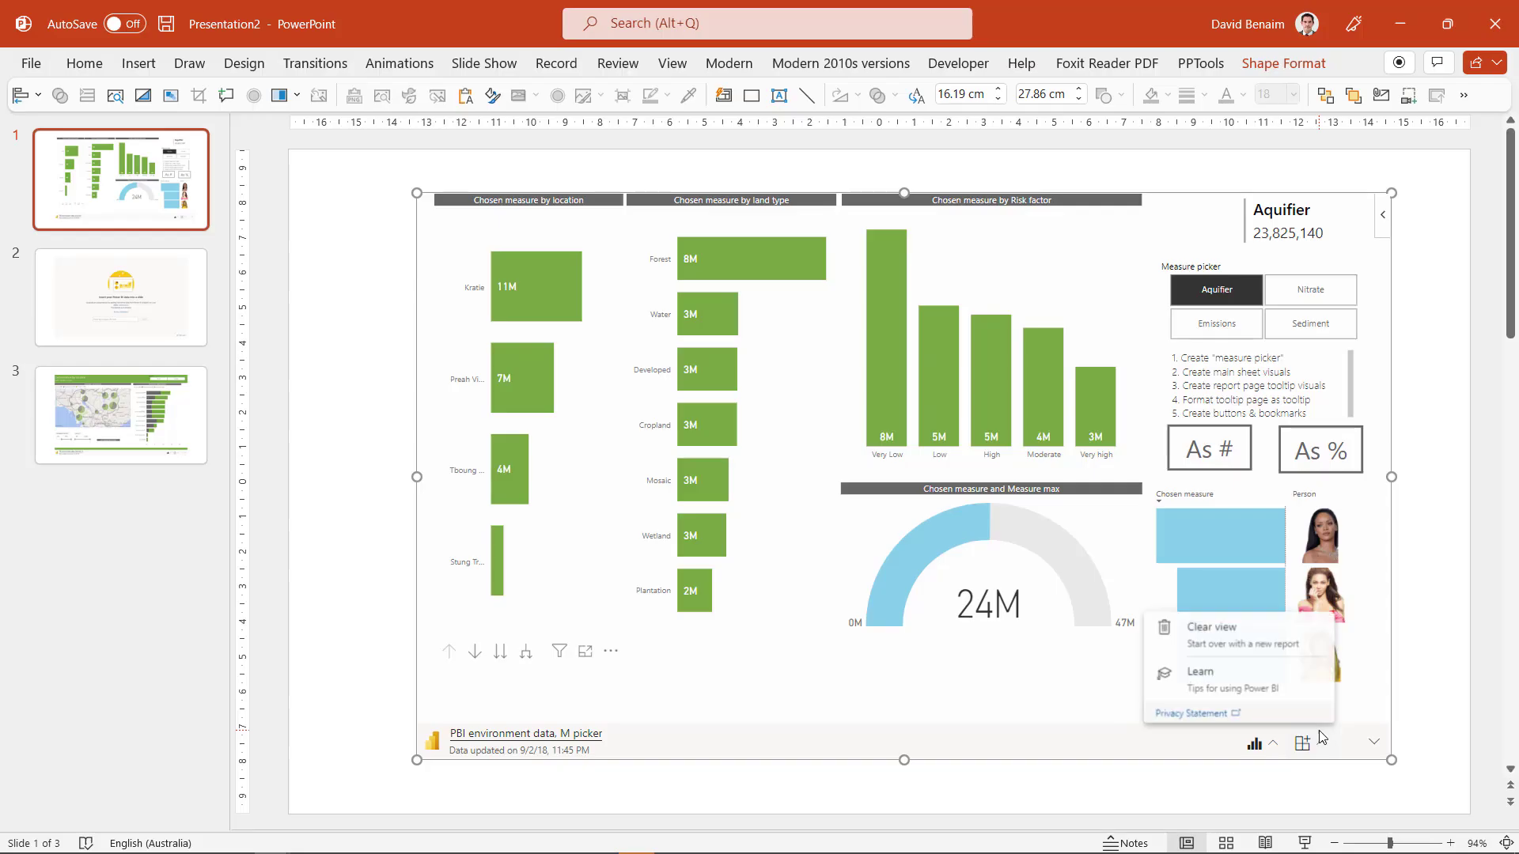
# Step: Clear the report view to reload it, then navigate Who to blame, Custom visuals, then Animated charts
pyautogui.click(1209, 626)
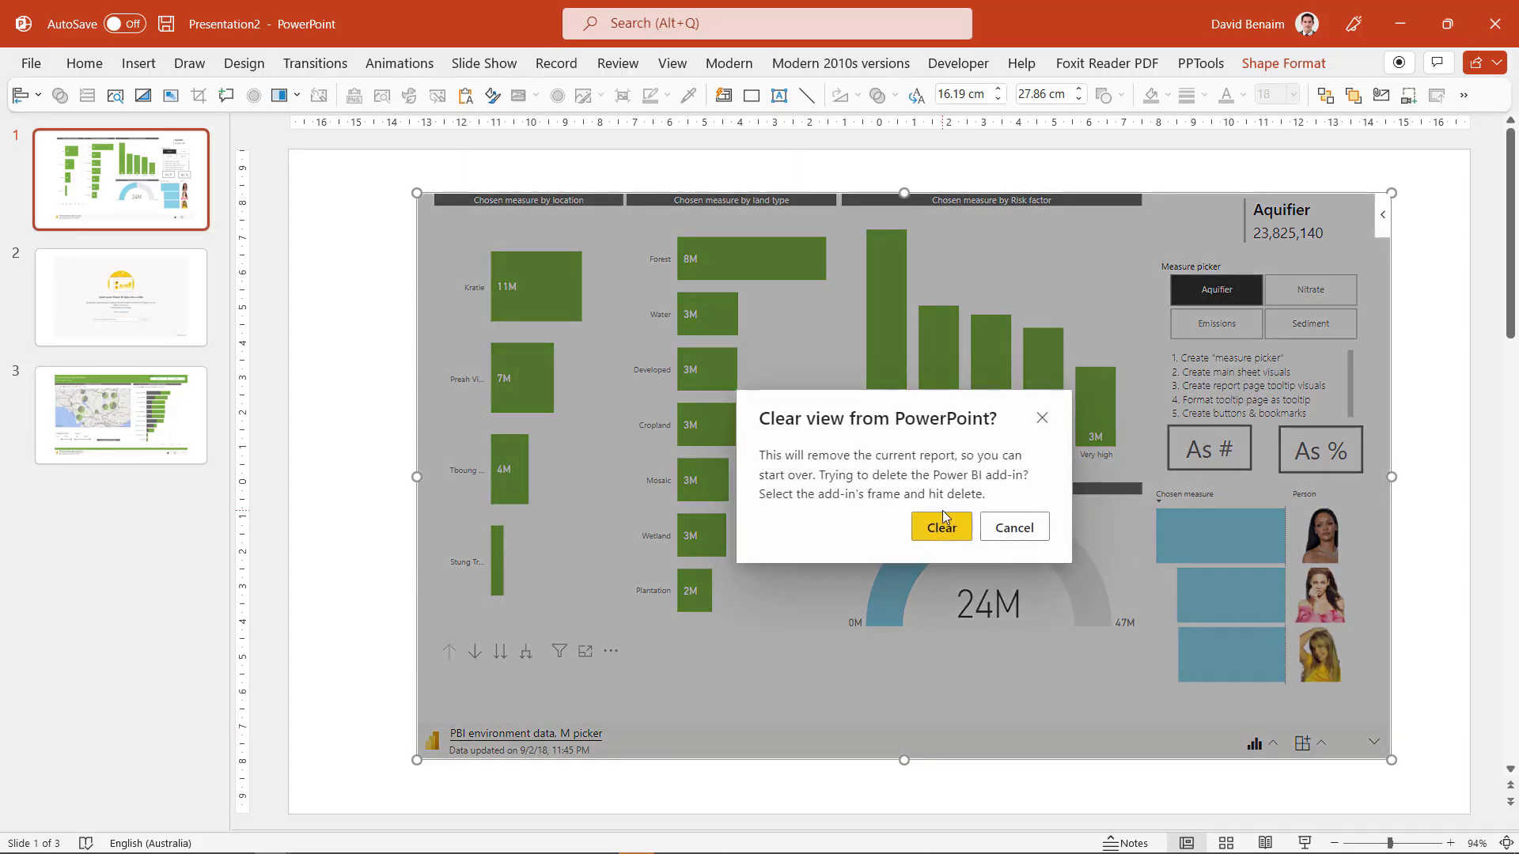
pyautogui.click(940, 527)
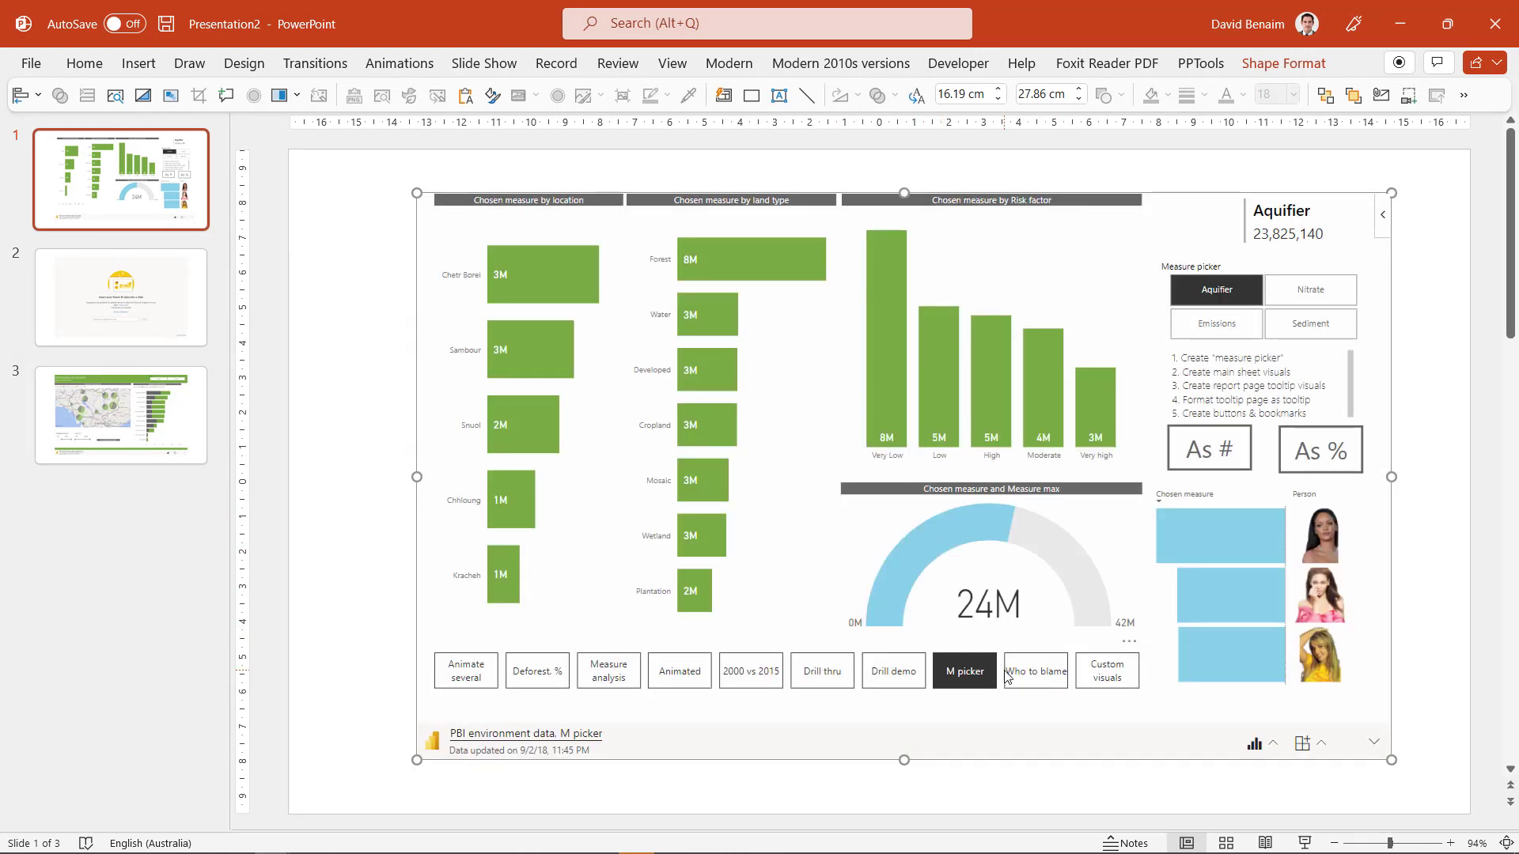
pyautogui.moveTo(1035, 678)
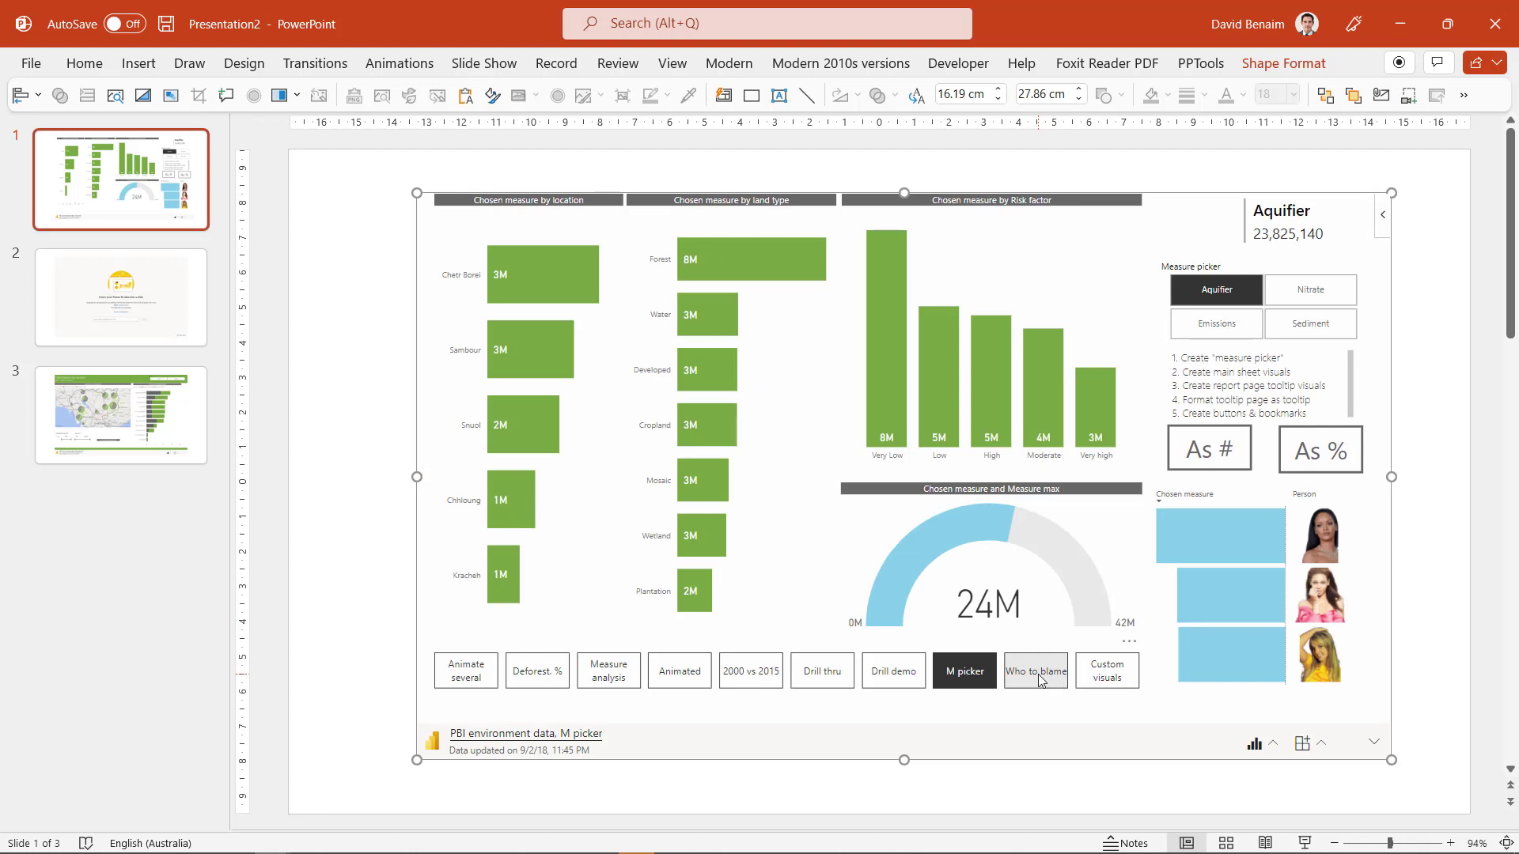
pyautogui.click(1036, 670)
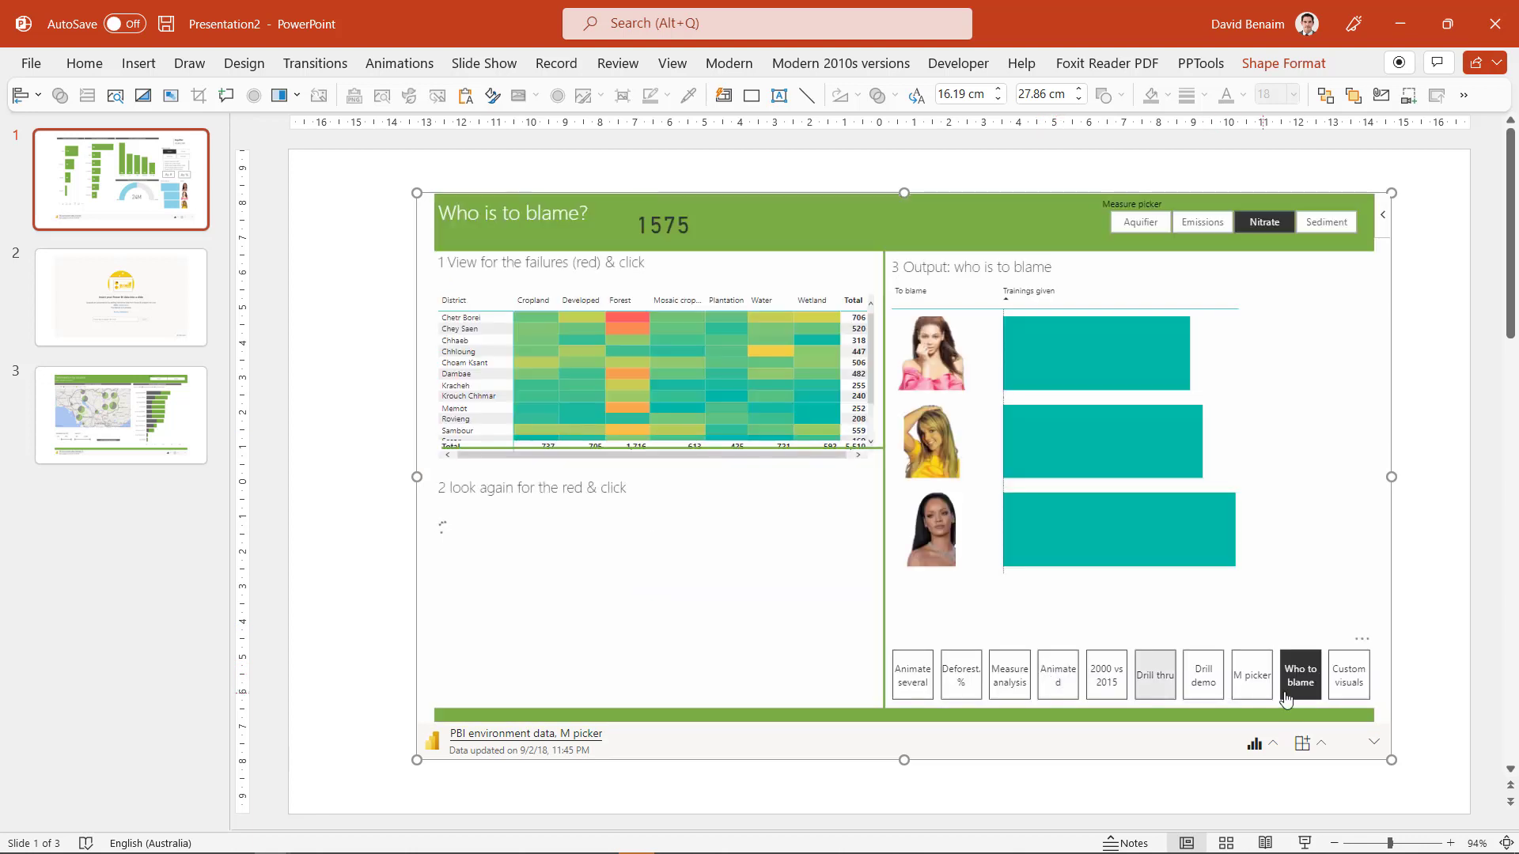
pyautogui.click(1348, 674)
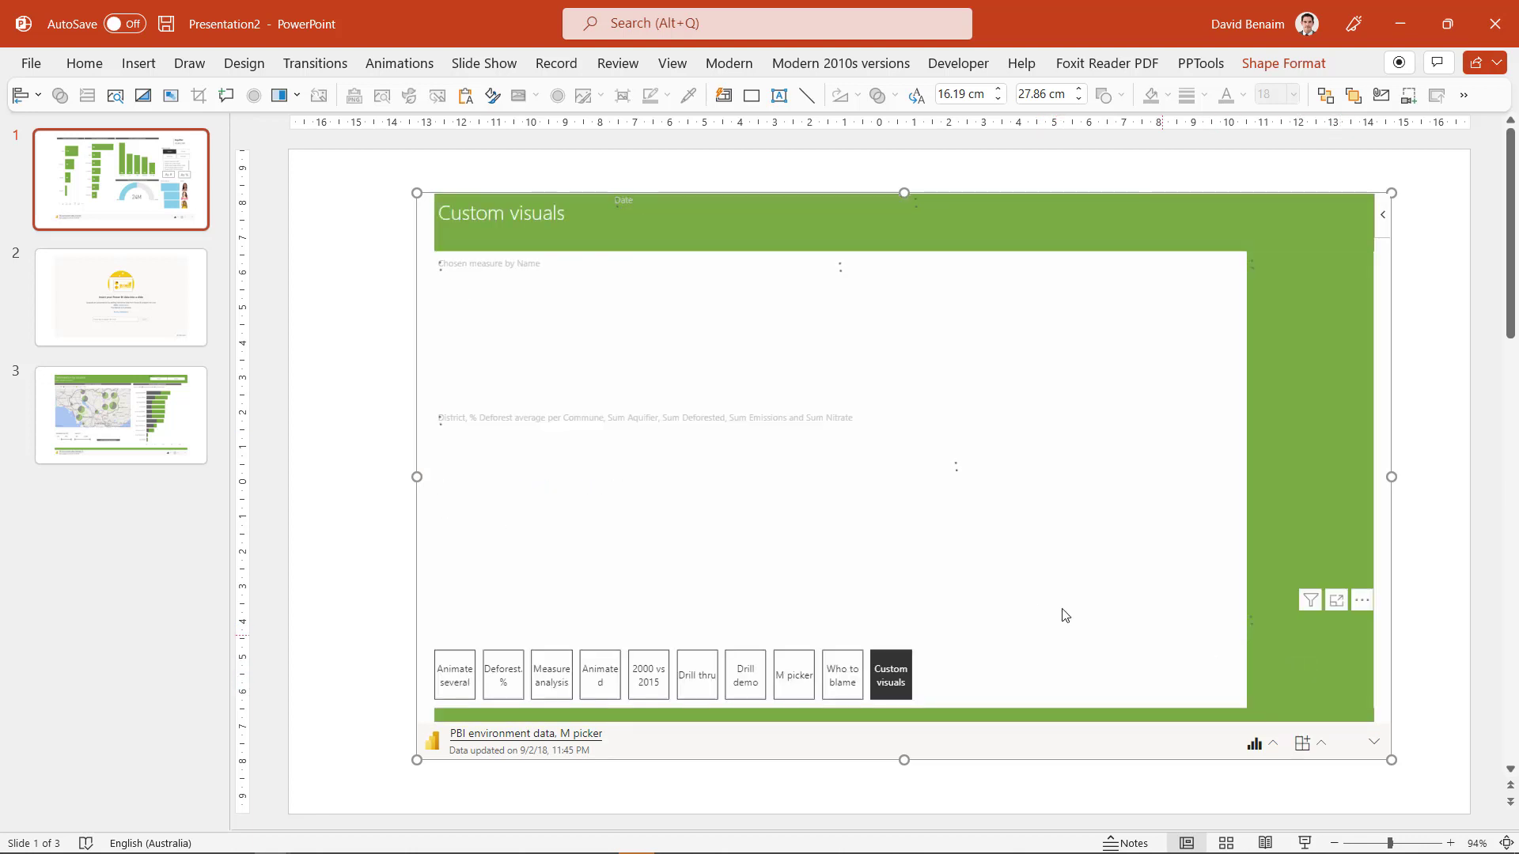
pyautogui.click(600, 675)
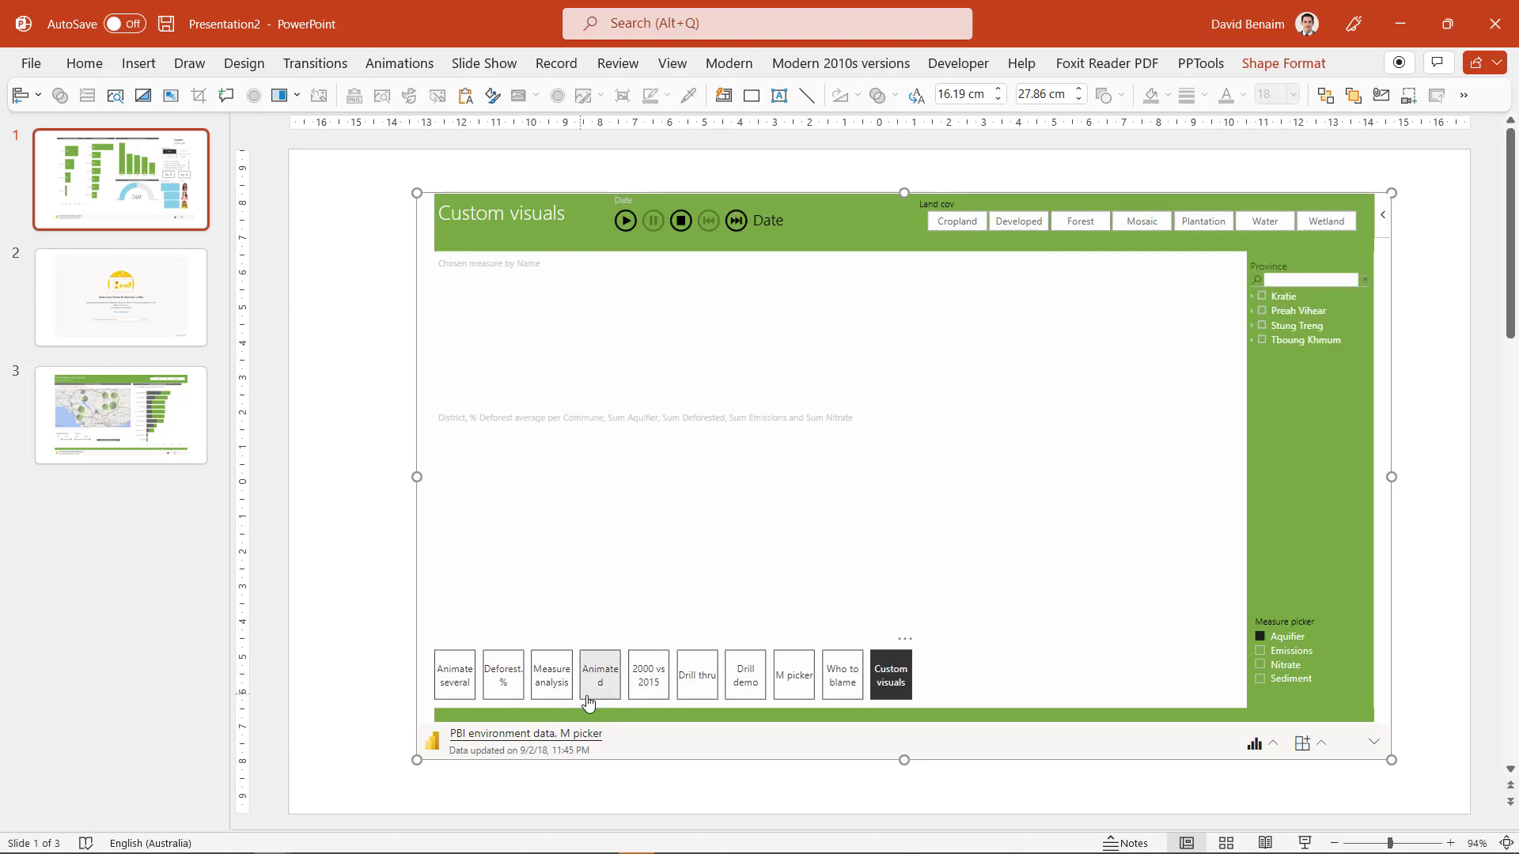
pyautogui.click(599, 675)
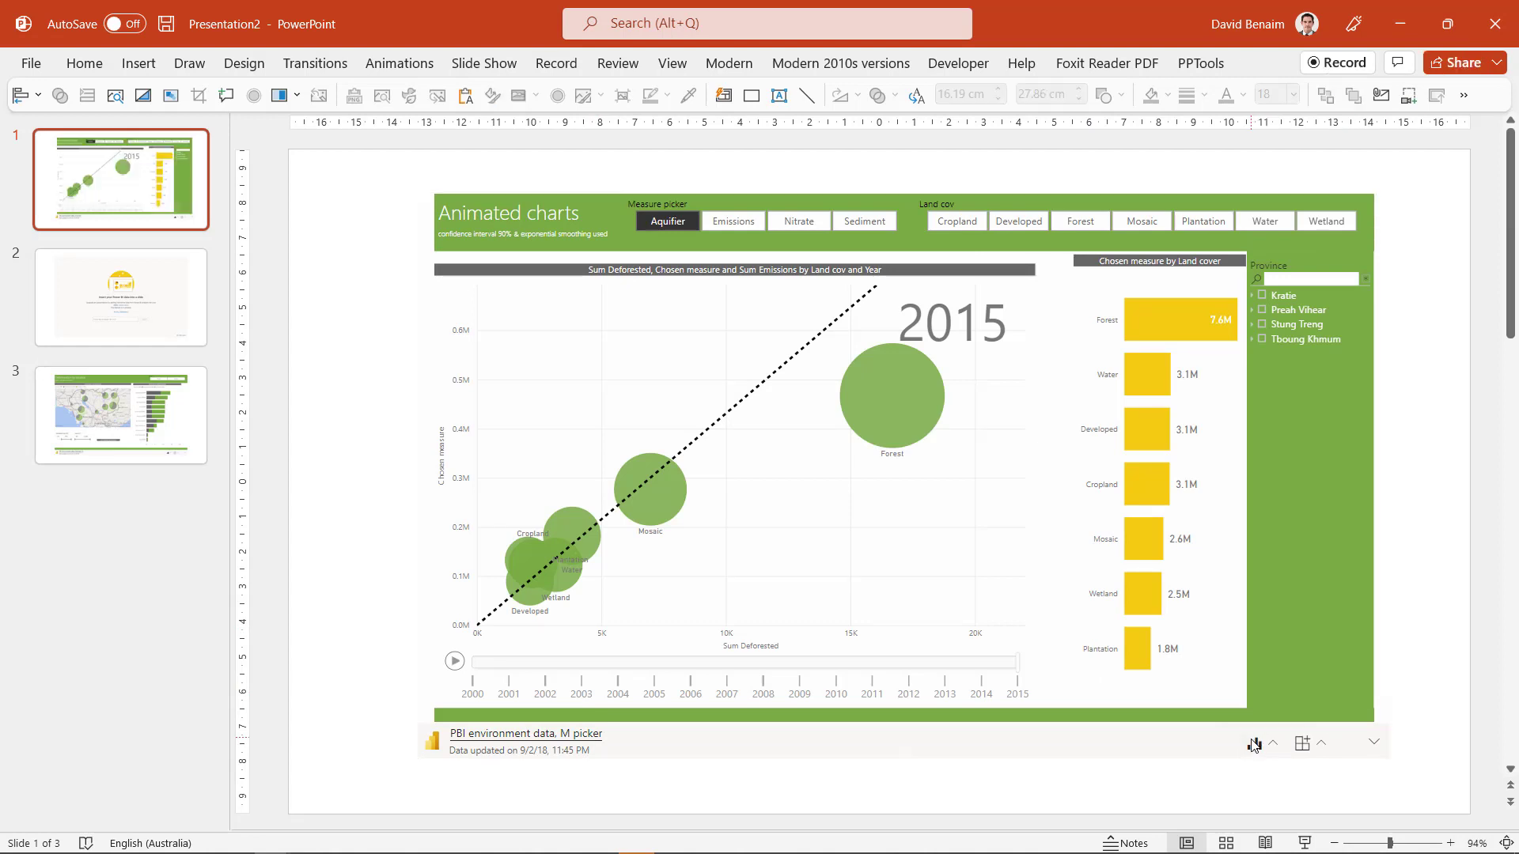
# Step: Switch to Presentation1 and open the COVID-19 dashboard's Filter, Refresh and Reset menu
pyautogui.click(1252, 743)
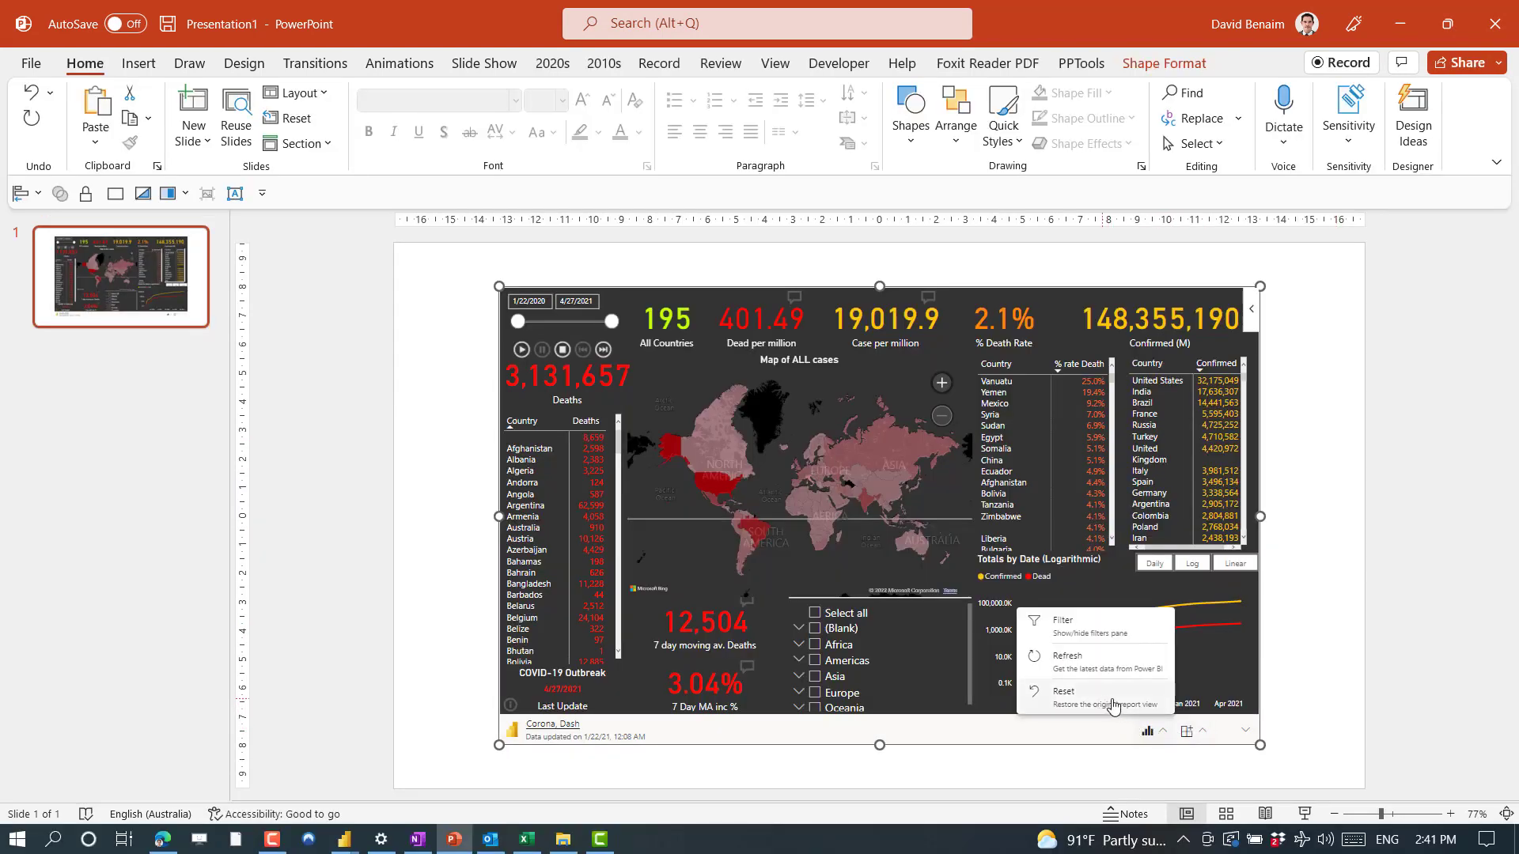
pyautogui.moveTo(1084, 662)
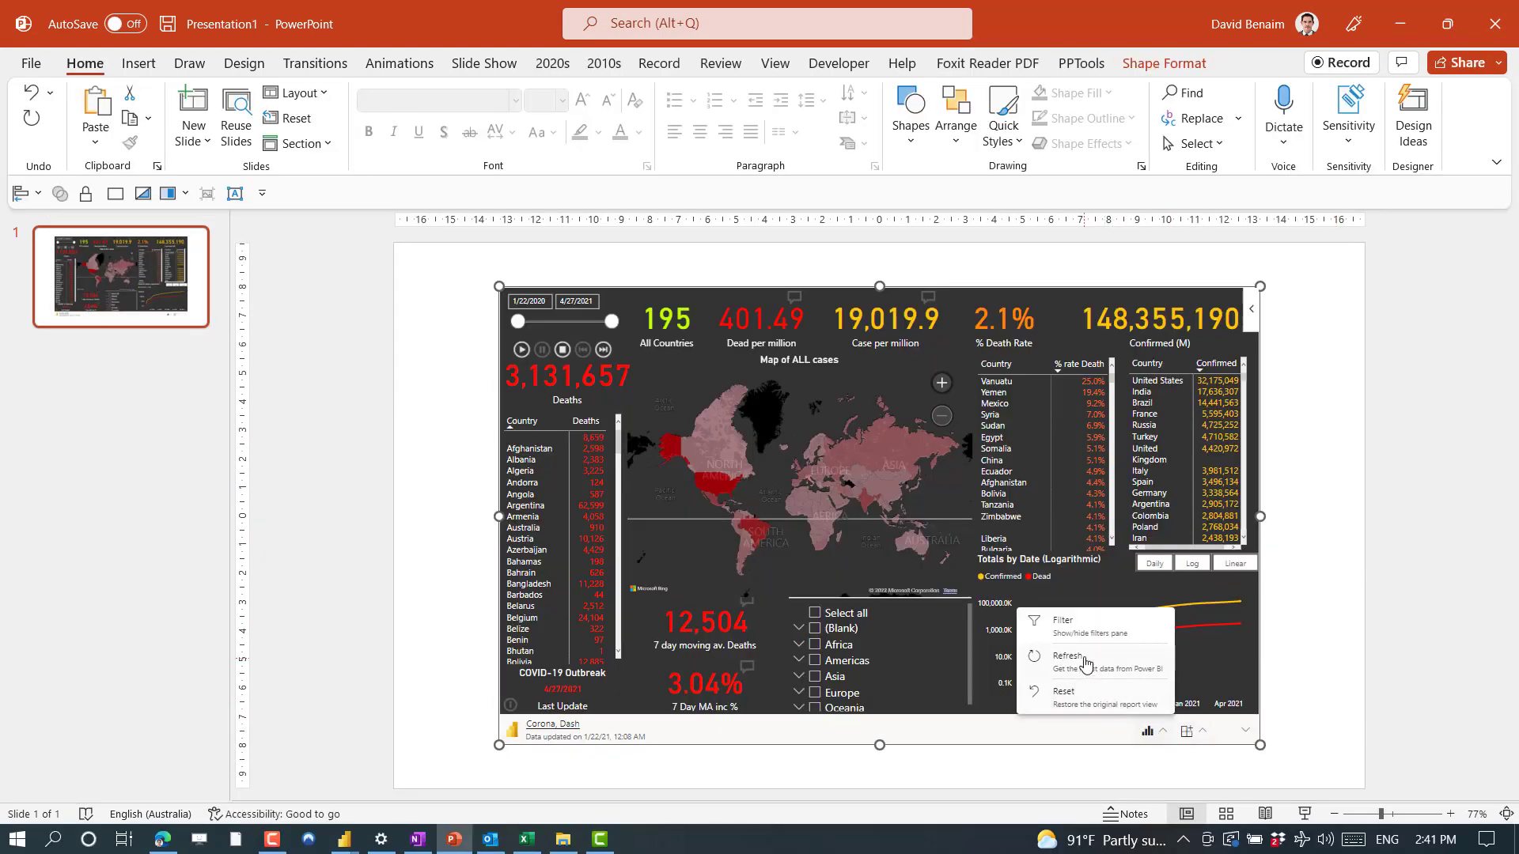
pyautogui.moveTo(1082, 705)
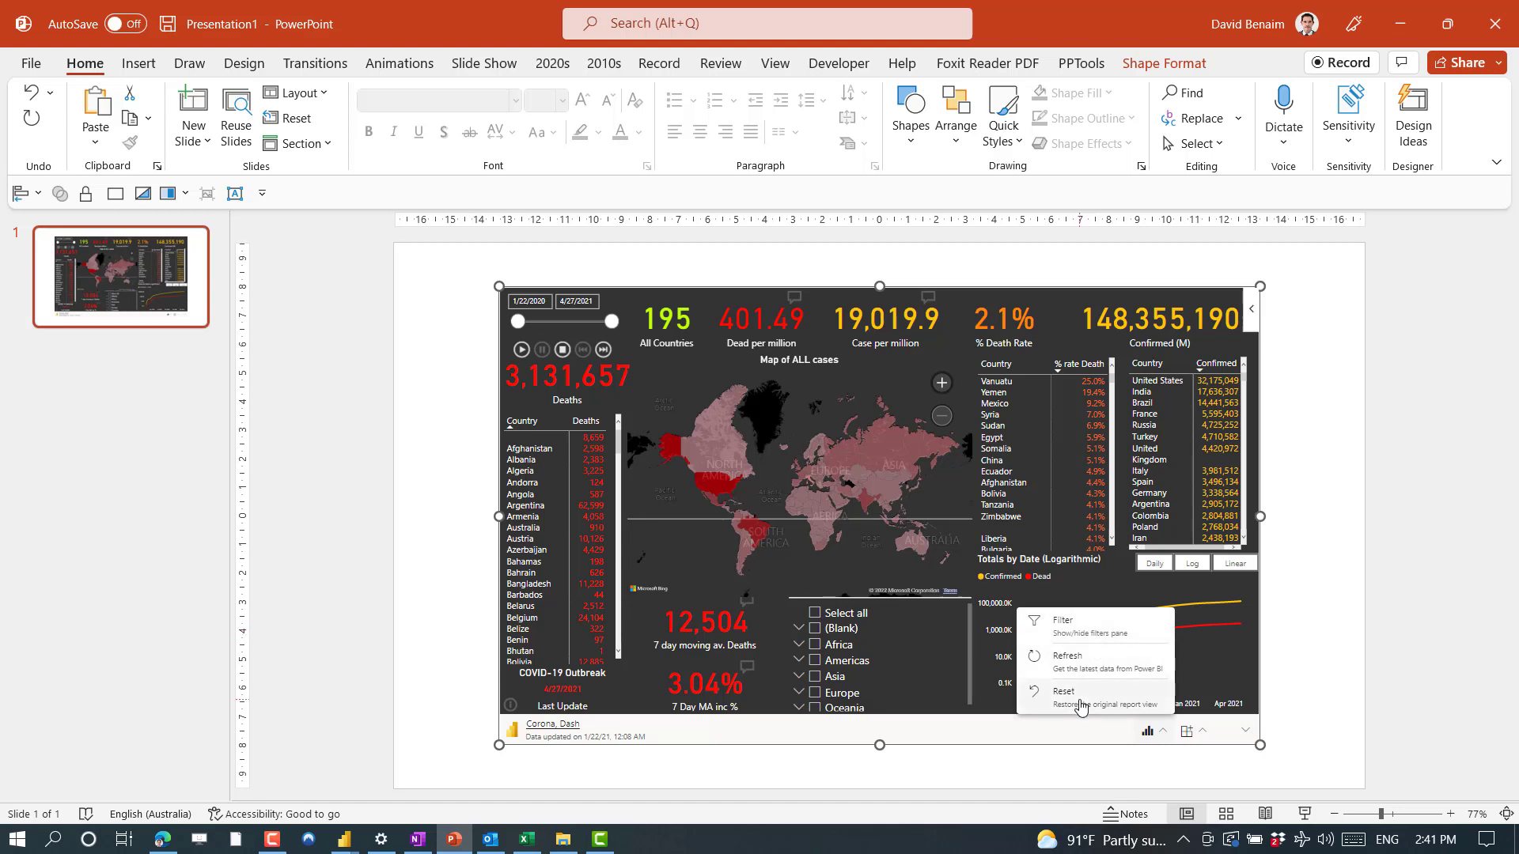
pyautogui.moveTo(1091, 640)
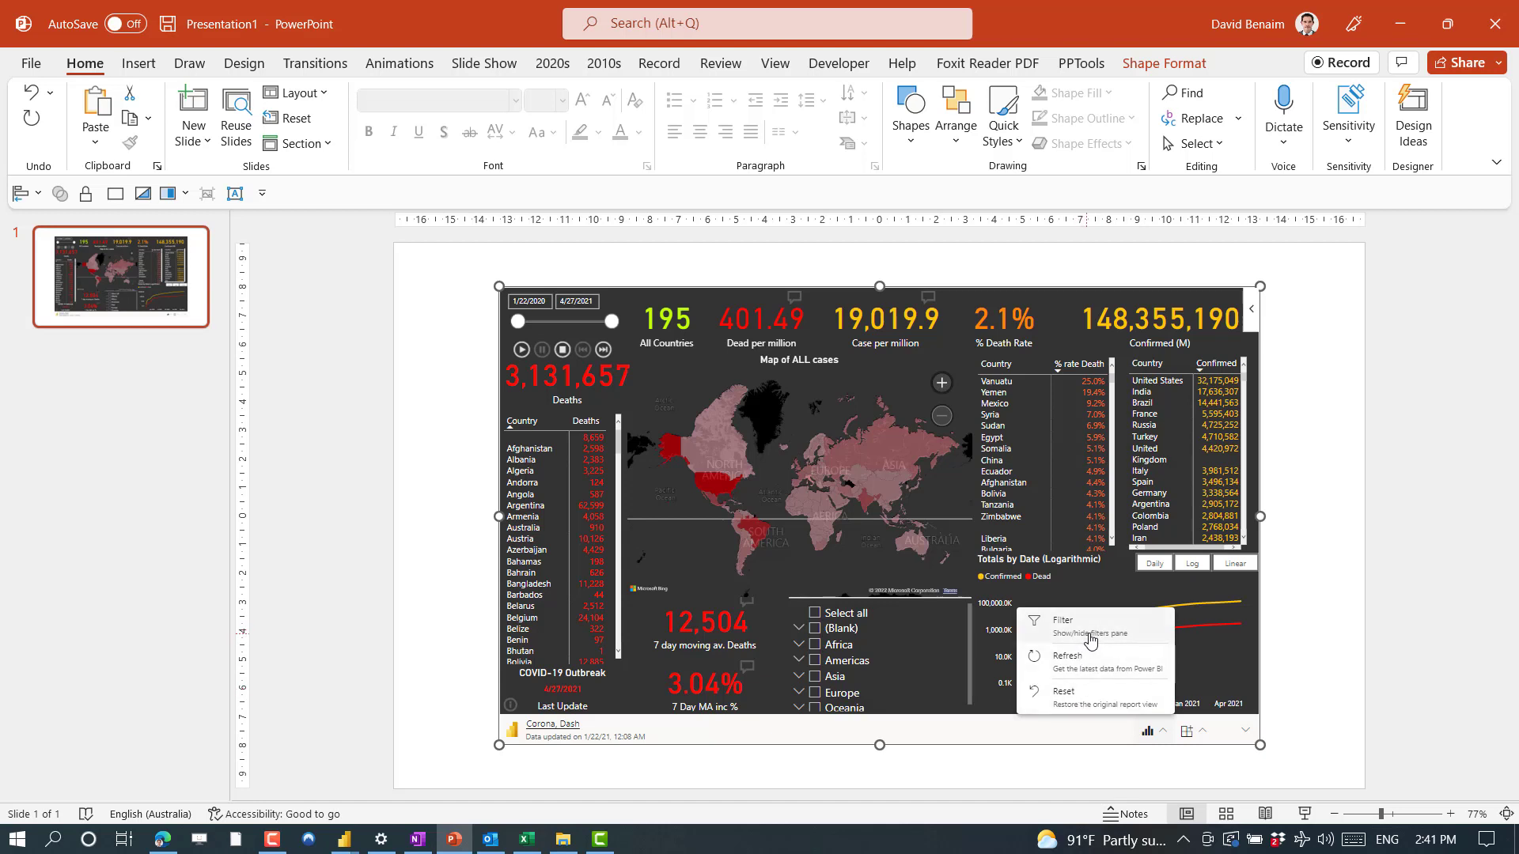
pyautogui.click(1076, 635)
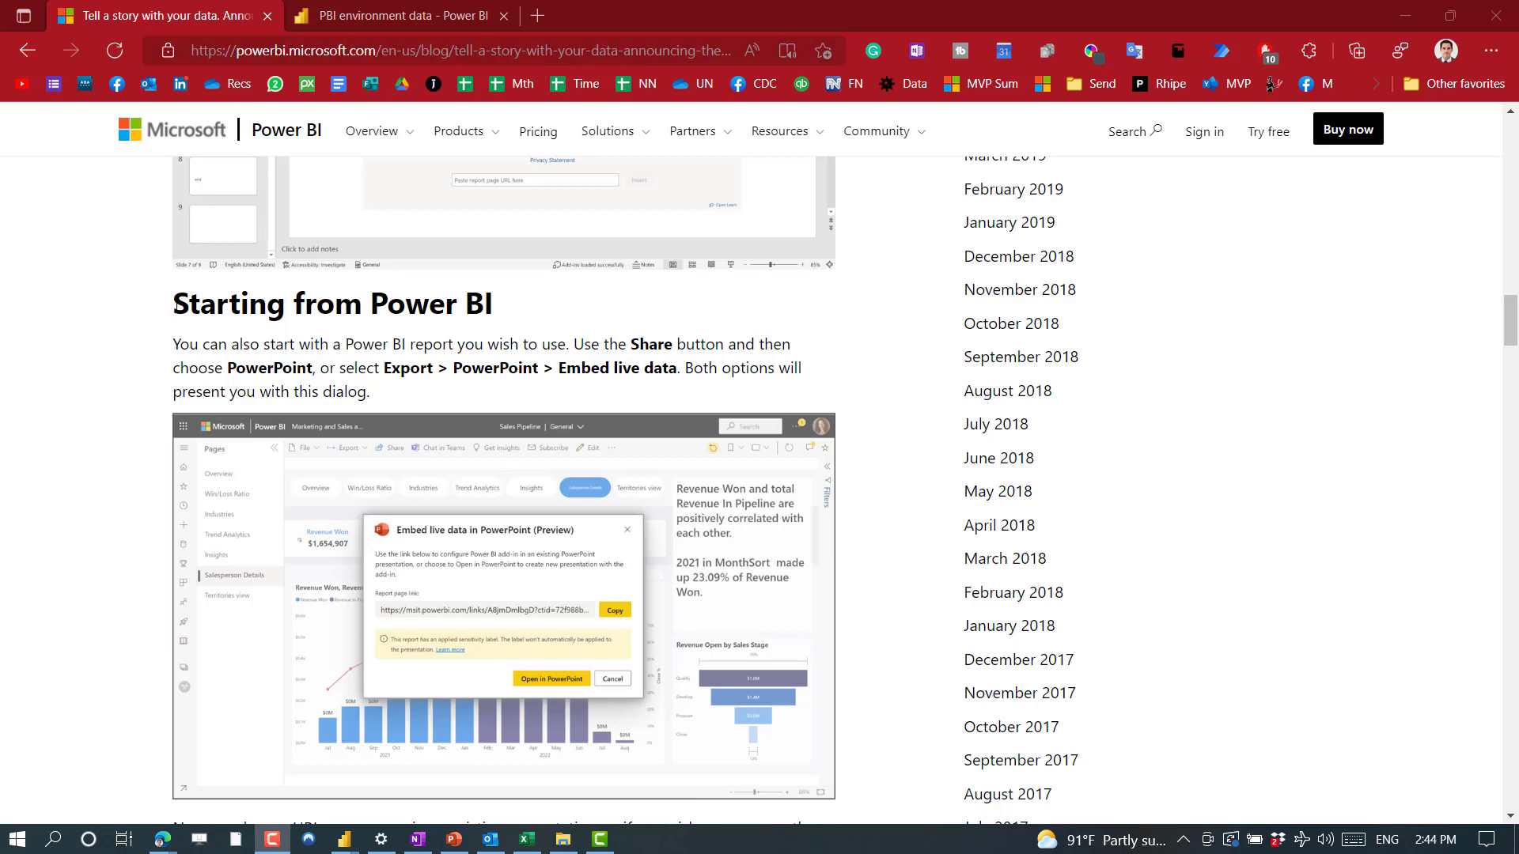
# Step: Highlight the blog's 'Starting from Power BI' heading and paragraph on embedding live data
pyautogui.moveTo(173, 302); pyautogui.dragTo(482, 344)
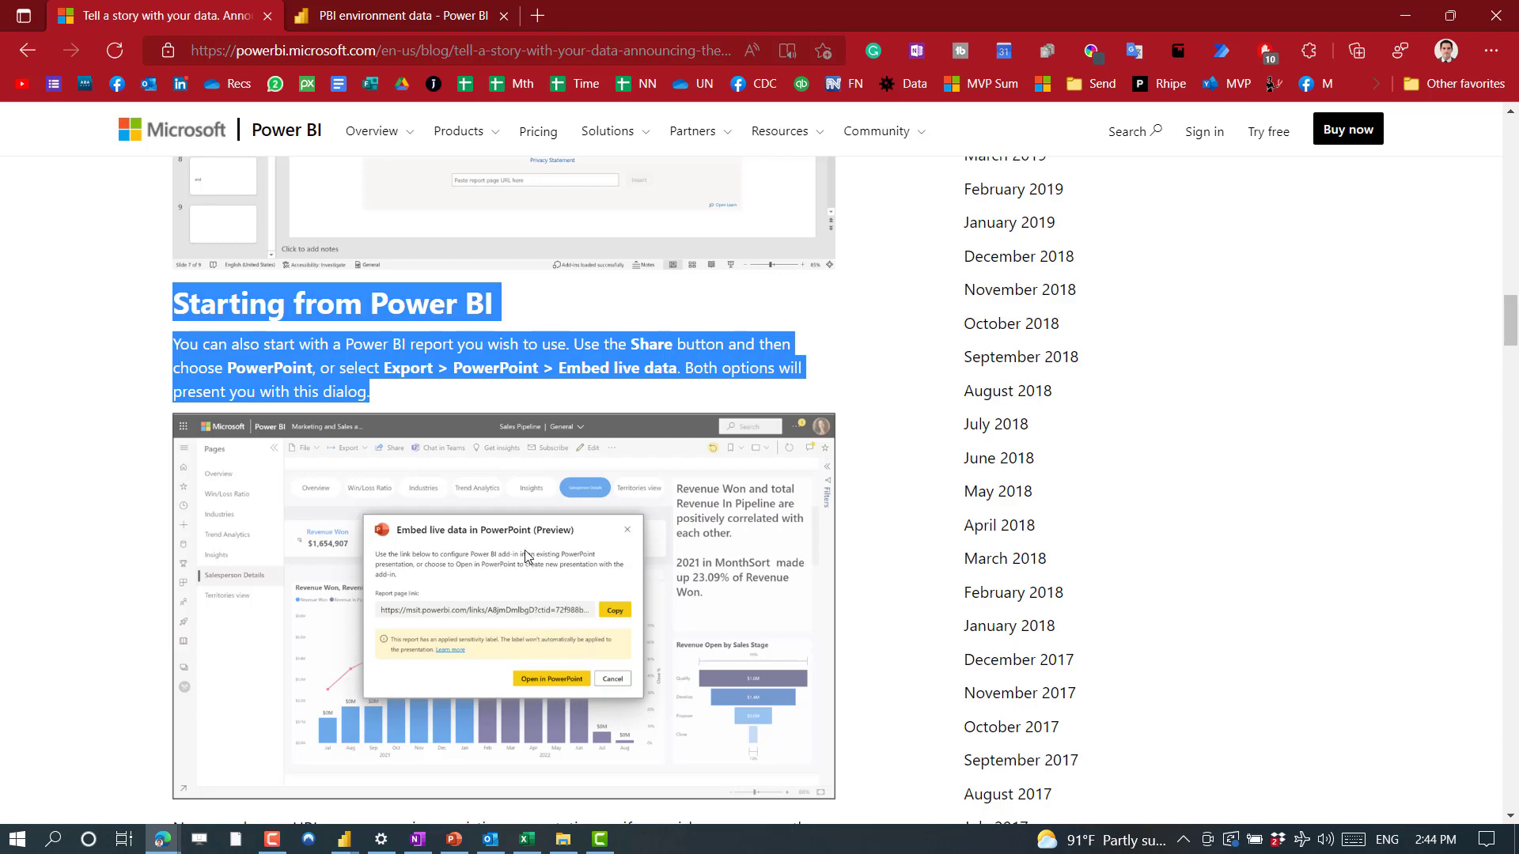
pyautogui.click(397, 16)
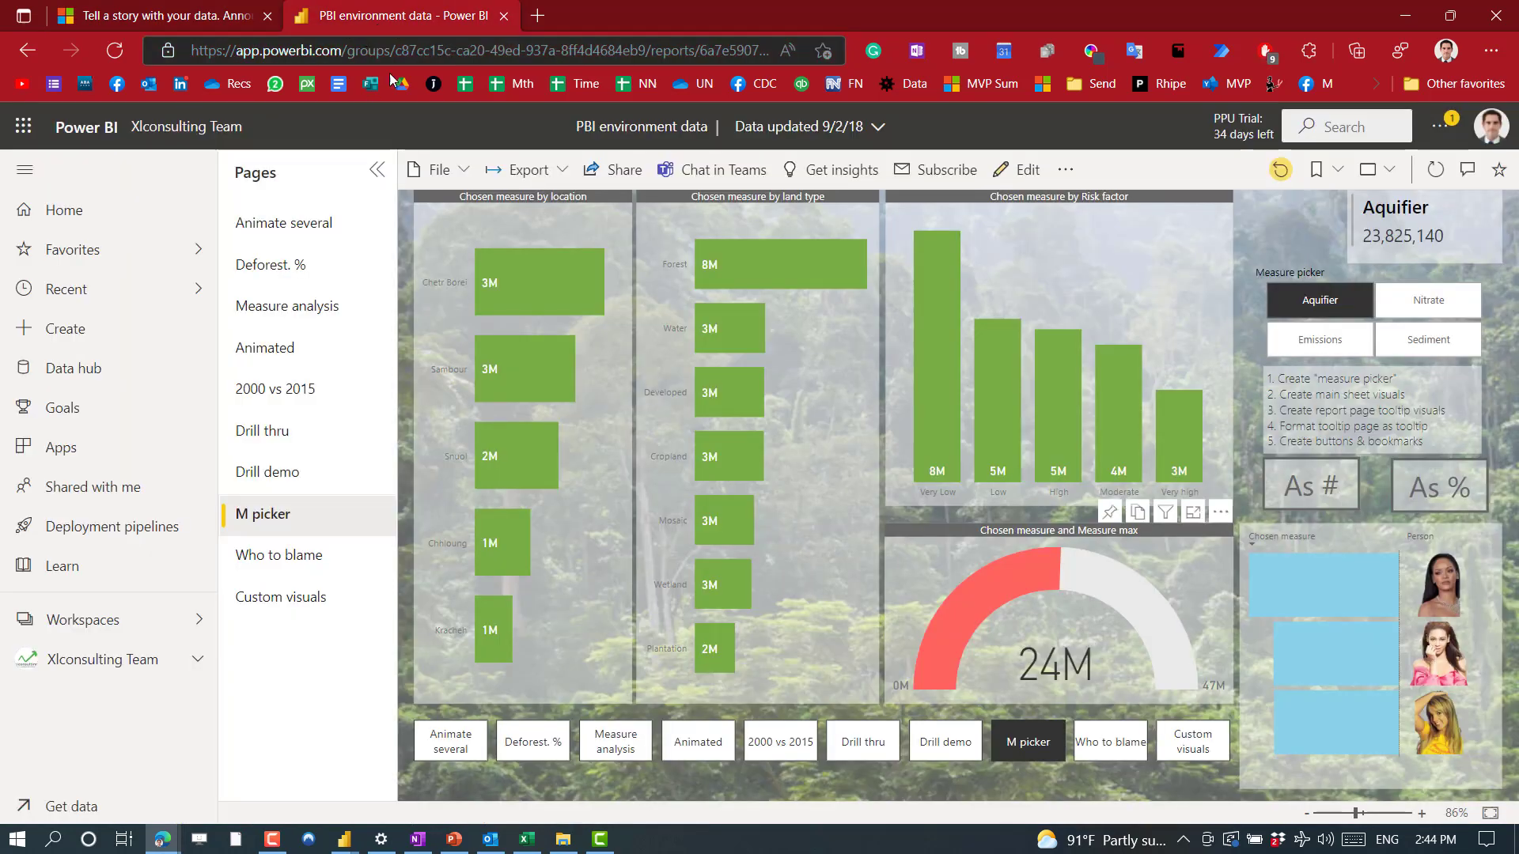
pyautogui.moveTo(527, 169)
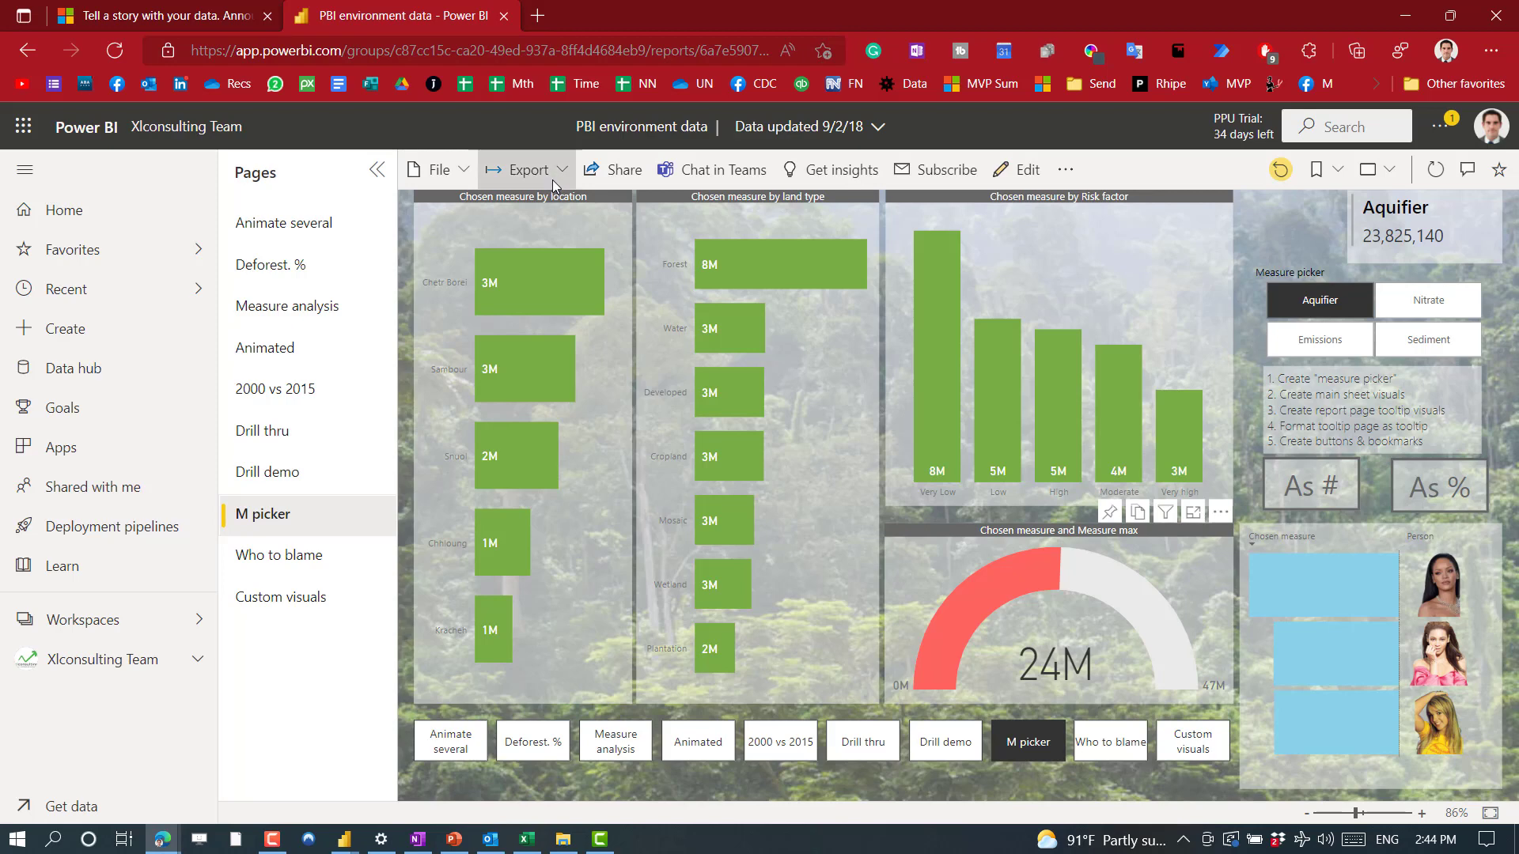
# Step: Export the environment report to PowerPoint with current values, then dismiss the download notice
pyautogui.click(527, 169)
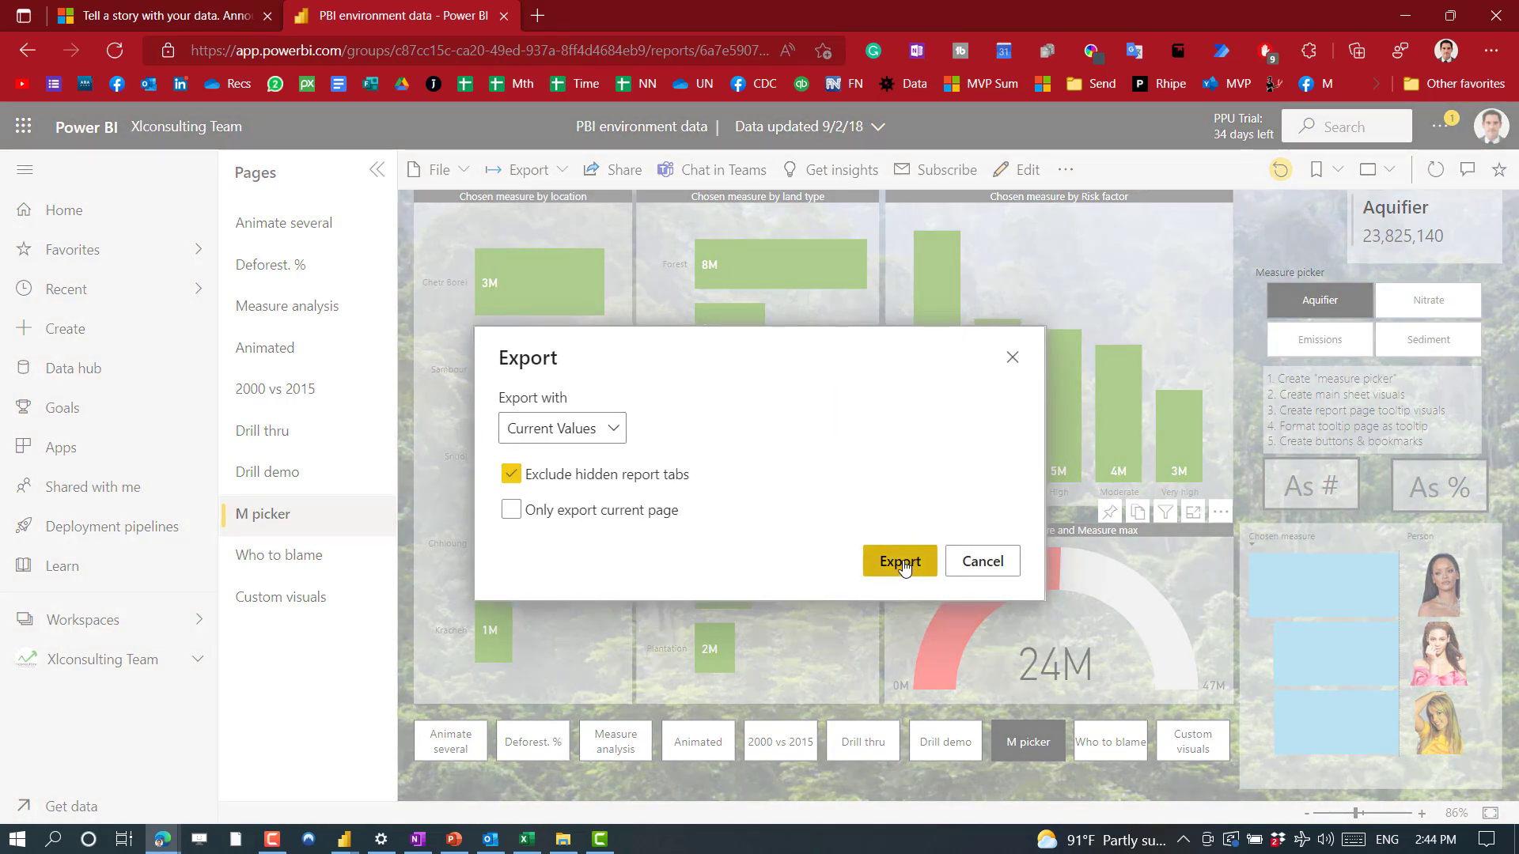
pyautogui.click(899, 561)
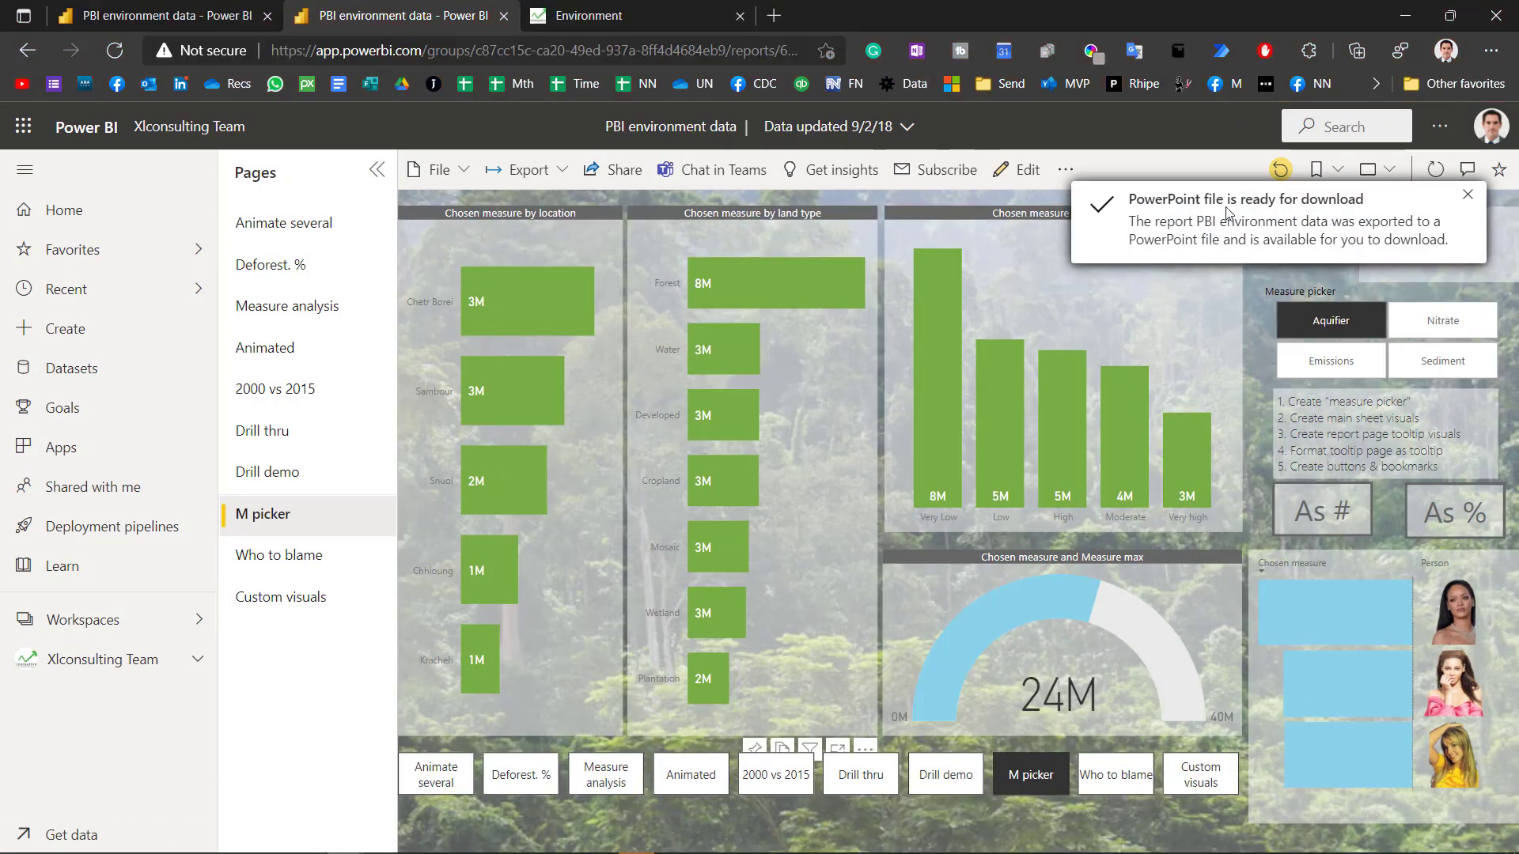
pyautogui.moveTo(1437, 203)
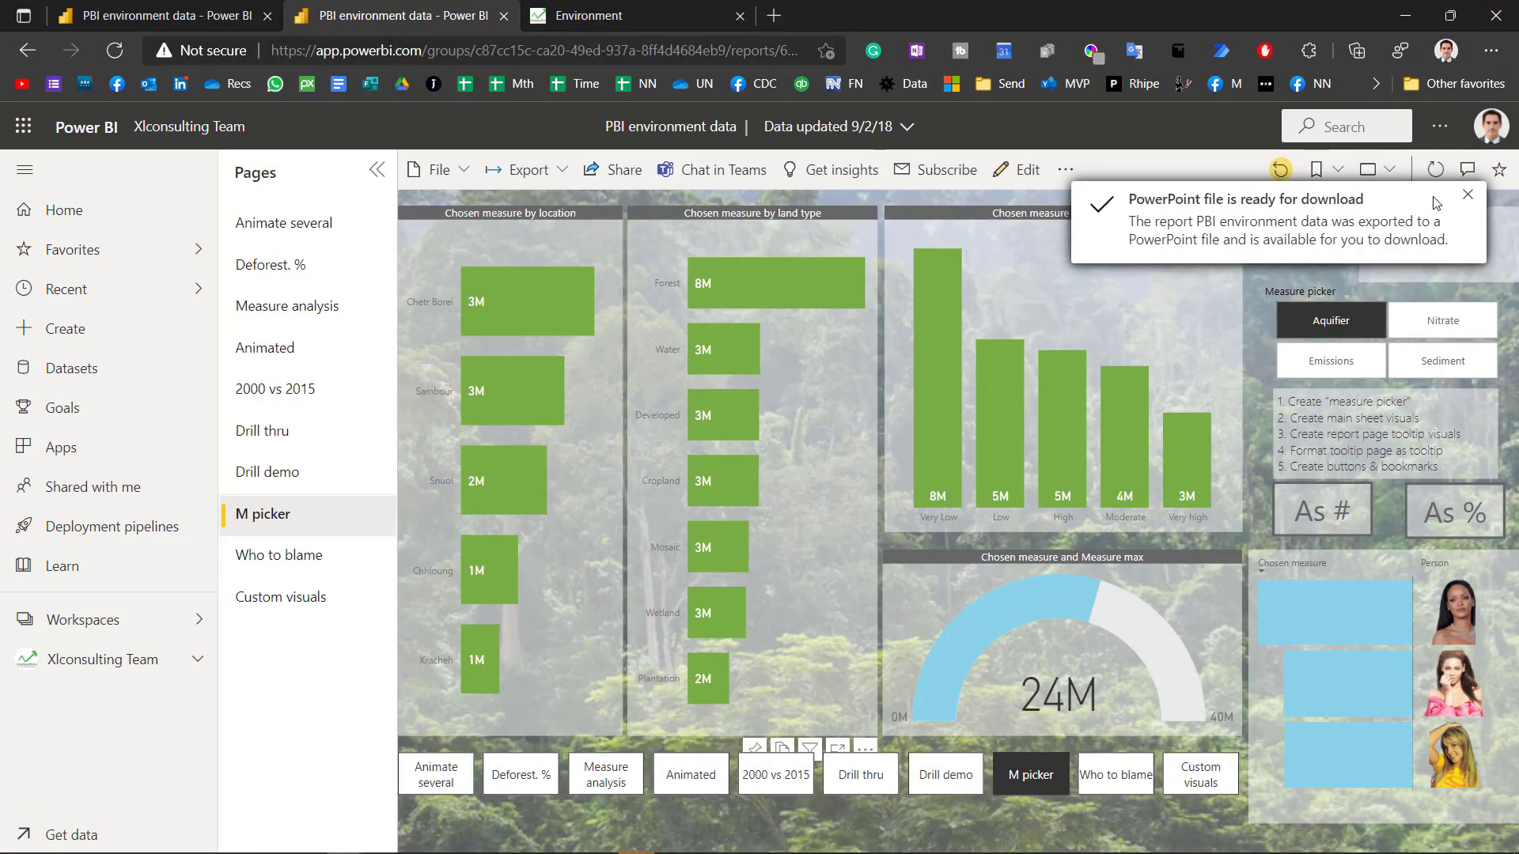
pyautogui.click(1467, 194)
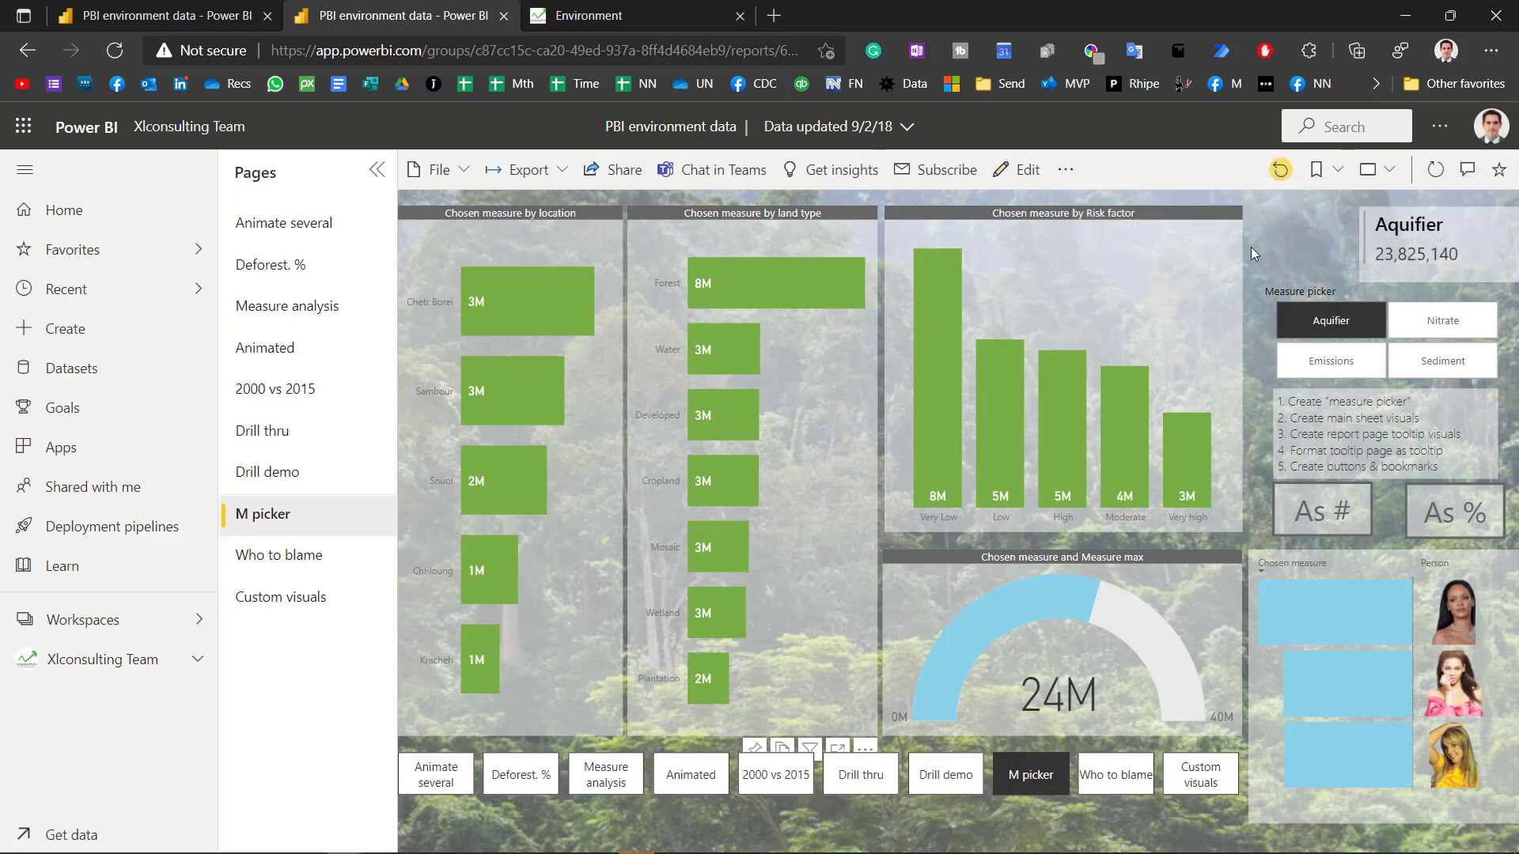
pyautogui.moveTo(1143, 177)
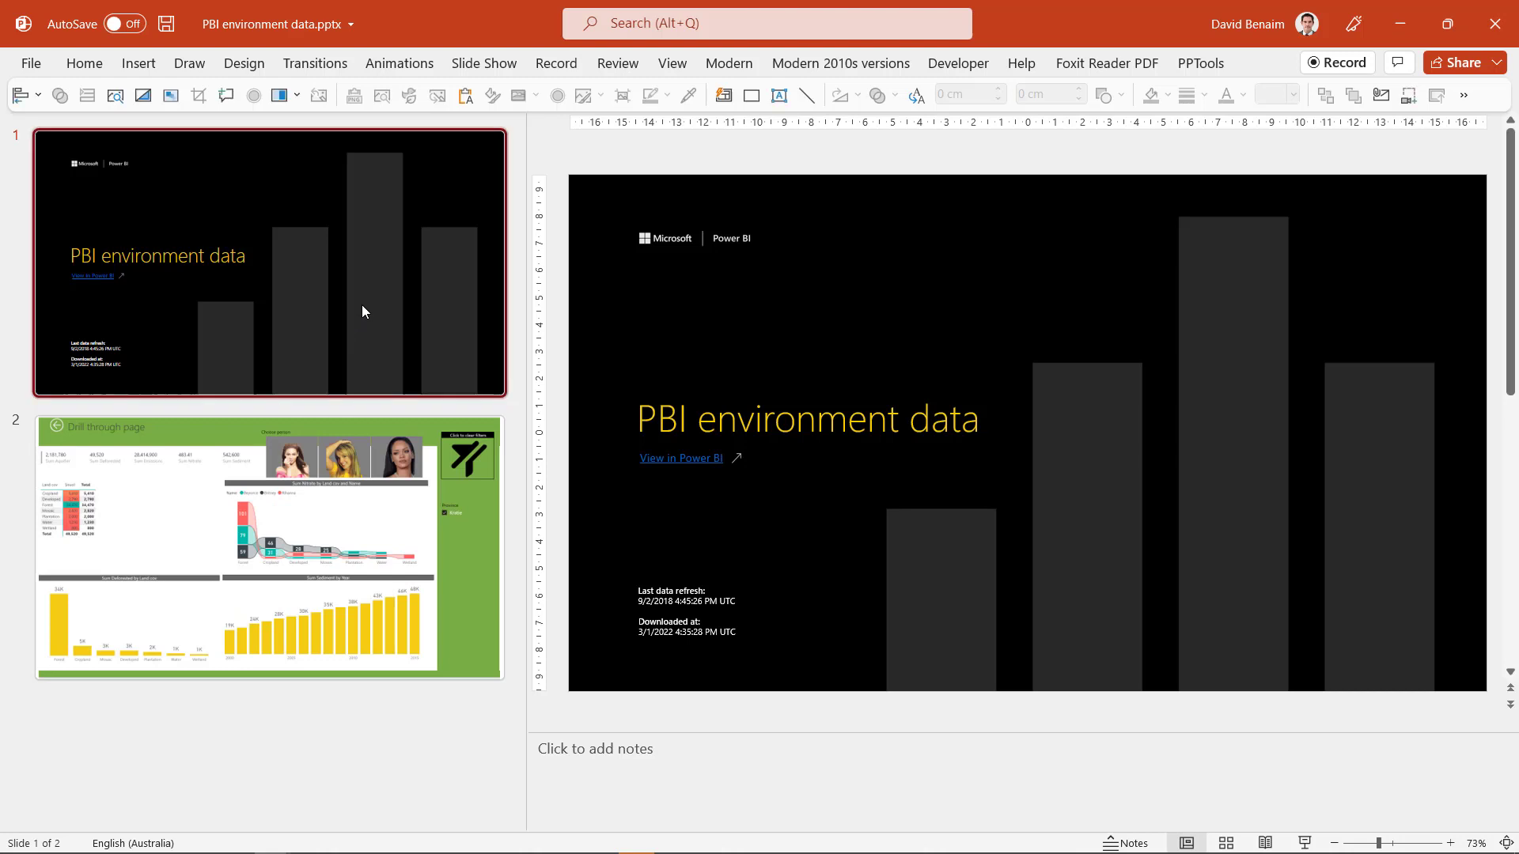
# Step: View slide 2 of PBI environment data.pptx, the Drill through page picture
pyautogui.click(268, 547)
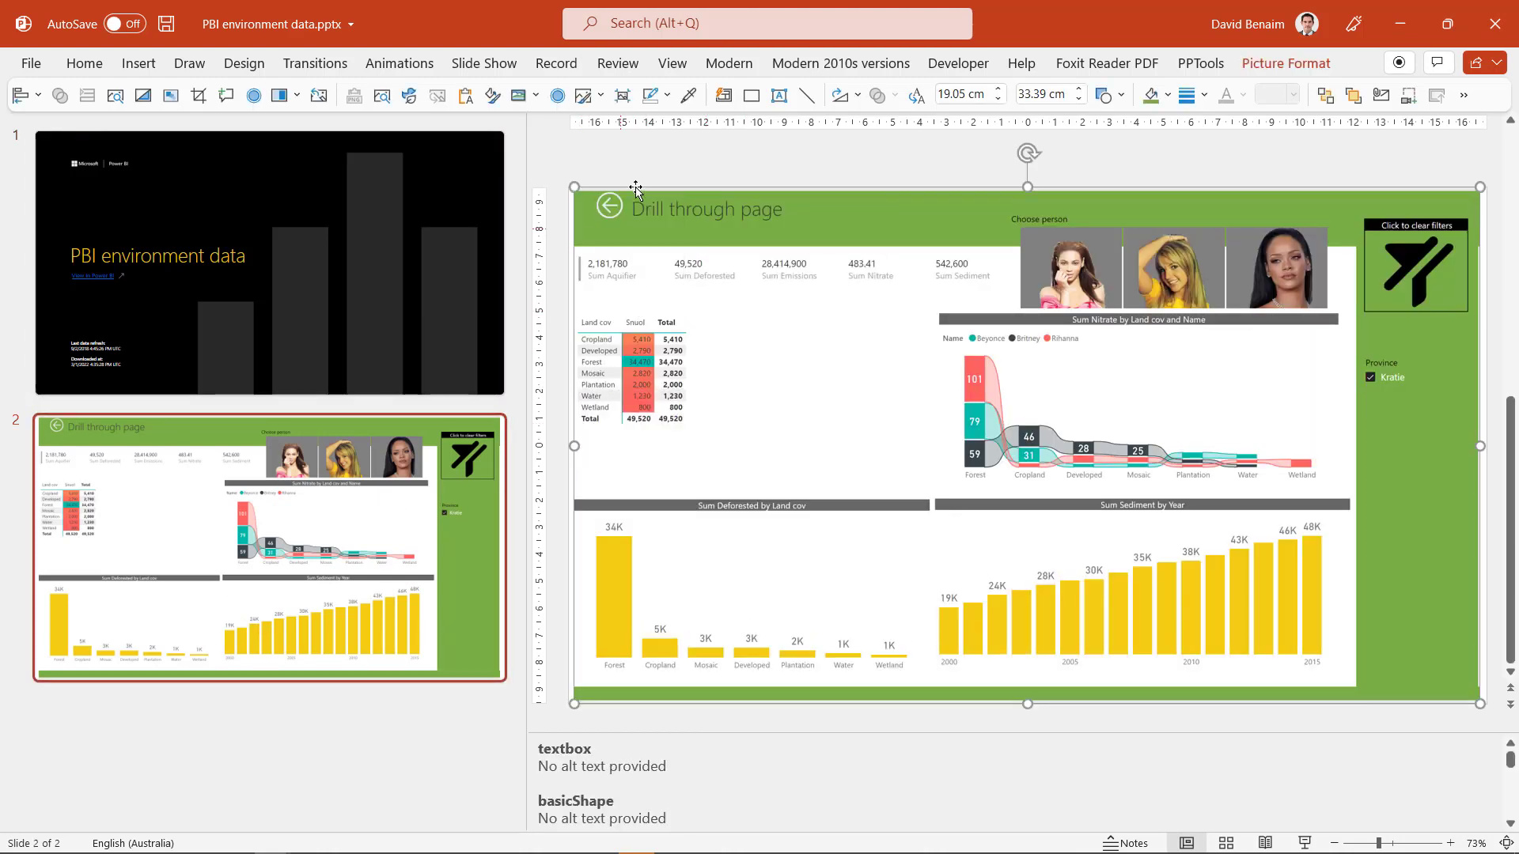
pyautogui.moveTo(746, 269)
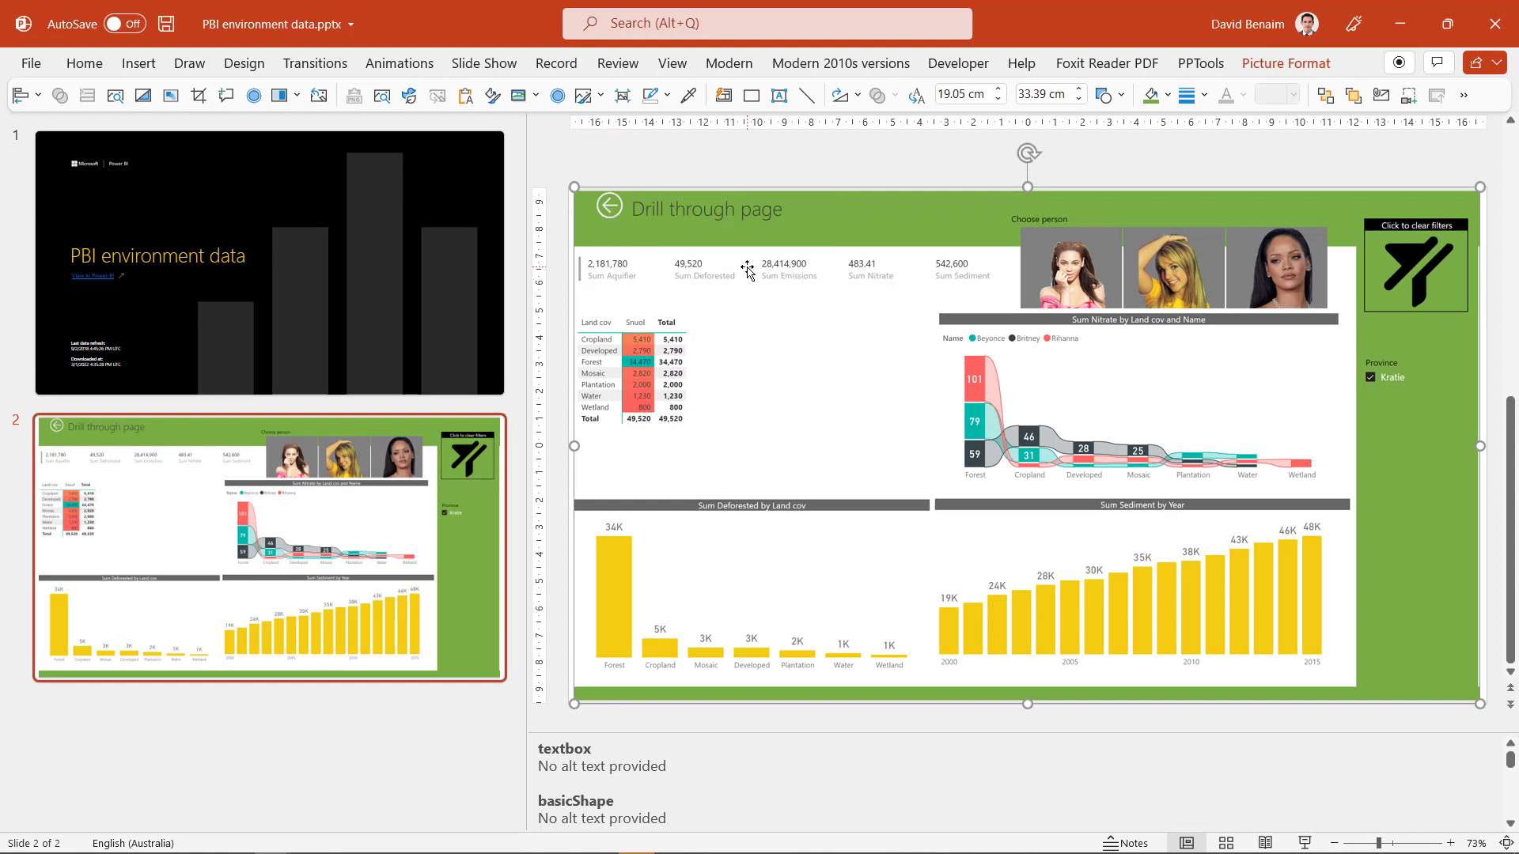
pyautogui.moveTo(1200, 772)
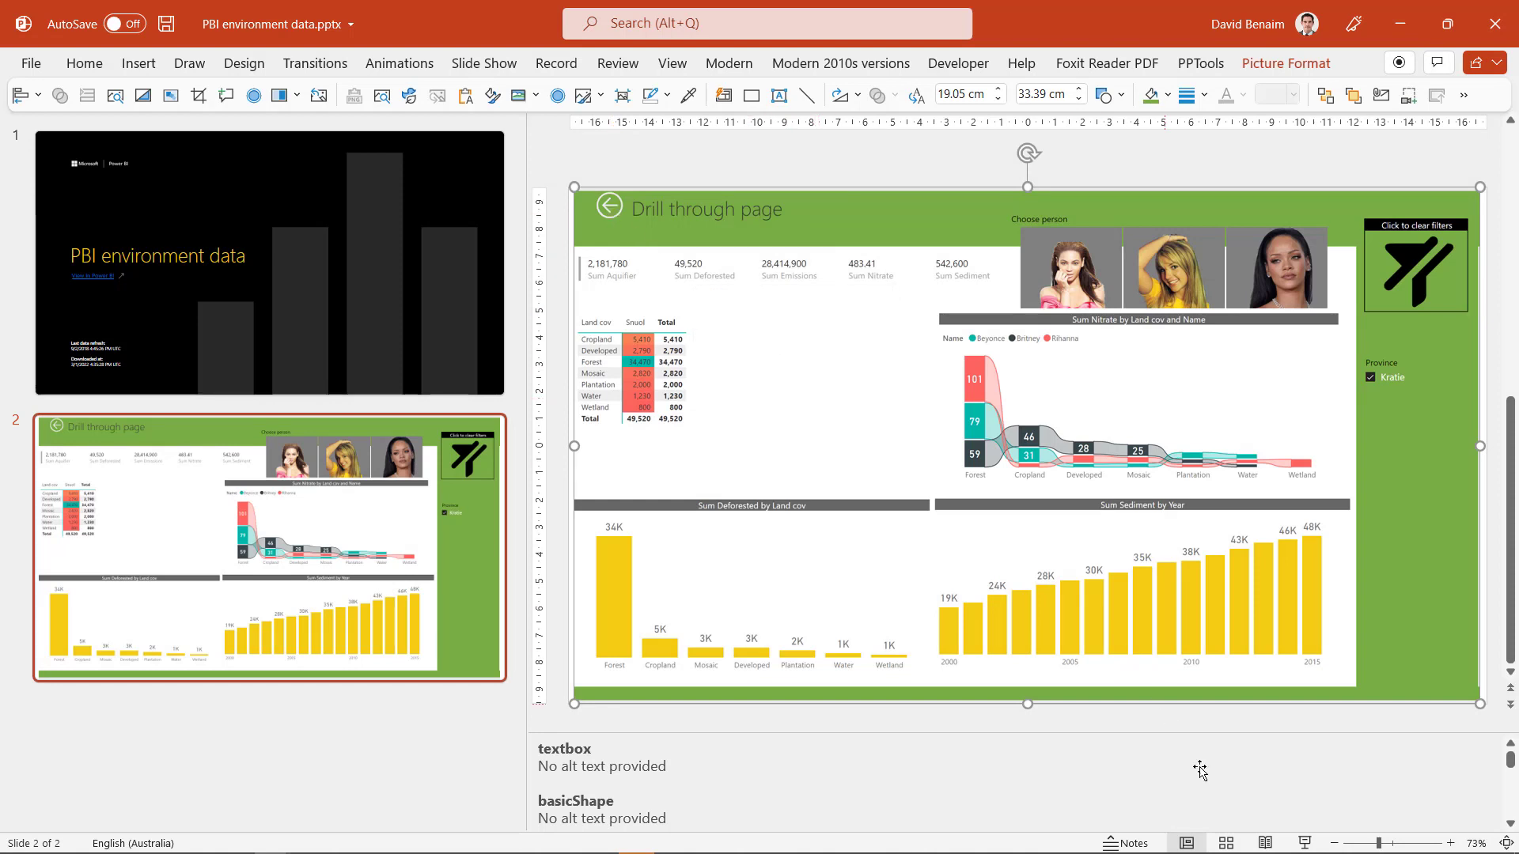
pyautogui.press('F5')
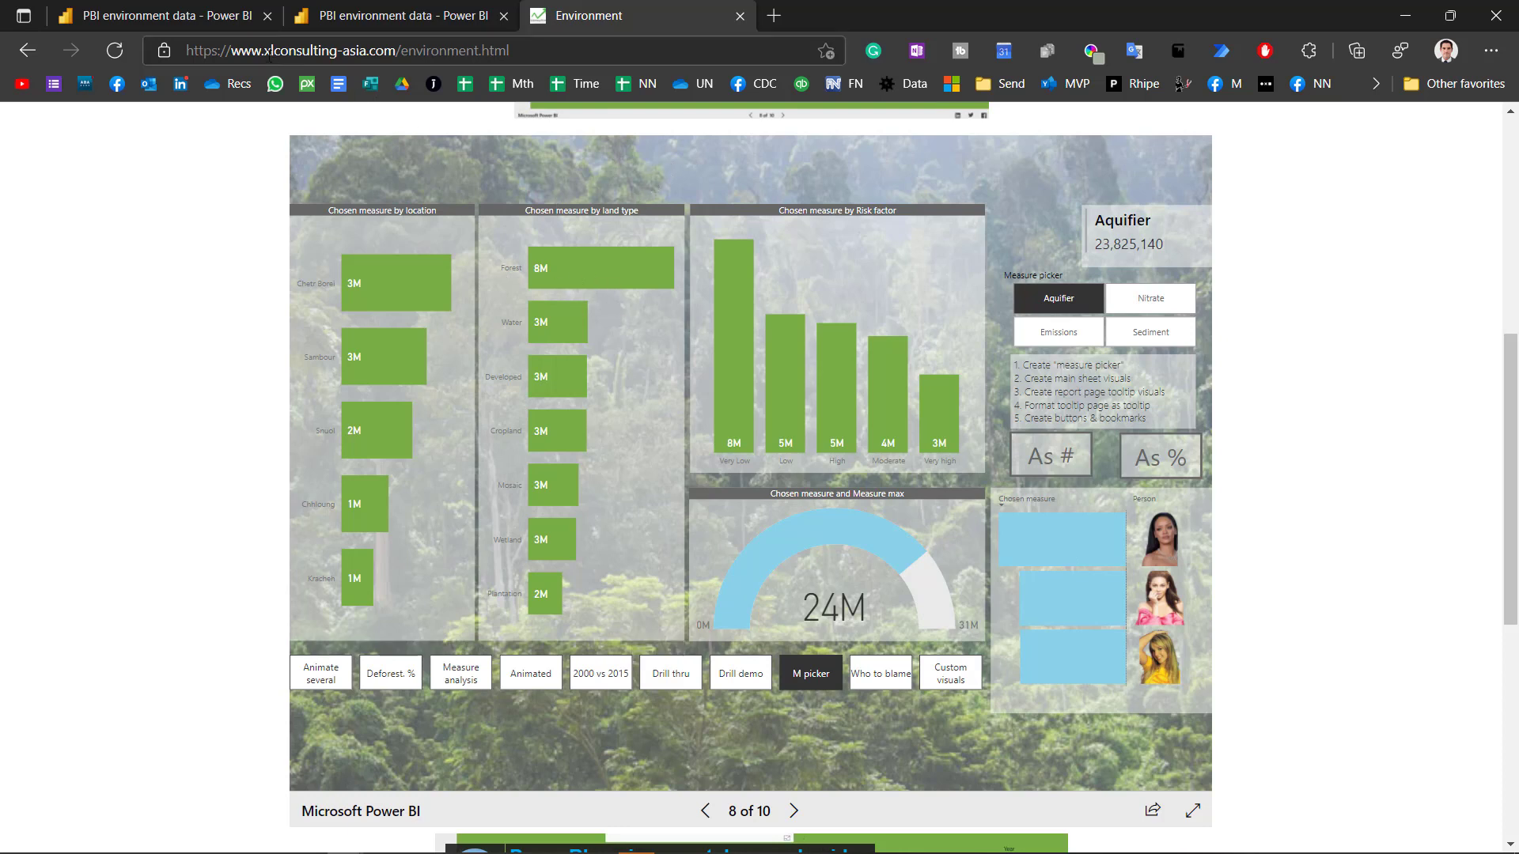
pyautogui.moveTo(792, 711)
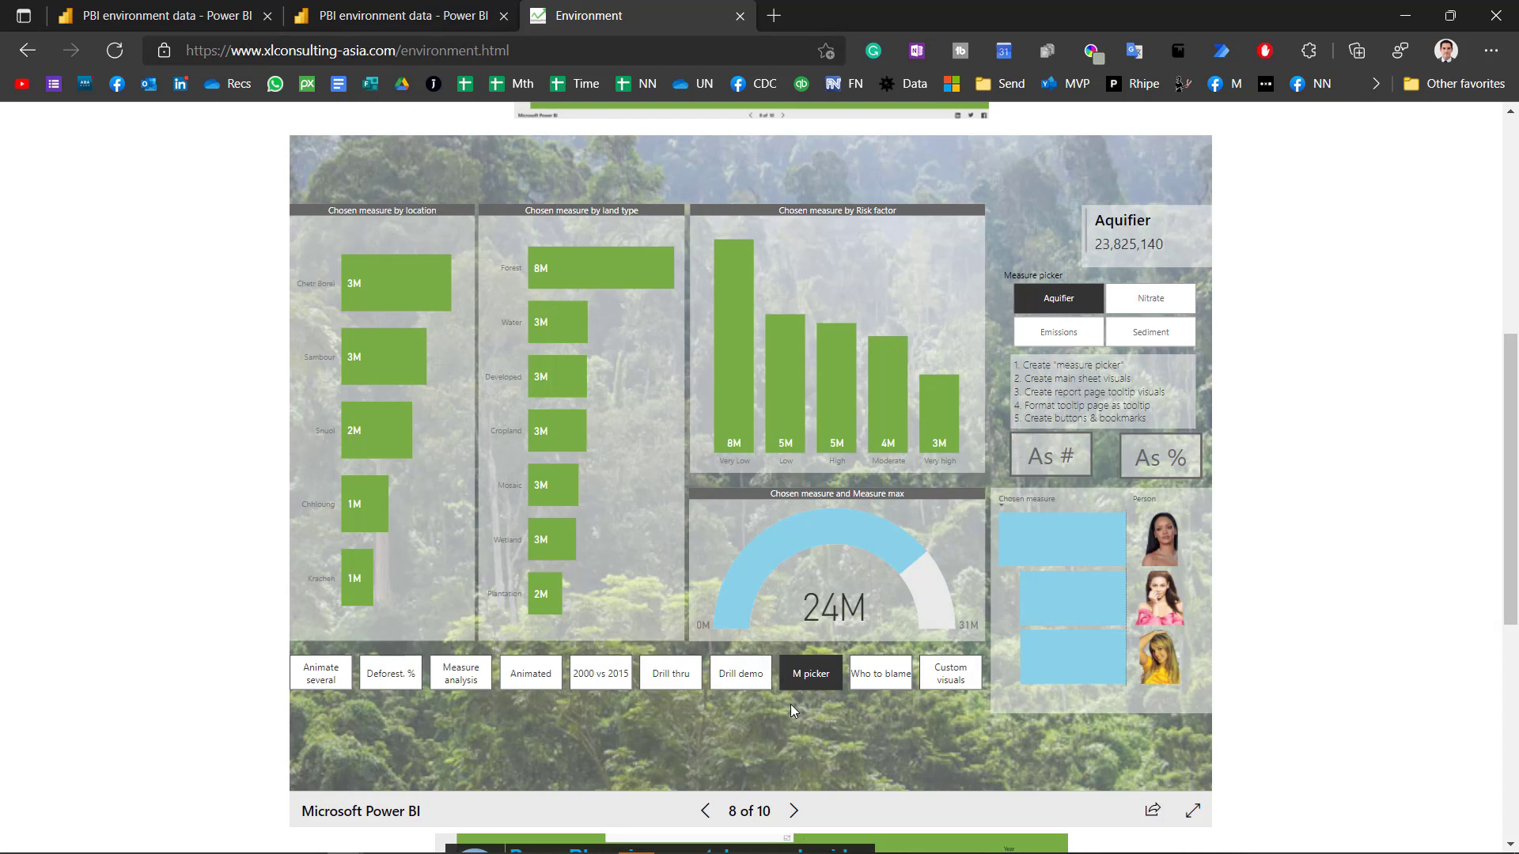
pyautogui.moveTo(878, 674)
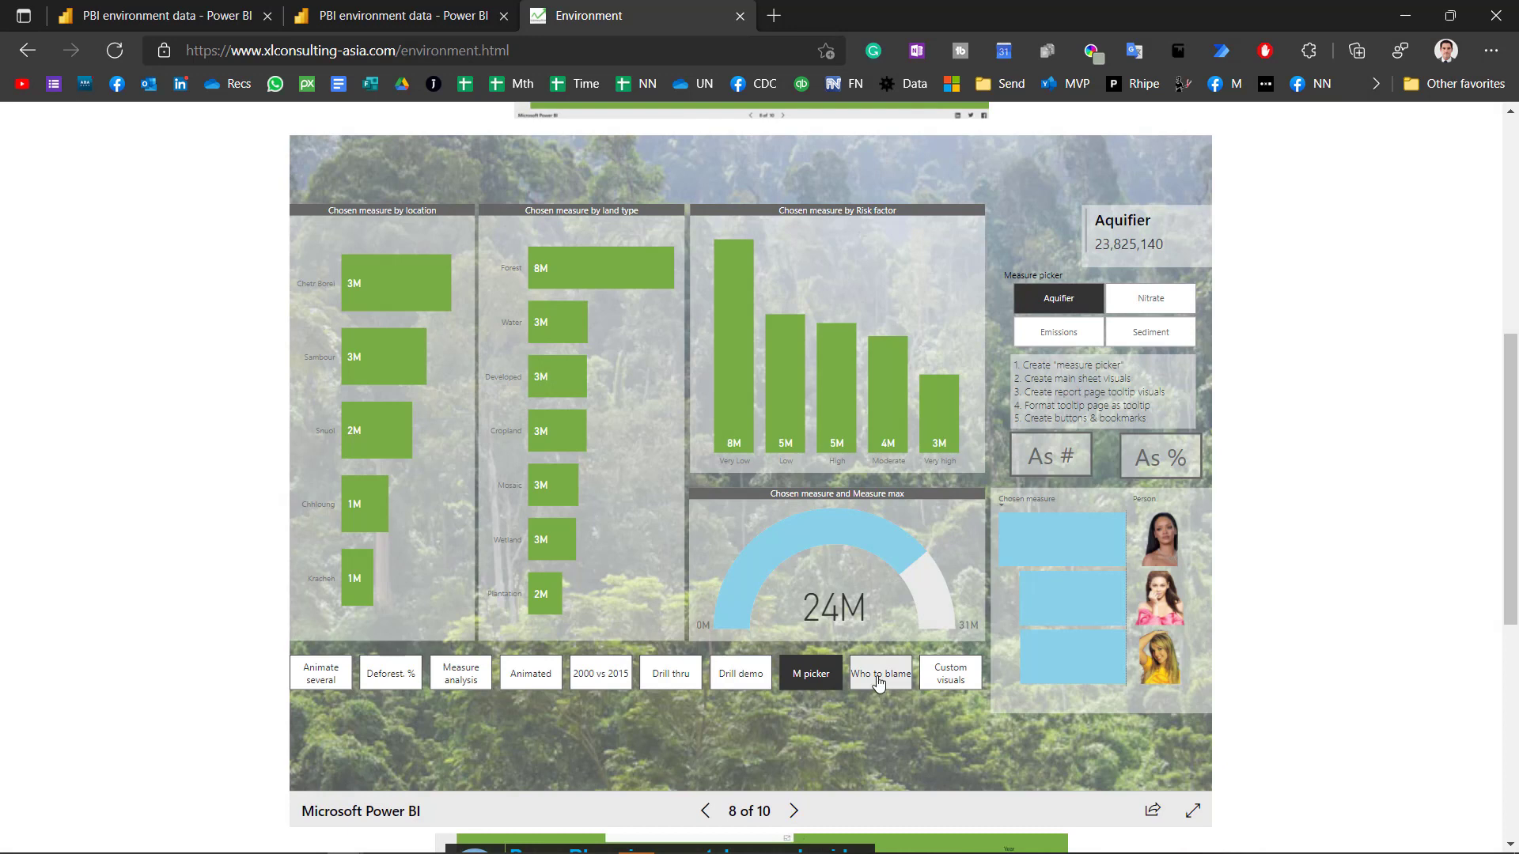
pyautogui.click(879, 673)
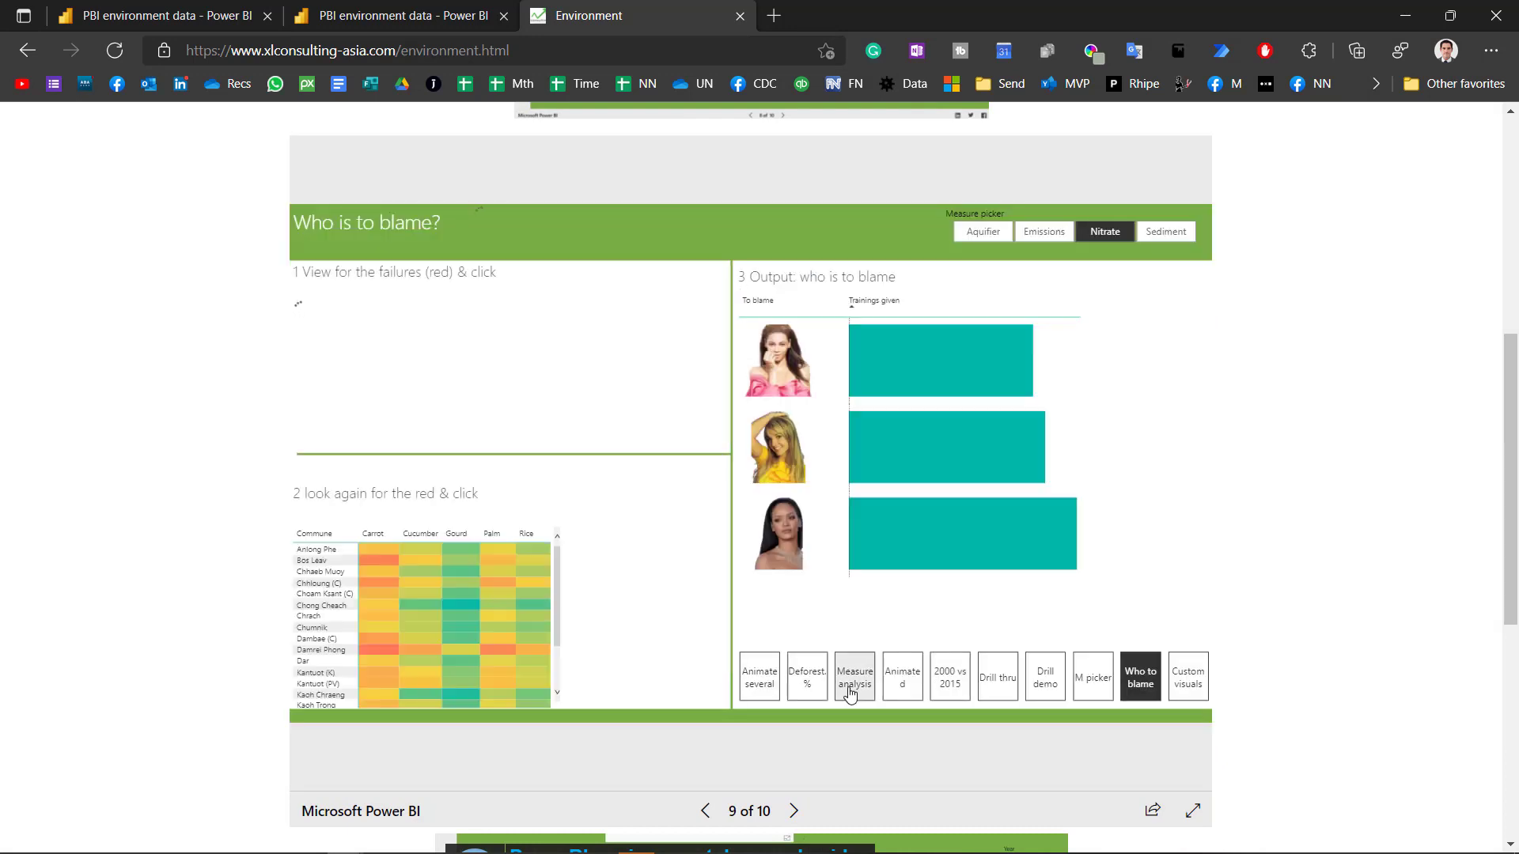
pyautogui.click(853, 676)
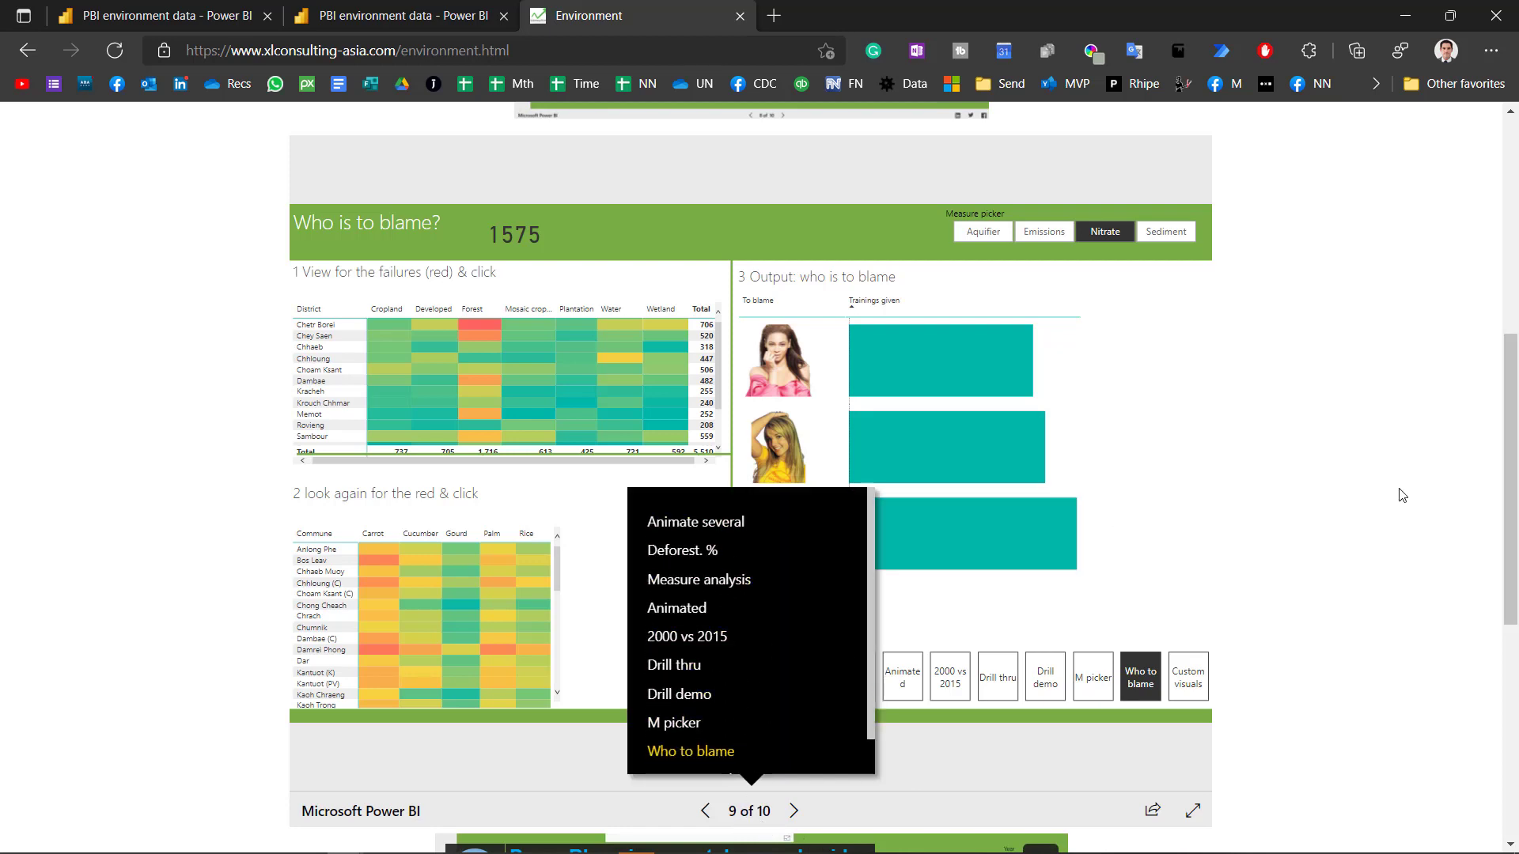
pyautogui.rightClick(941, 361)
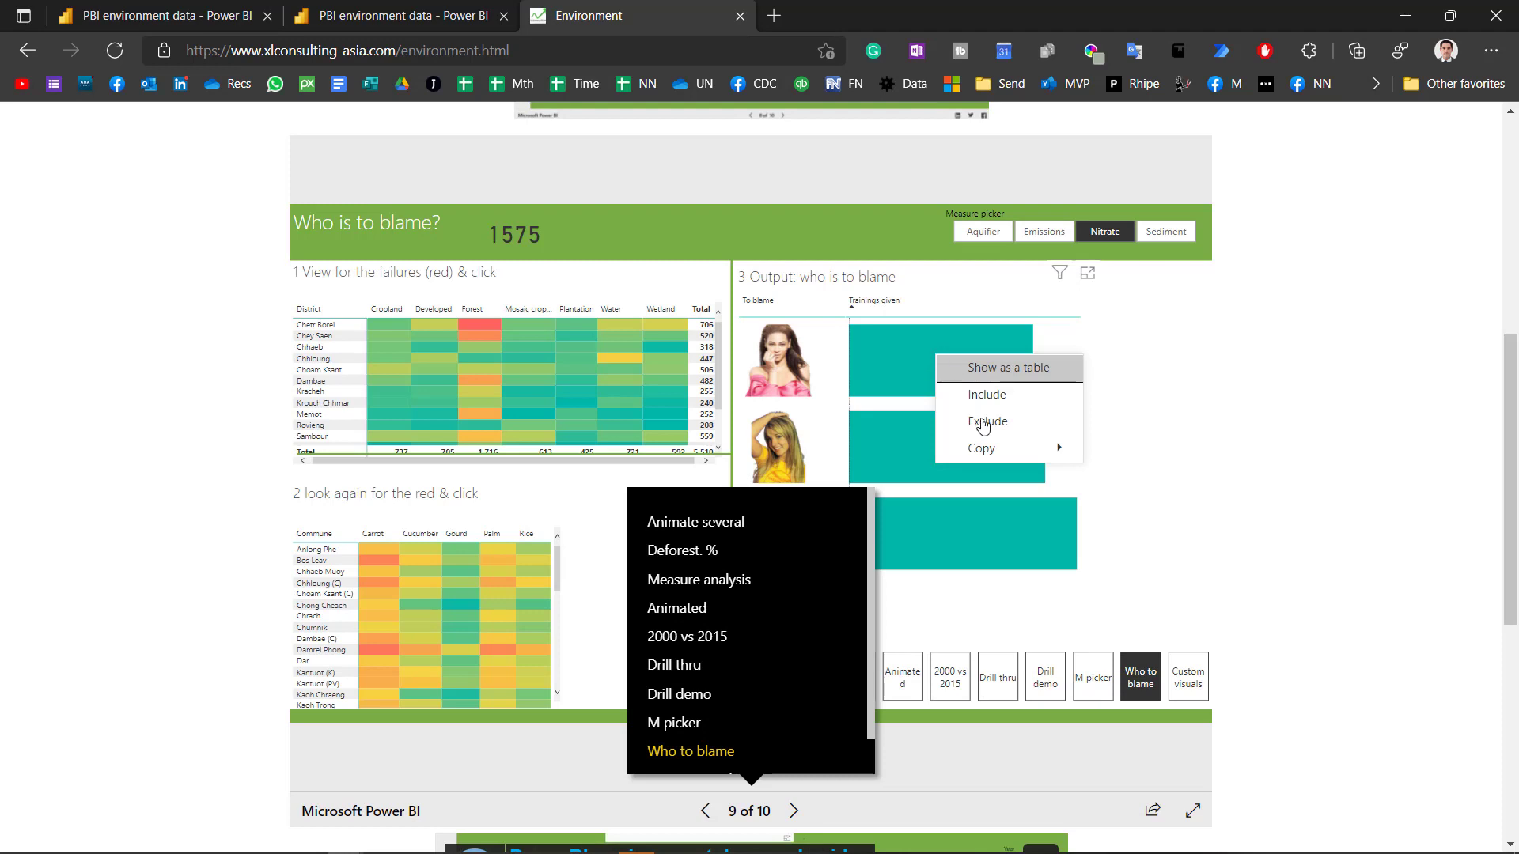
pyautogui.moveTo(1115, 379)
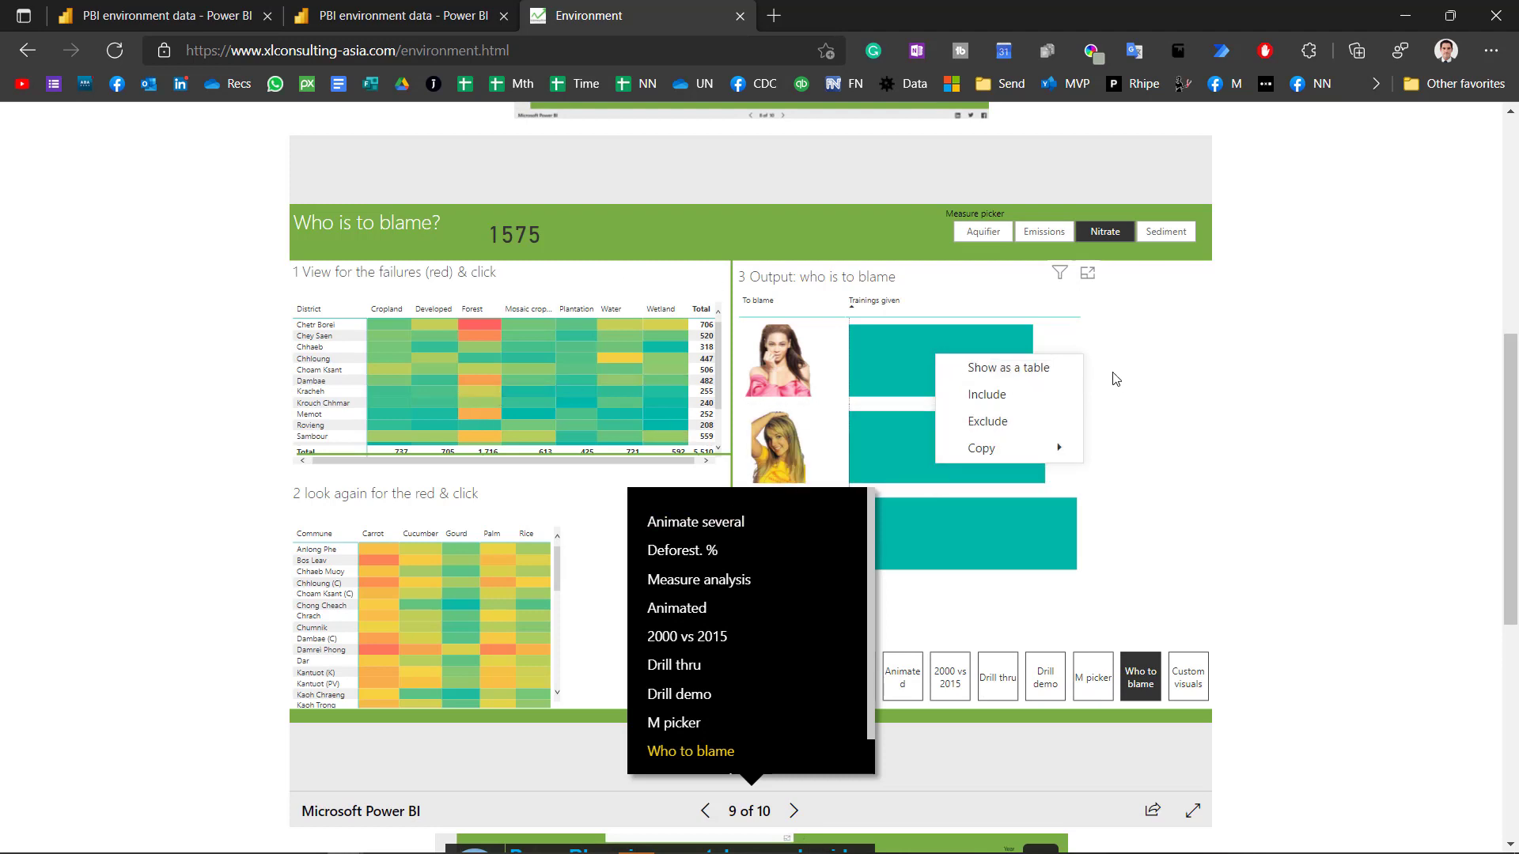
pyautogui.moveTo(1010, 422)
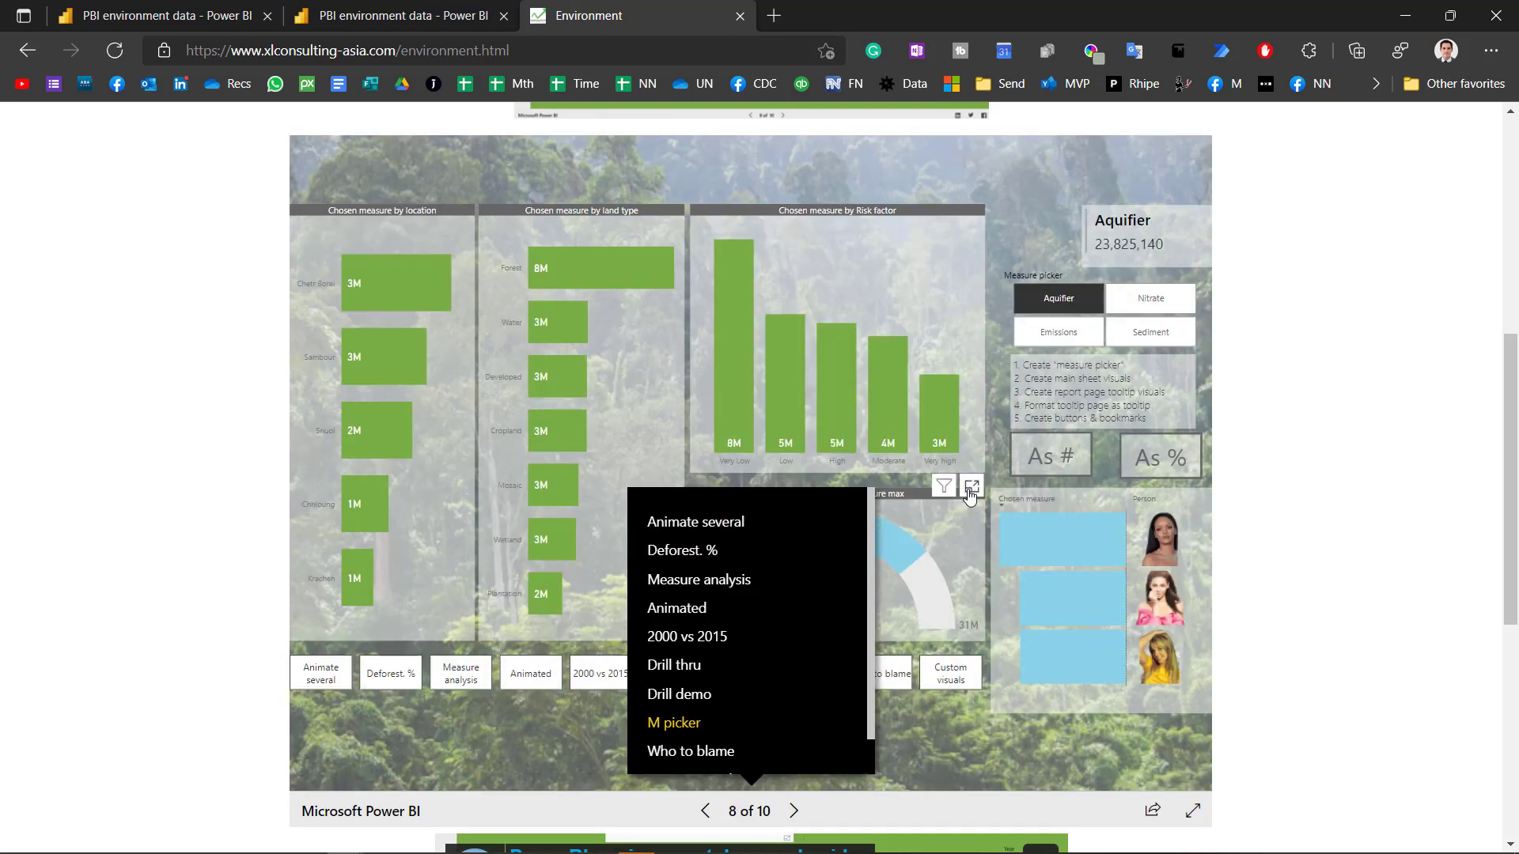
pyautogui.moveTo(782, 622)
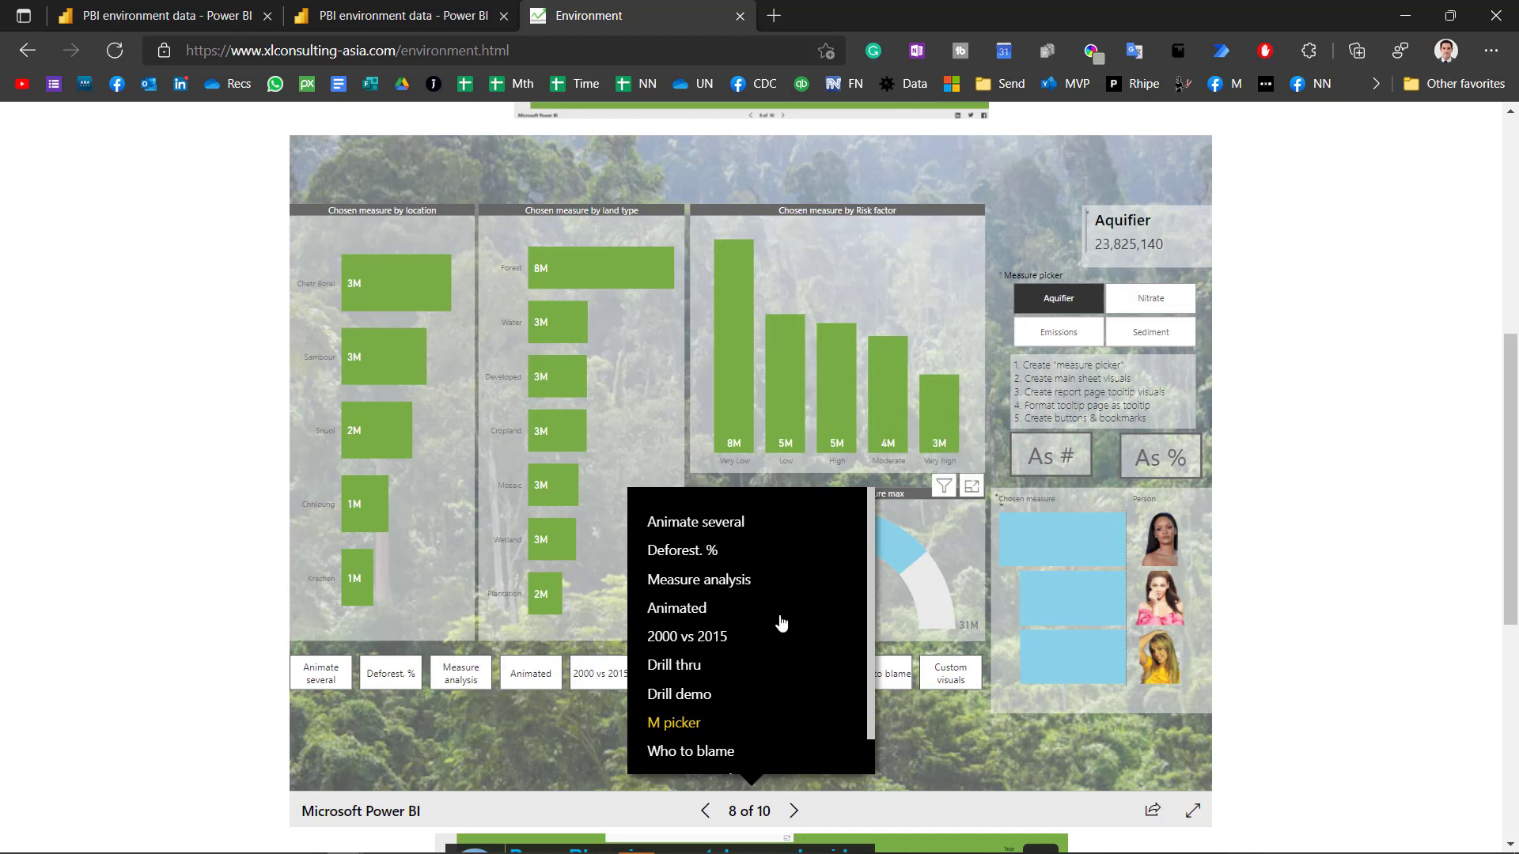
pyautogui.click(810, 673)
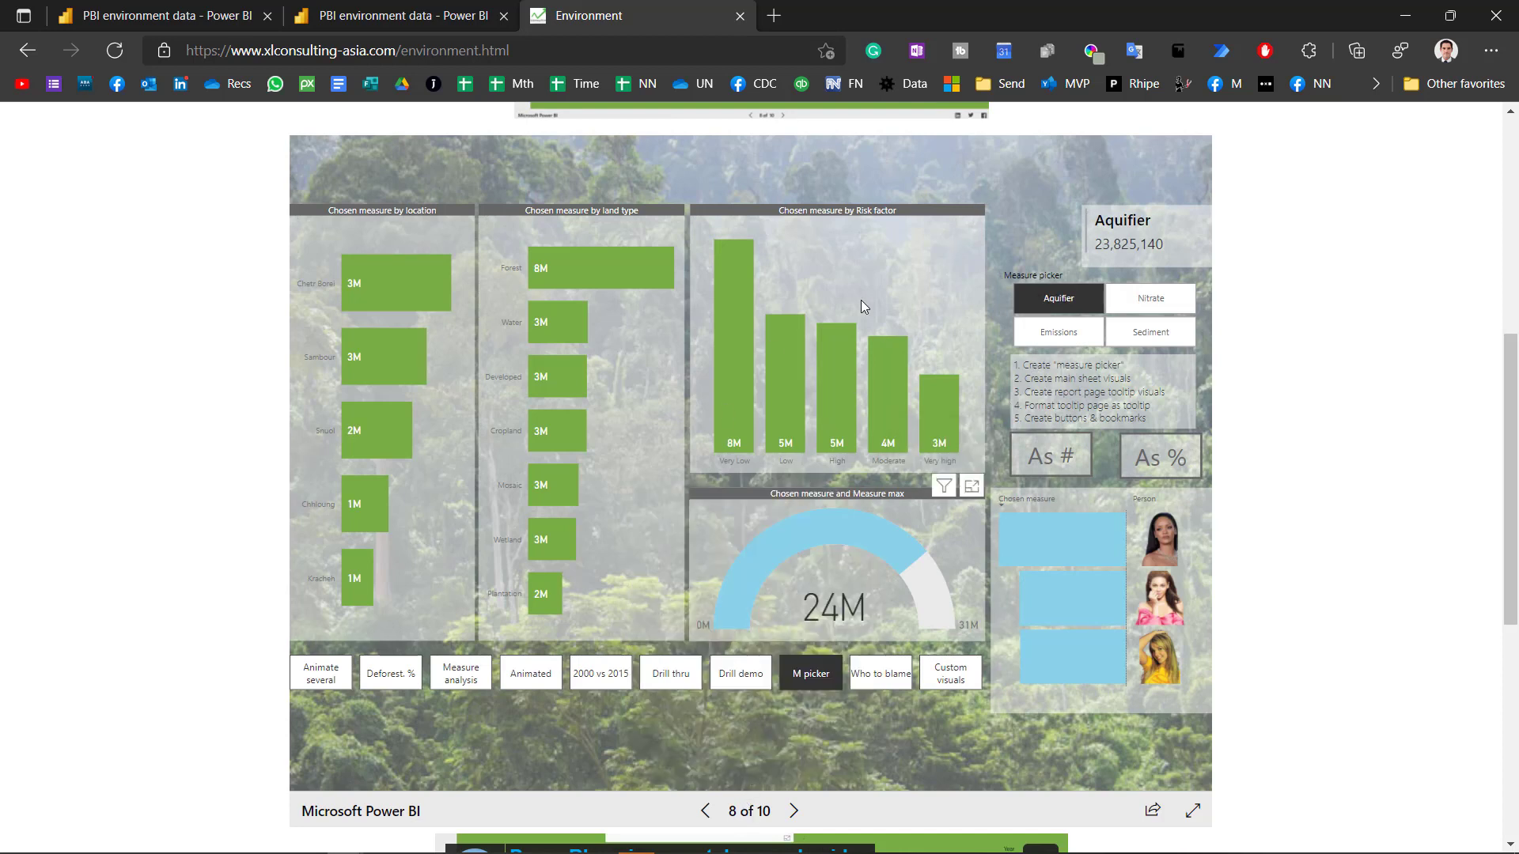
pyautogui.moveTo(945, 295)
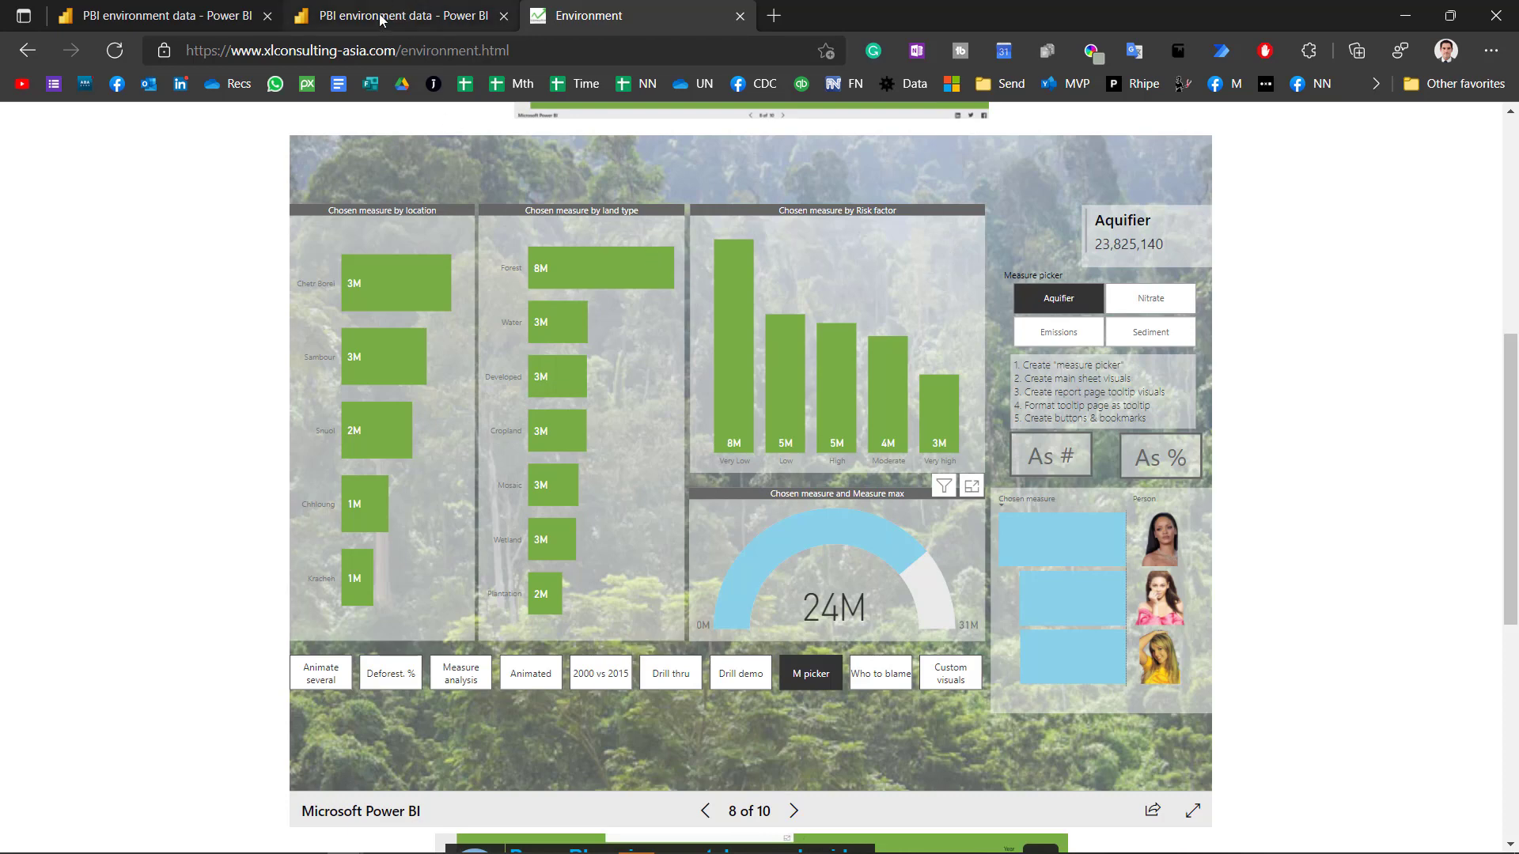
pyautogui.moveTo(397, 16)
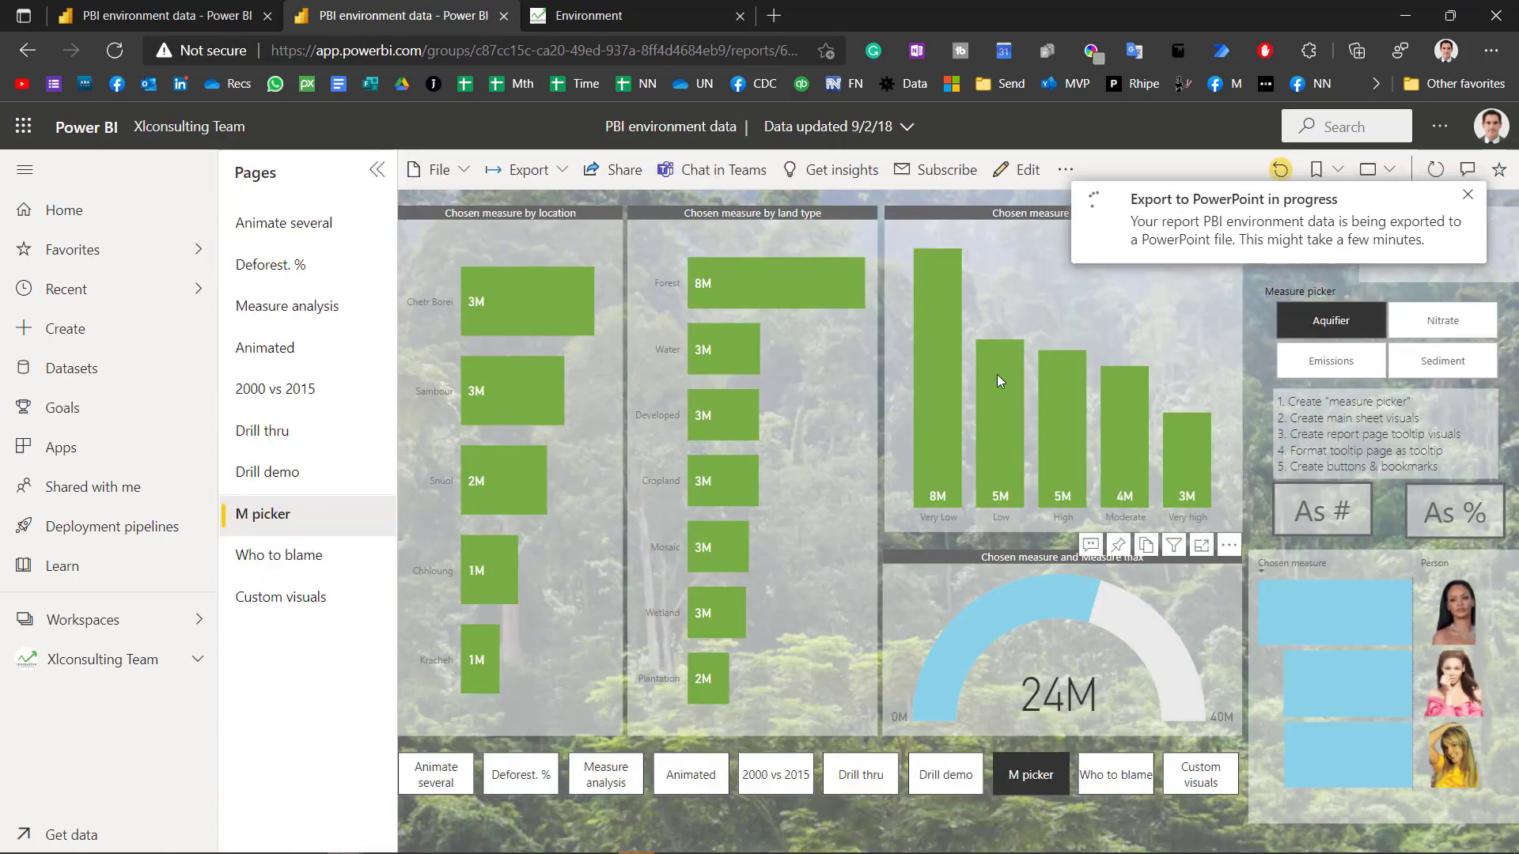
# Step: Run 'Find where this distribution is different' on the Risk factor chart
pyautogui.rightClick(1000, 383)
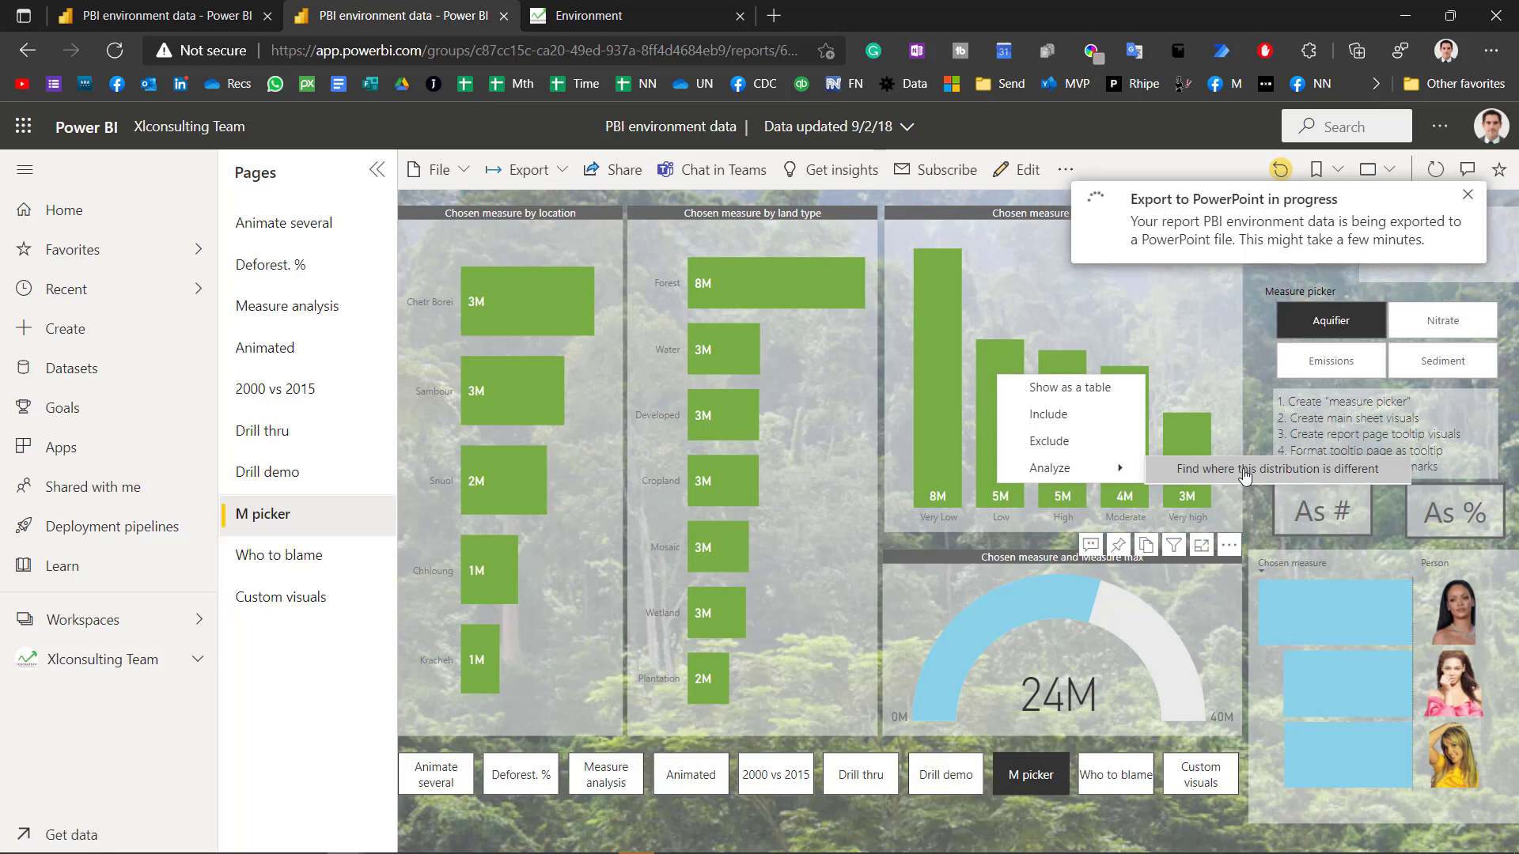
pyautogui.moveTo(1248, 475)
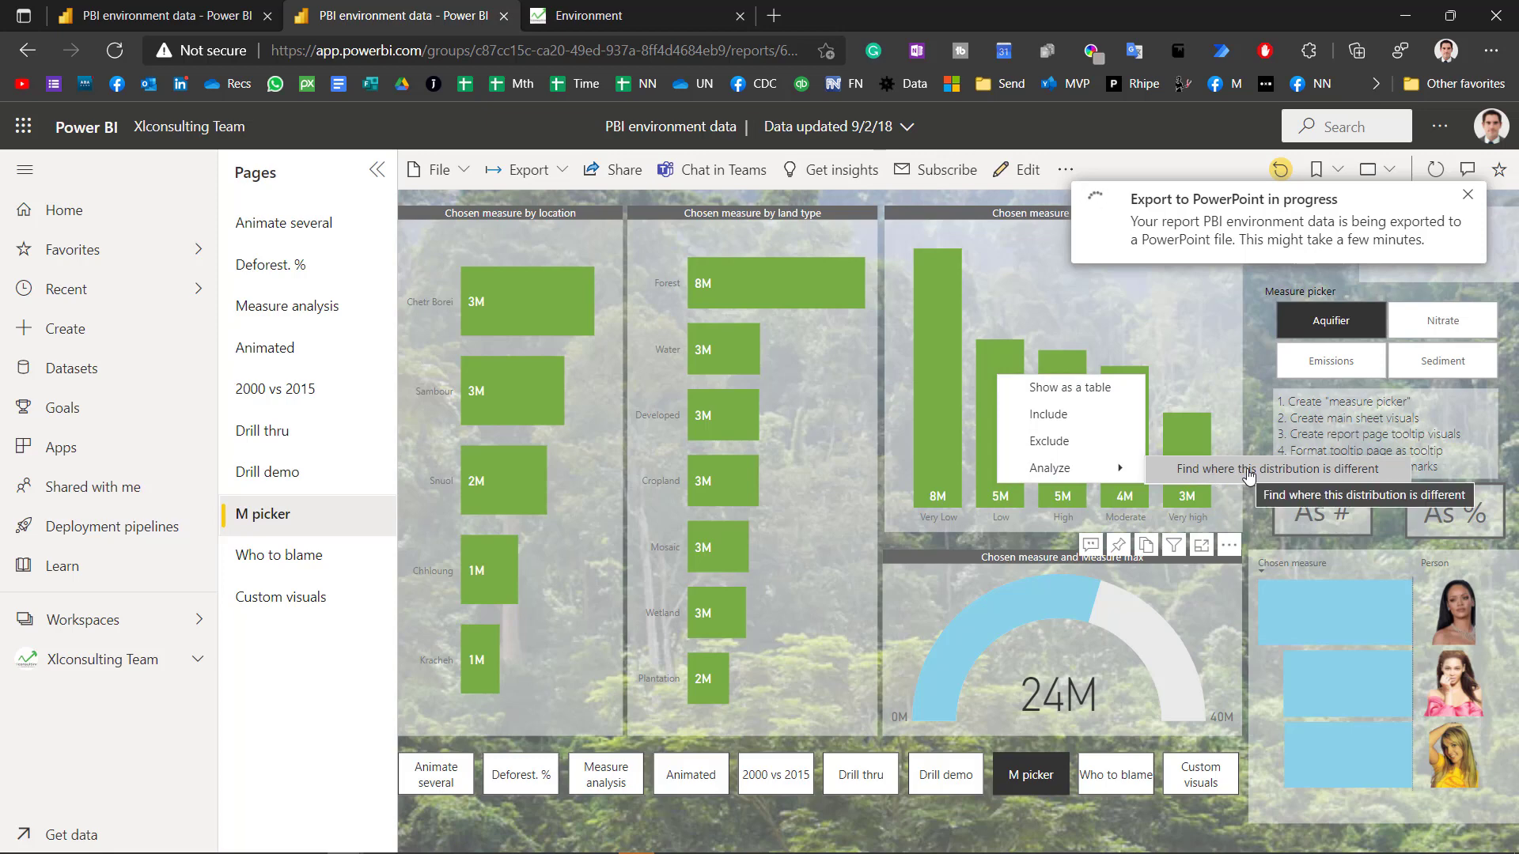
pyautogui.click(1284, 469)
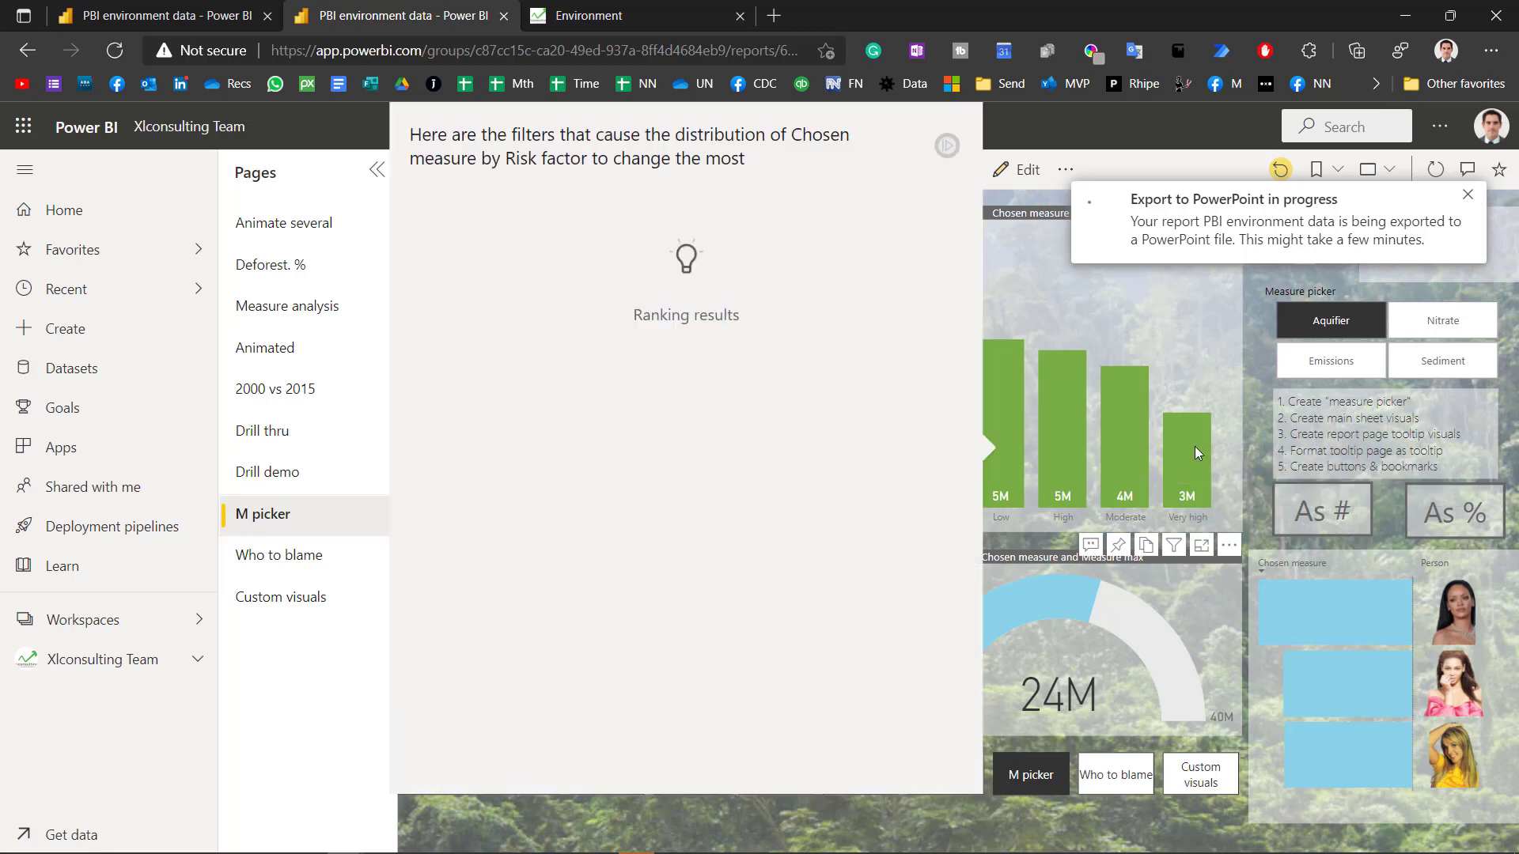